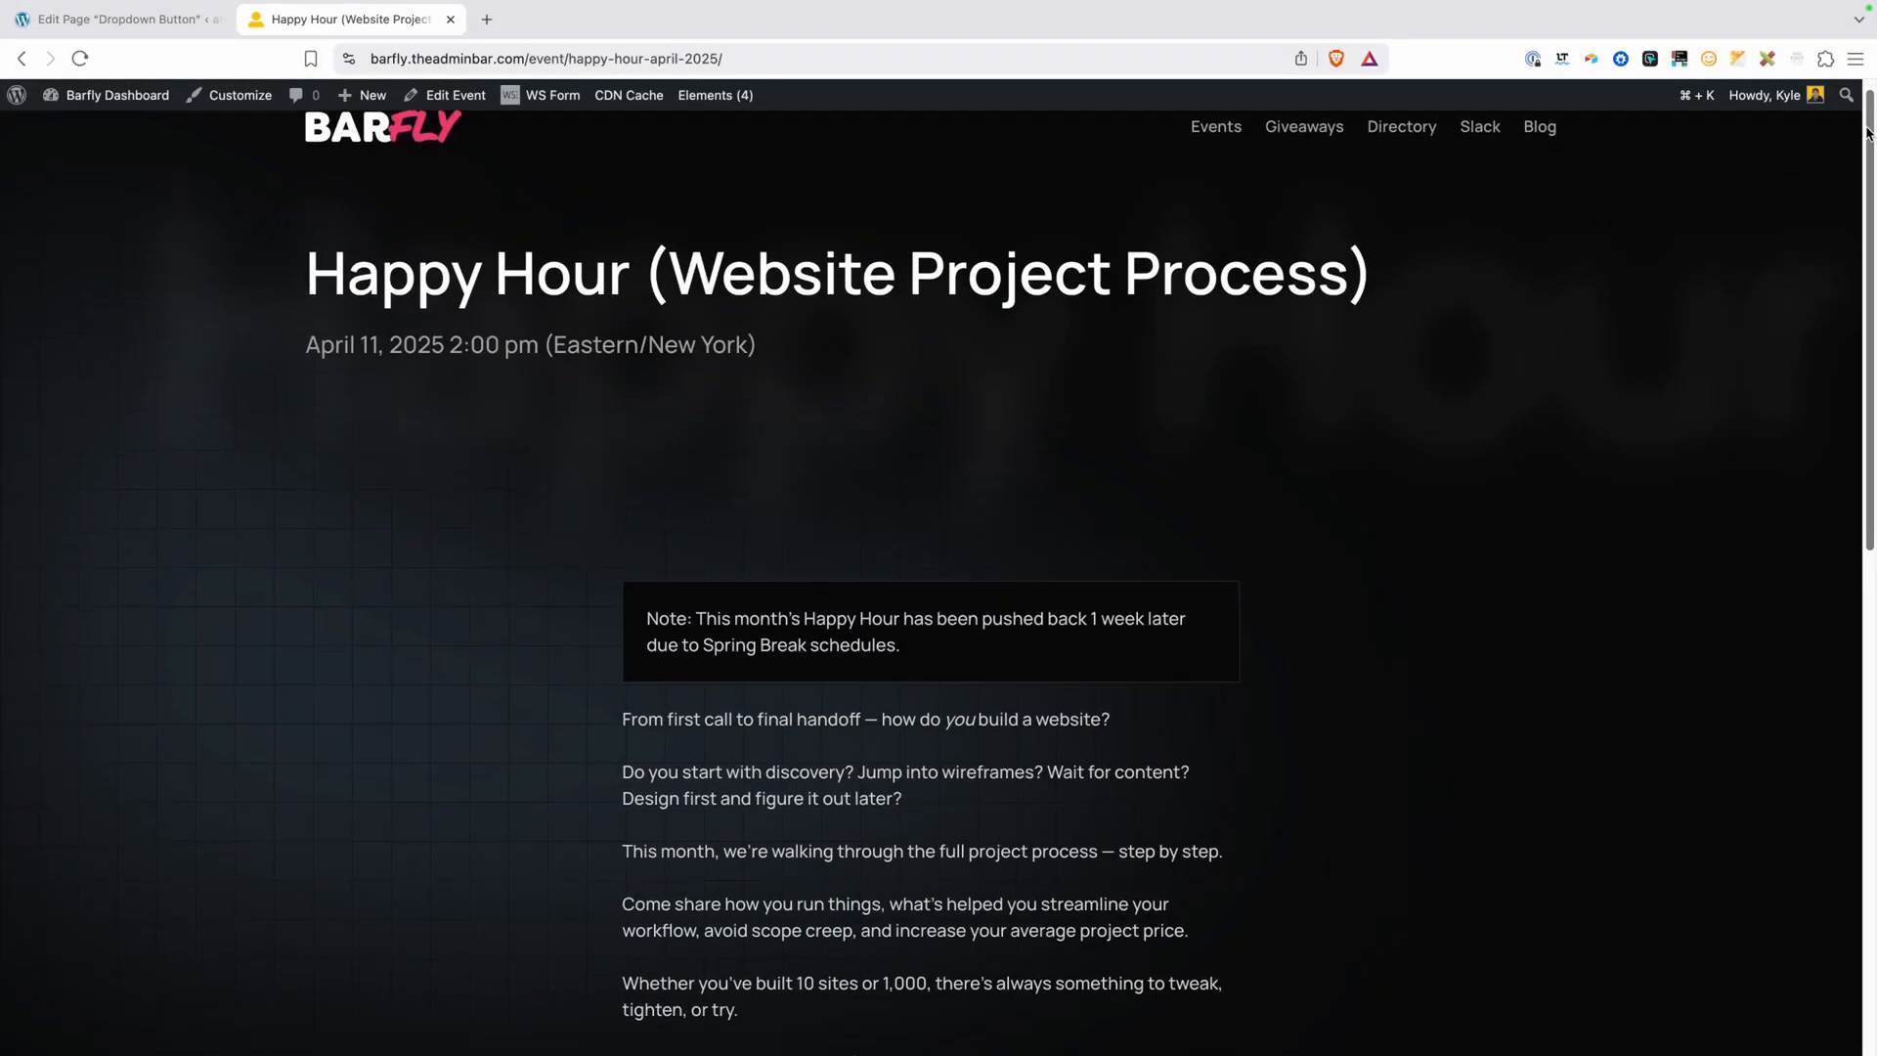
Scroll to the Happy Hour Add to Calendar button and reveal its calendar service list
scroll("down", 3)
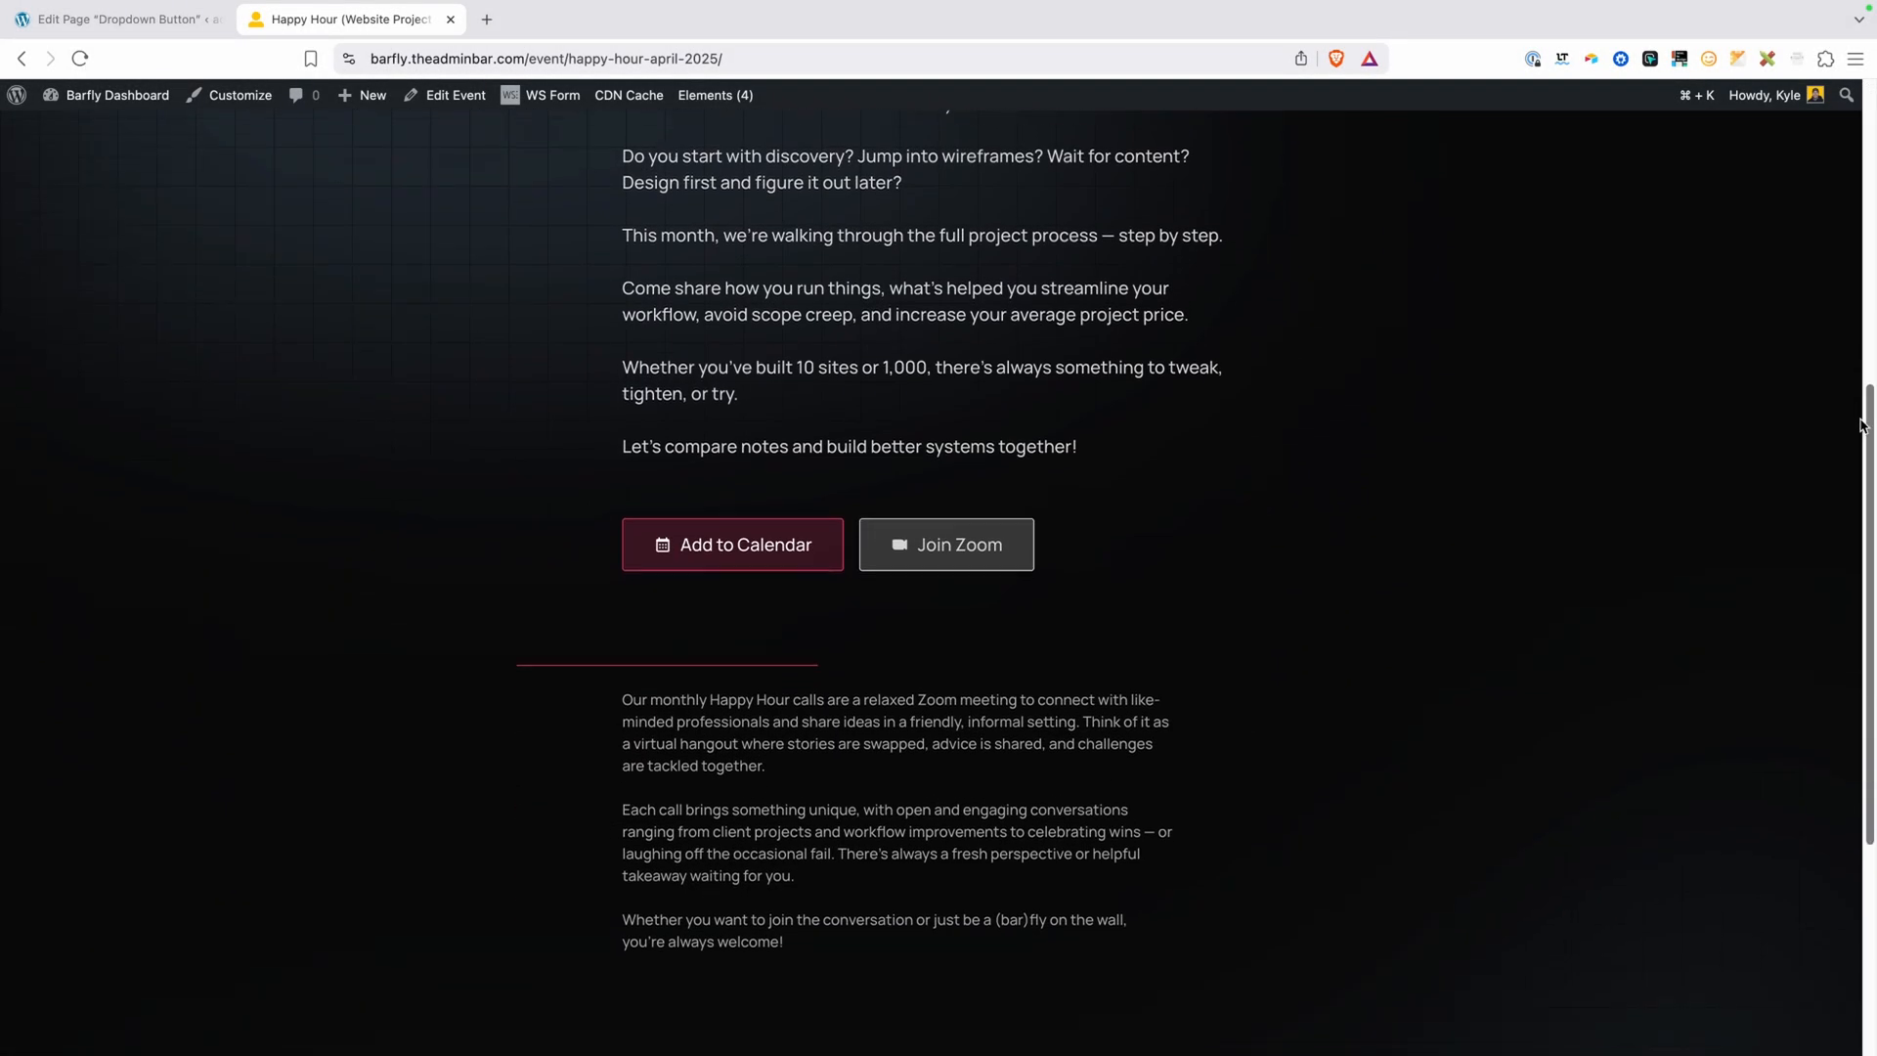
scroll("down", 3)
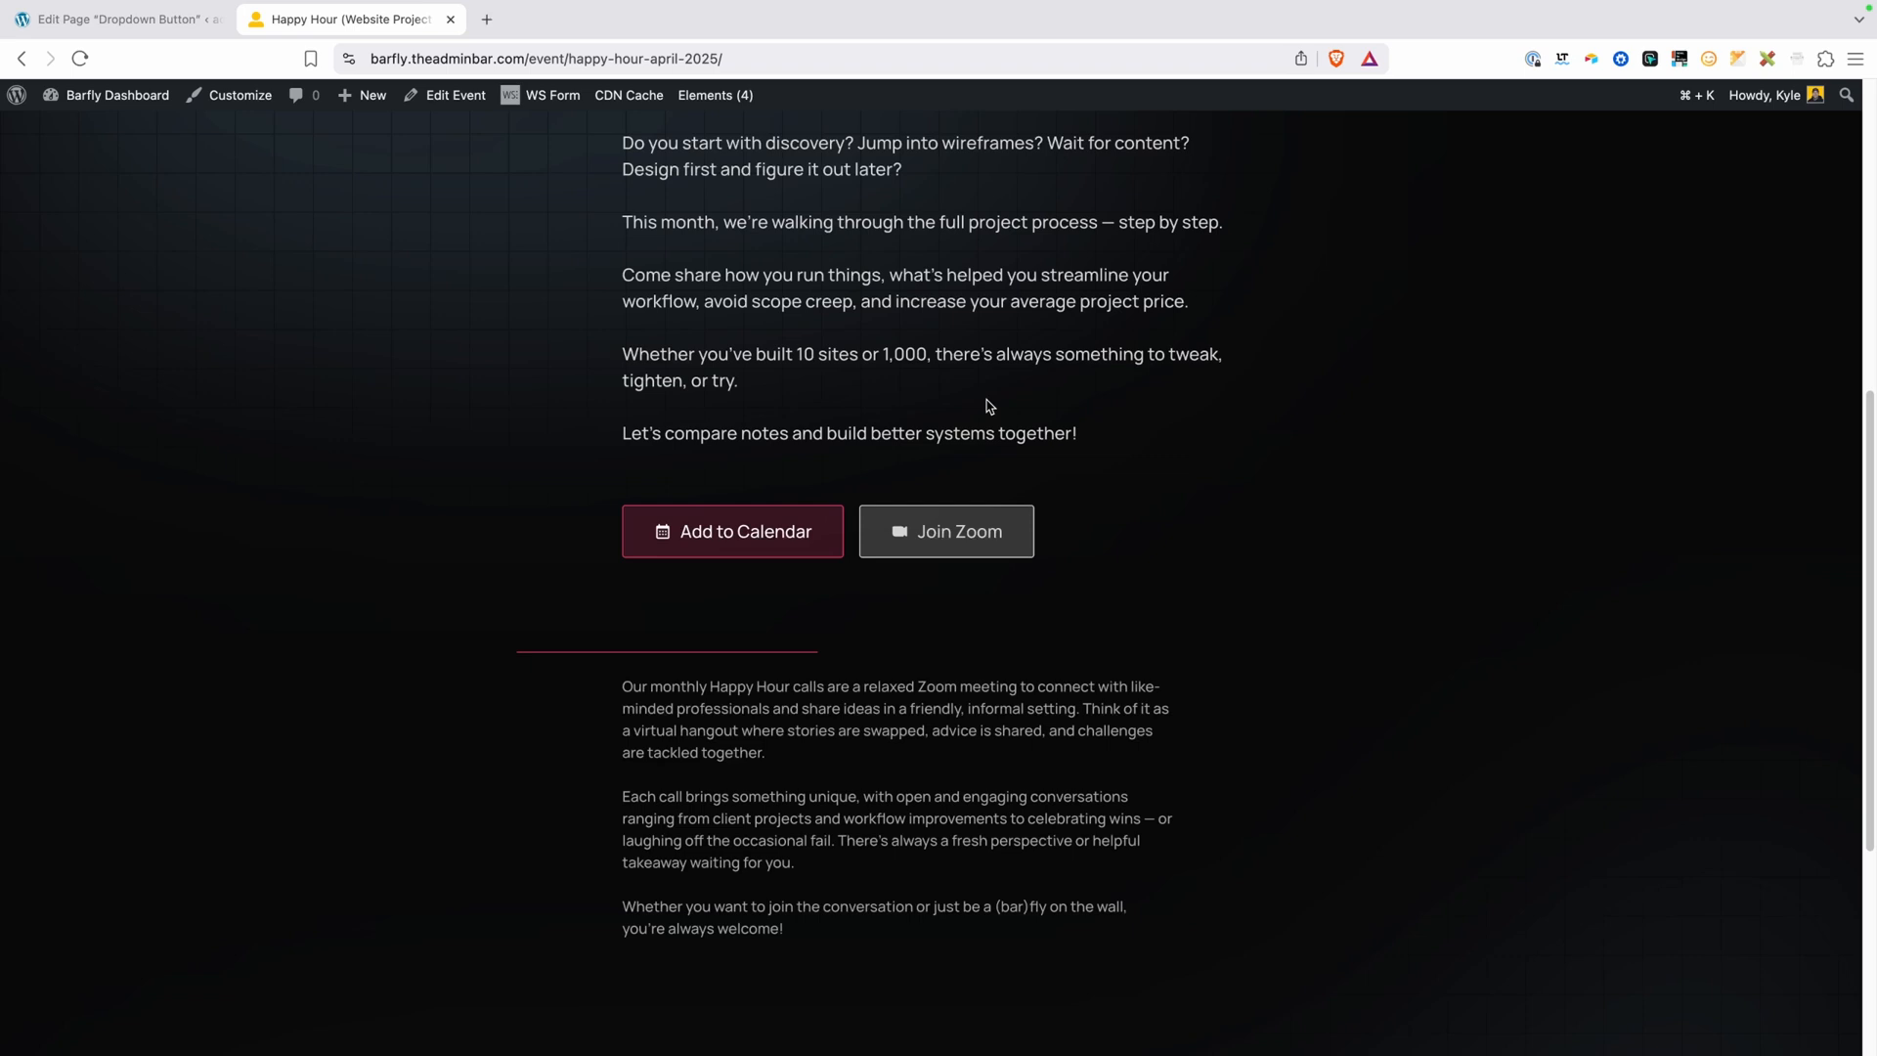
mouse_move(1049, 475)
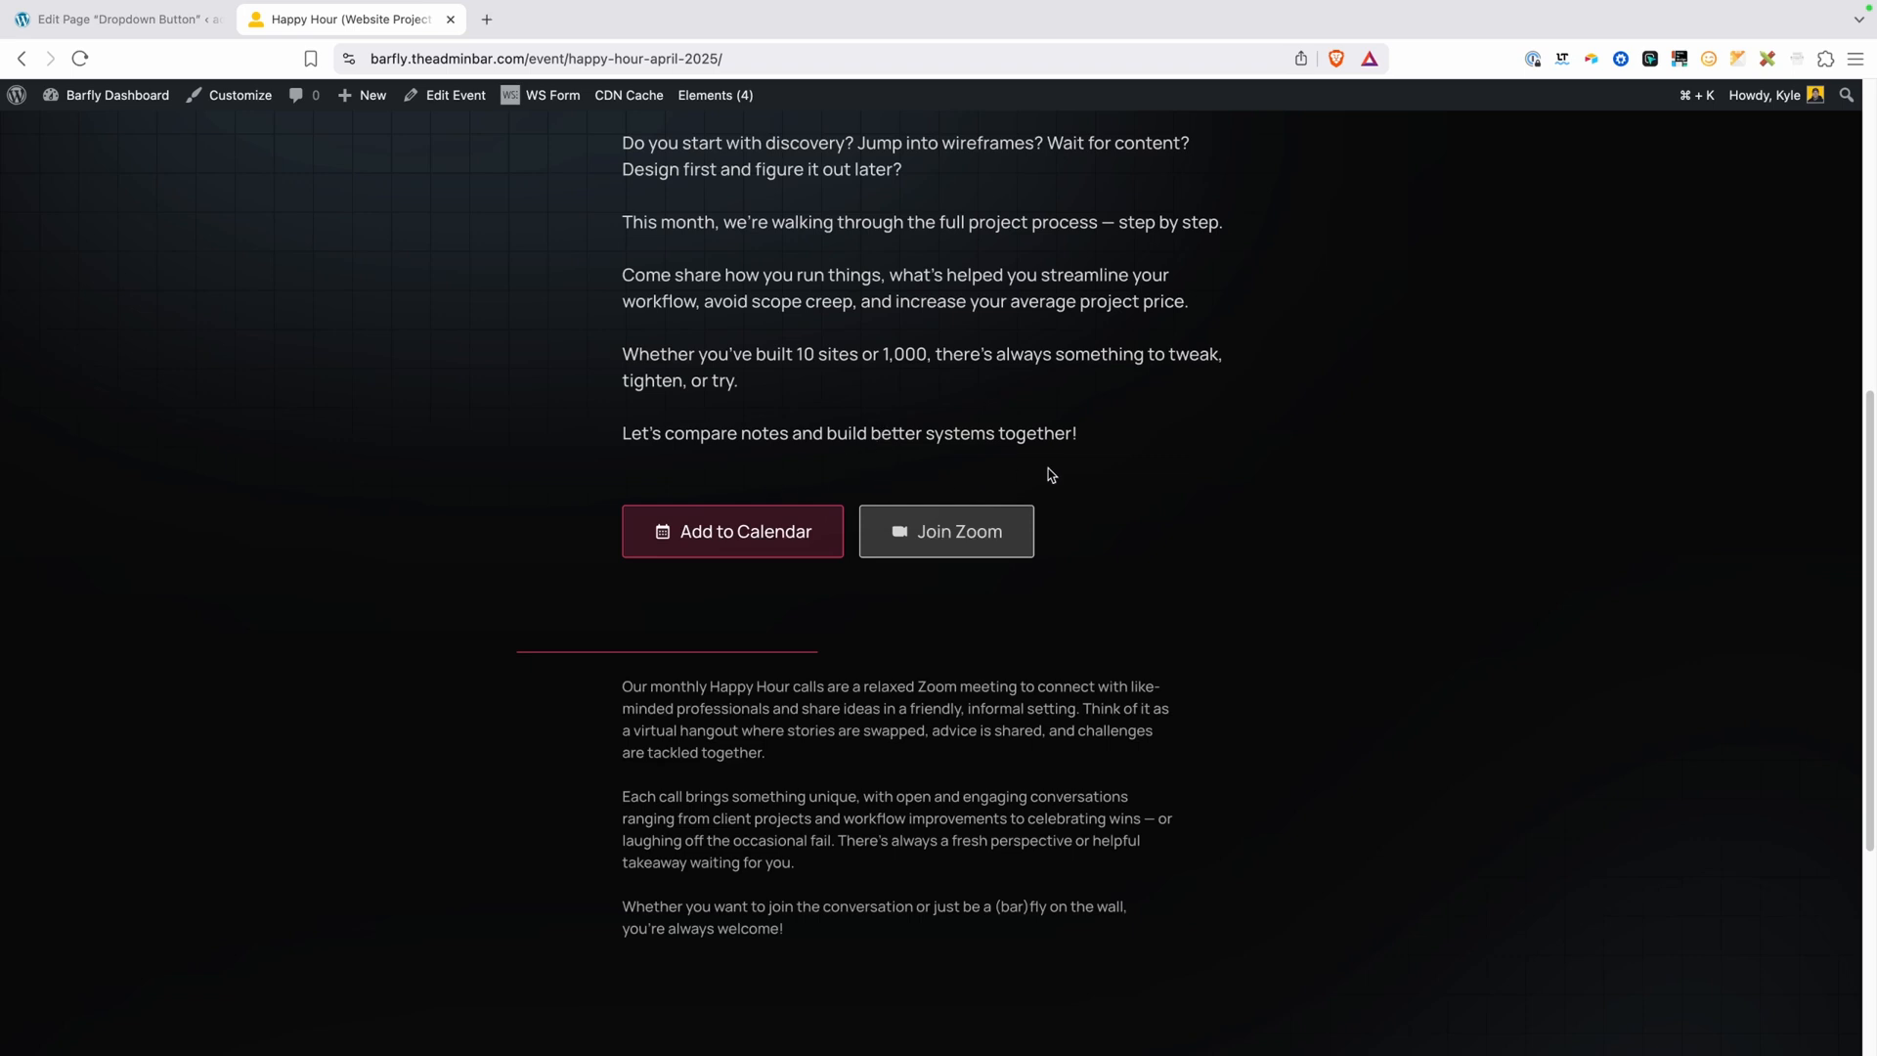
mouse_move(834, 454)
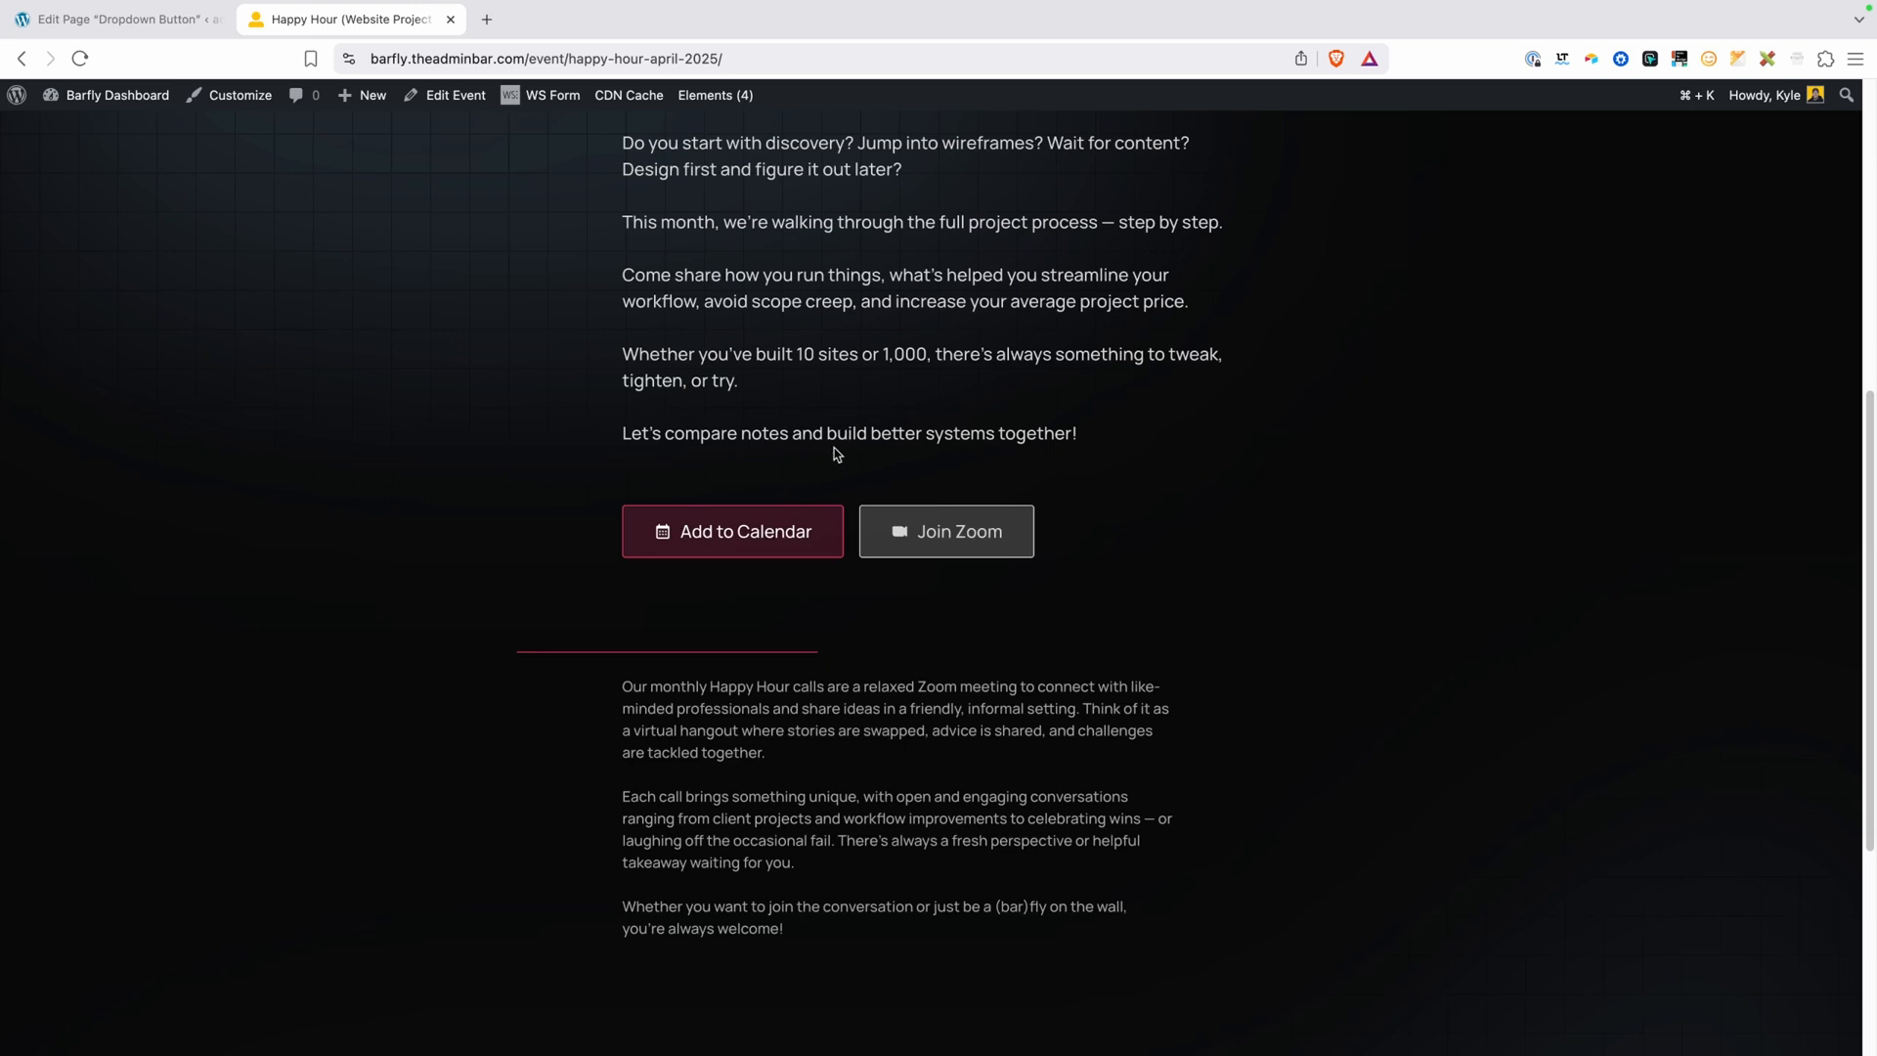
left_click(731, 532)
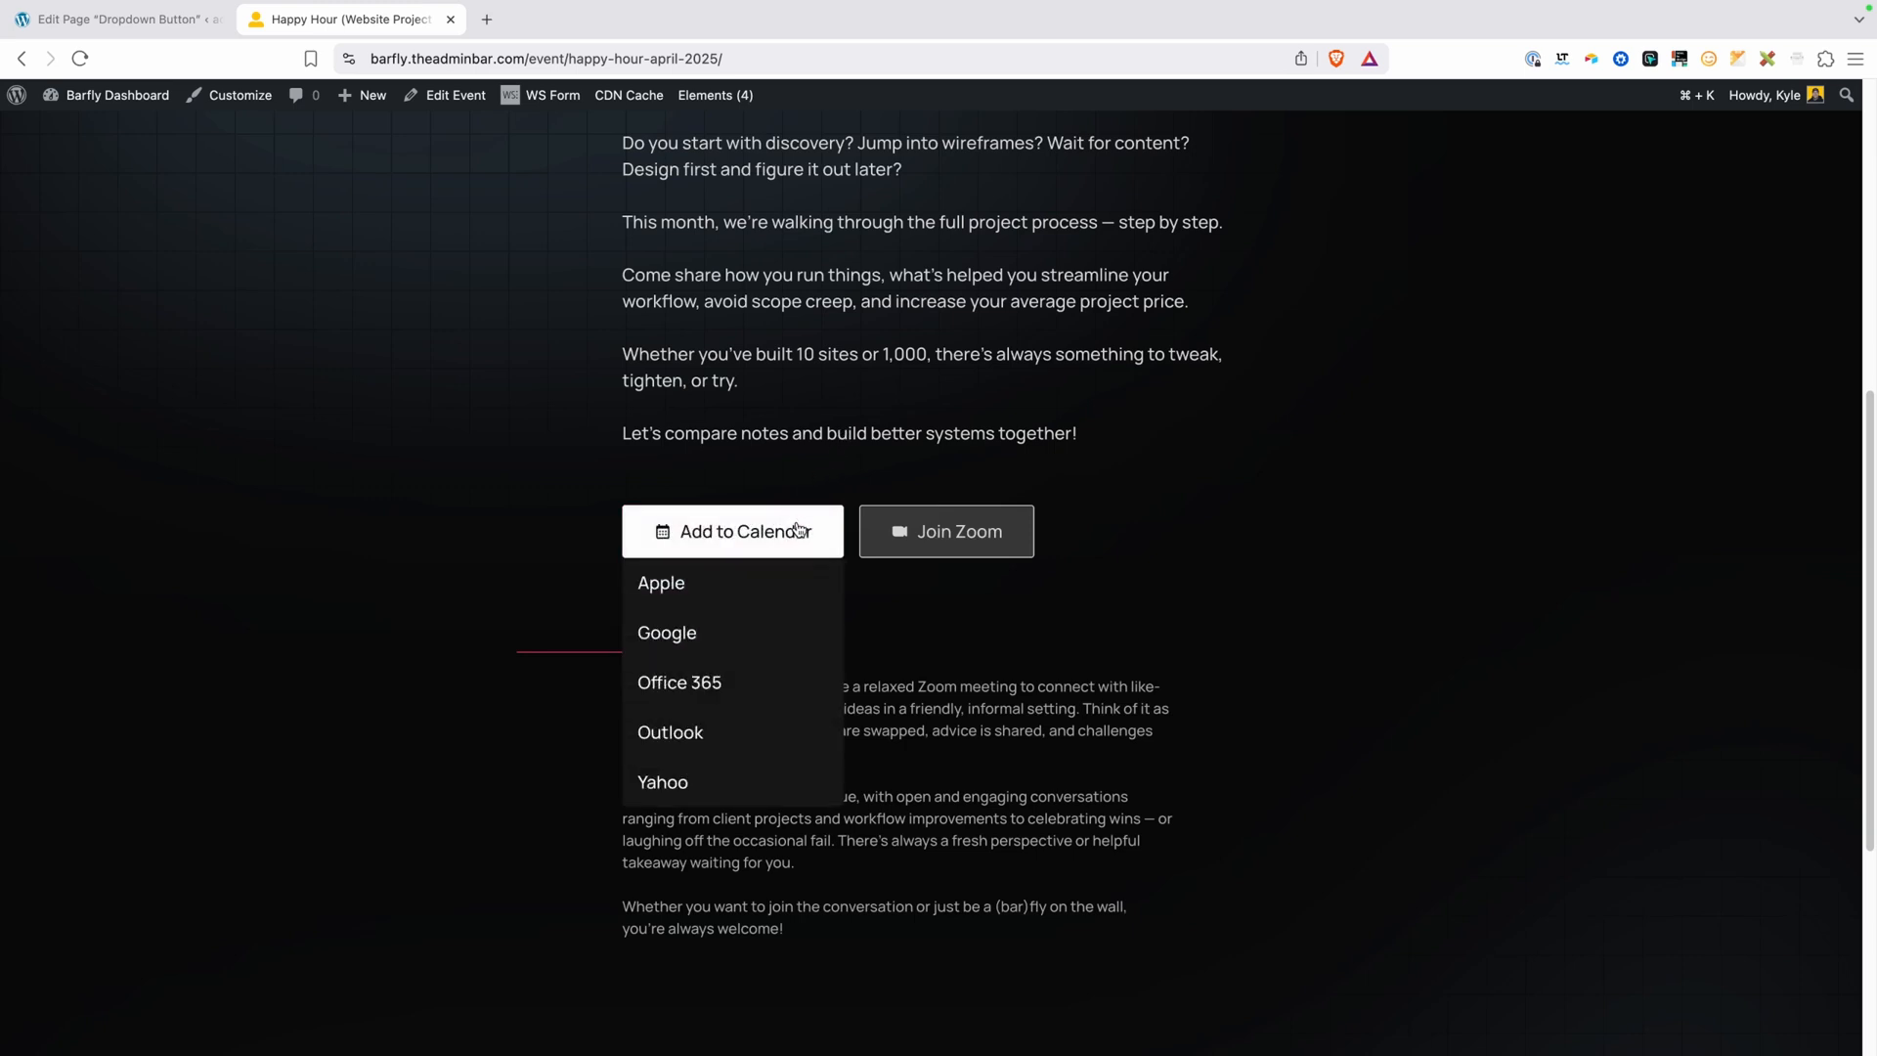
mouse_move(667, 632)
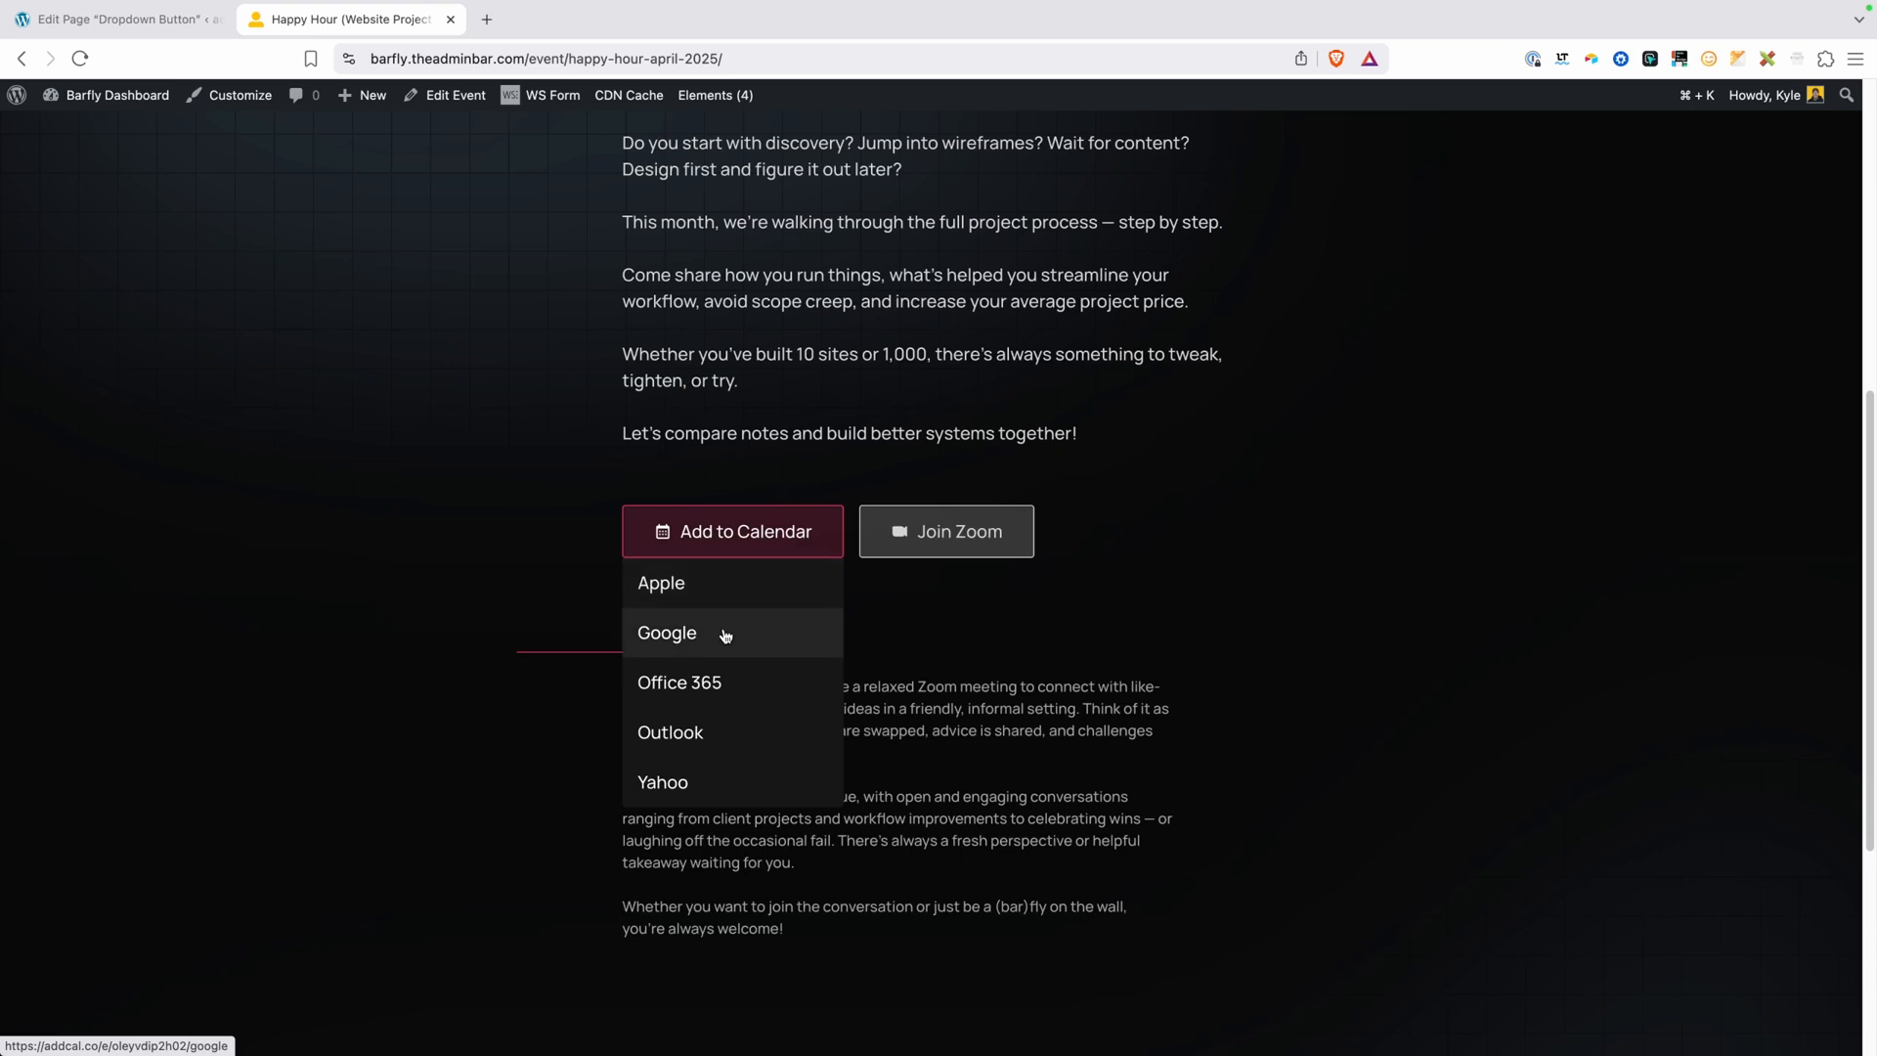
mouse_move(710, 783)
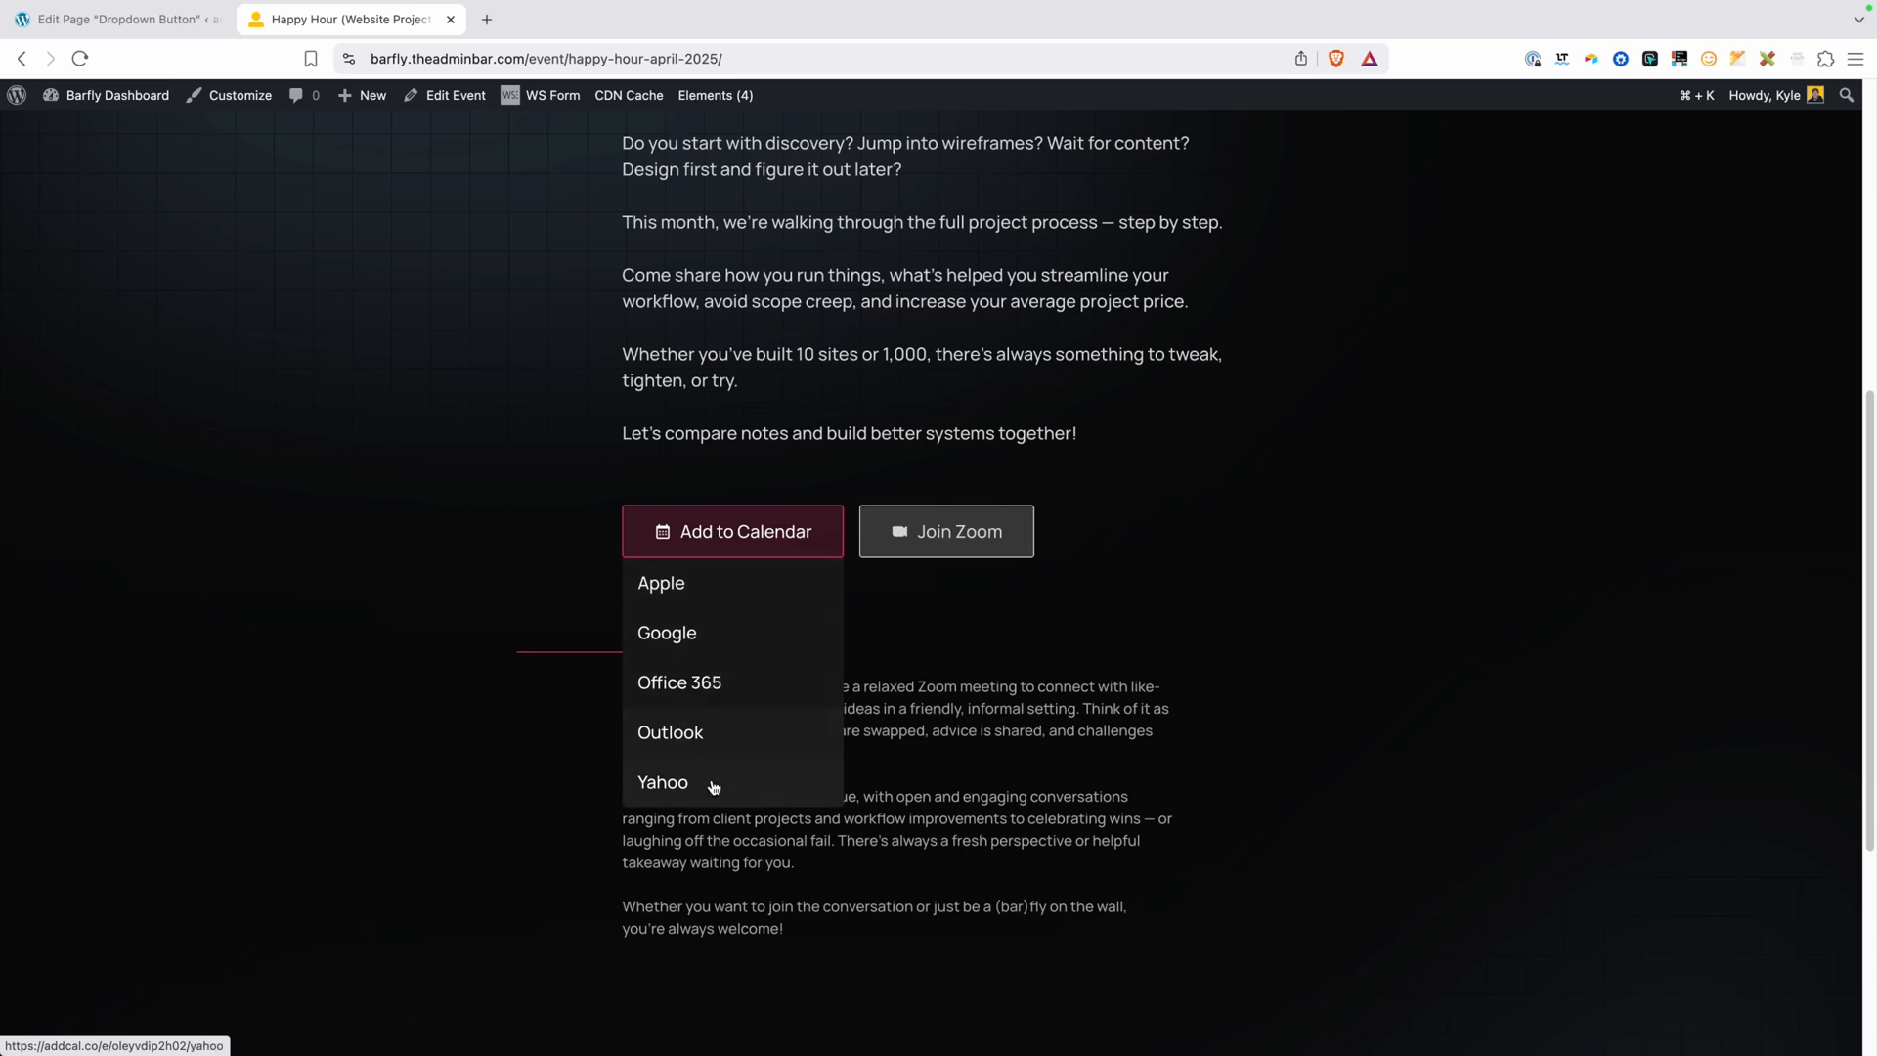
mouse_move(745, 652)
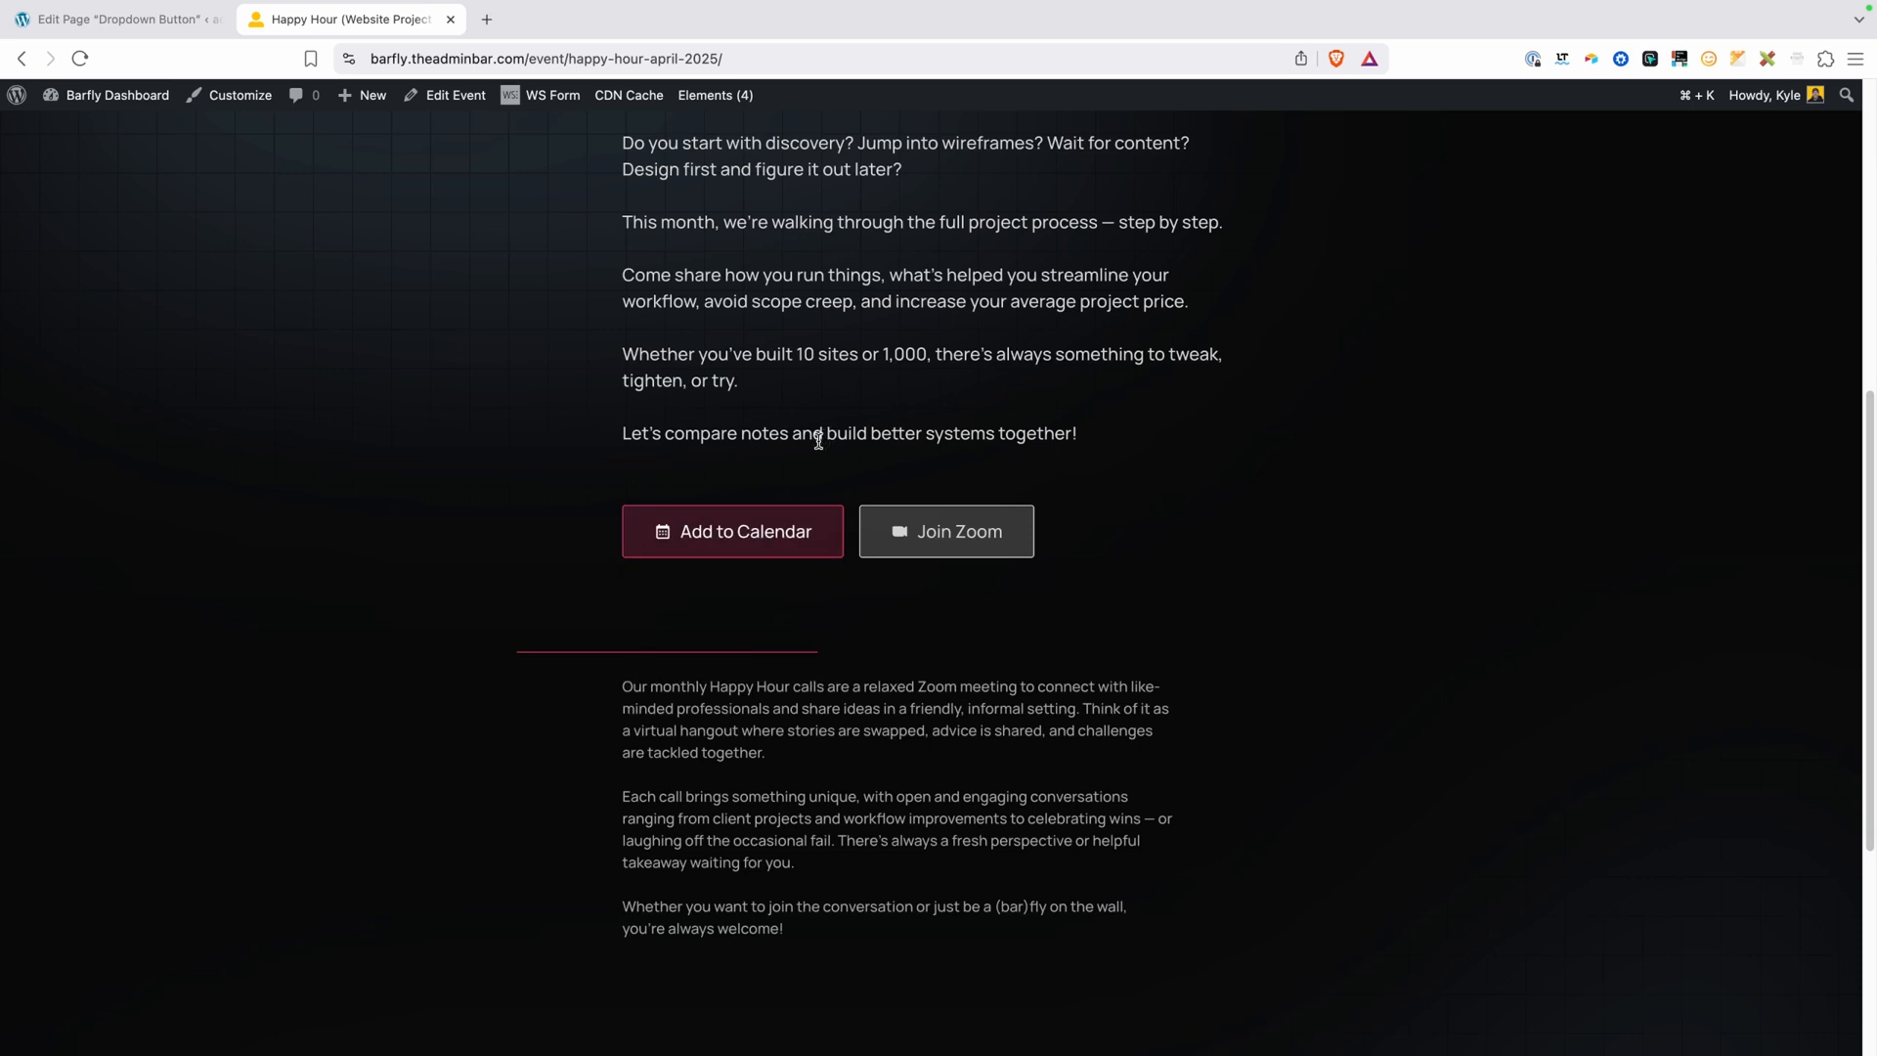
left_click(731, 532)
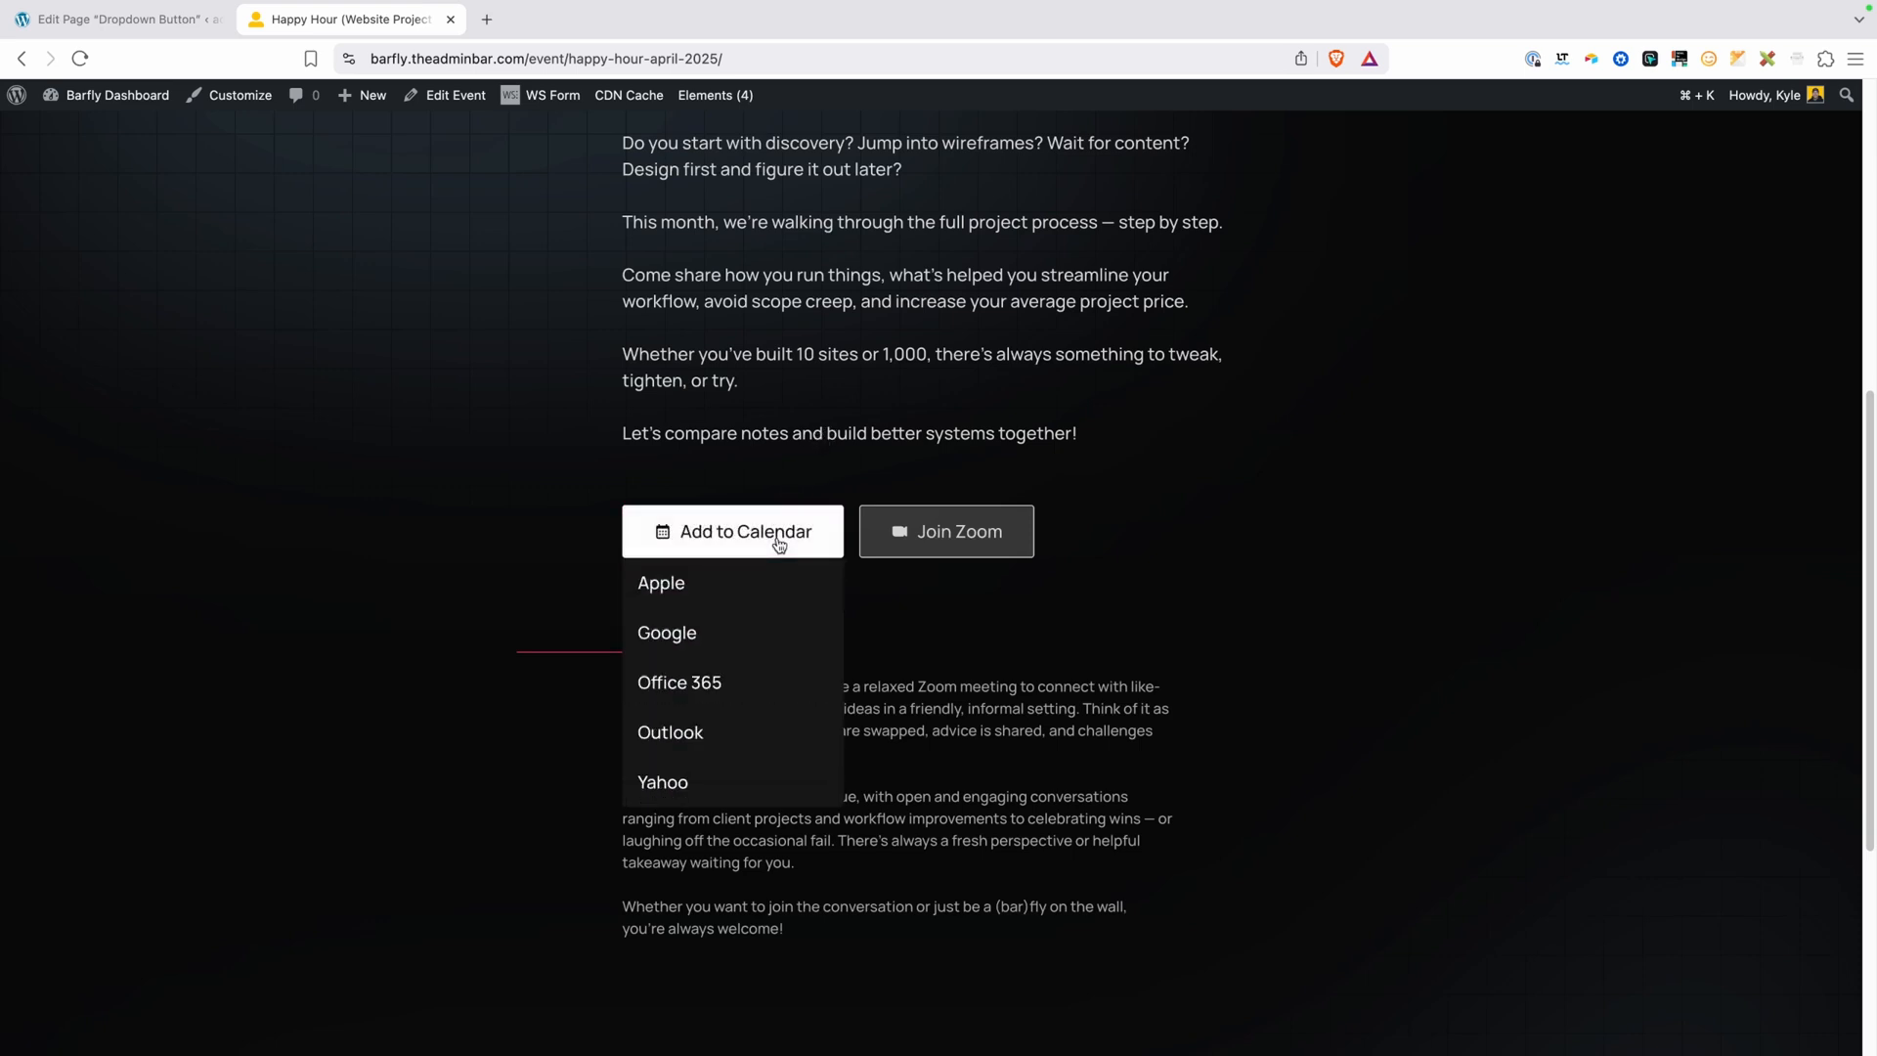
mouse_move(681, 683)
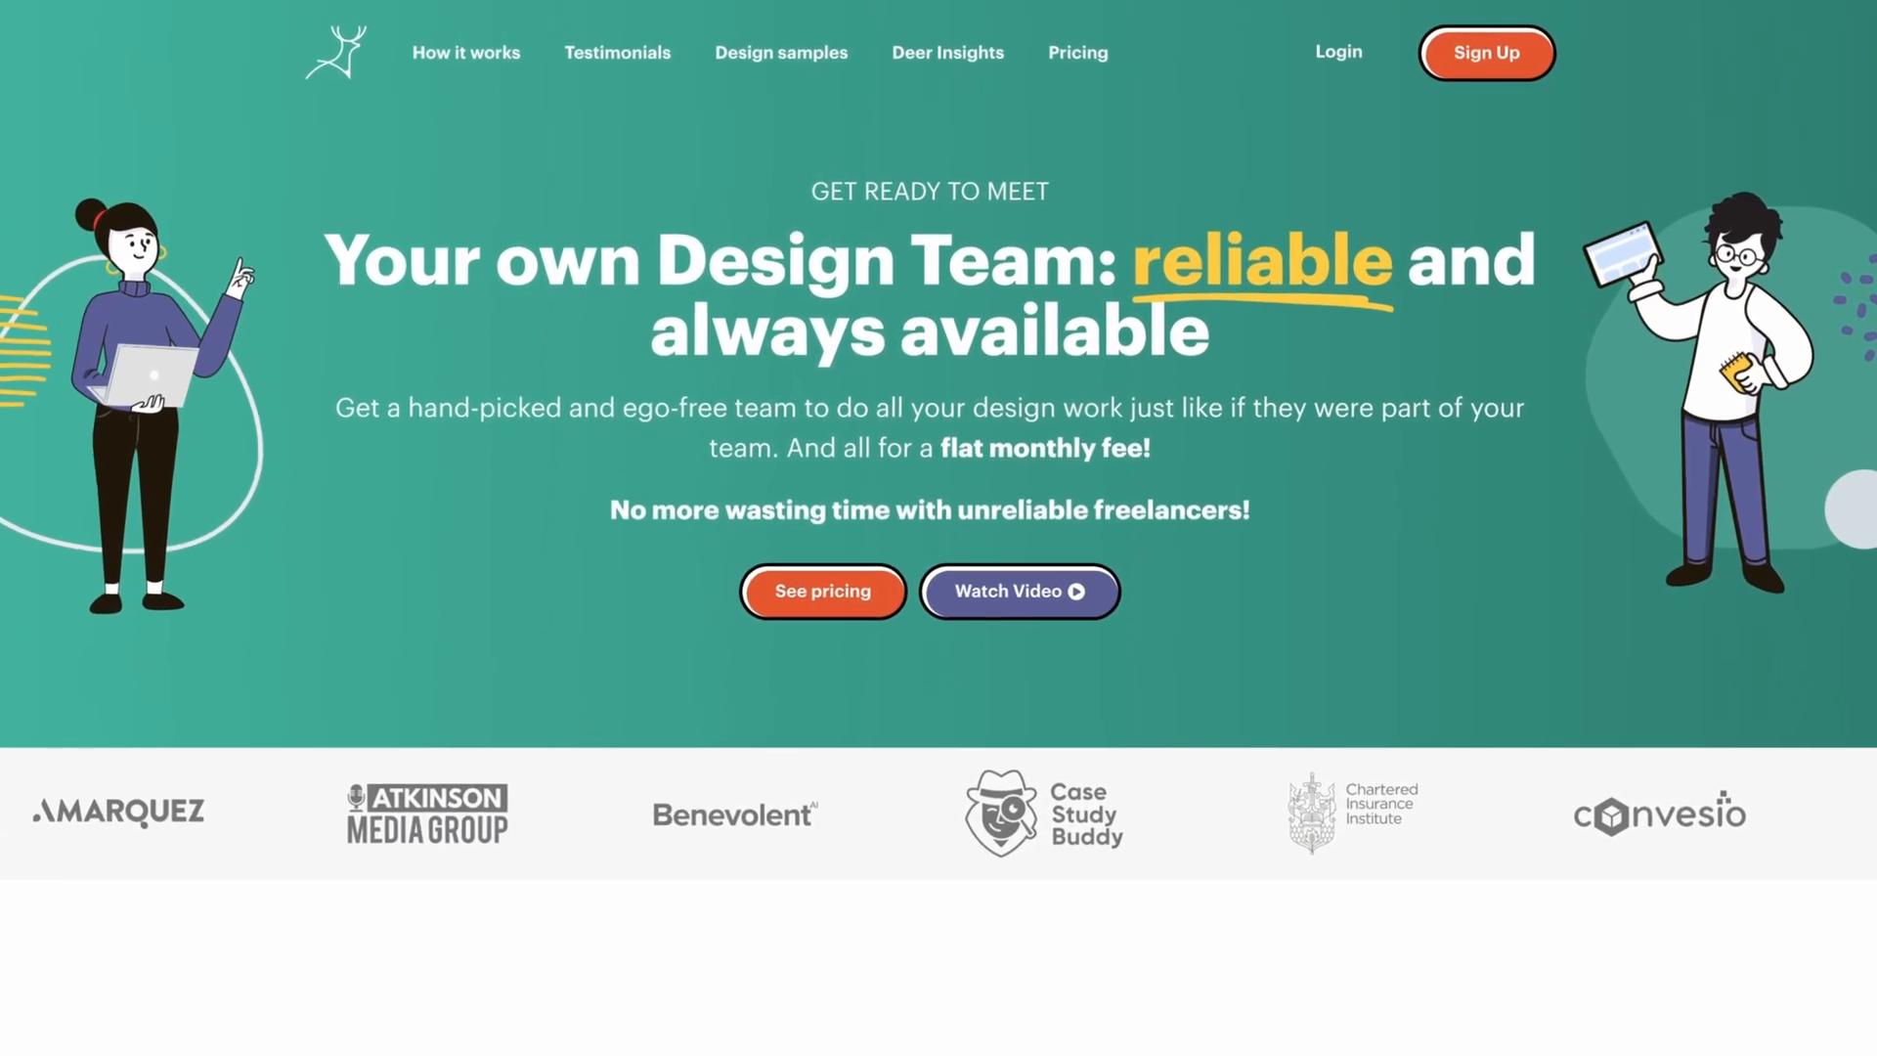
left_click(782, 53)
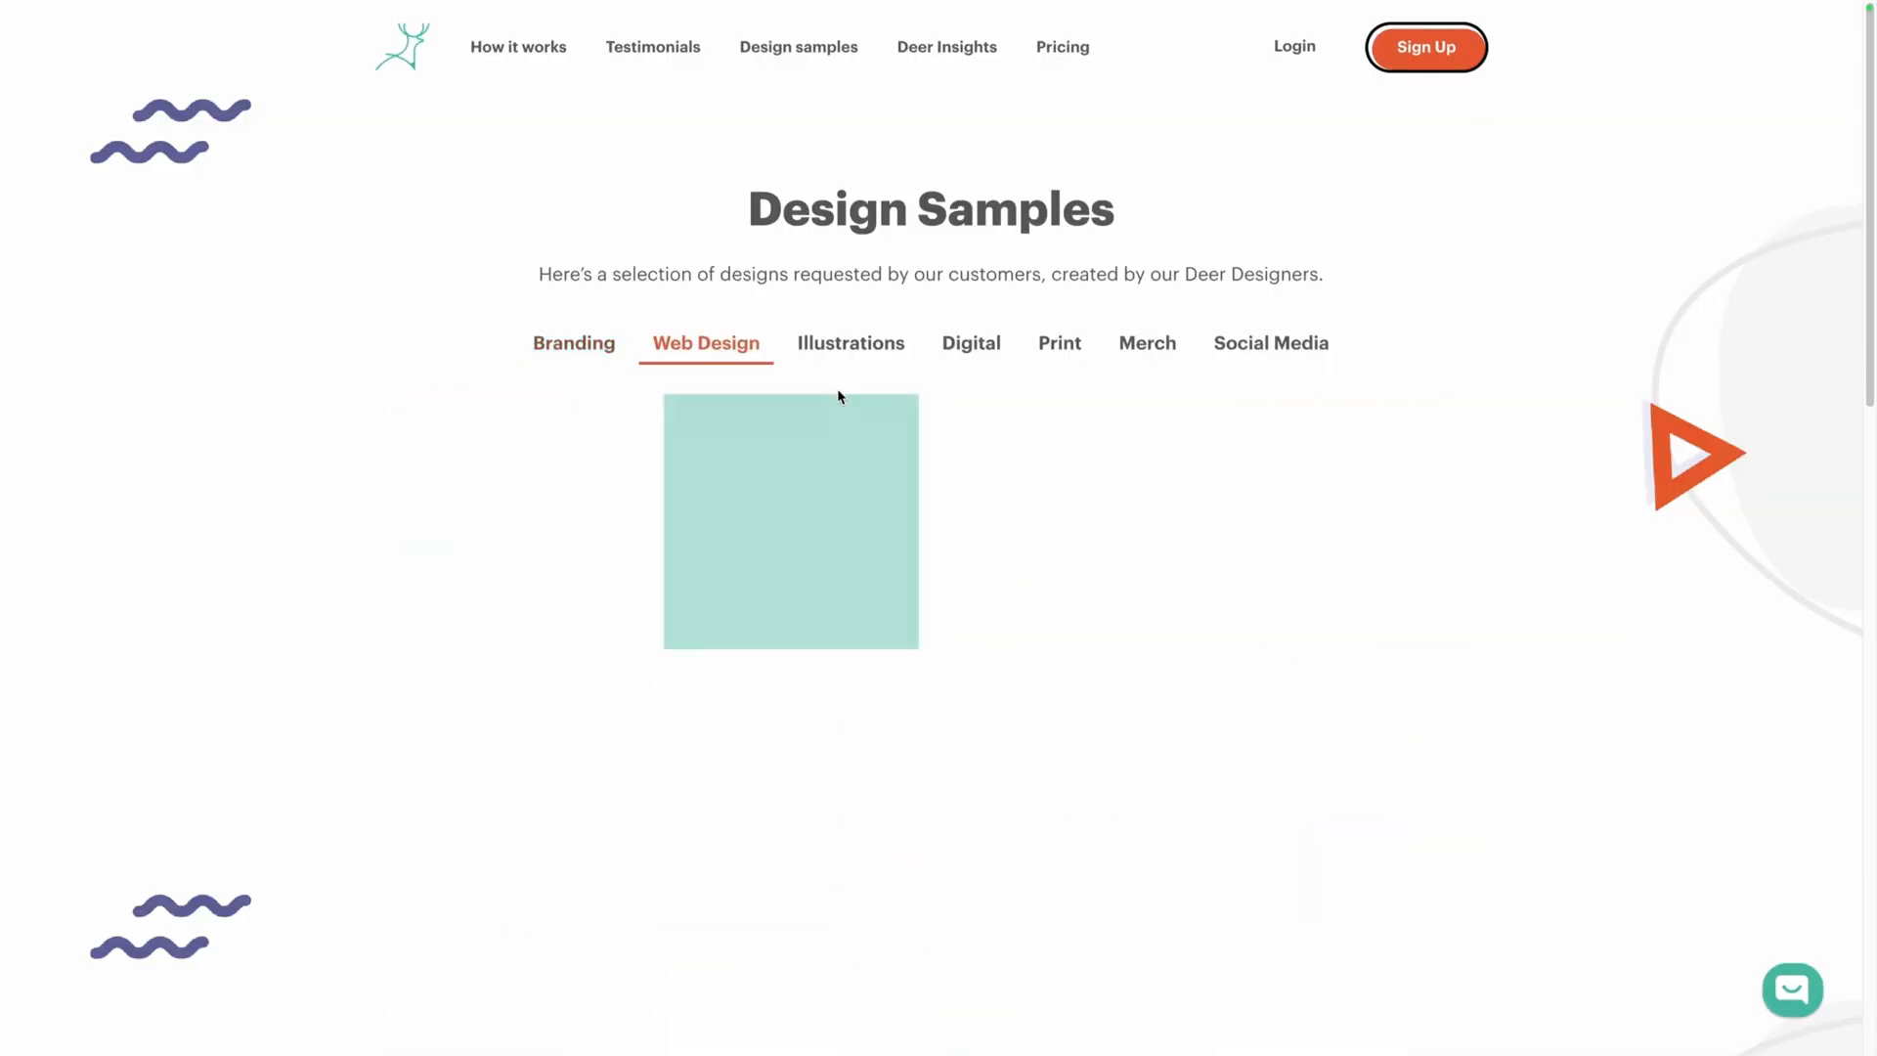
left_click(849, 343)
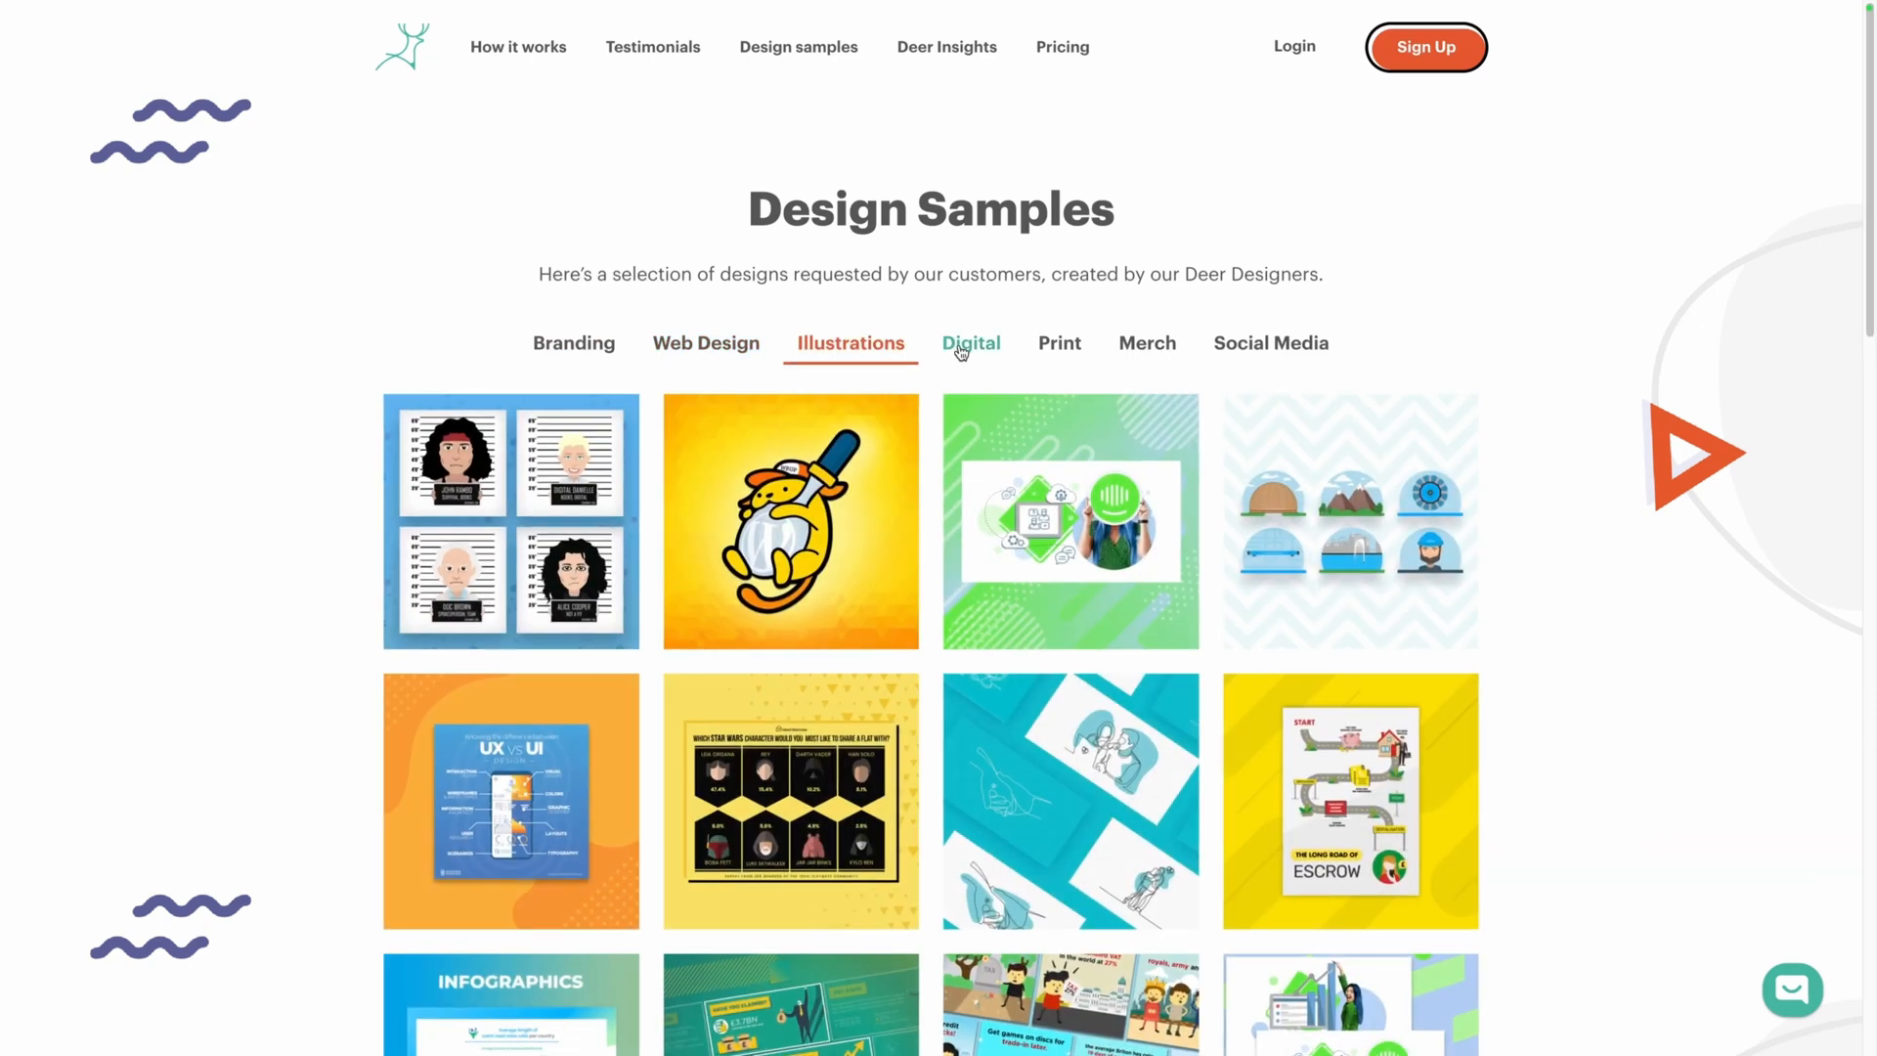
left_click(971, 343)
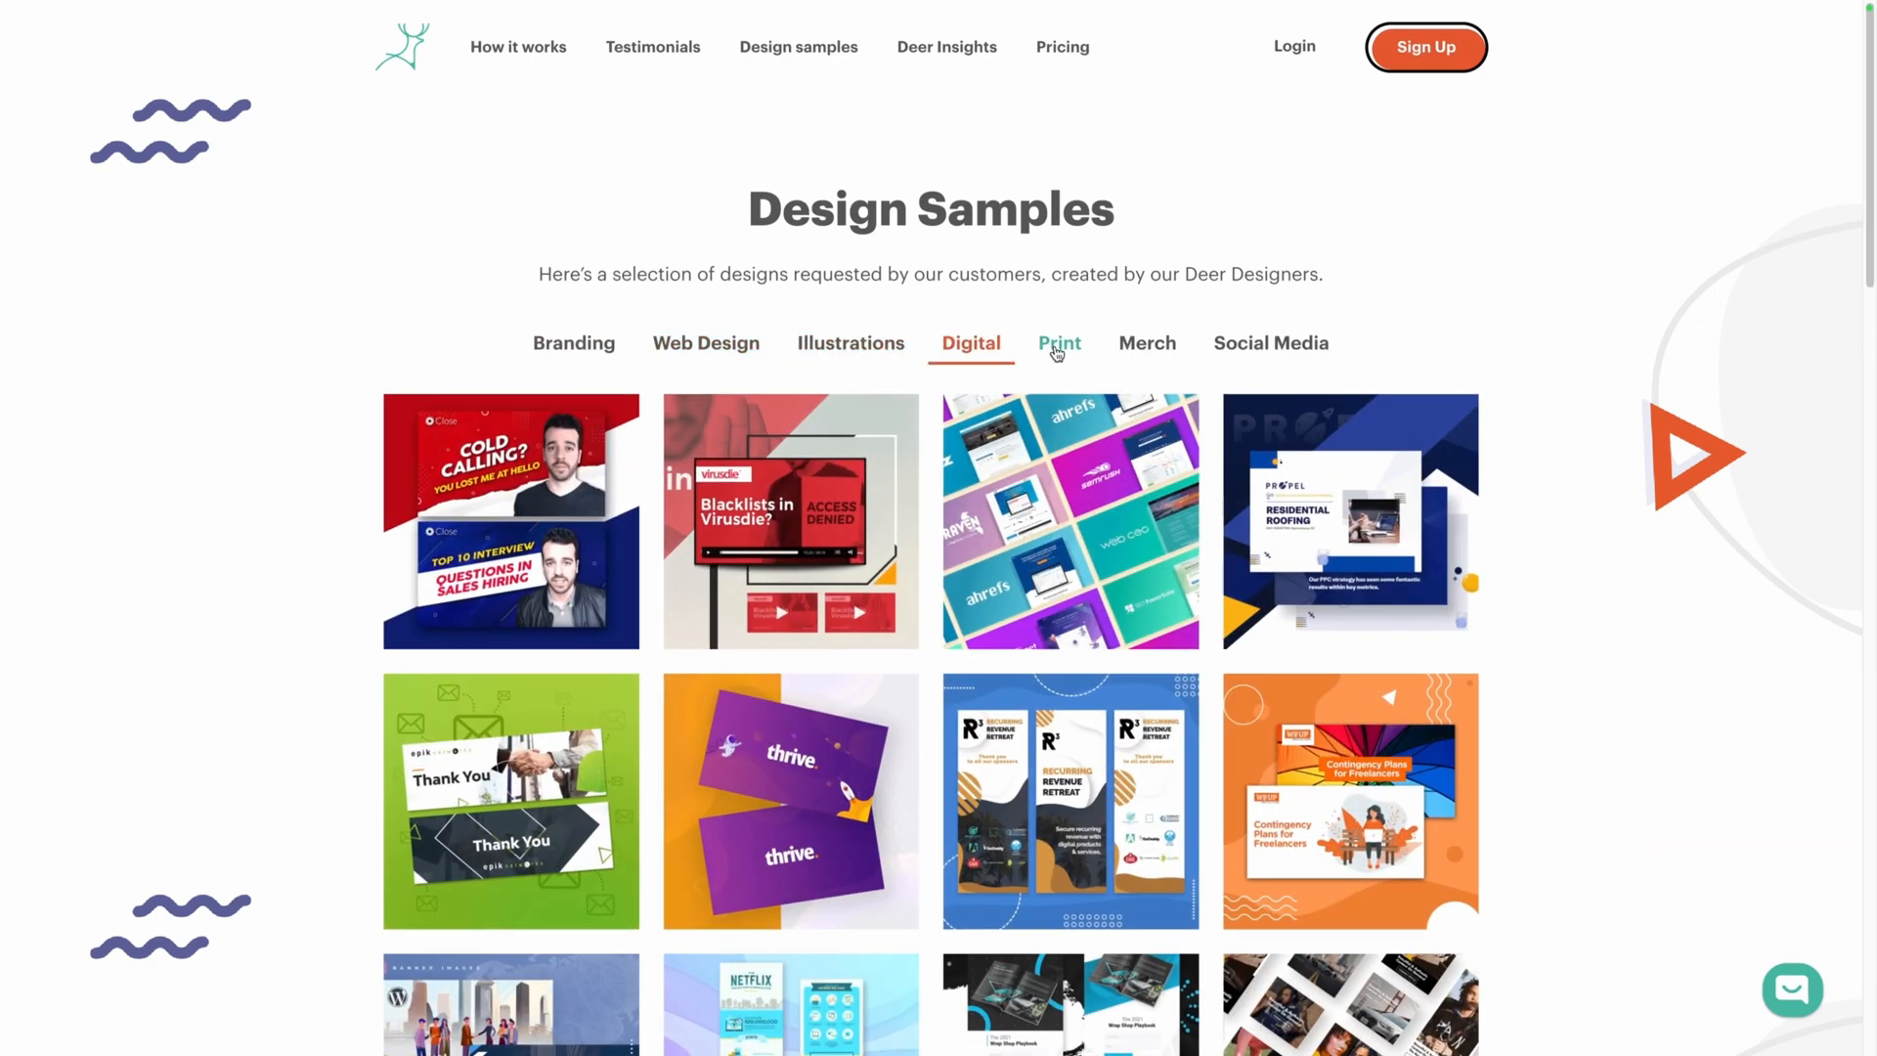
left_click(1145, 343)
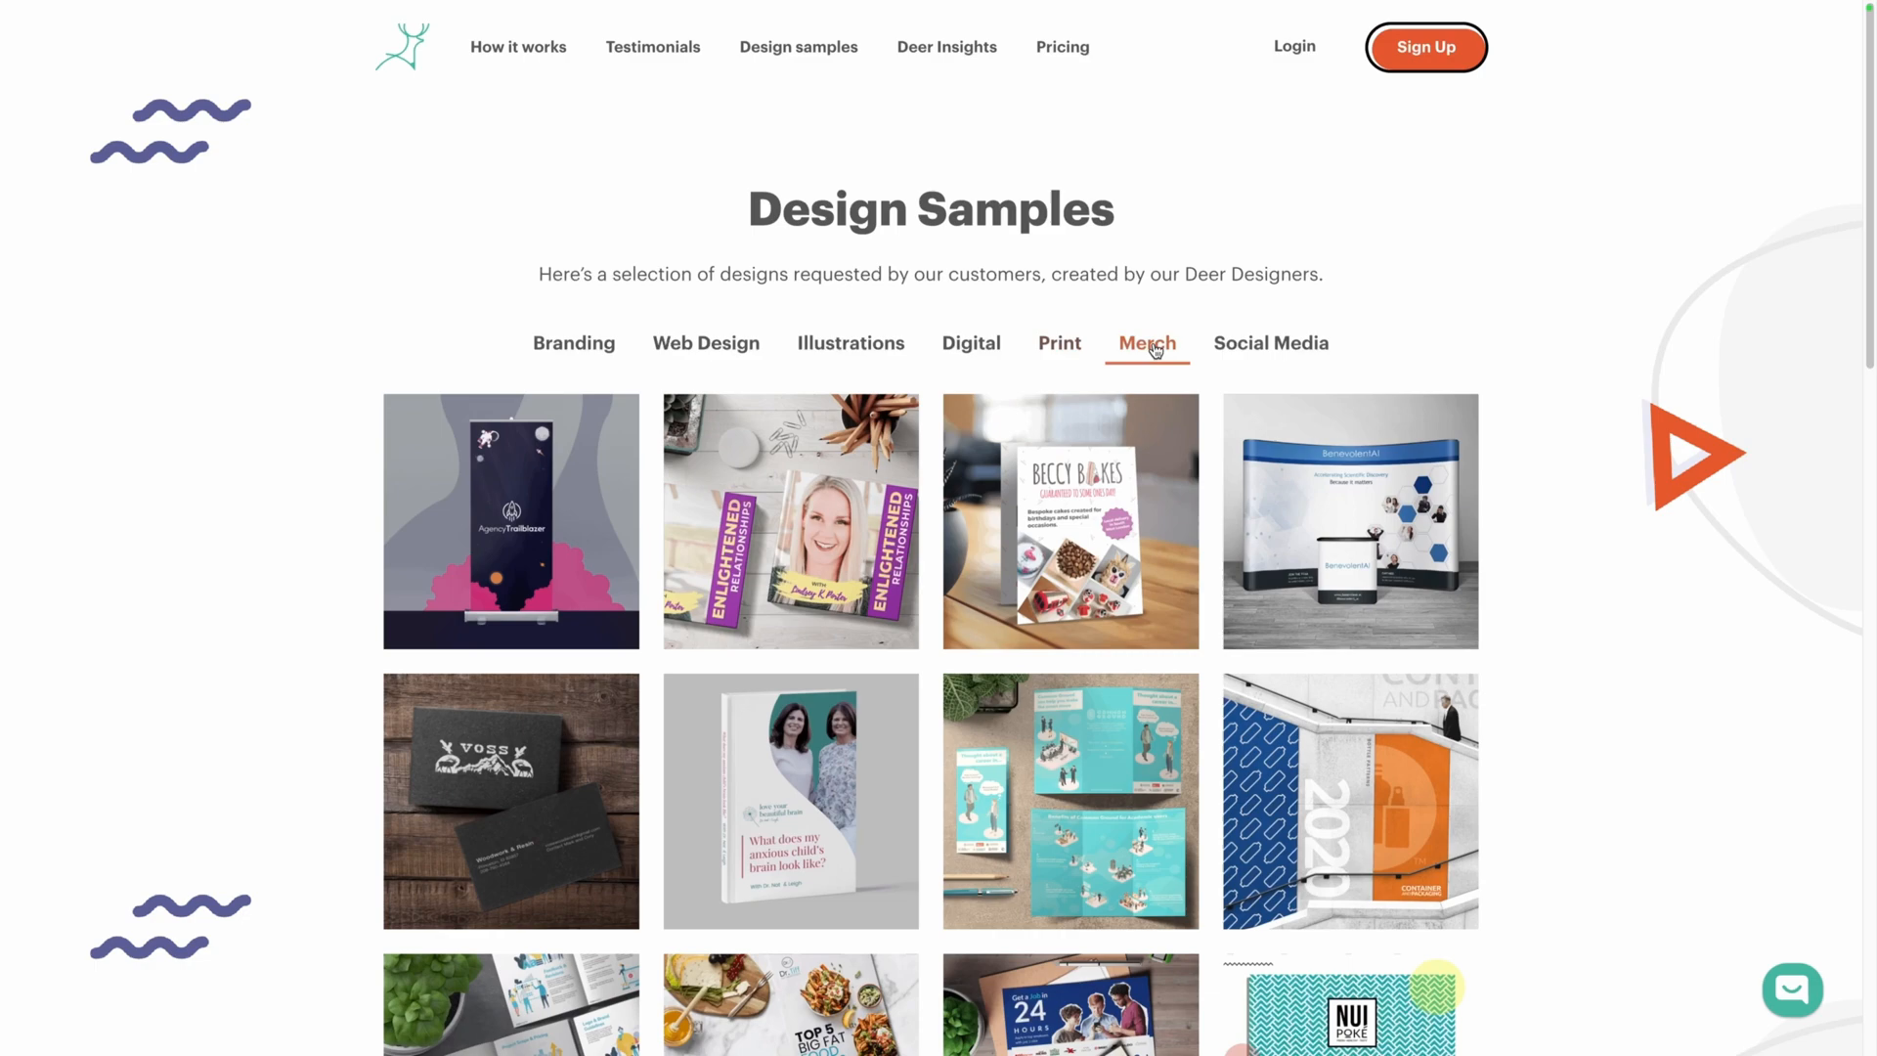
left_click(1269, 343)
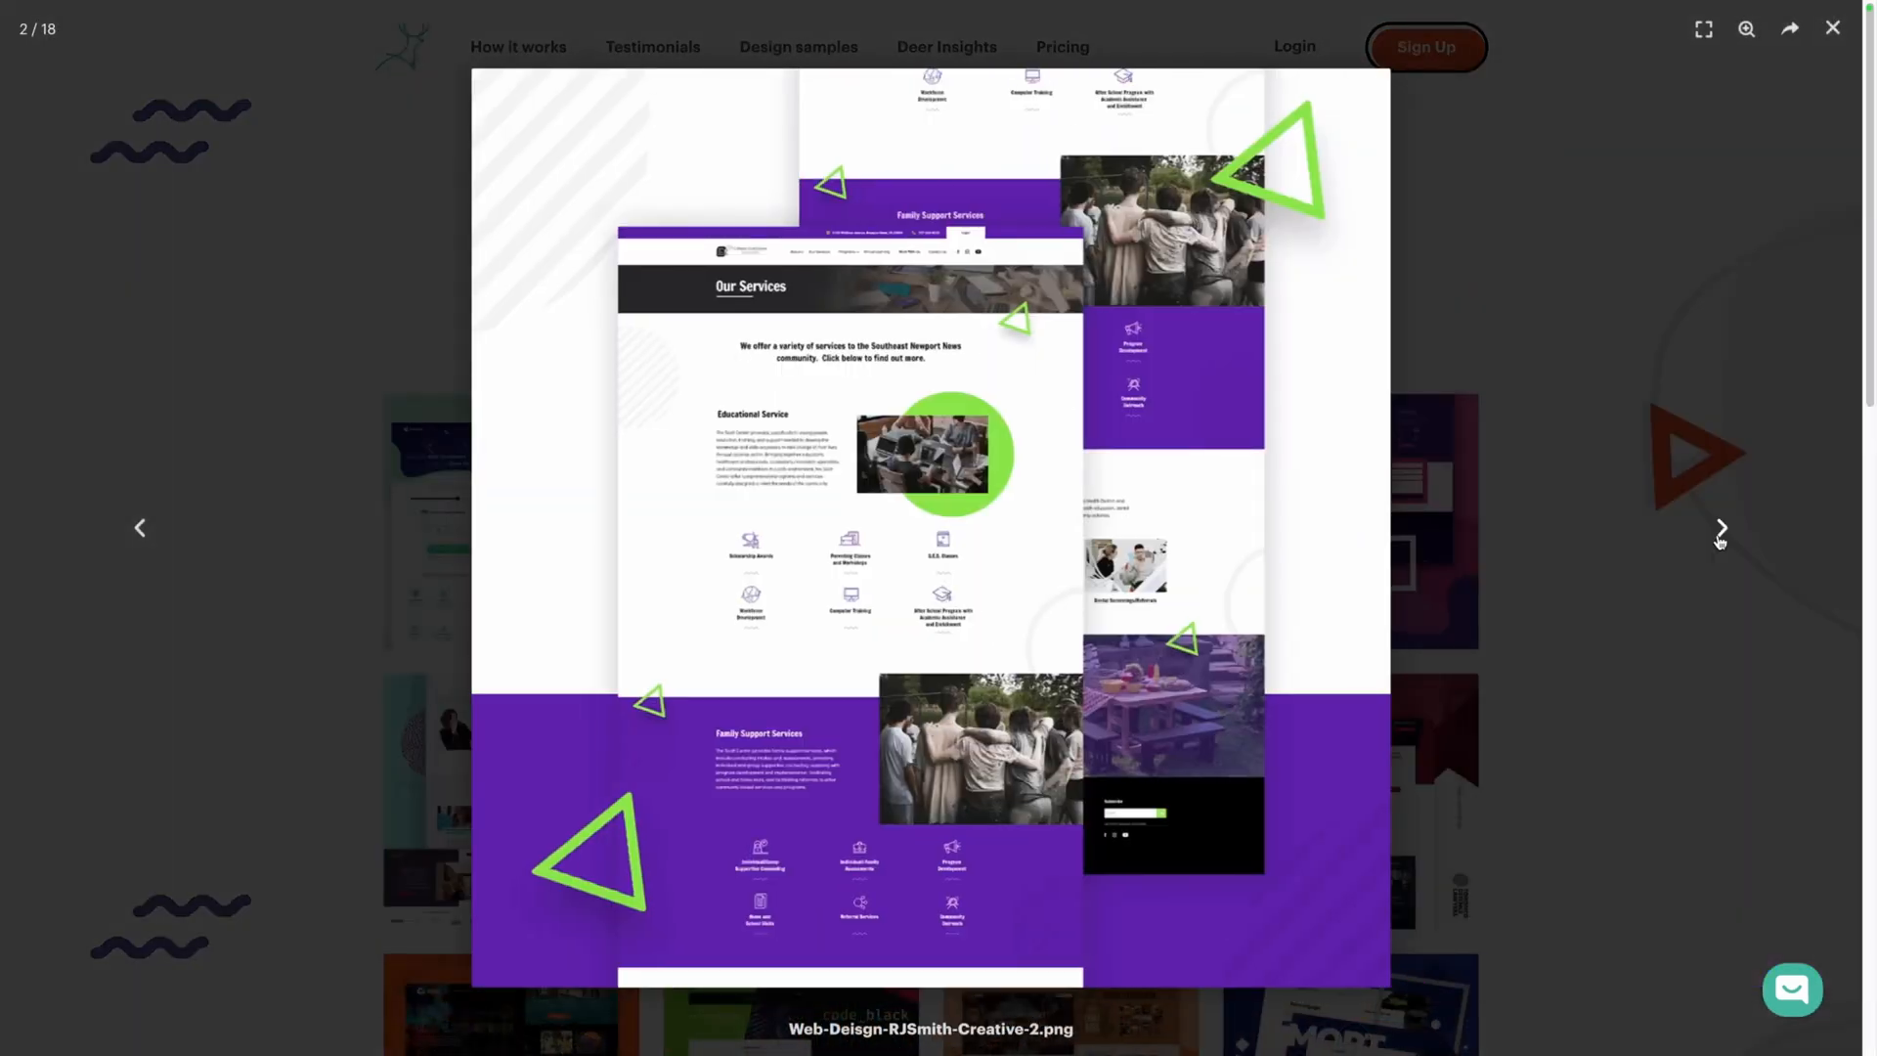
left_click(1720, 528)
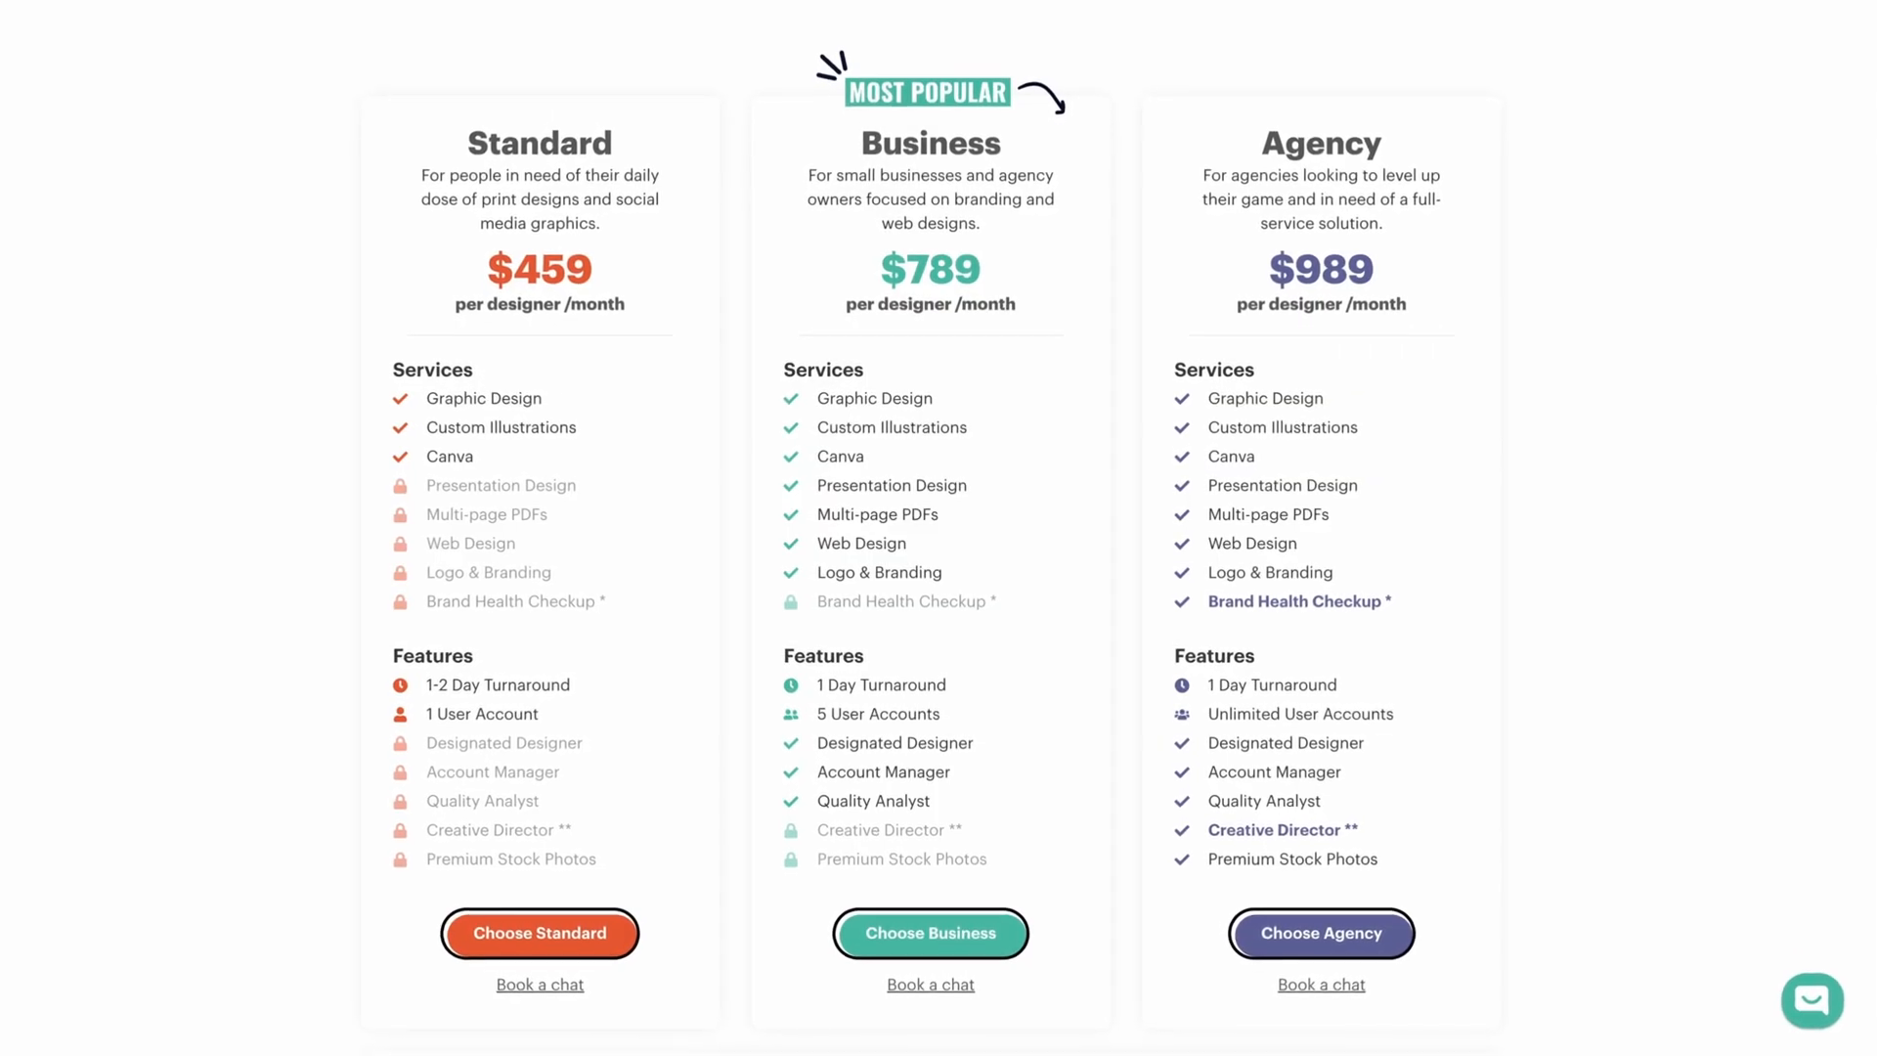
scroll("down", 3)
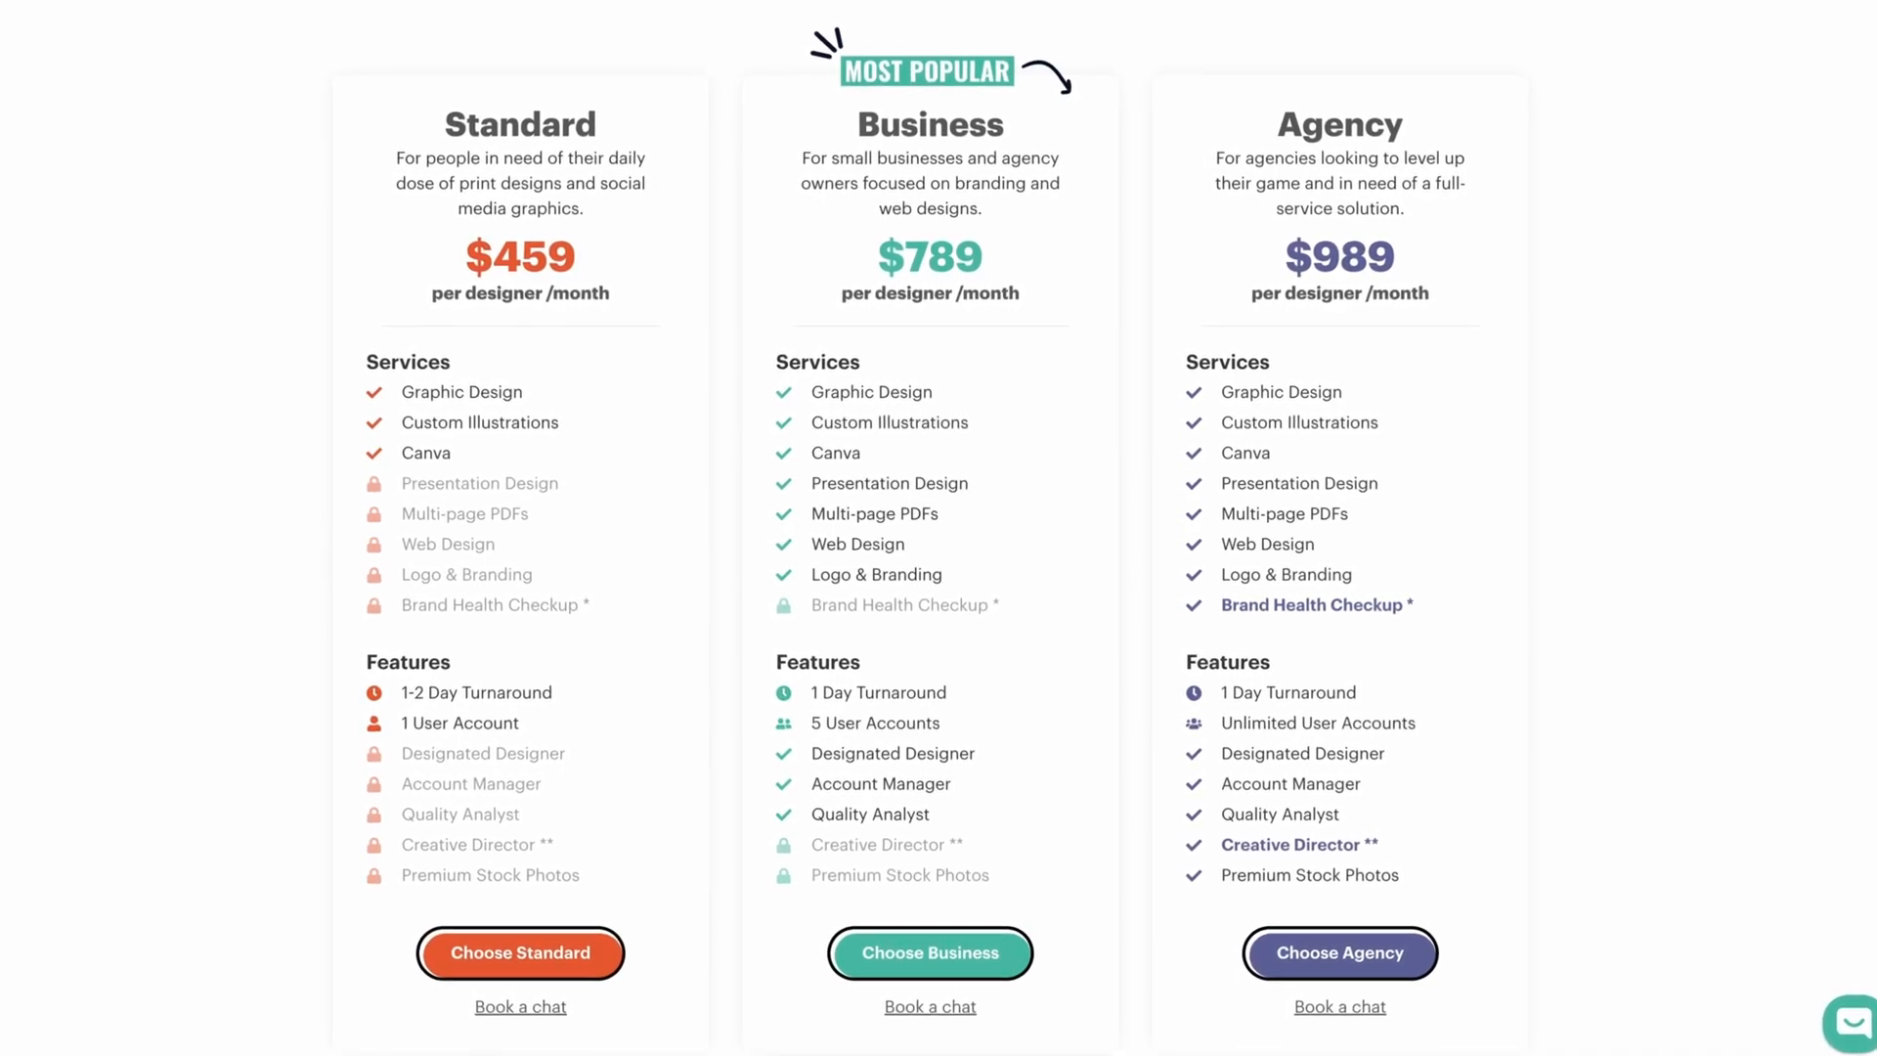
scroll("down", 3)
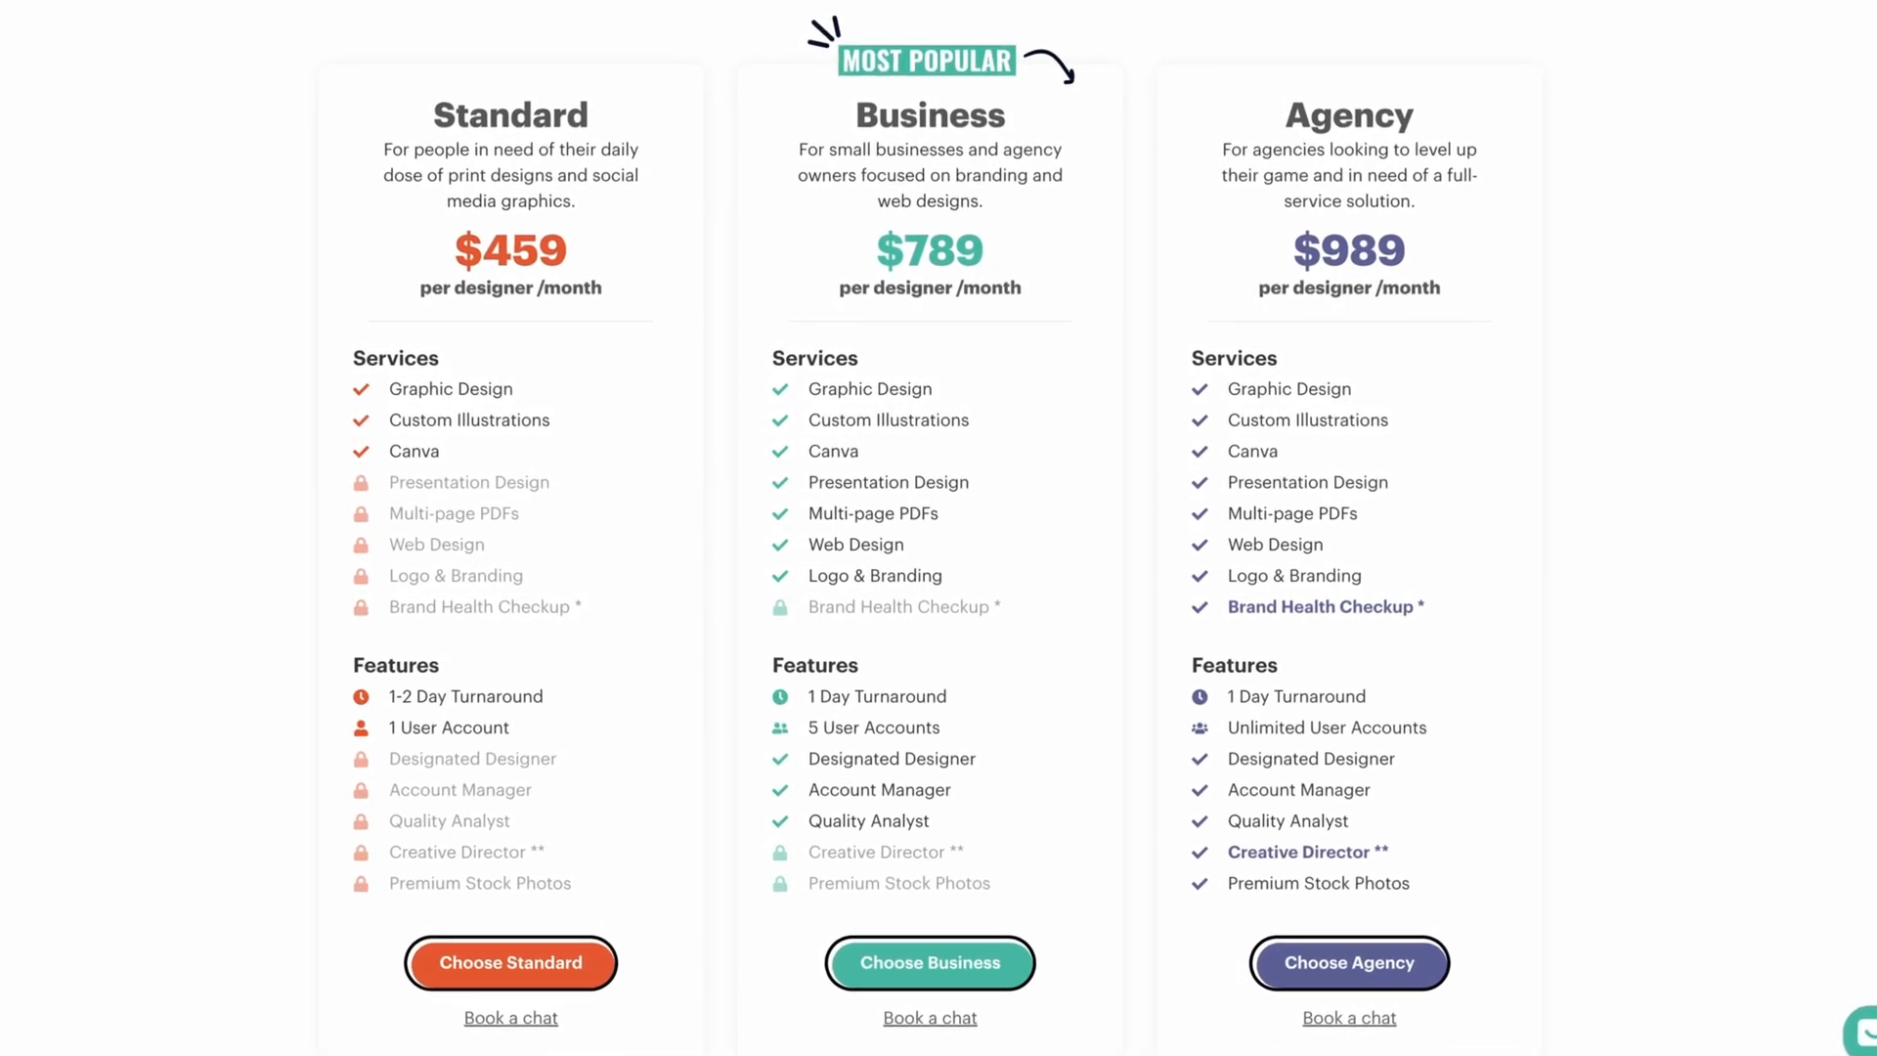
scroll("down", 3)
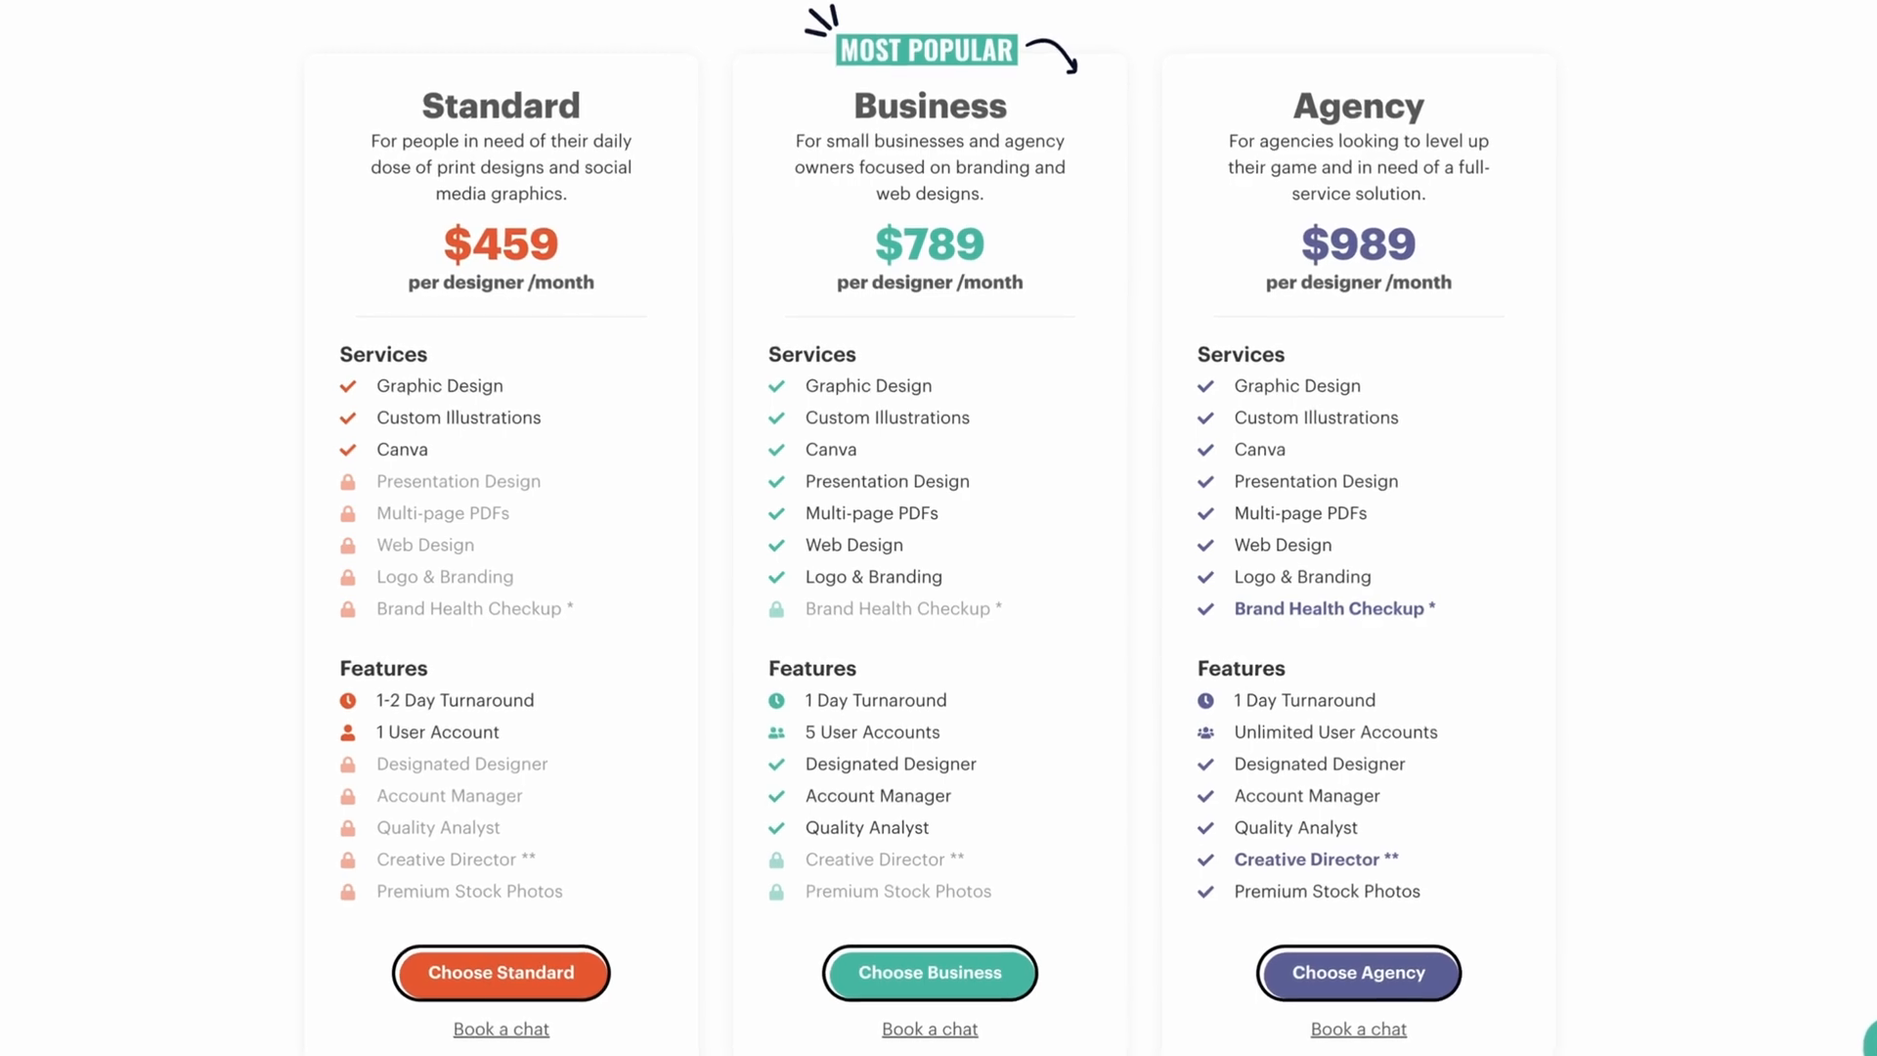
left_click(652, 47)
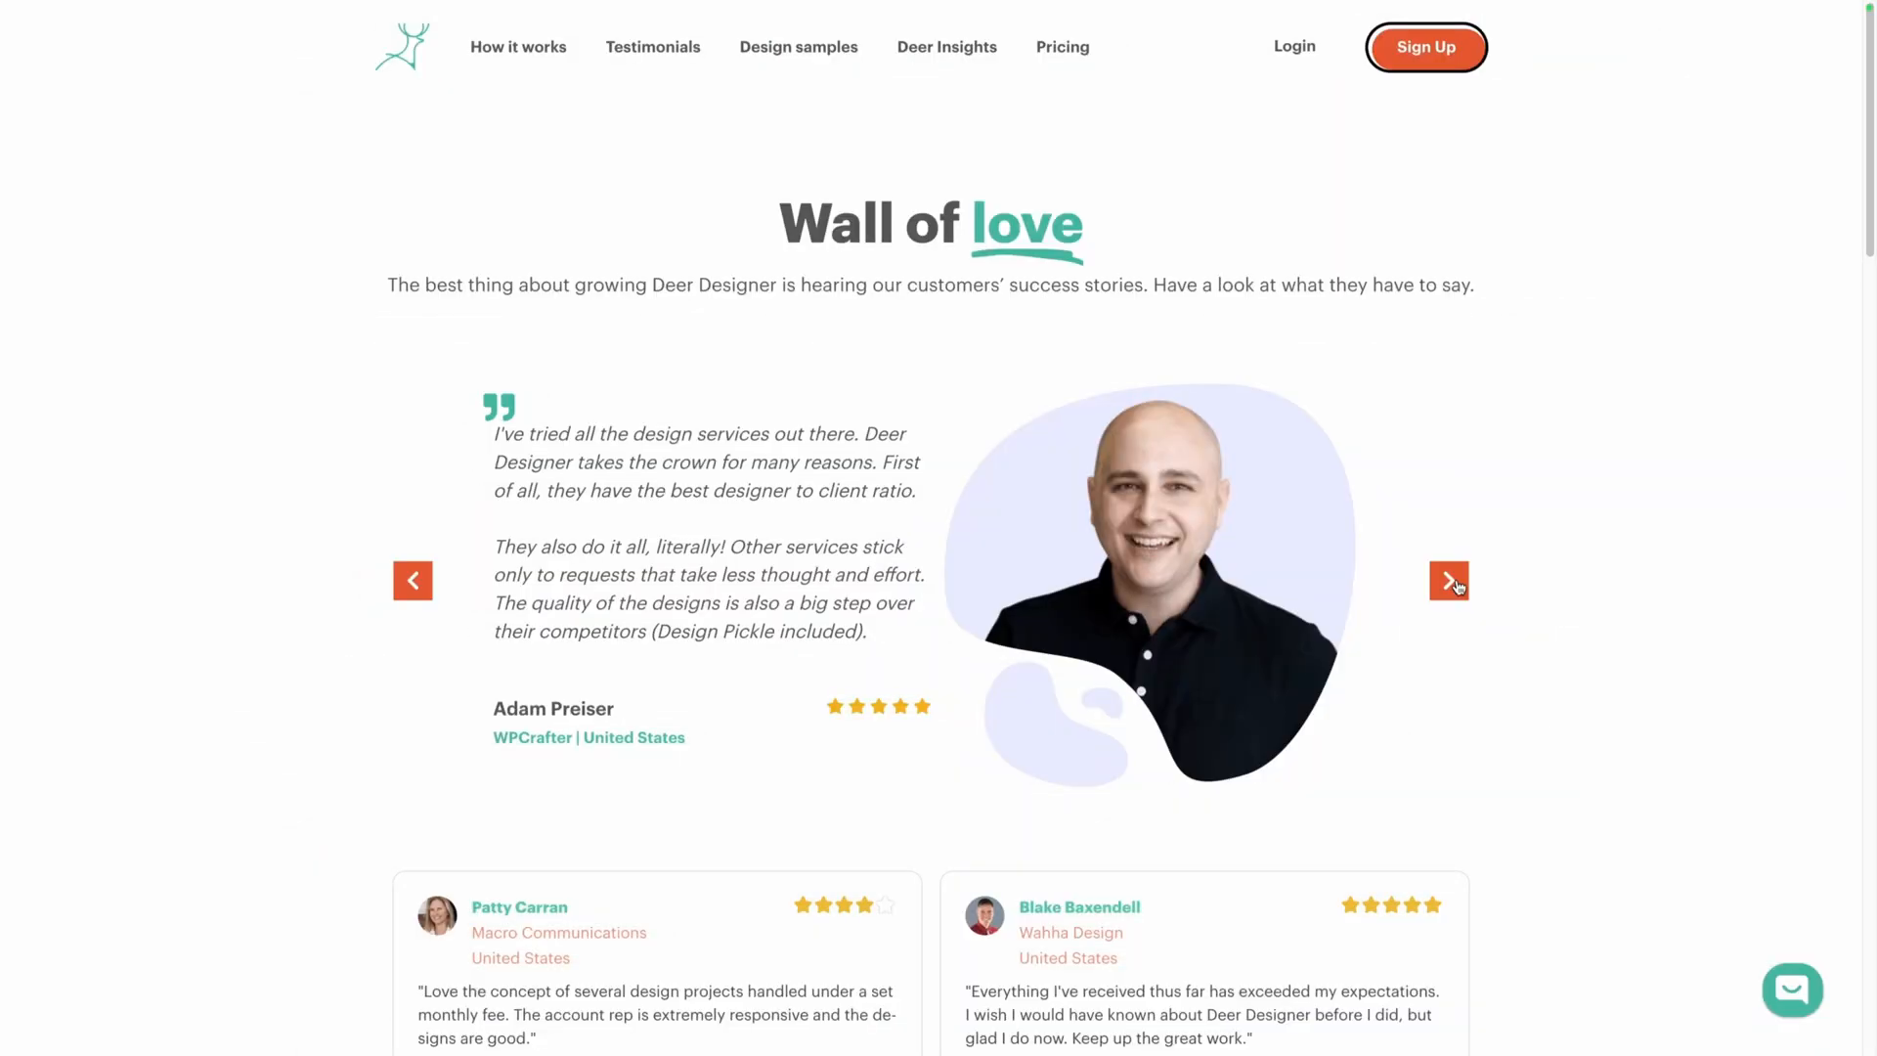
left_click(1449, 591)
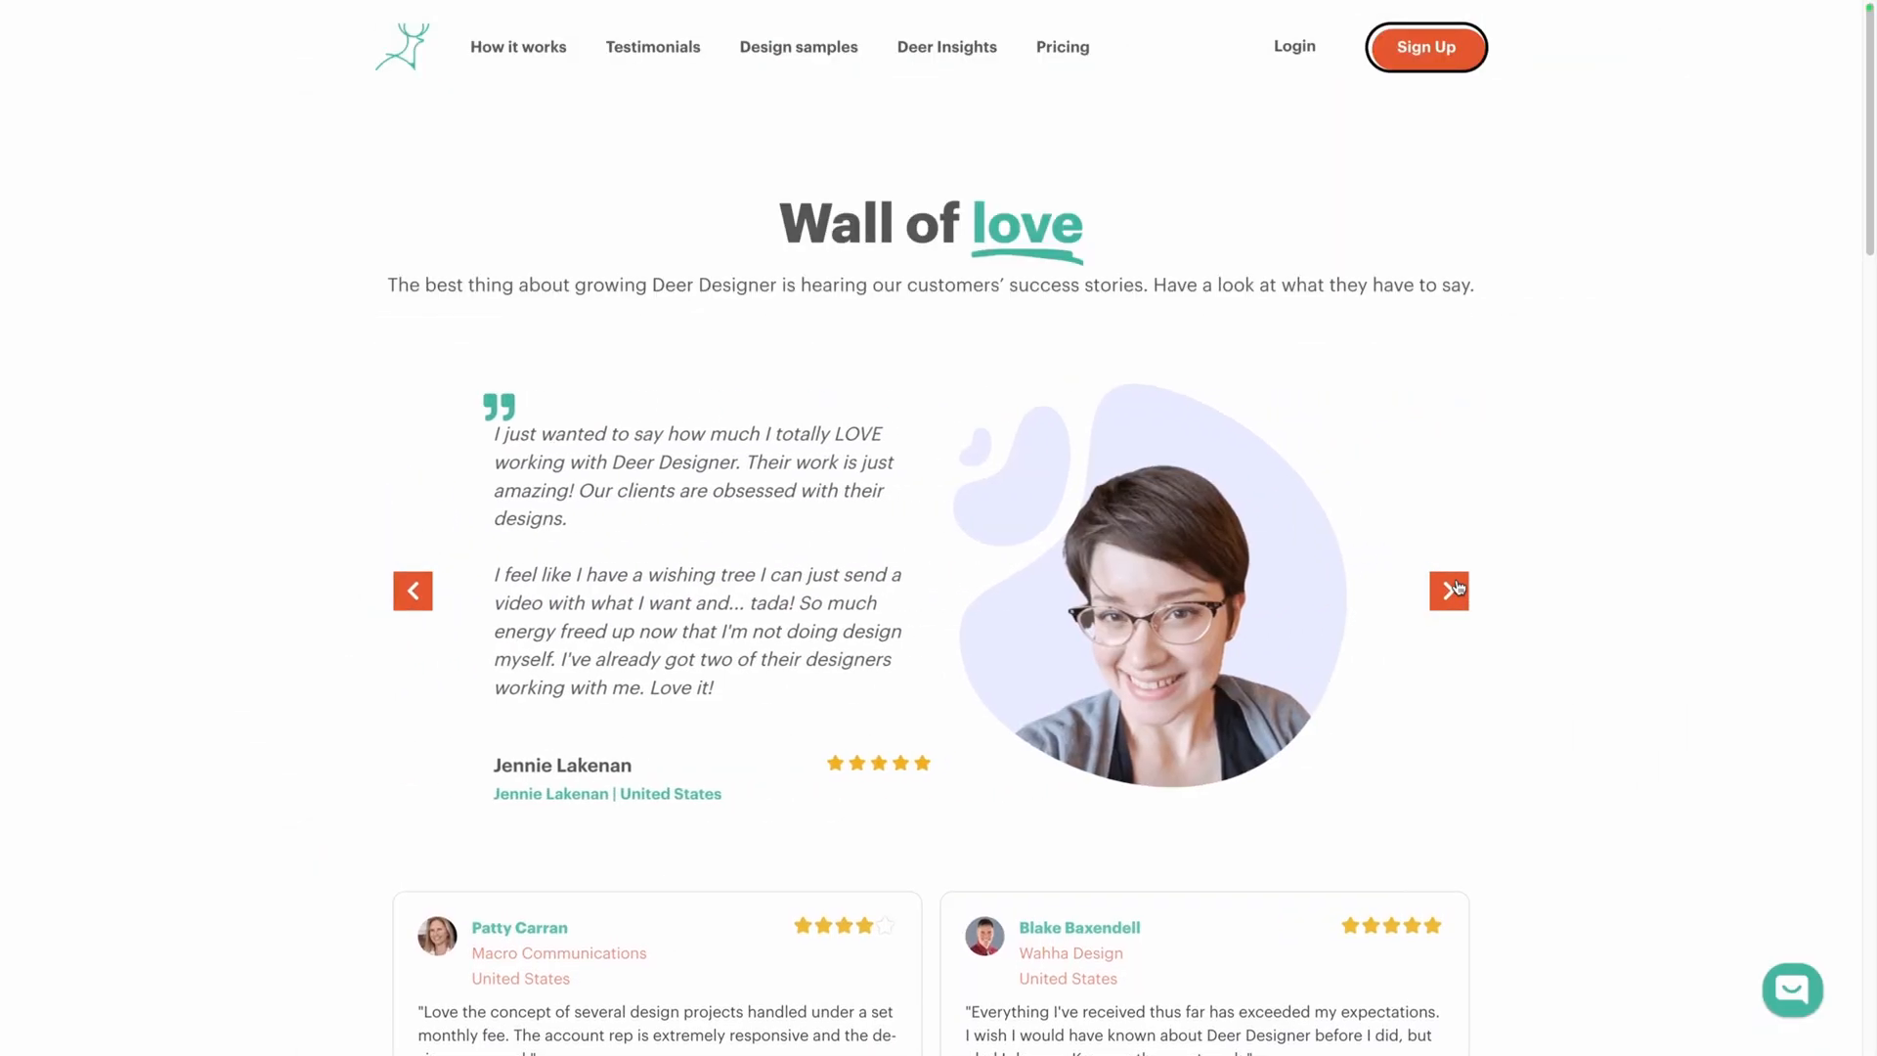
left_click(1448, 590)
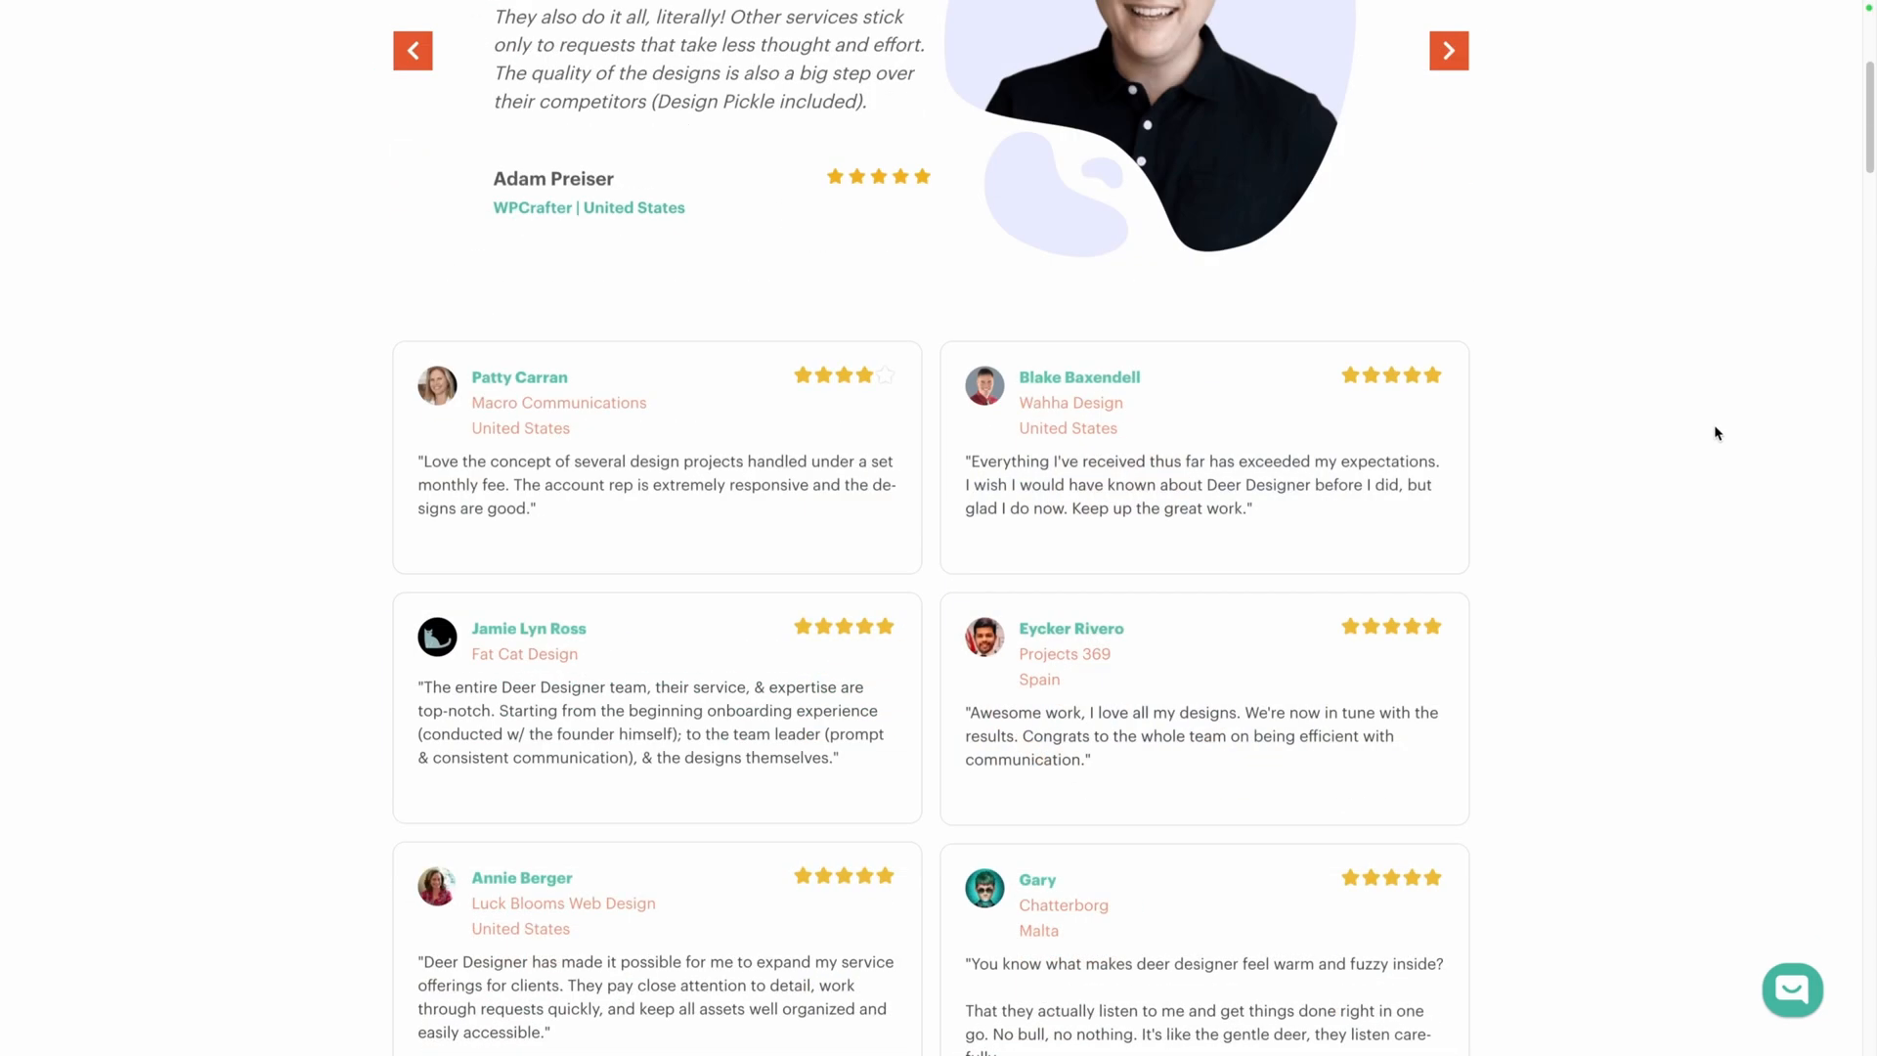
scroll("down", 3)
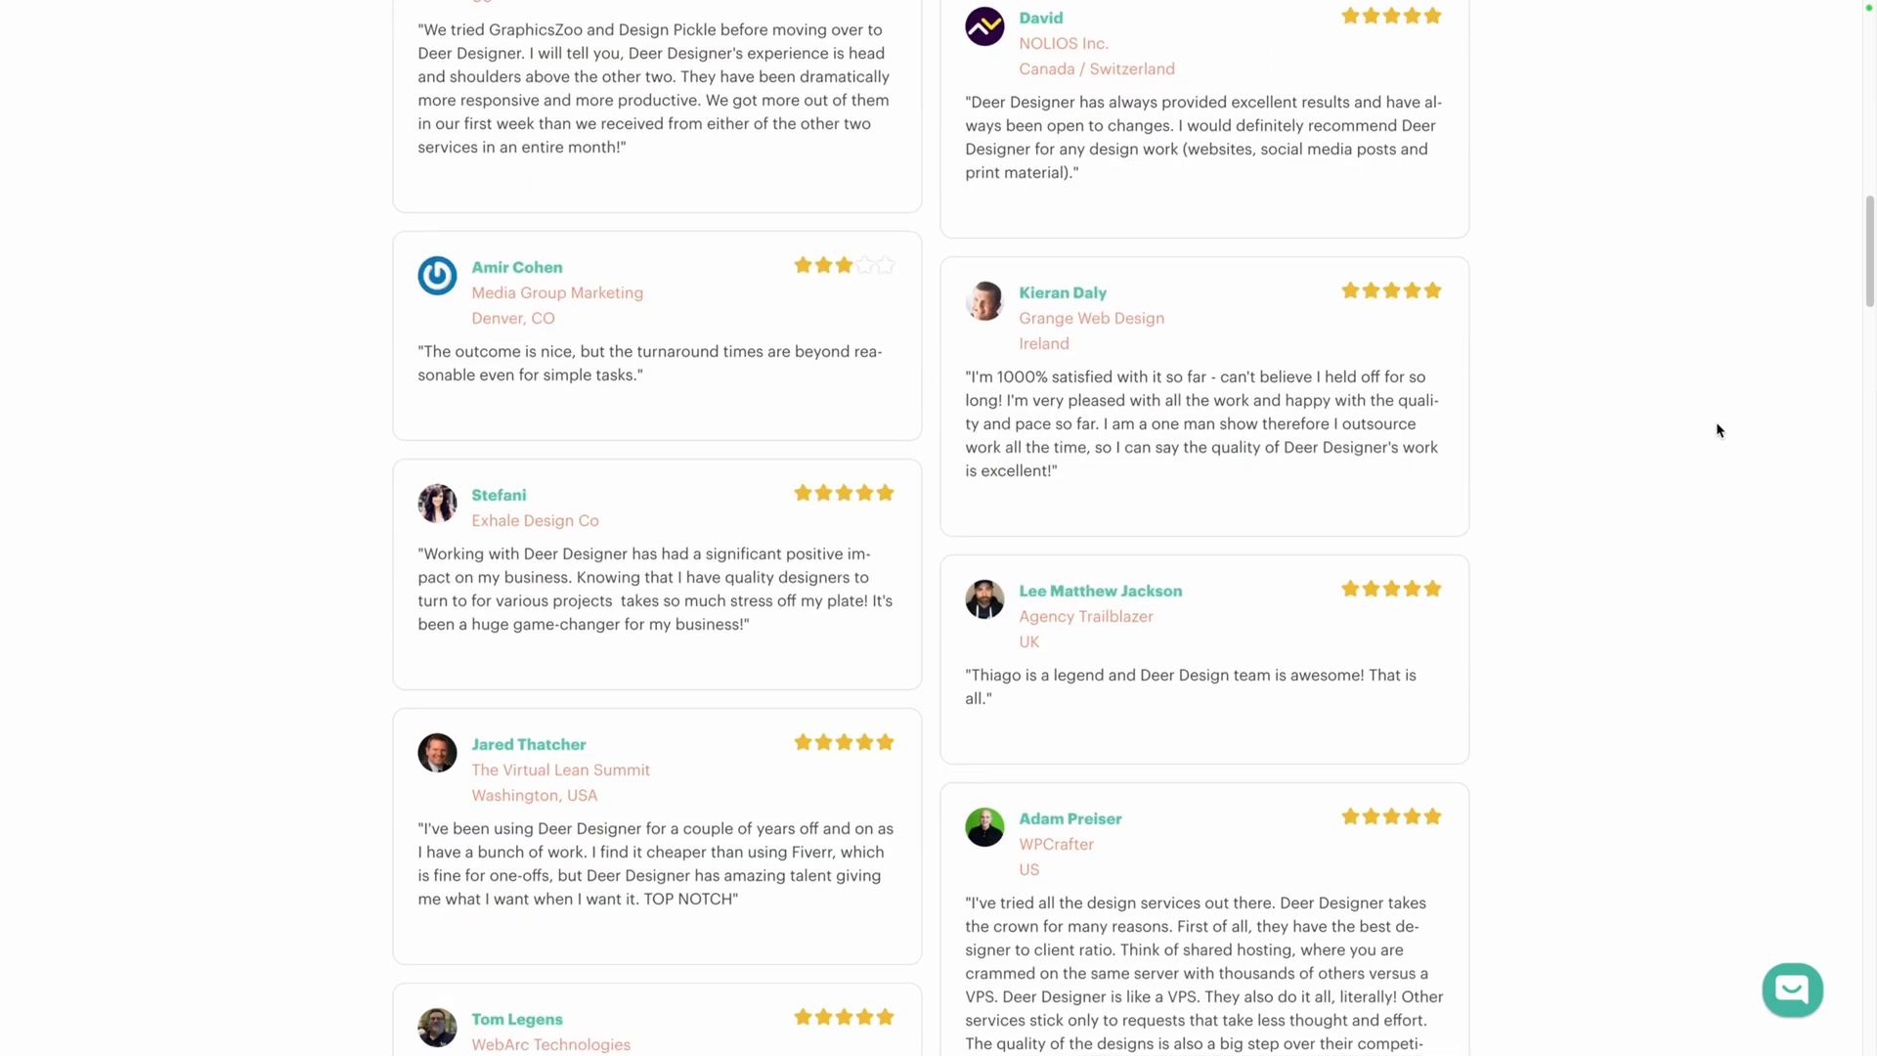
scroll("down", 3)
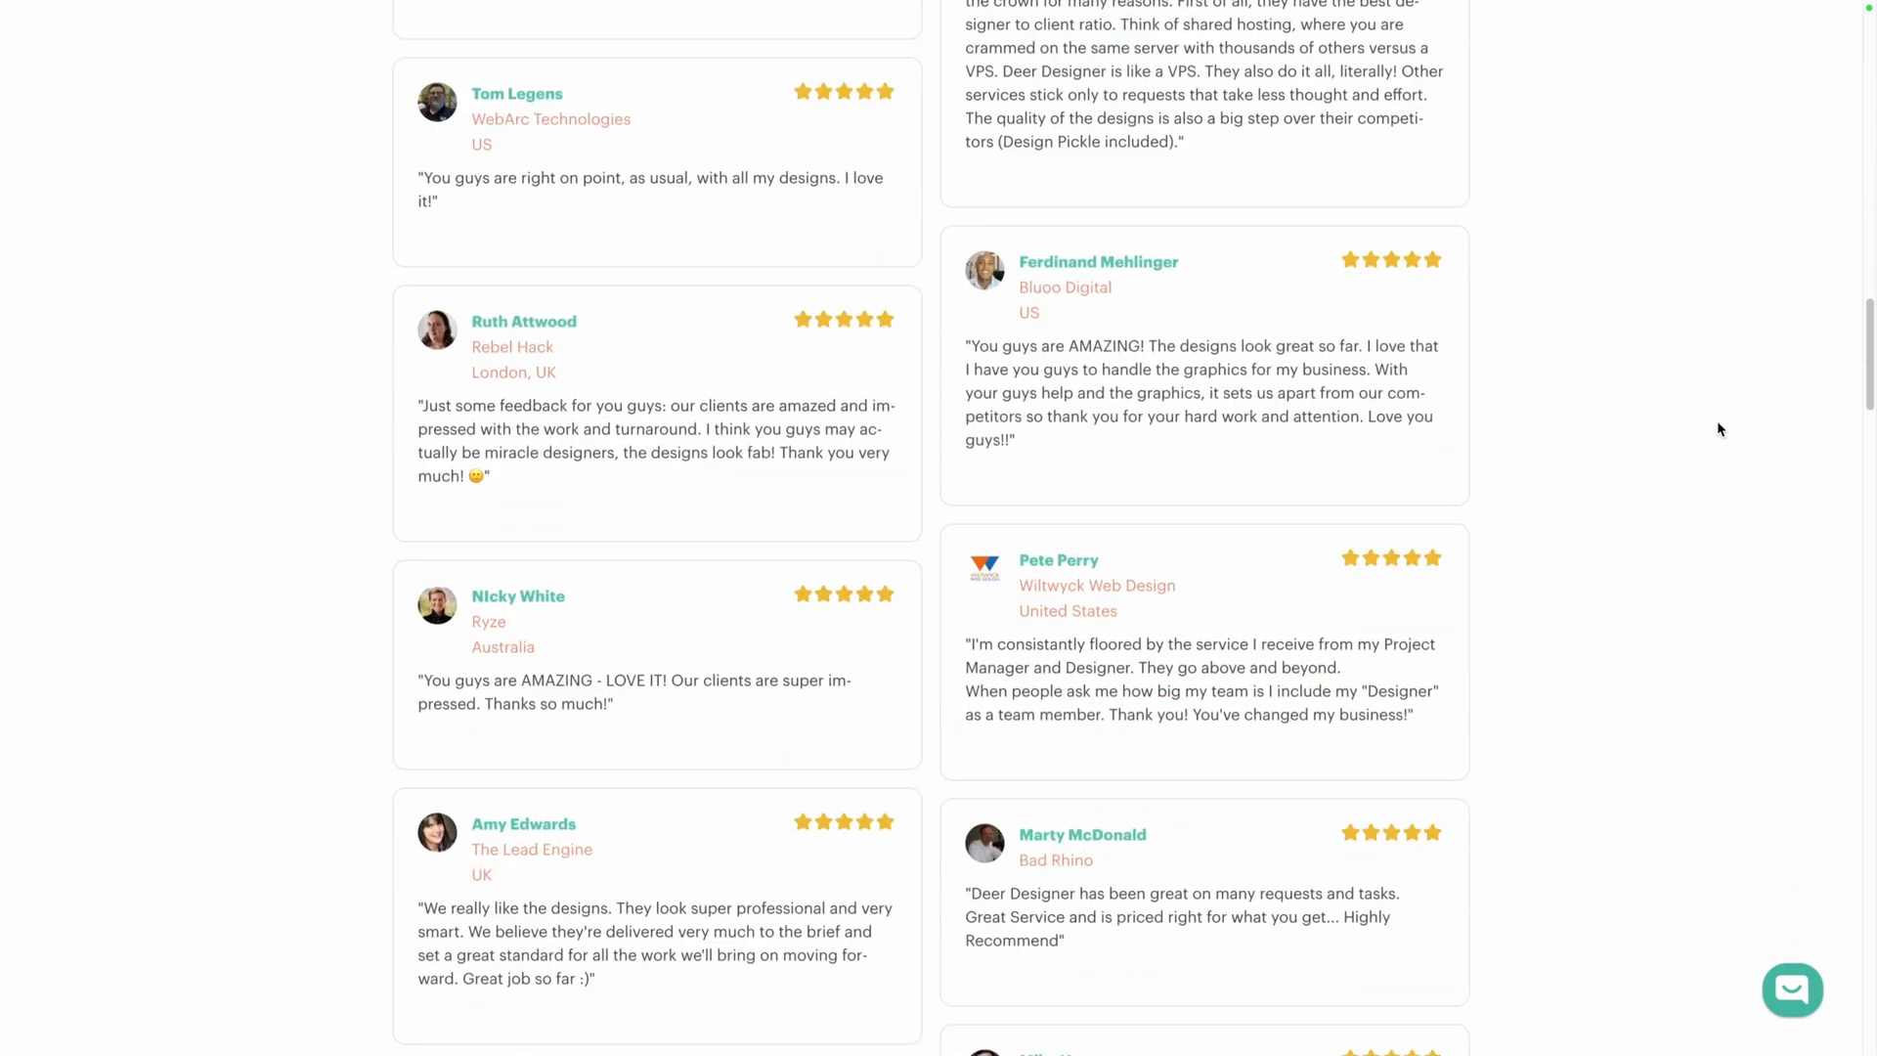
scroll("down", 3)
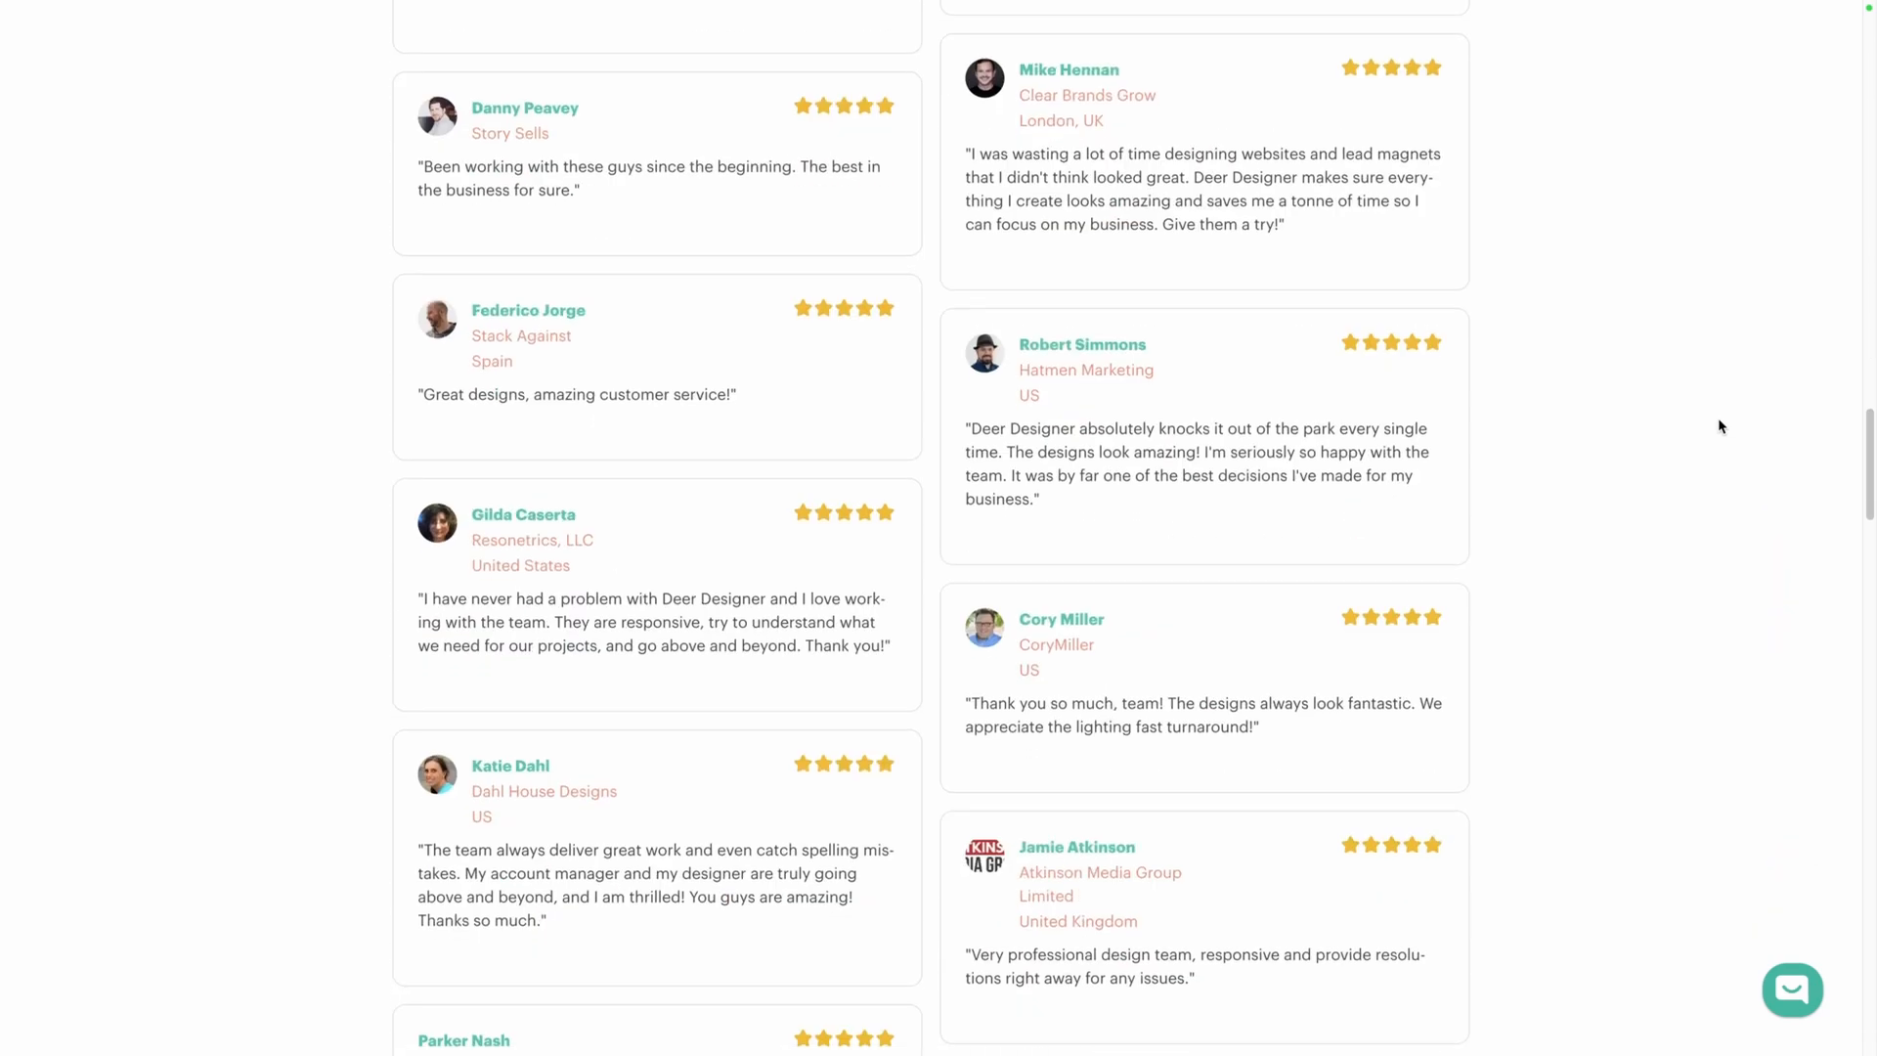
scroll("up", 3)
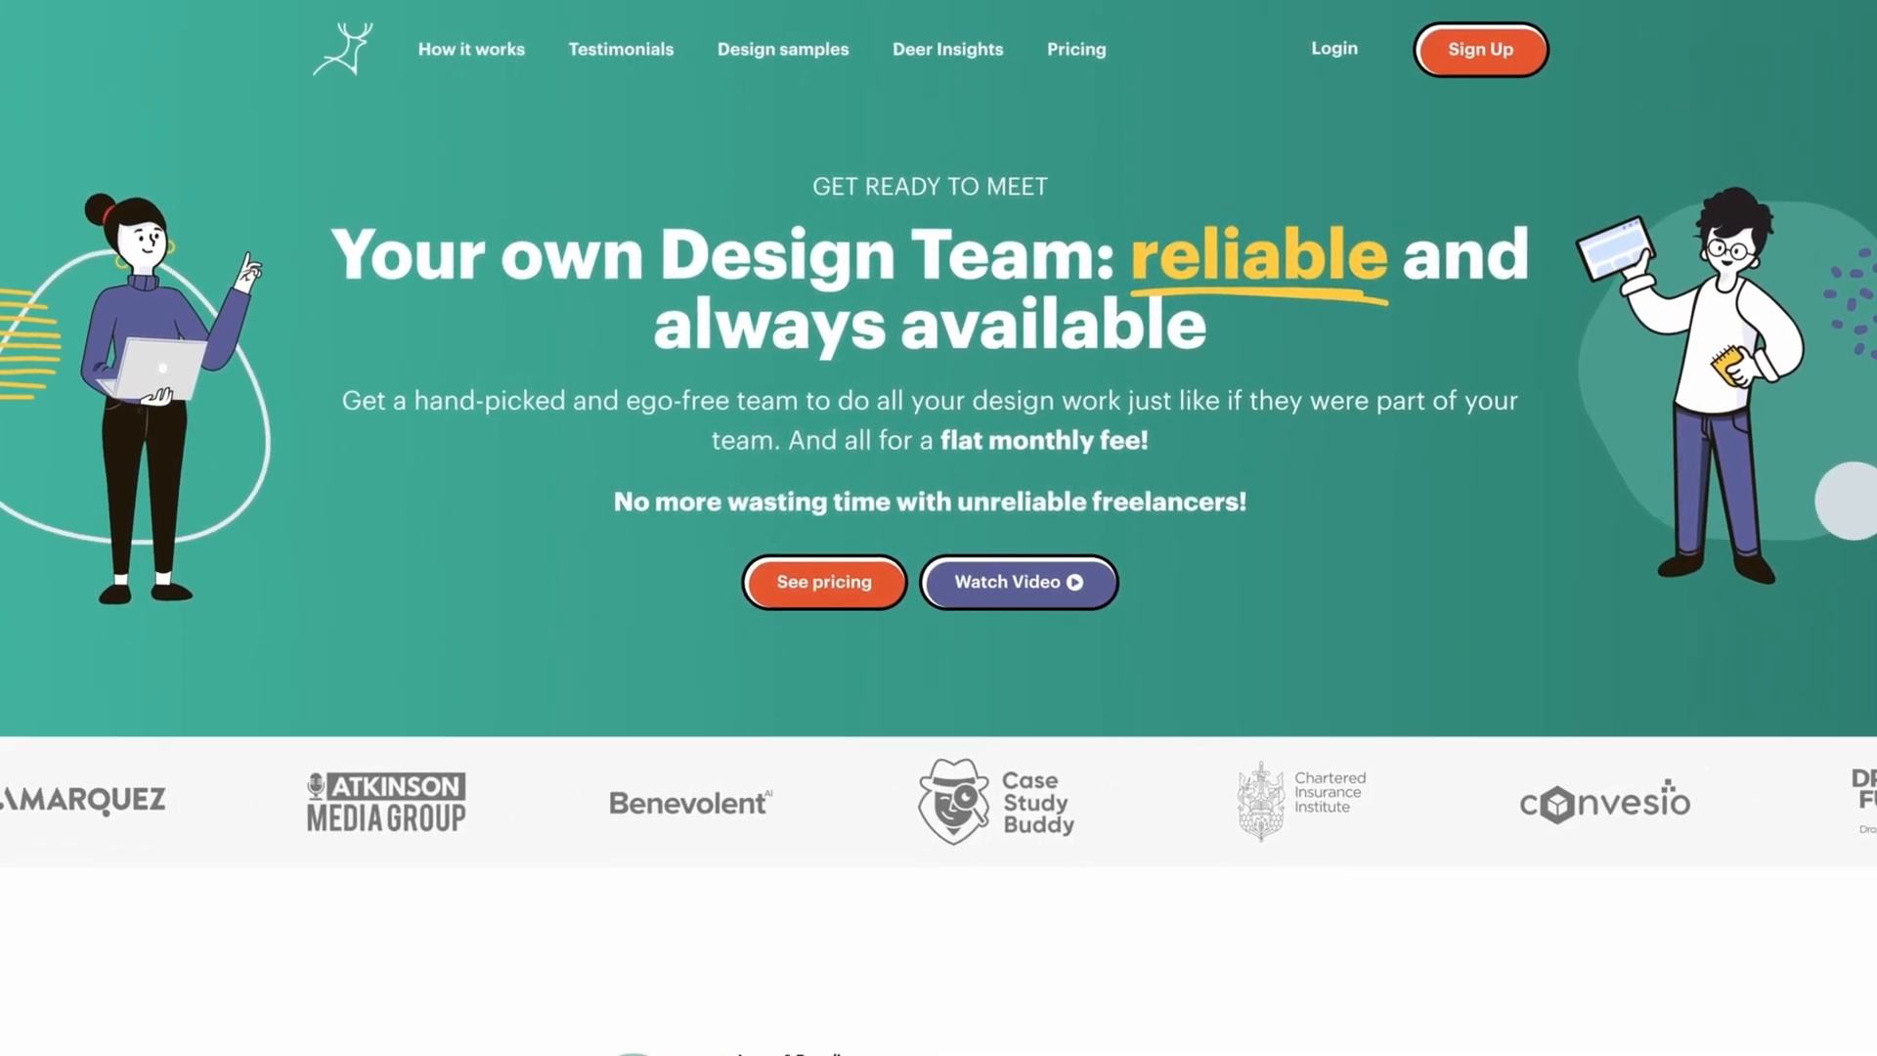
scroll("down", 3)
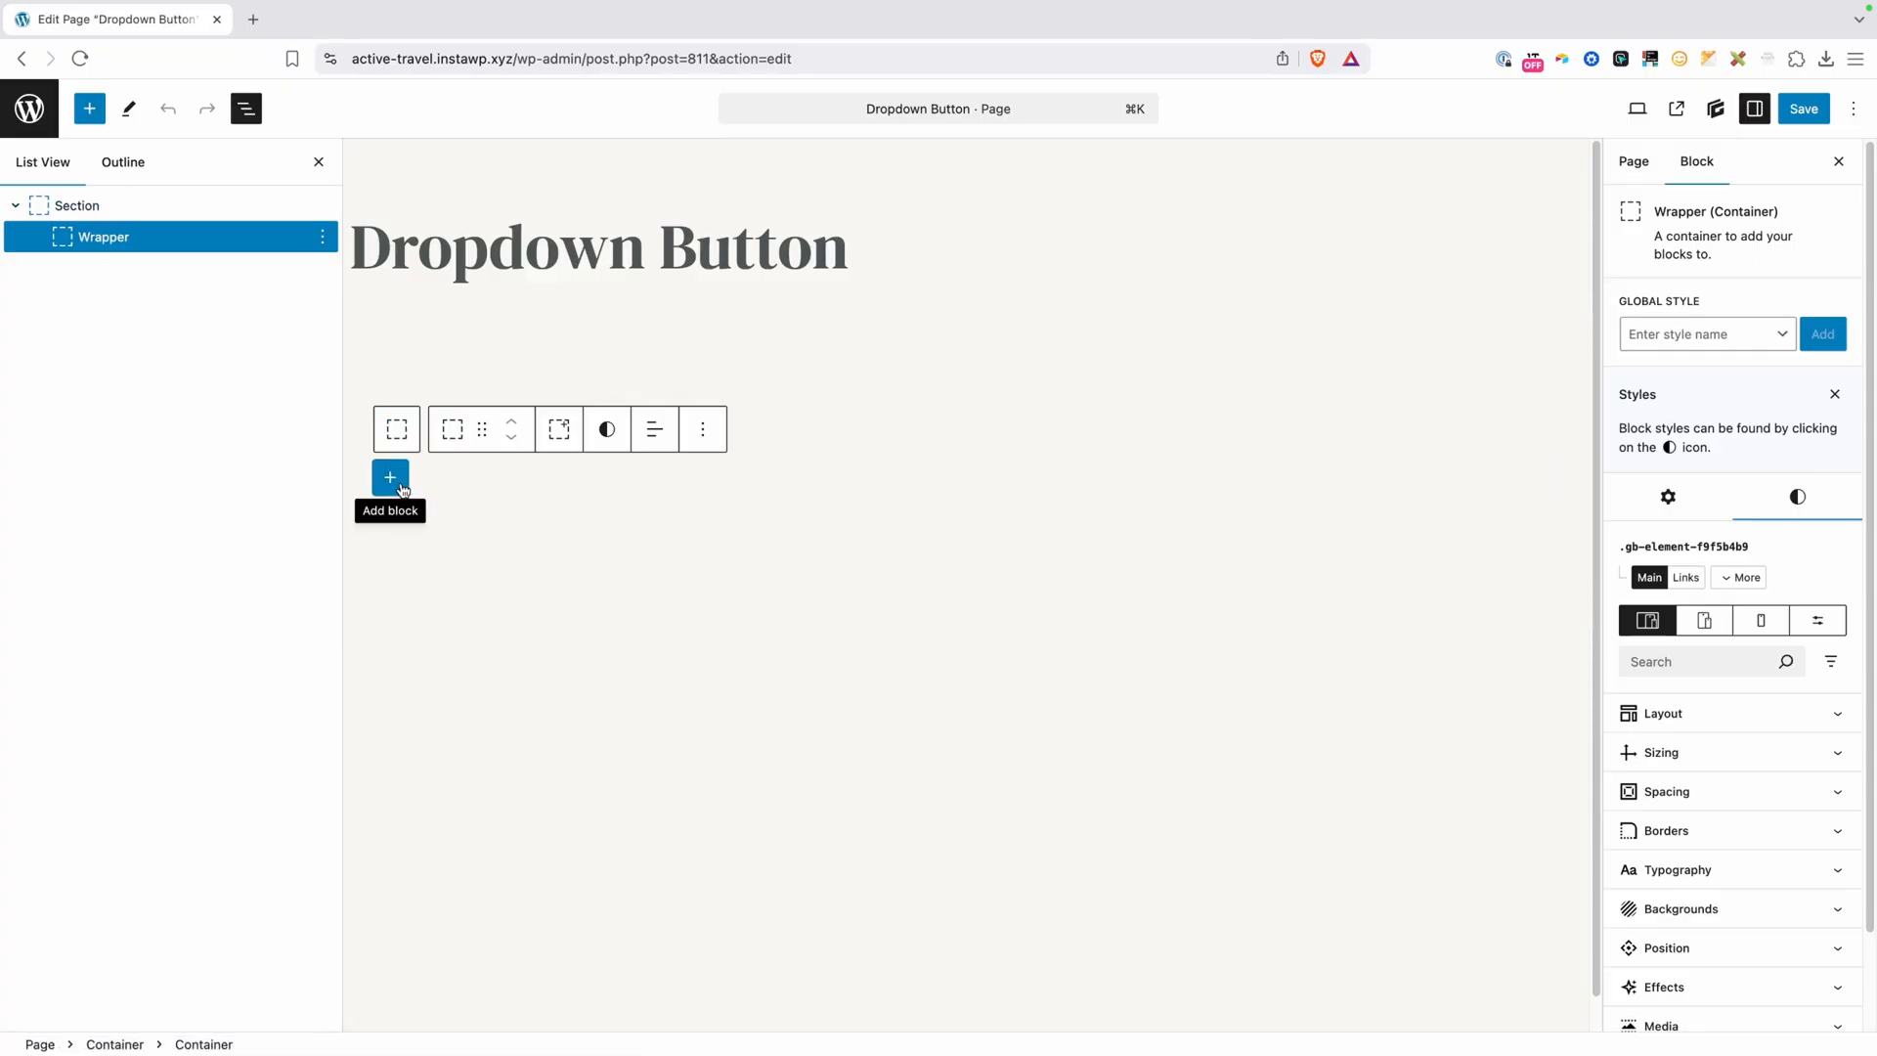
Insert a Container block inside the Wrapper and rename it 'Dropdown Wrapper'
left_click(389, 476)
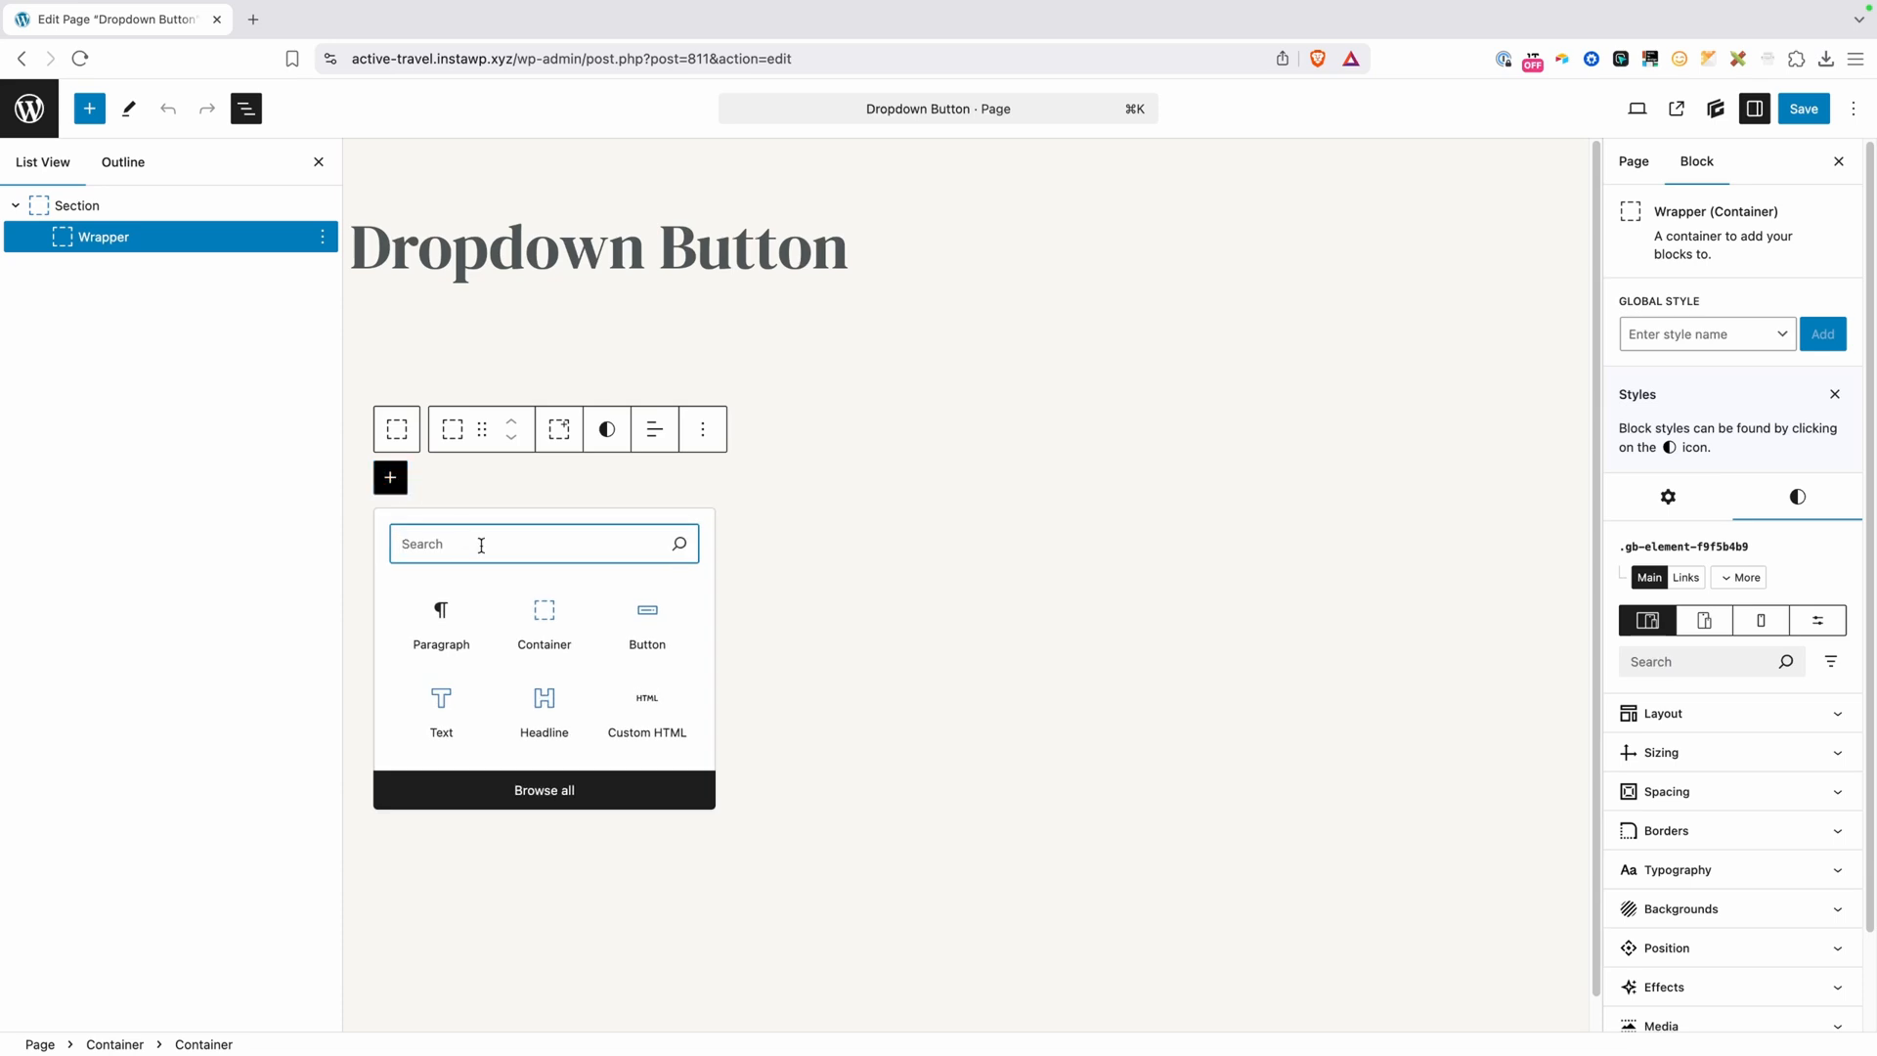
mouse_move(543, 617)
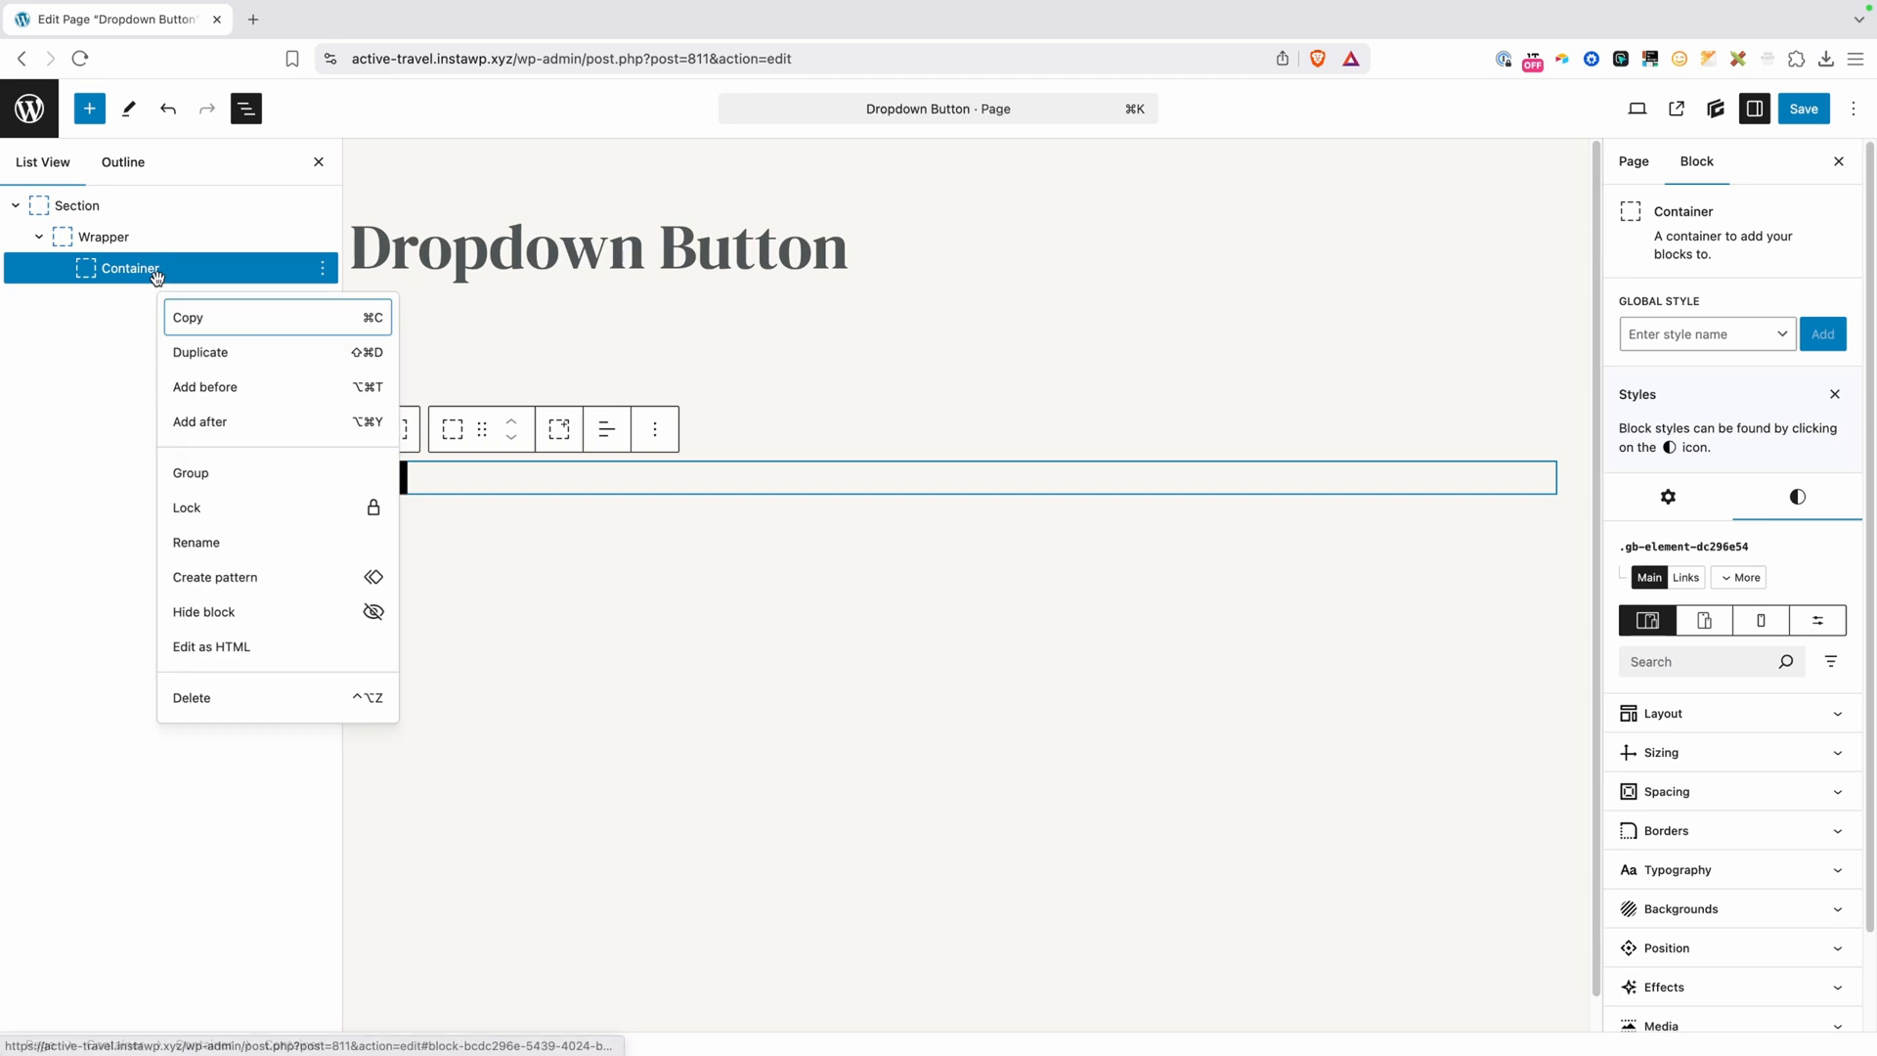
left_click(196, 543)
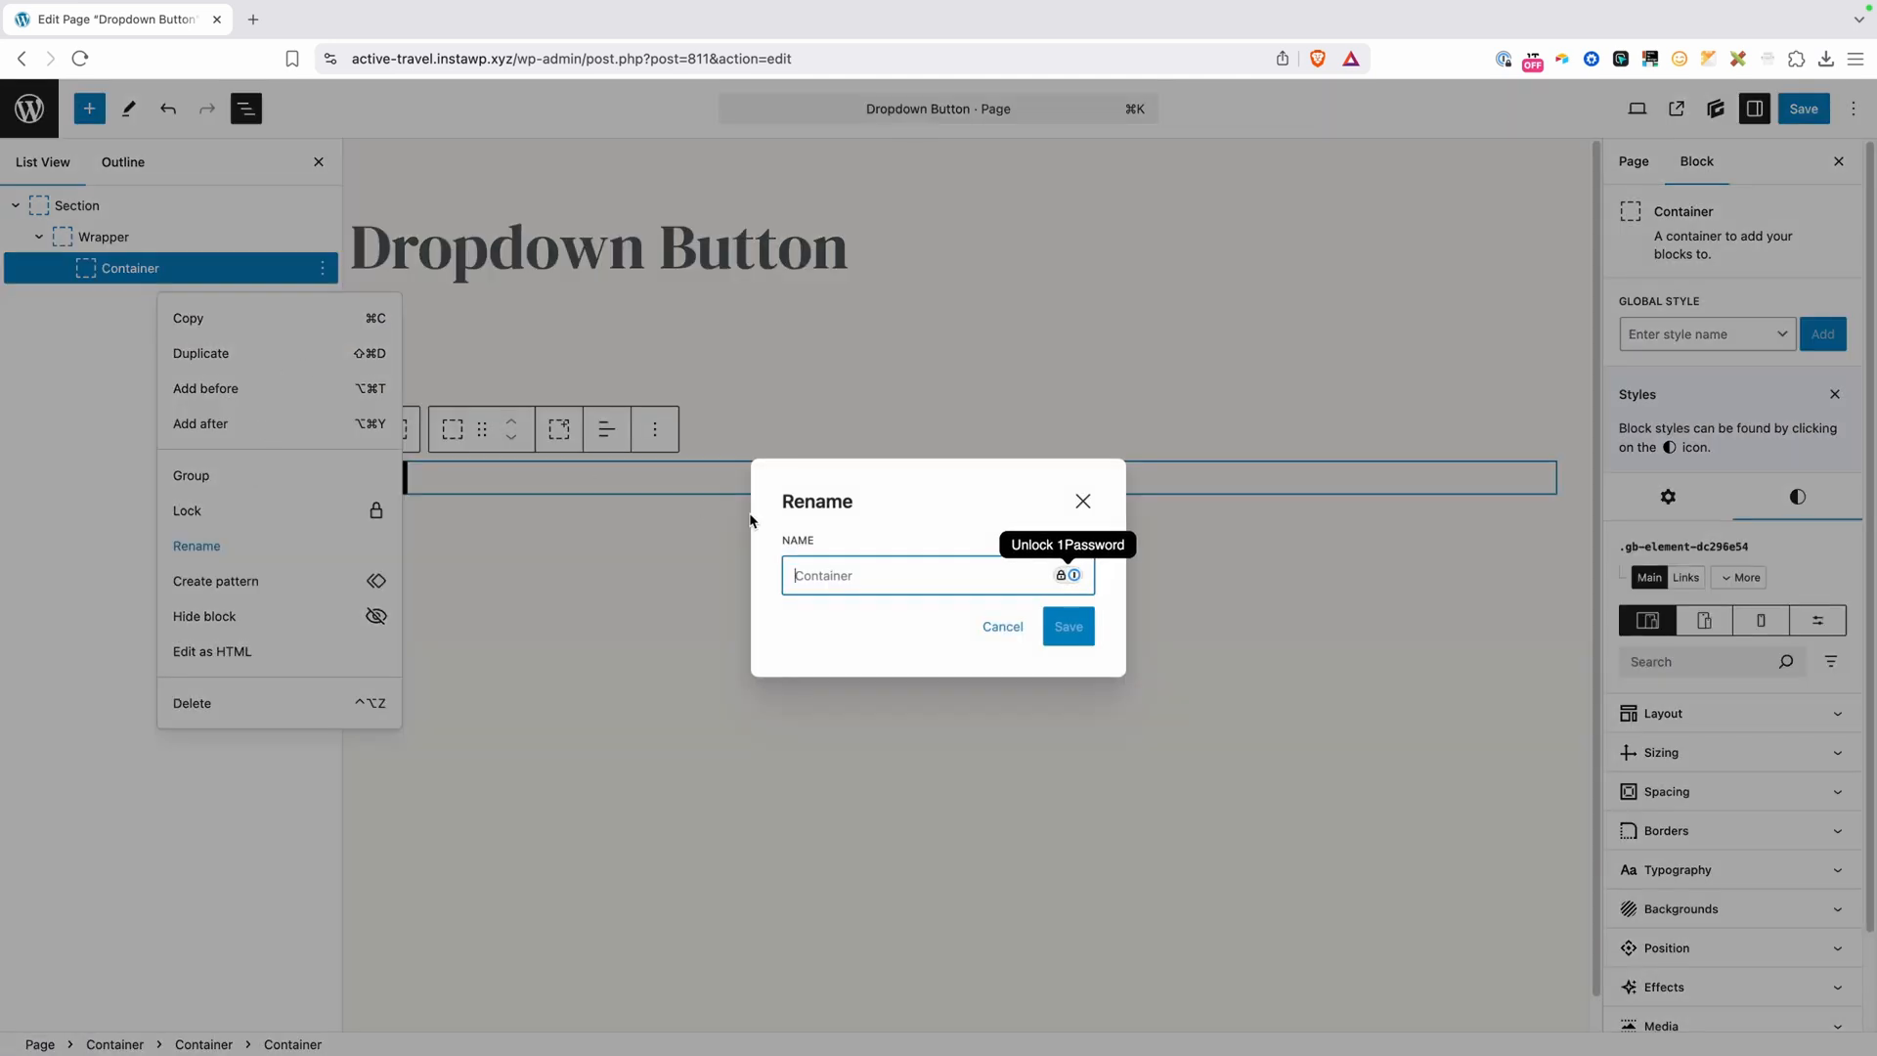
type("Dropdown W")
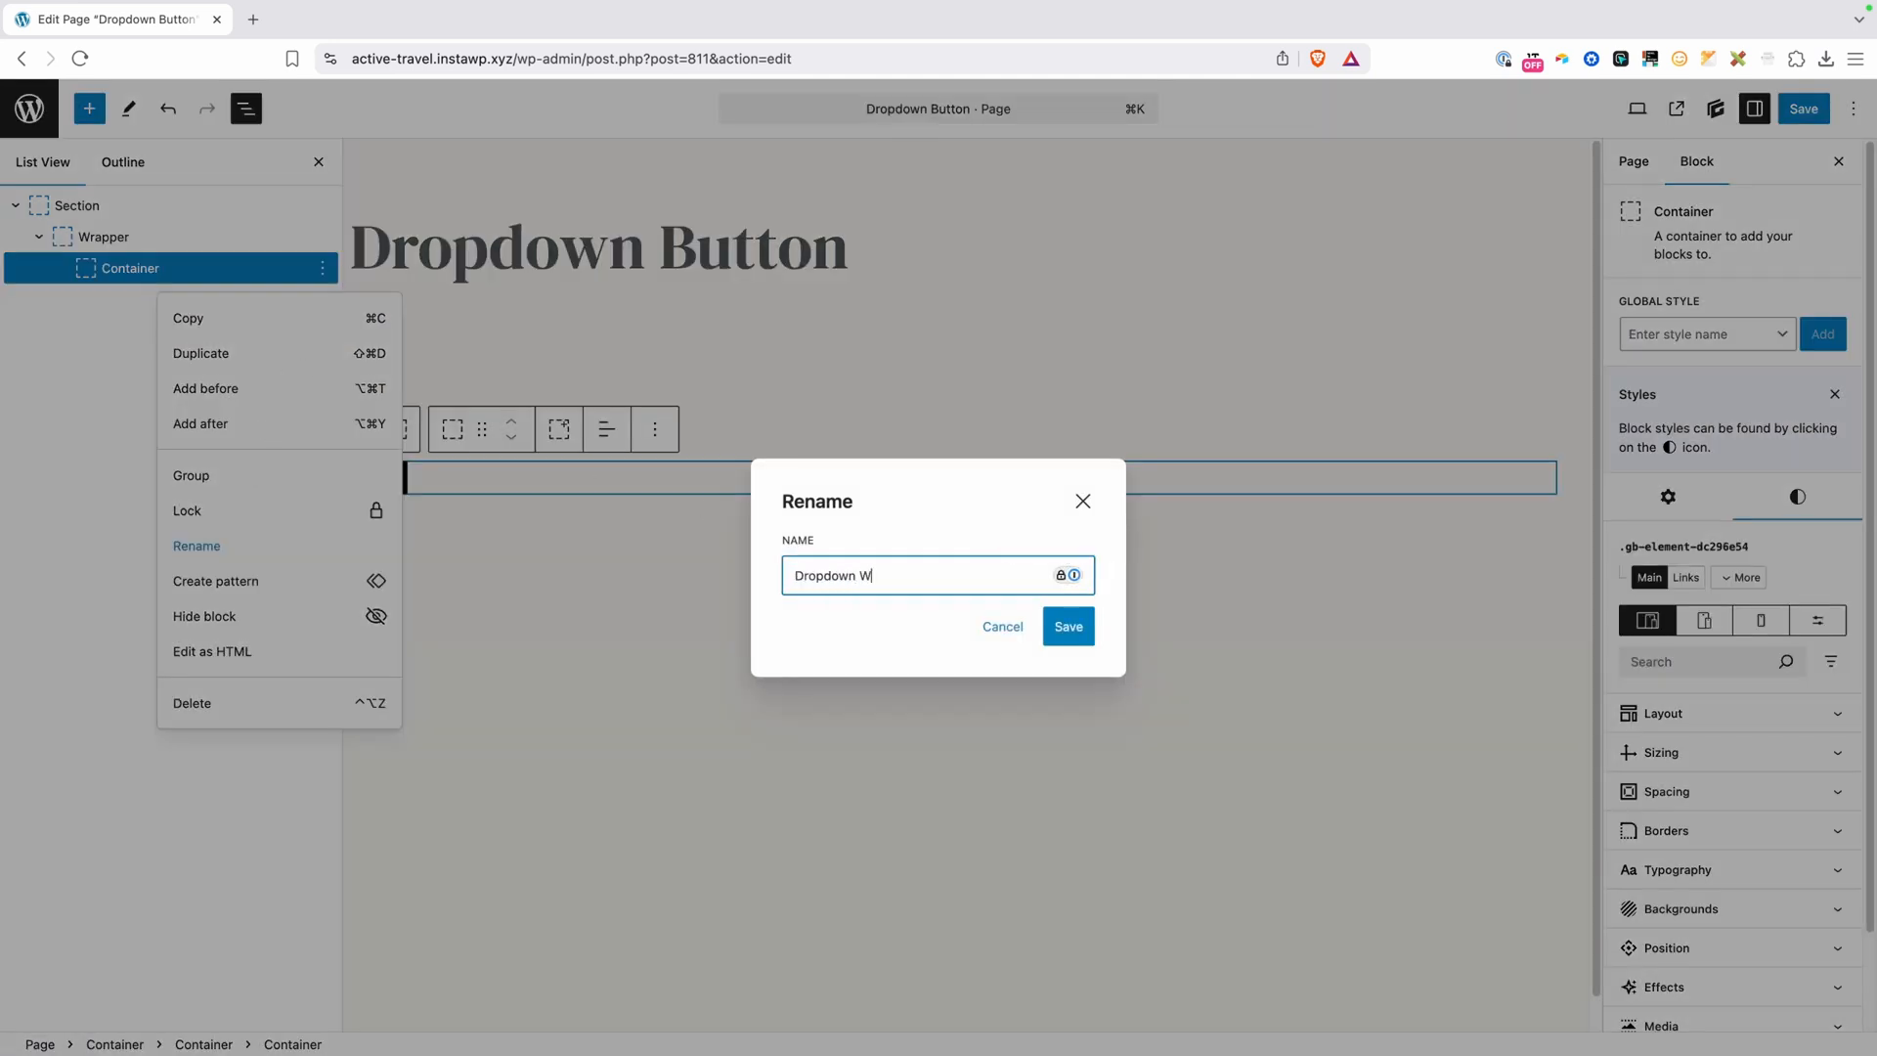
left_click(1066, 626)
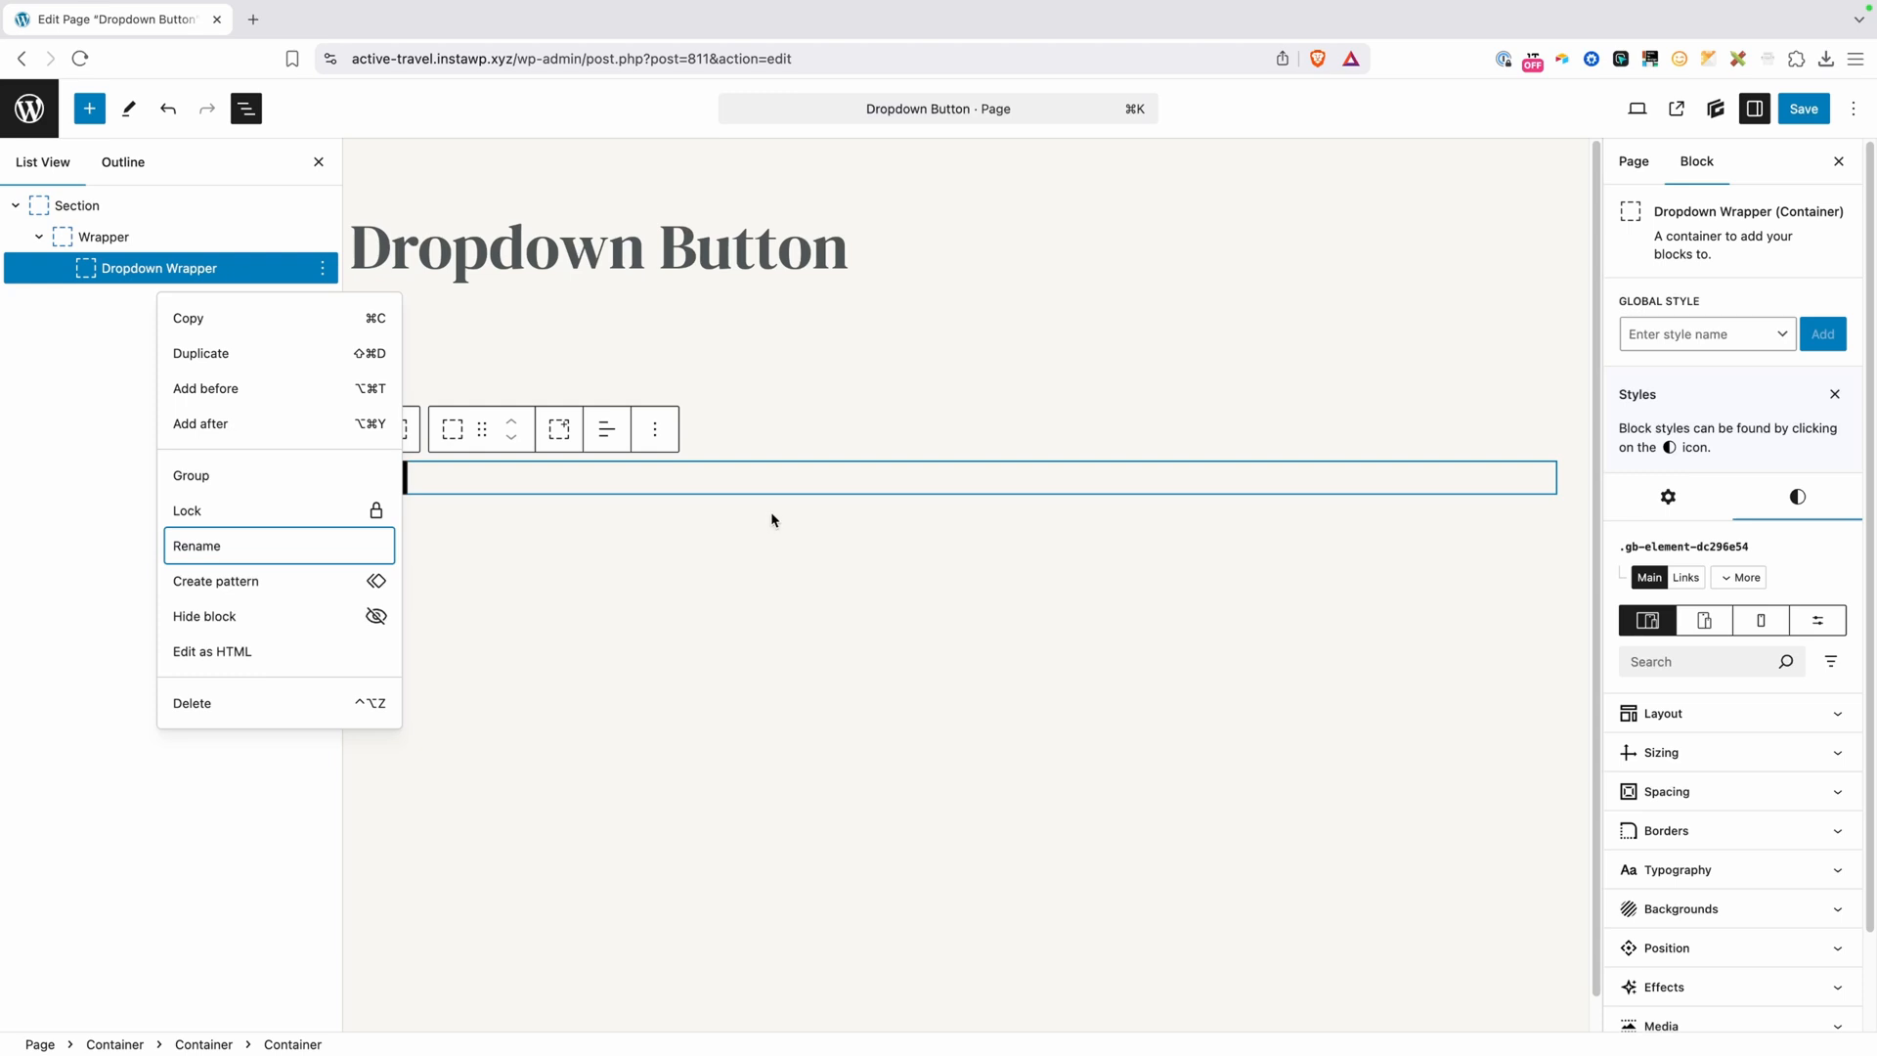
left_click(389, 478)
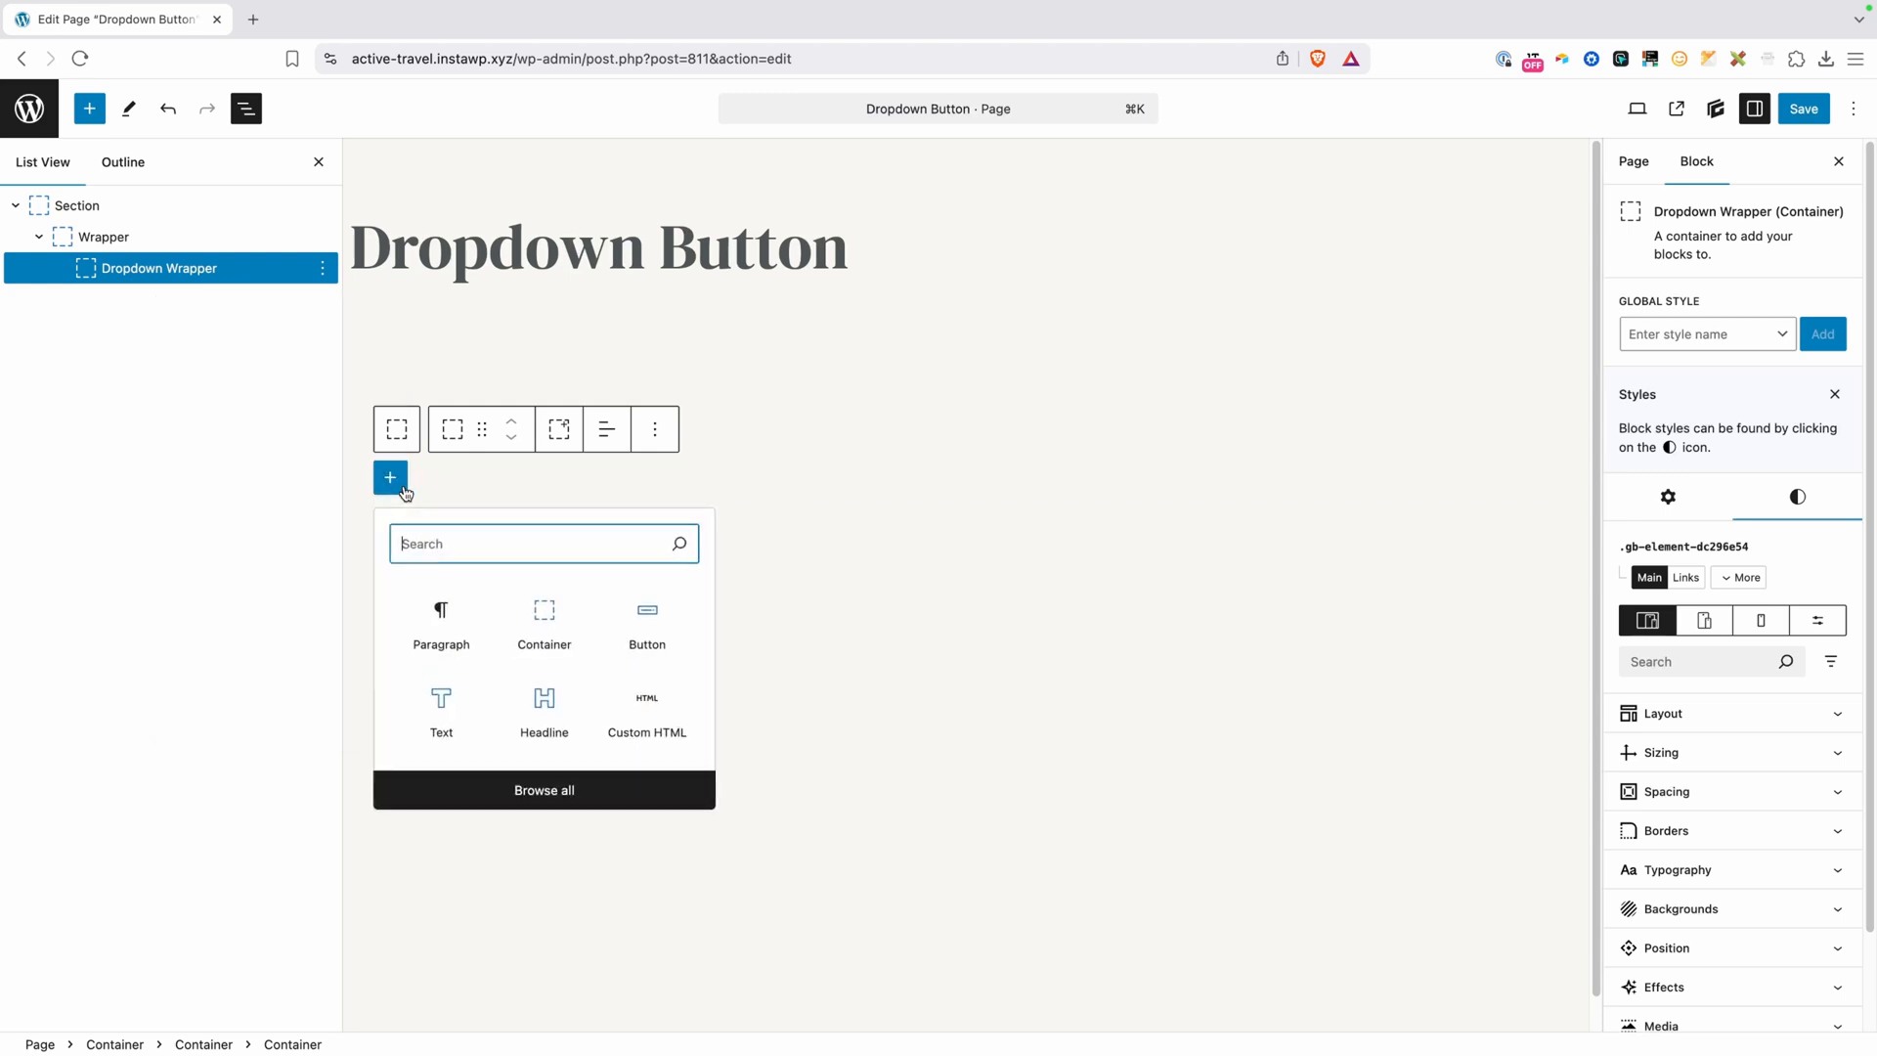
Add a button reading 'Add to Calendar' inside Dropdown Wrapper
left_click(645, 622)
type("A")
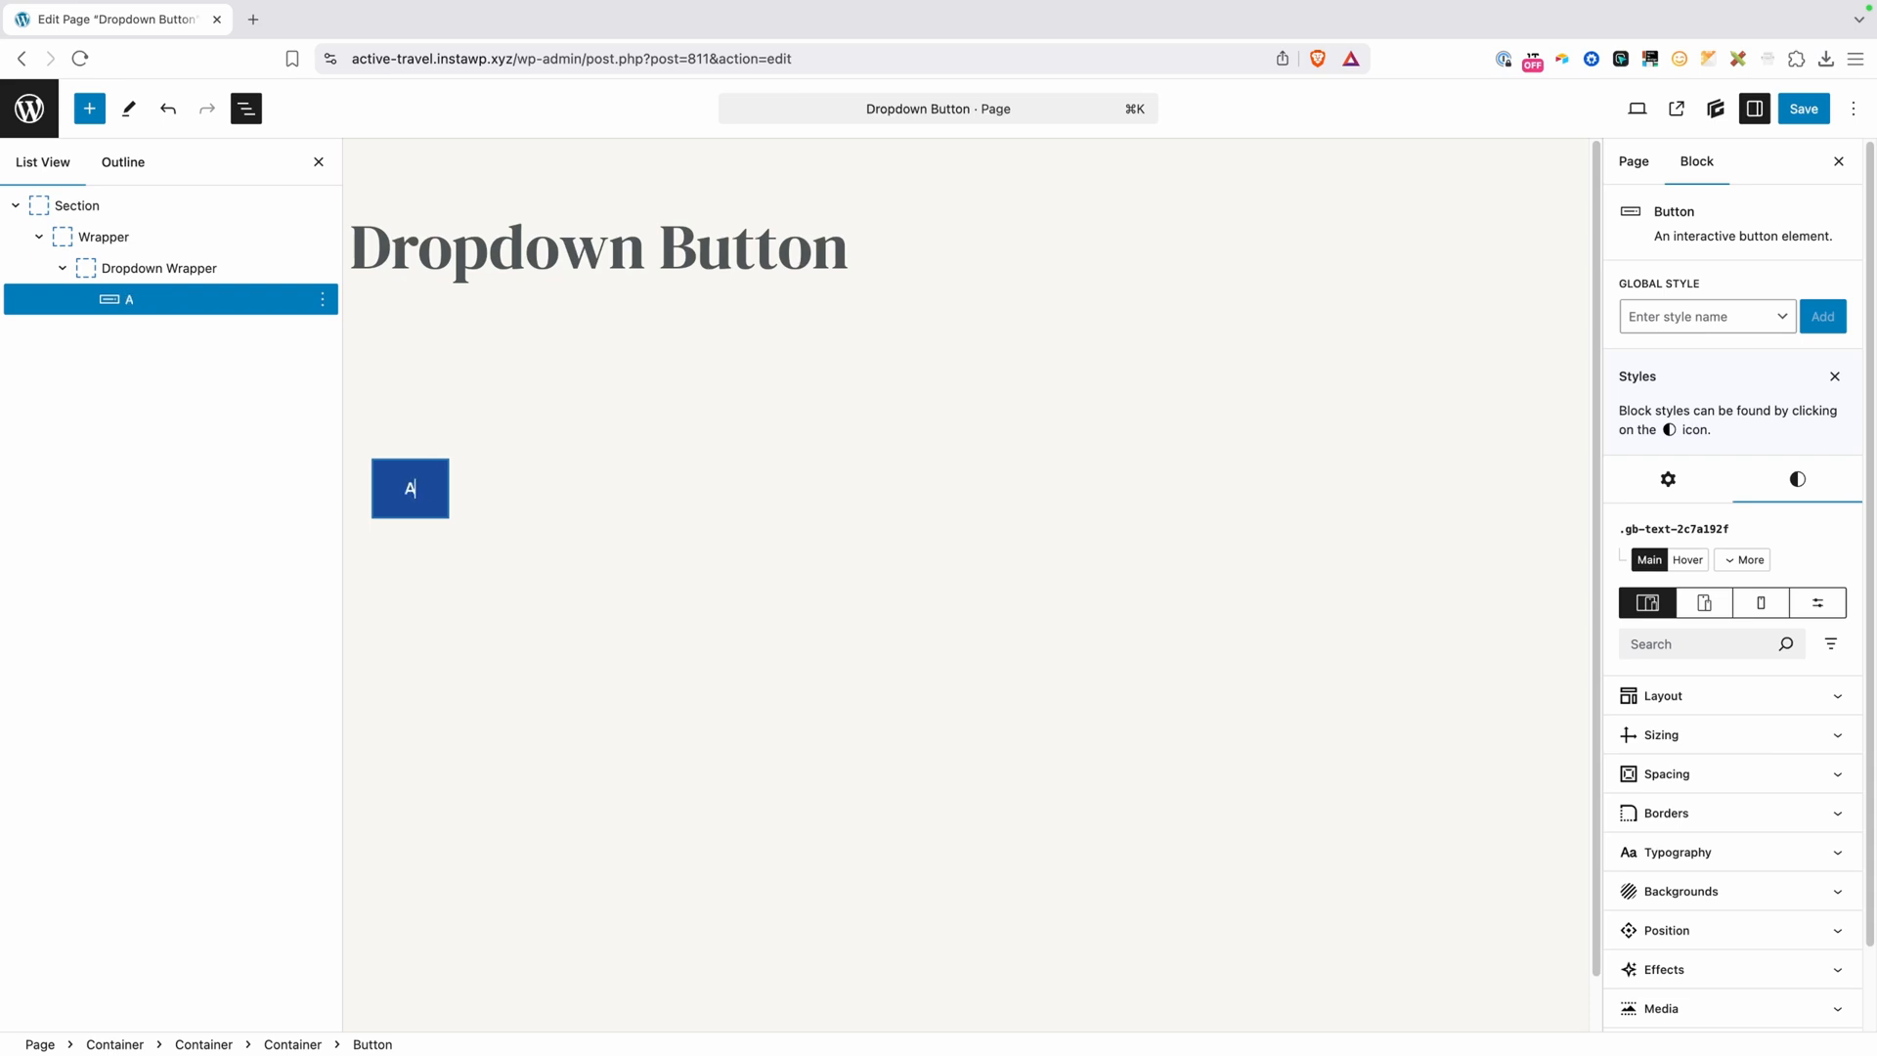
type("dd to Calend")
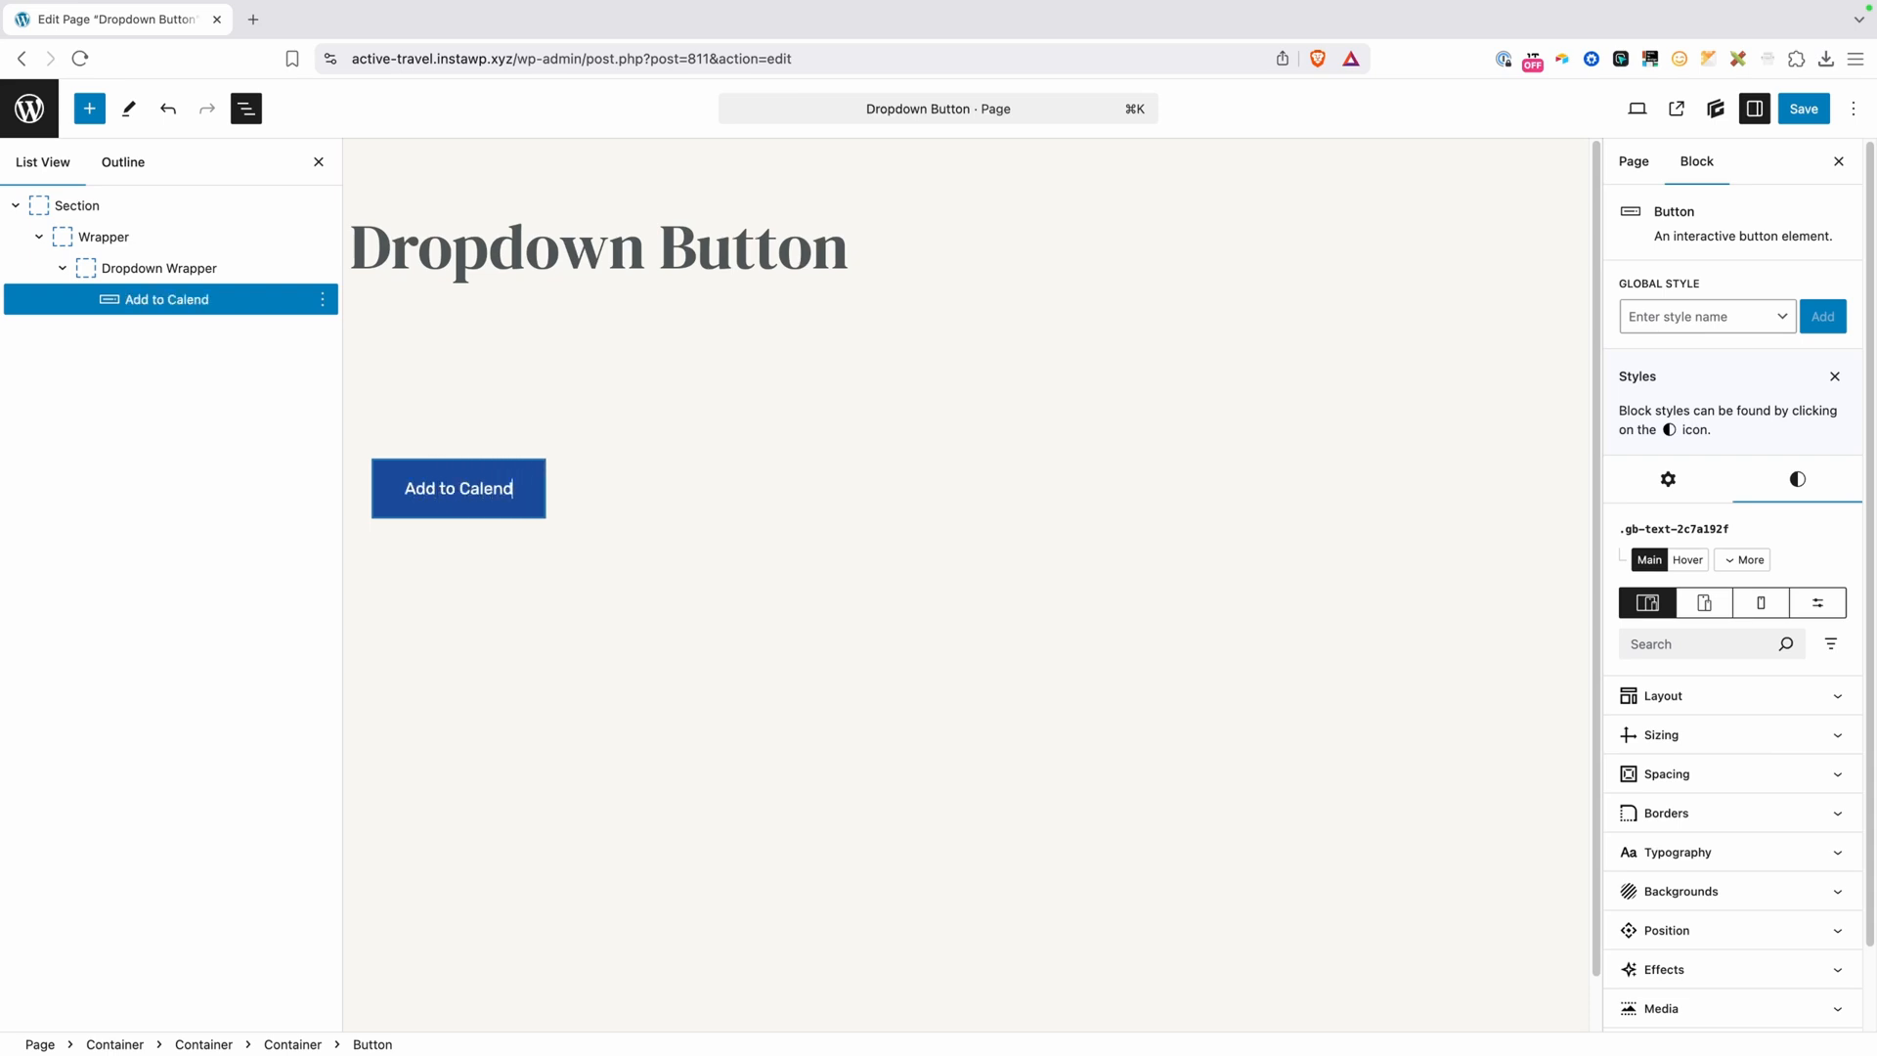
type("ar")
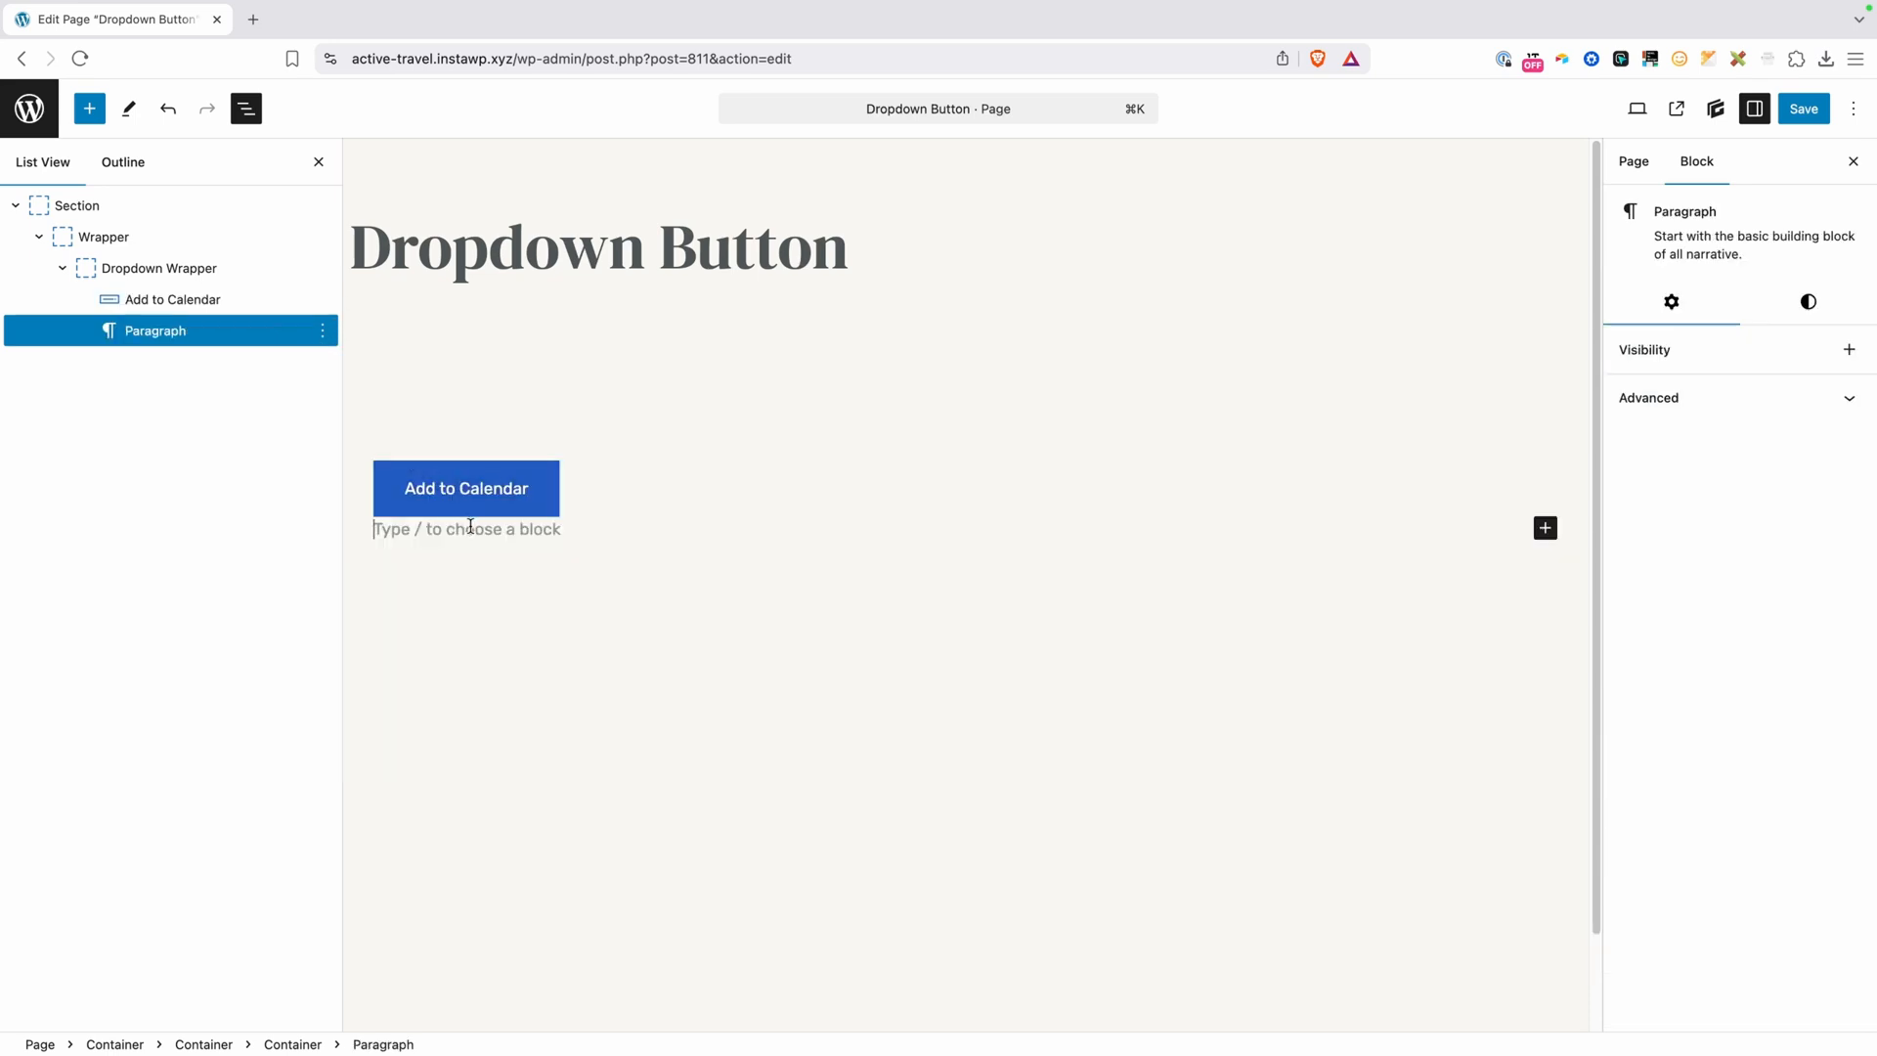
Insert a container with /con and rename it 'Dropdown Link Wrapper'
type("/con")
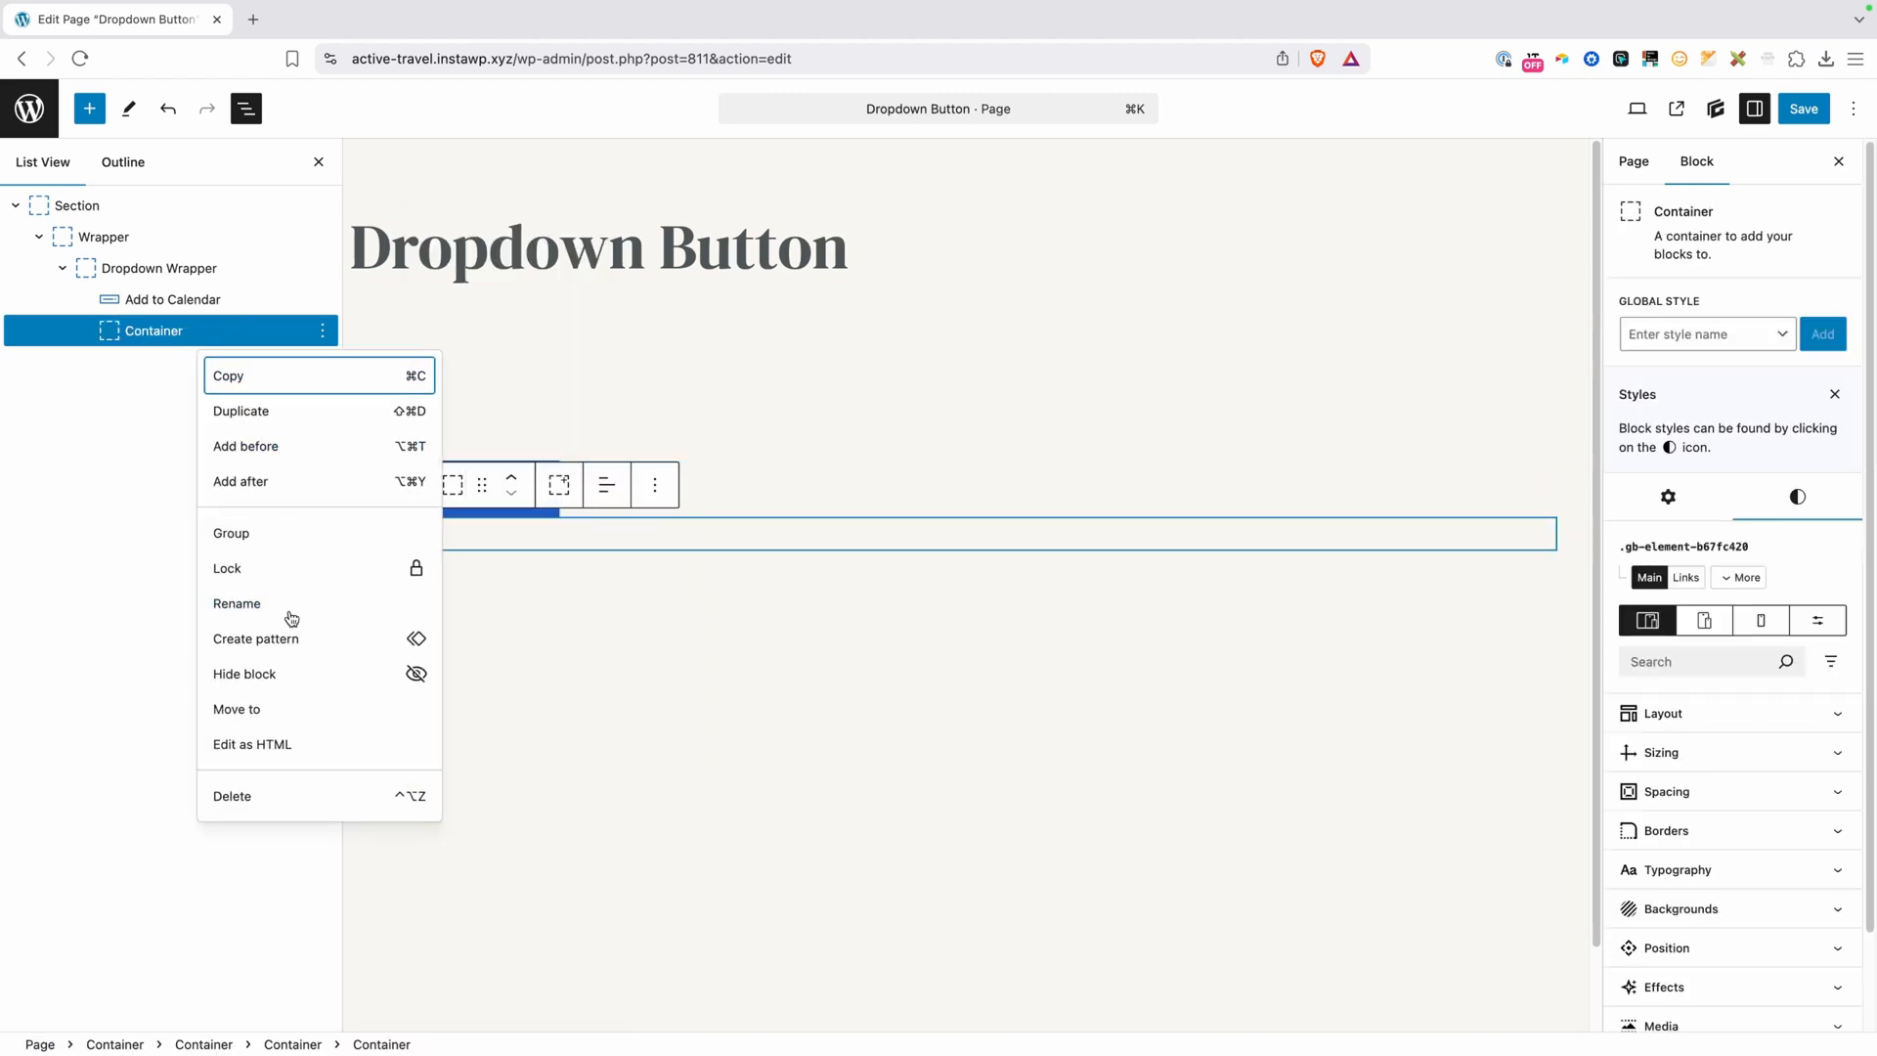
left_click(235, 603)
type("Dropdown Link Wrapper")
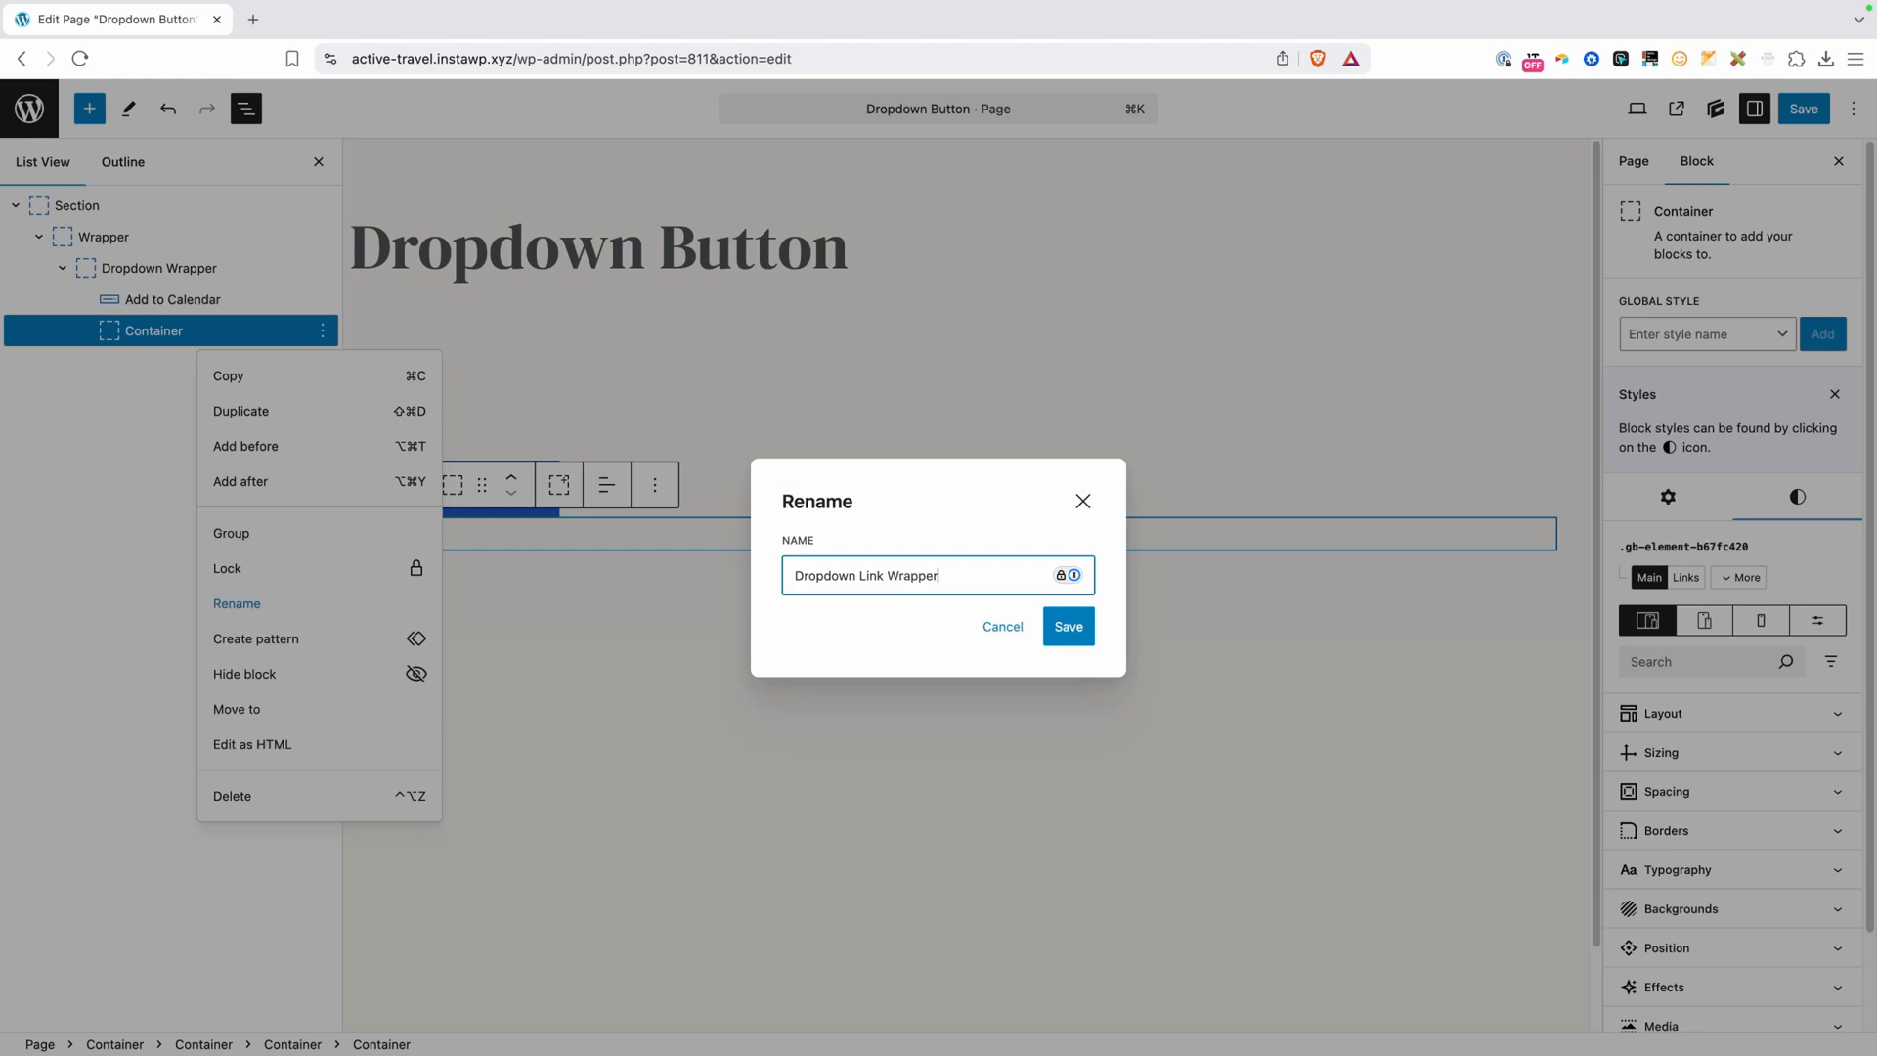
left_click(1066, 626)
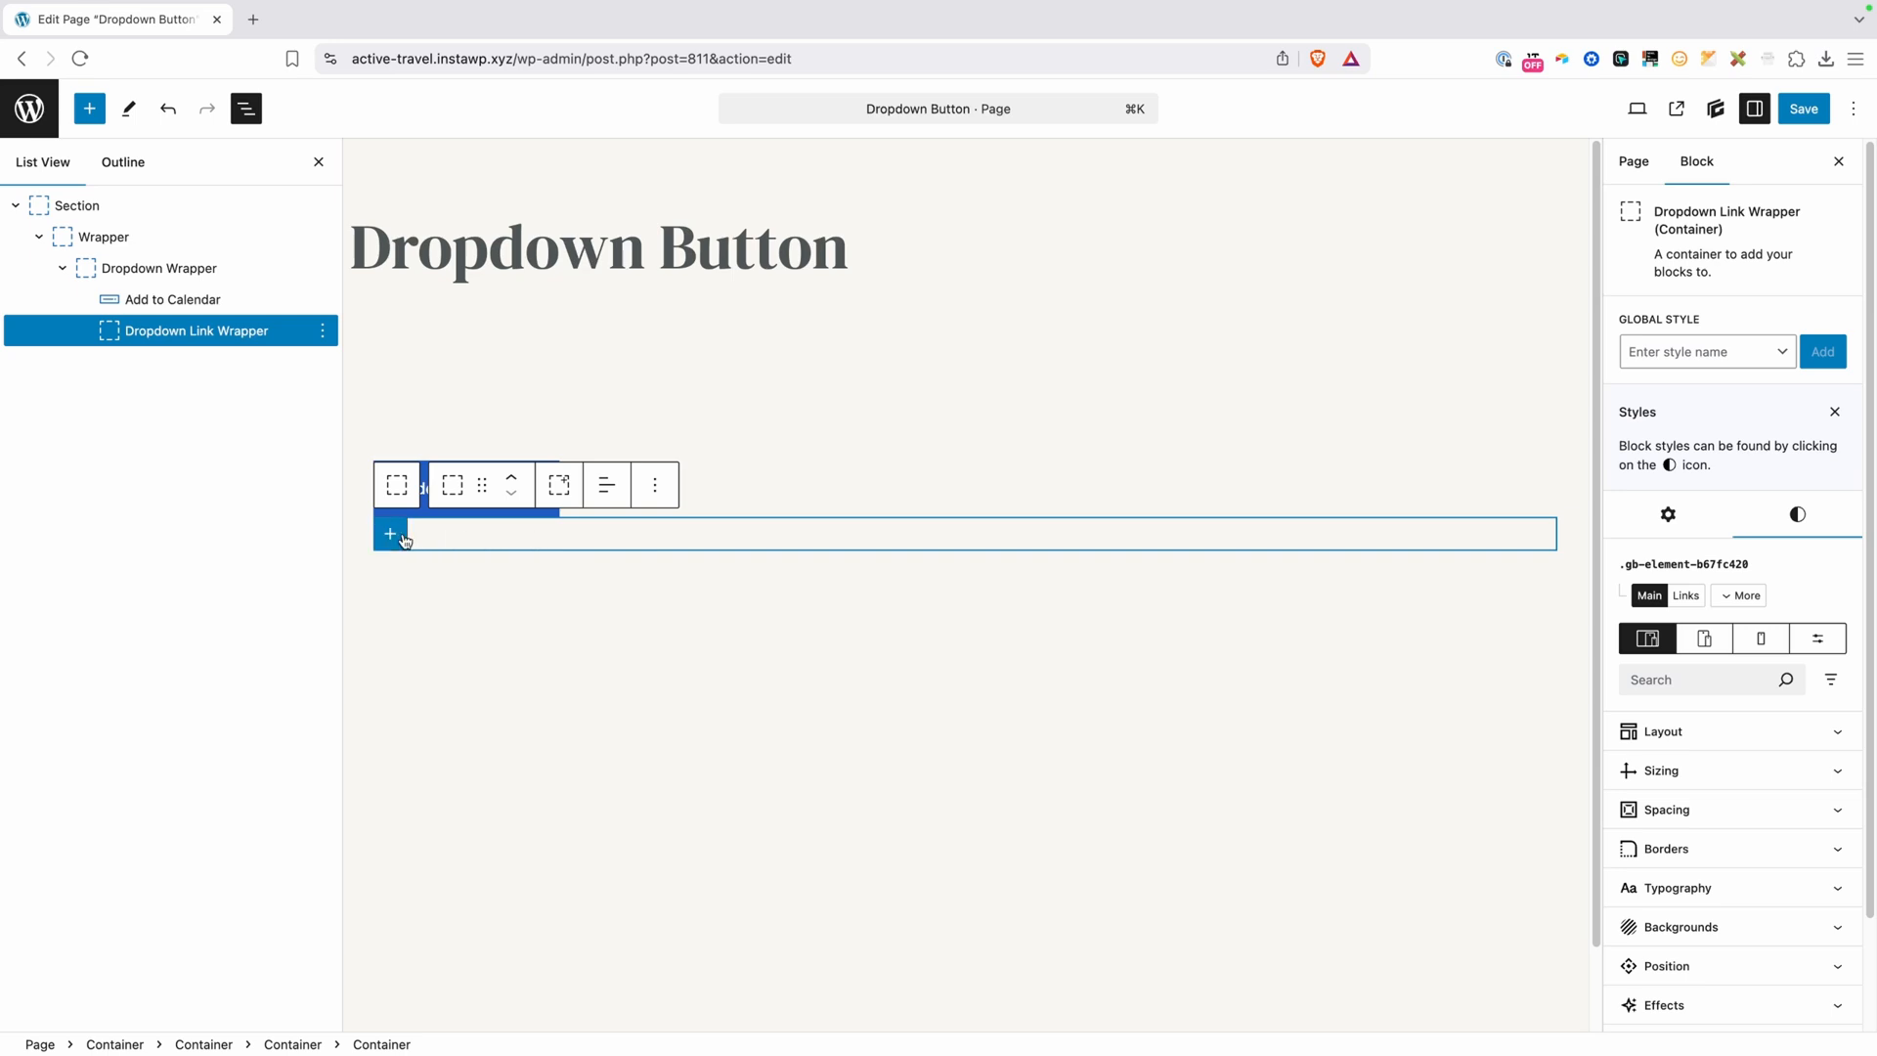
Add Google, Apple and Outlook buttons, then begin a 'dropdown-link' global style on Google
left_click(390, 533)
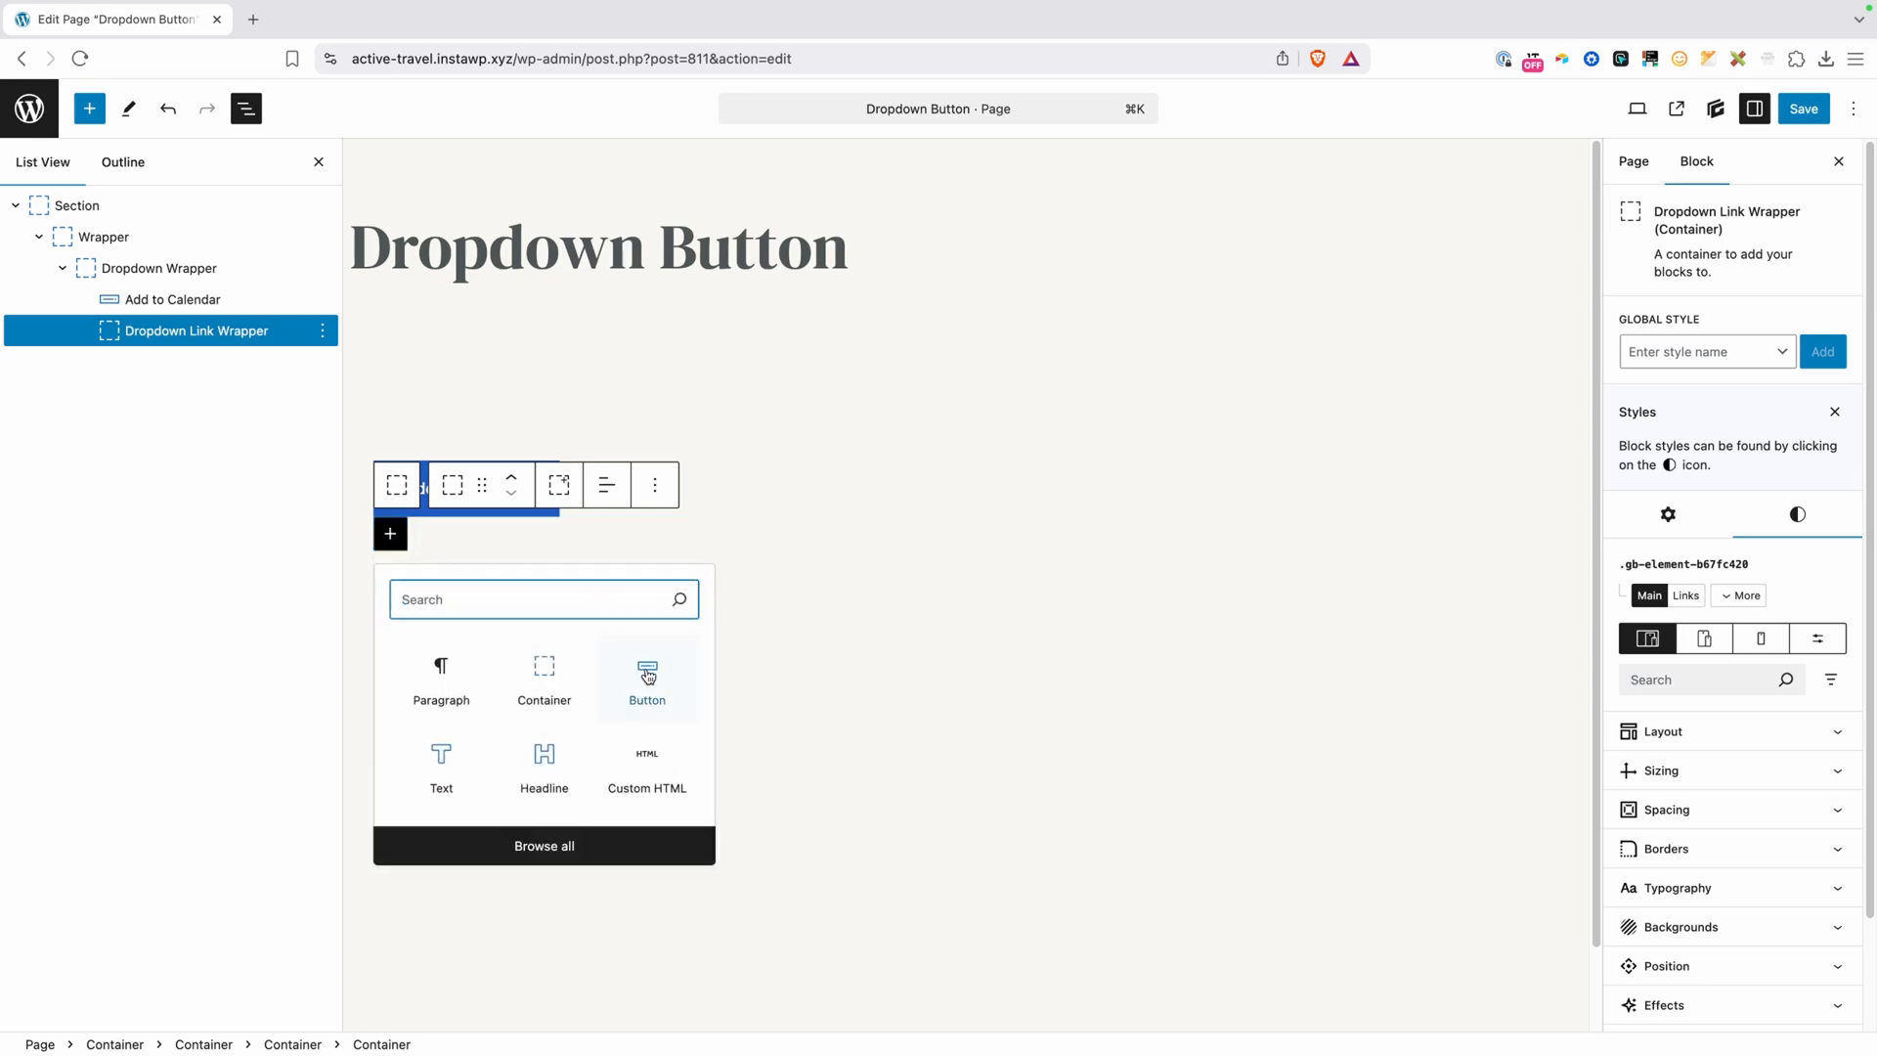
left_click(647, 679)
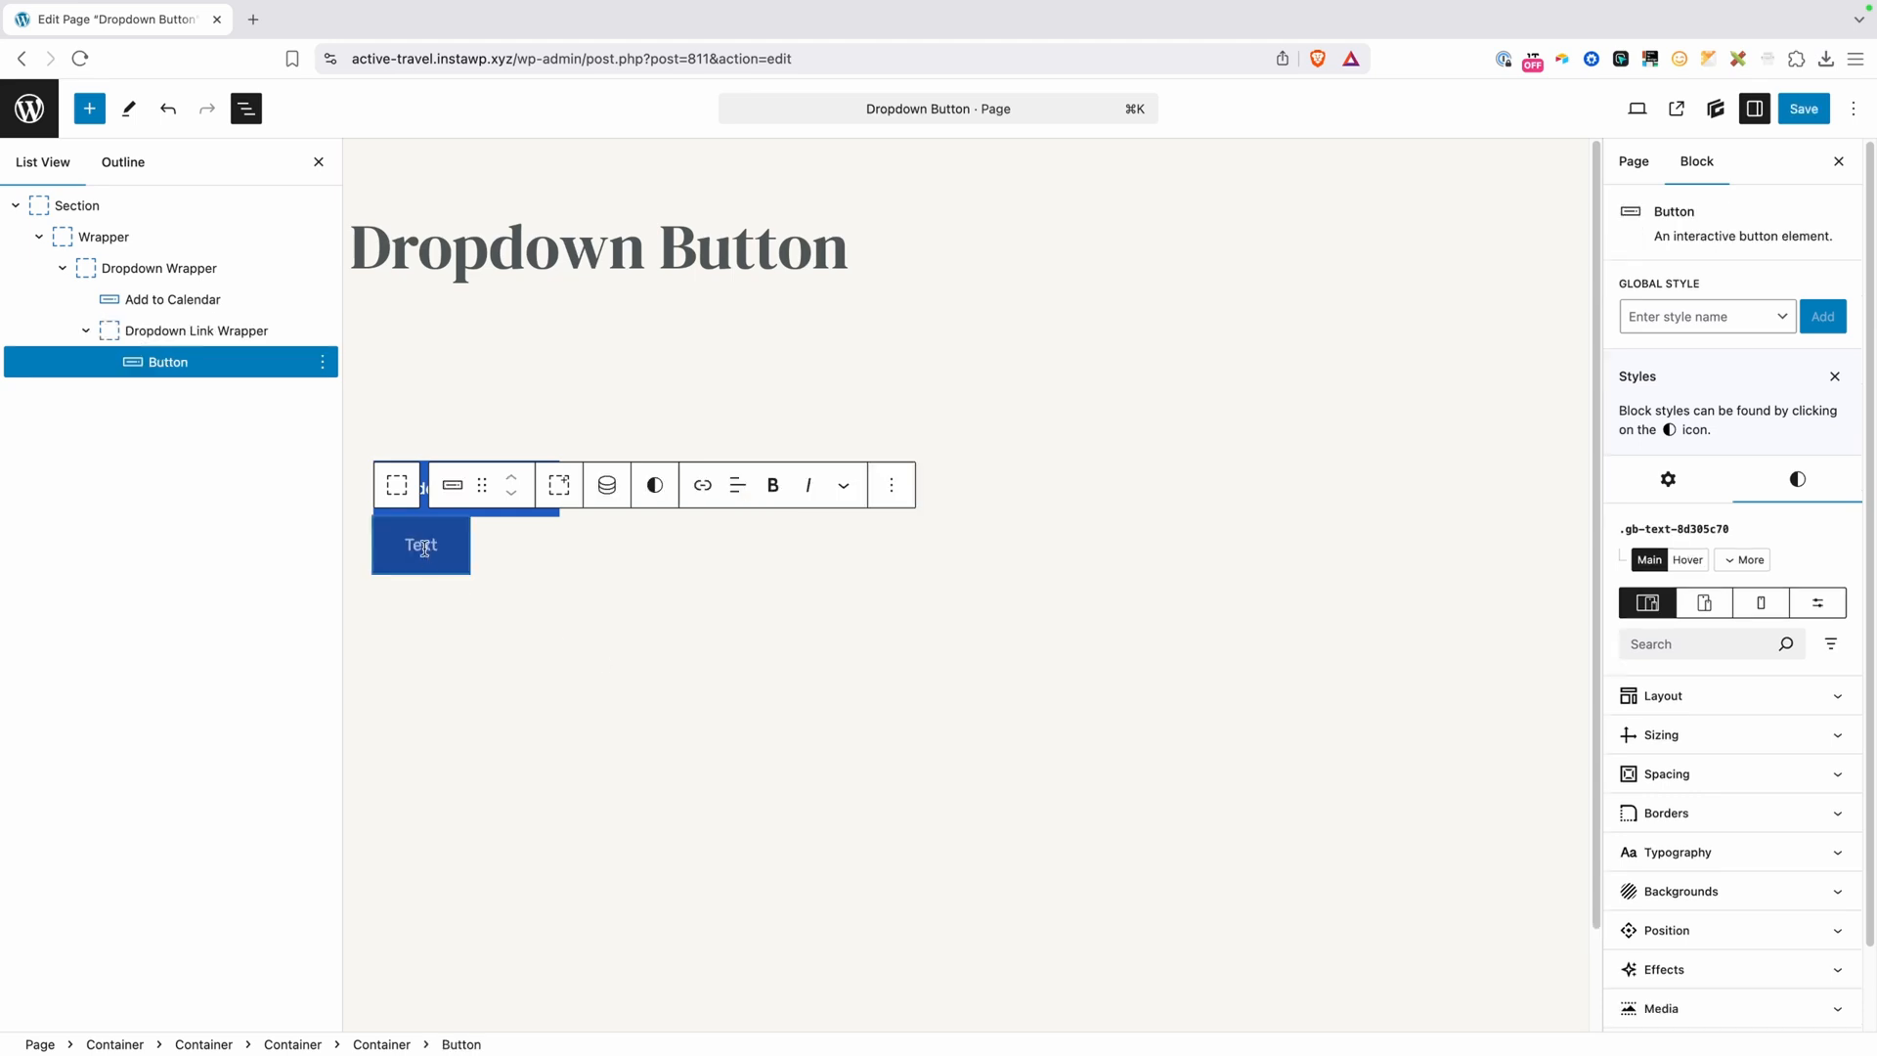
type("G")
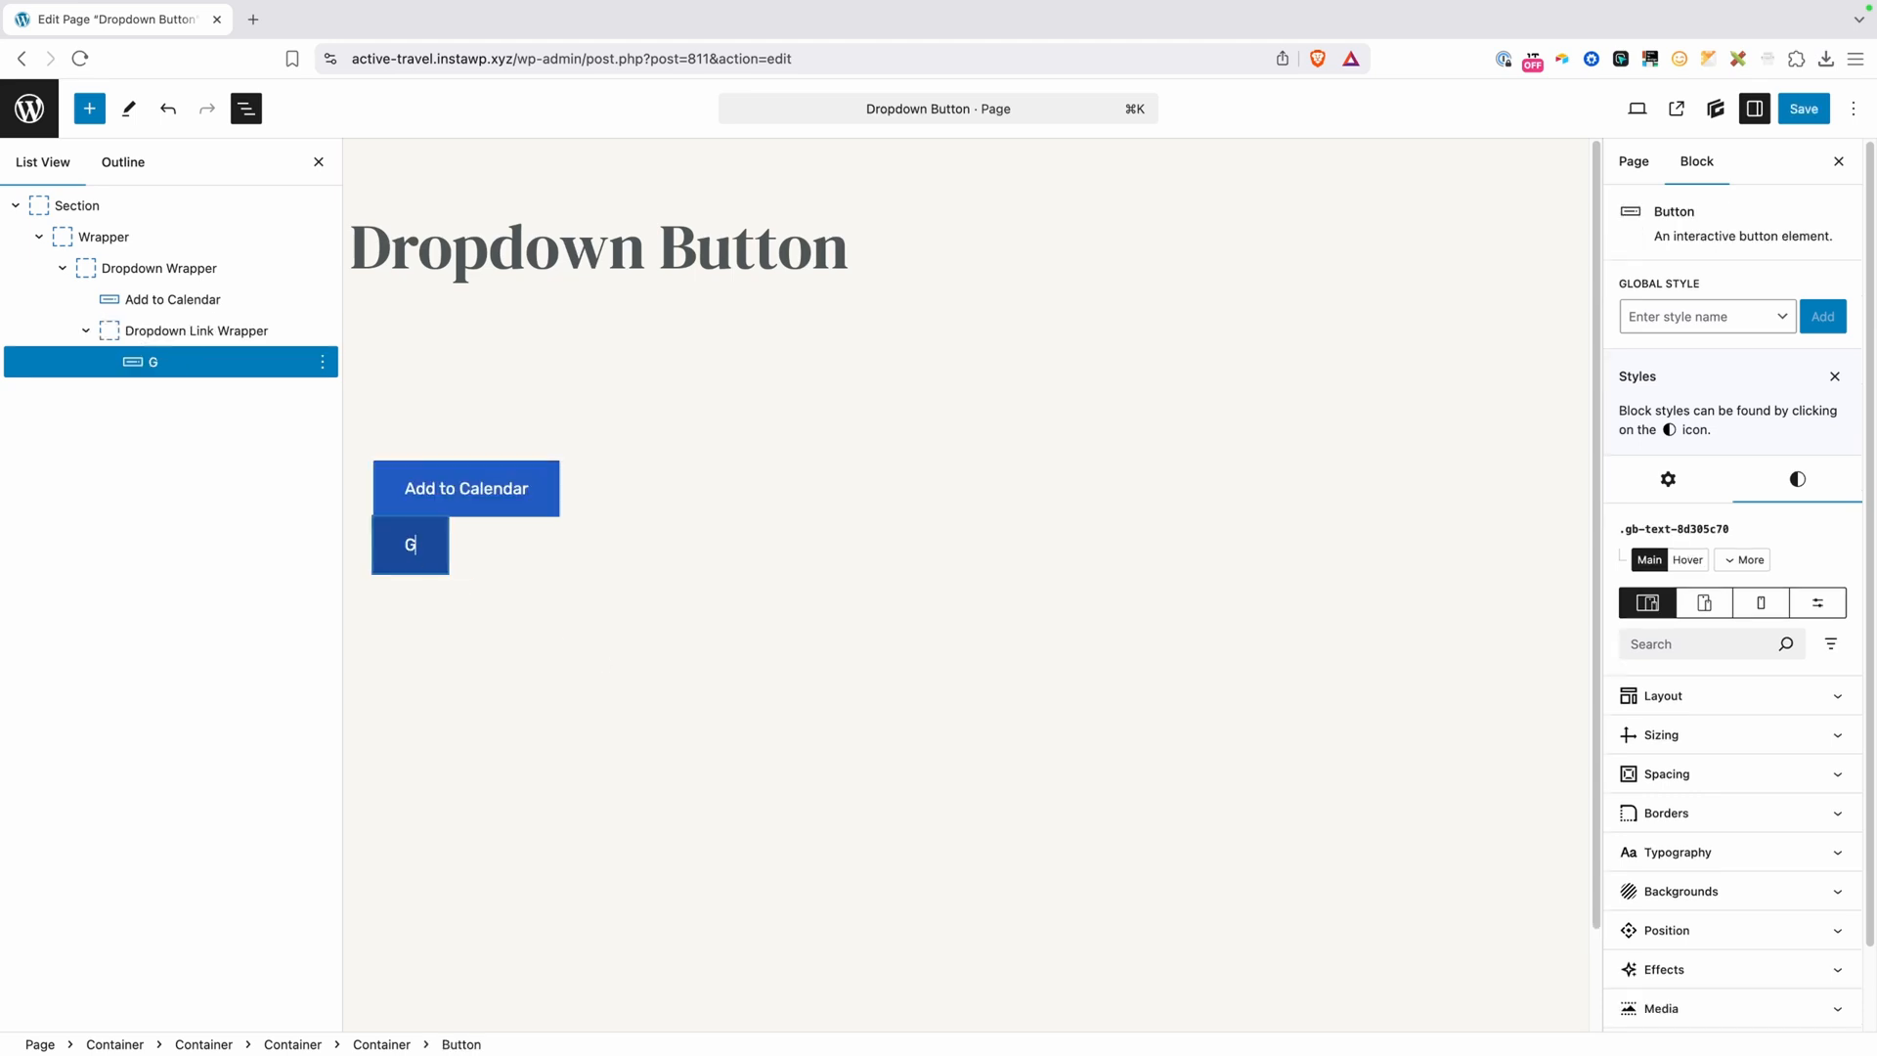
type("oogle")
type("Apple")
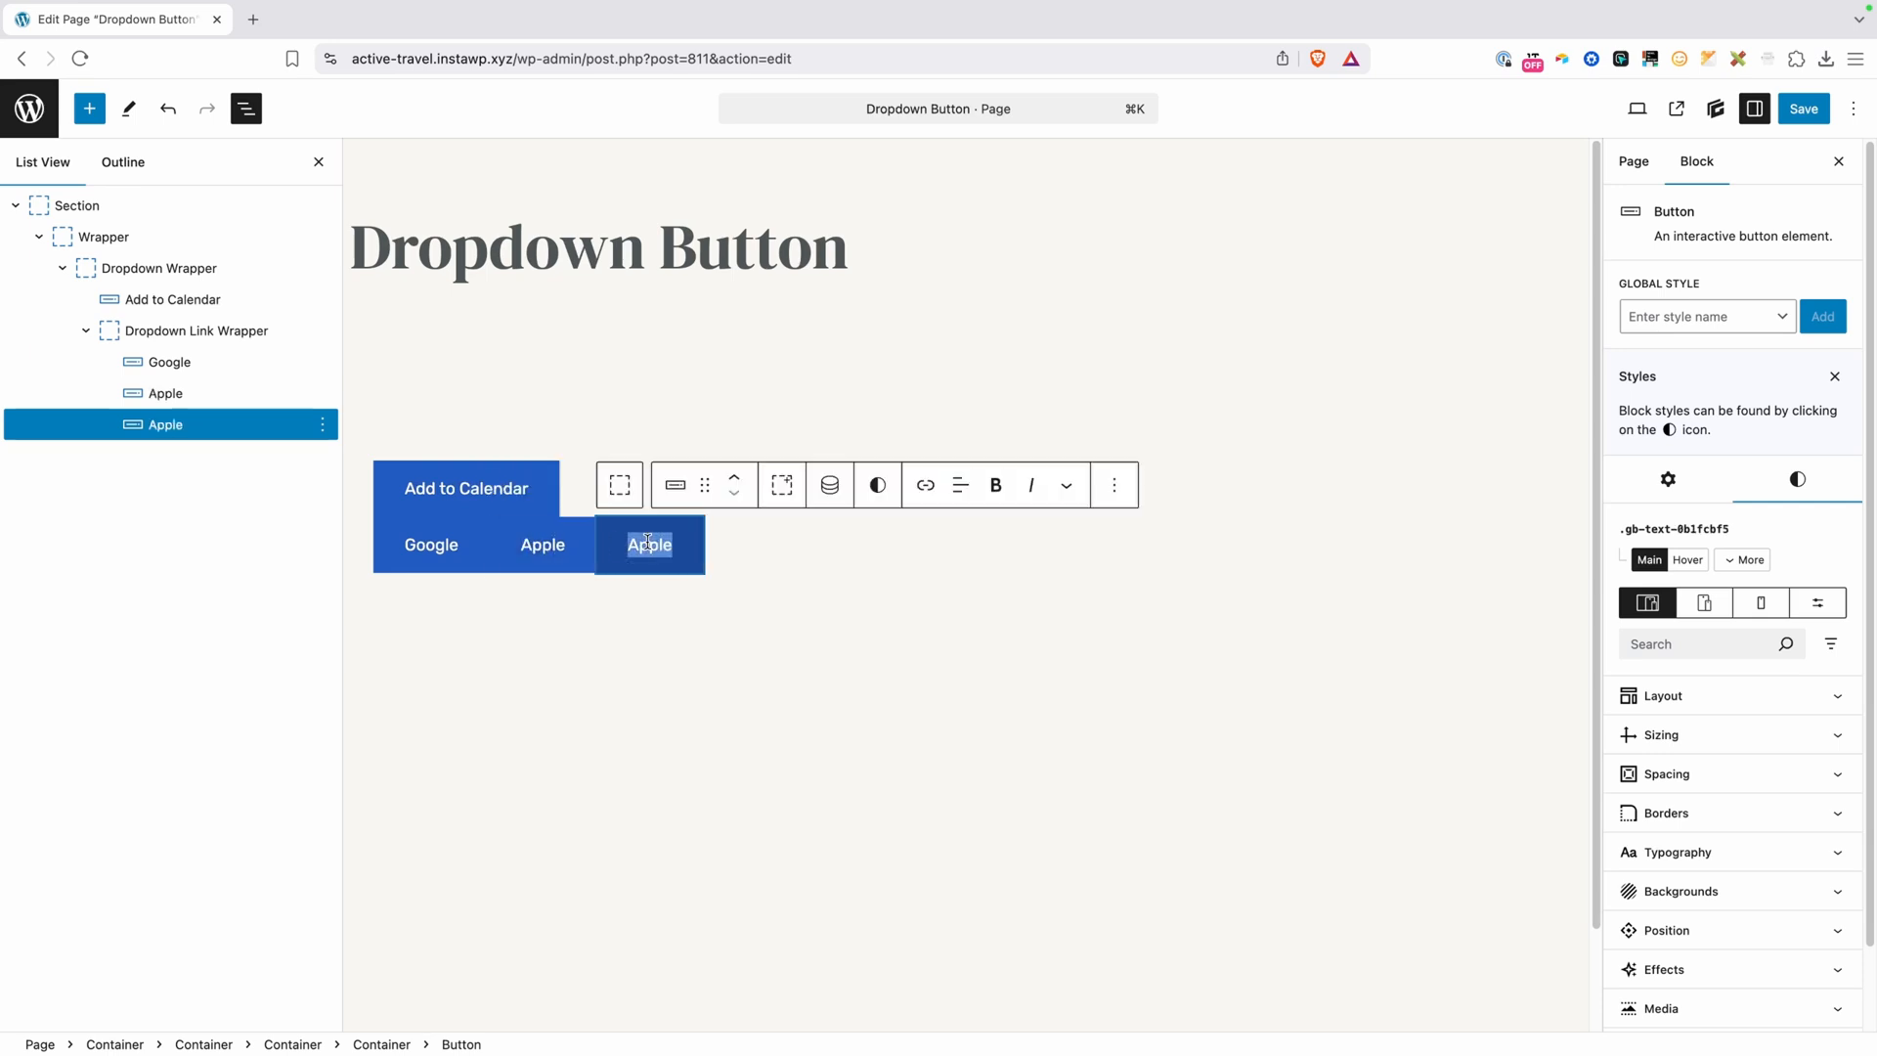
type("Outlook")
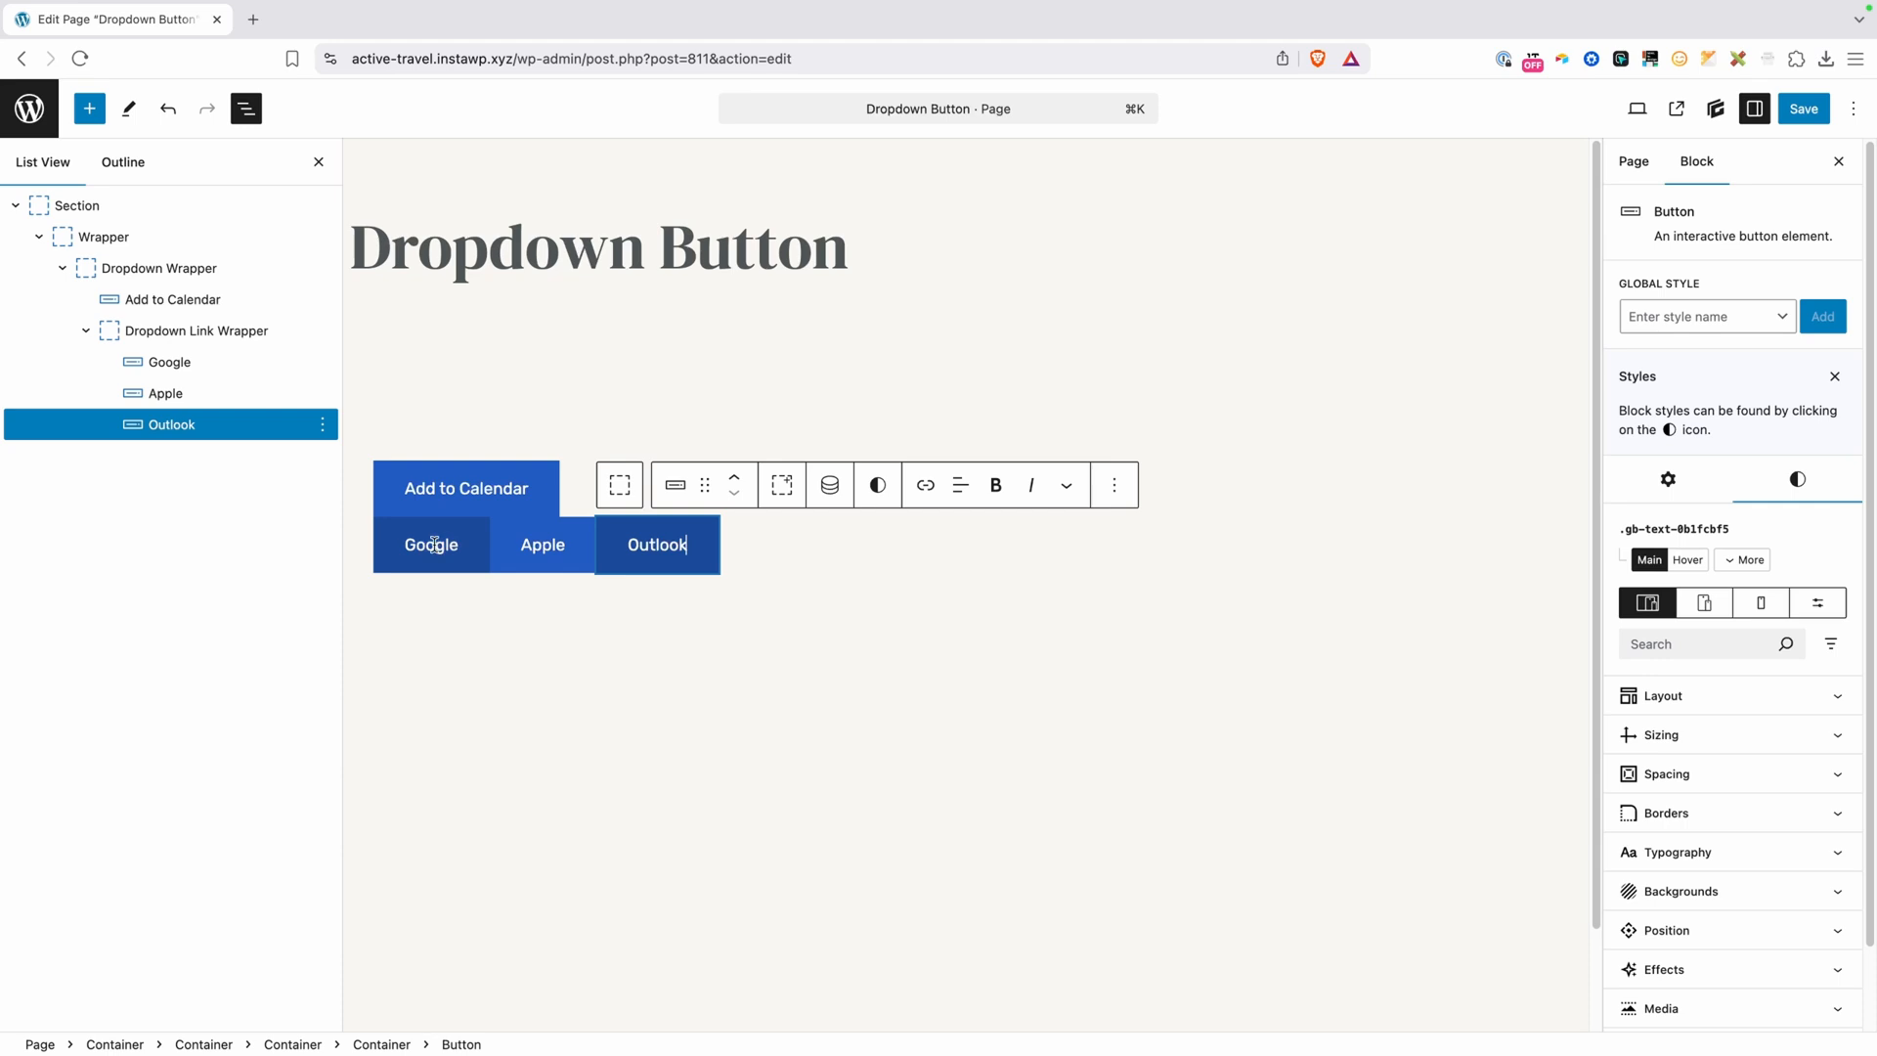
left_click(170, 362)
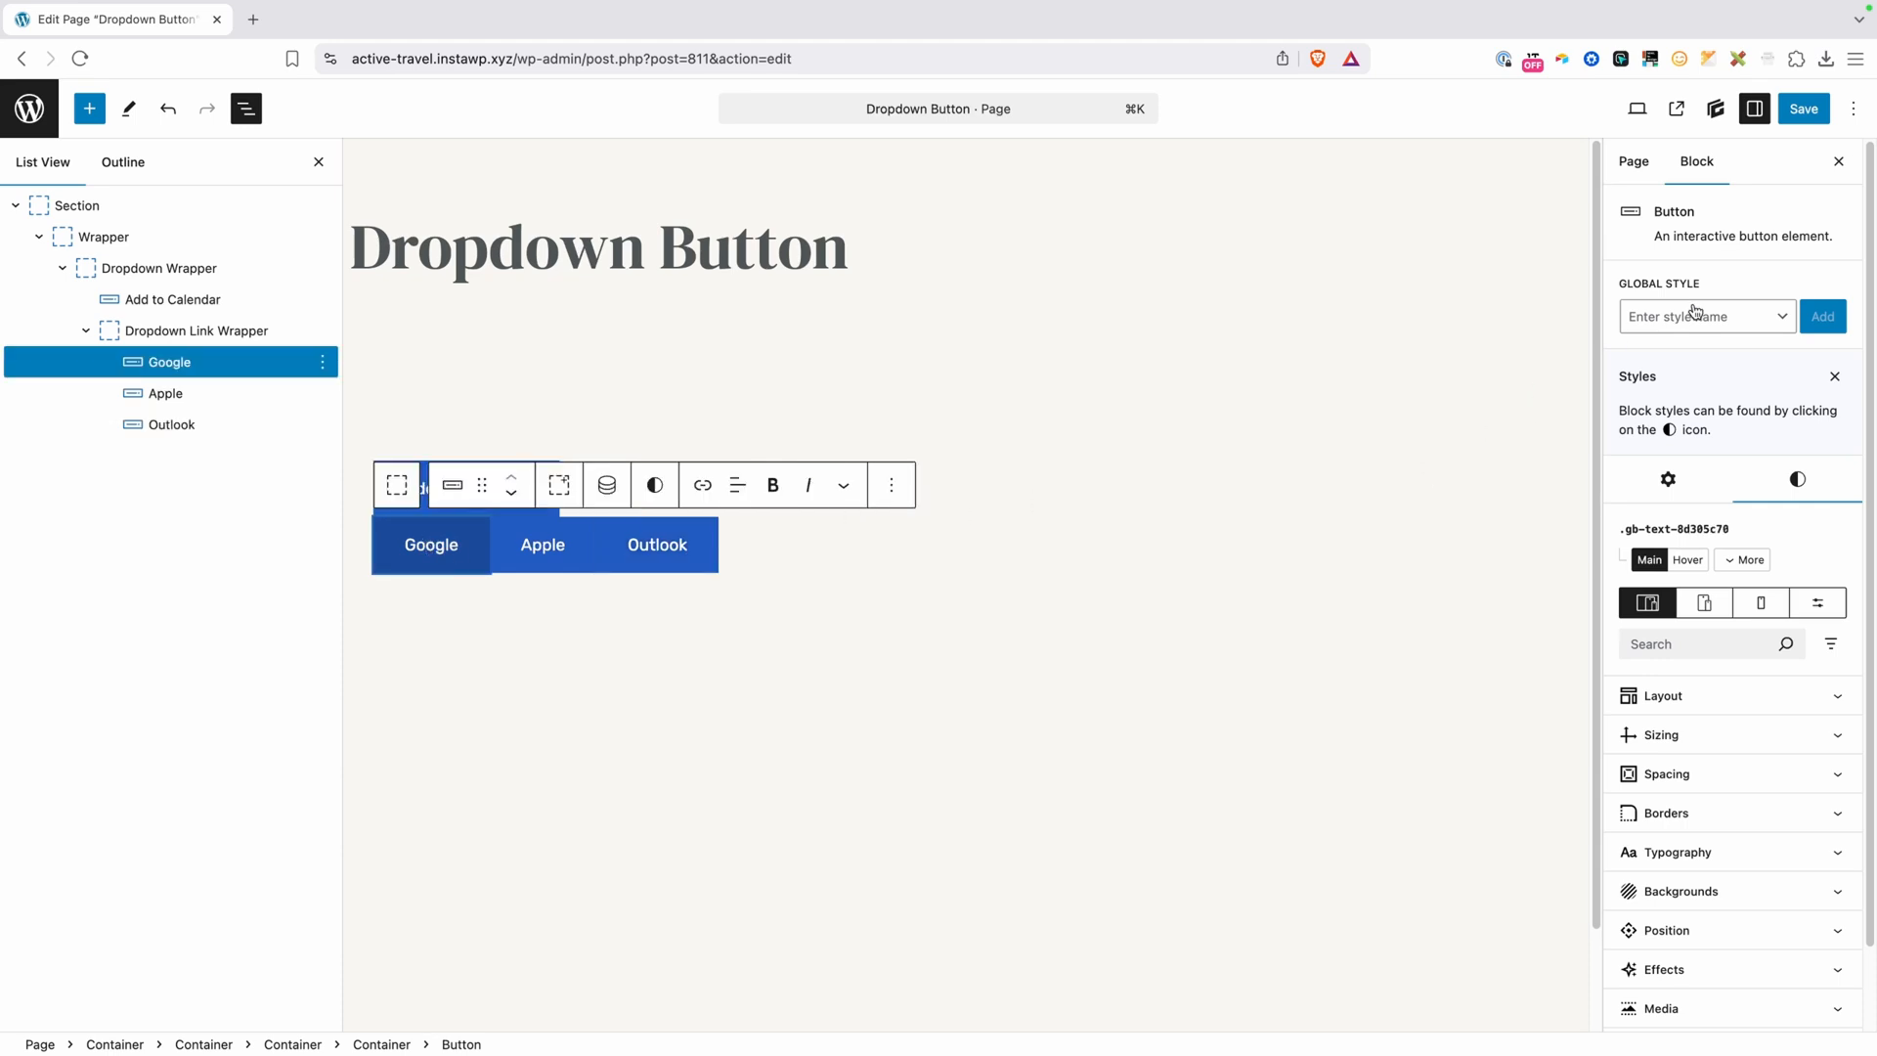
type("dropdown-link")
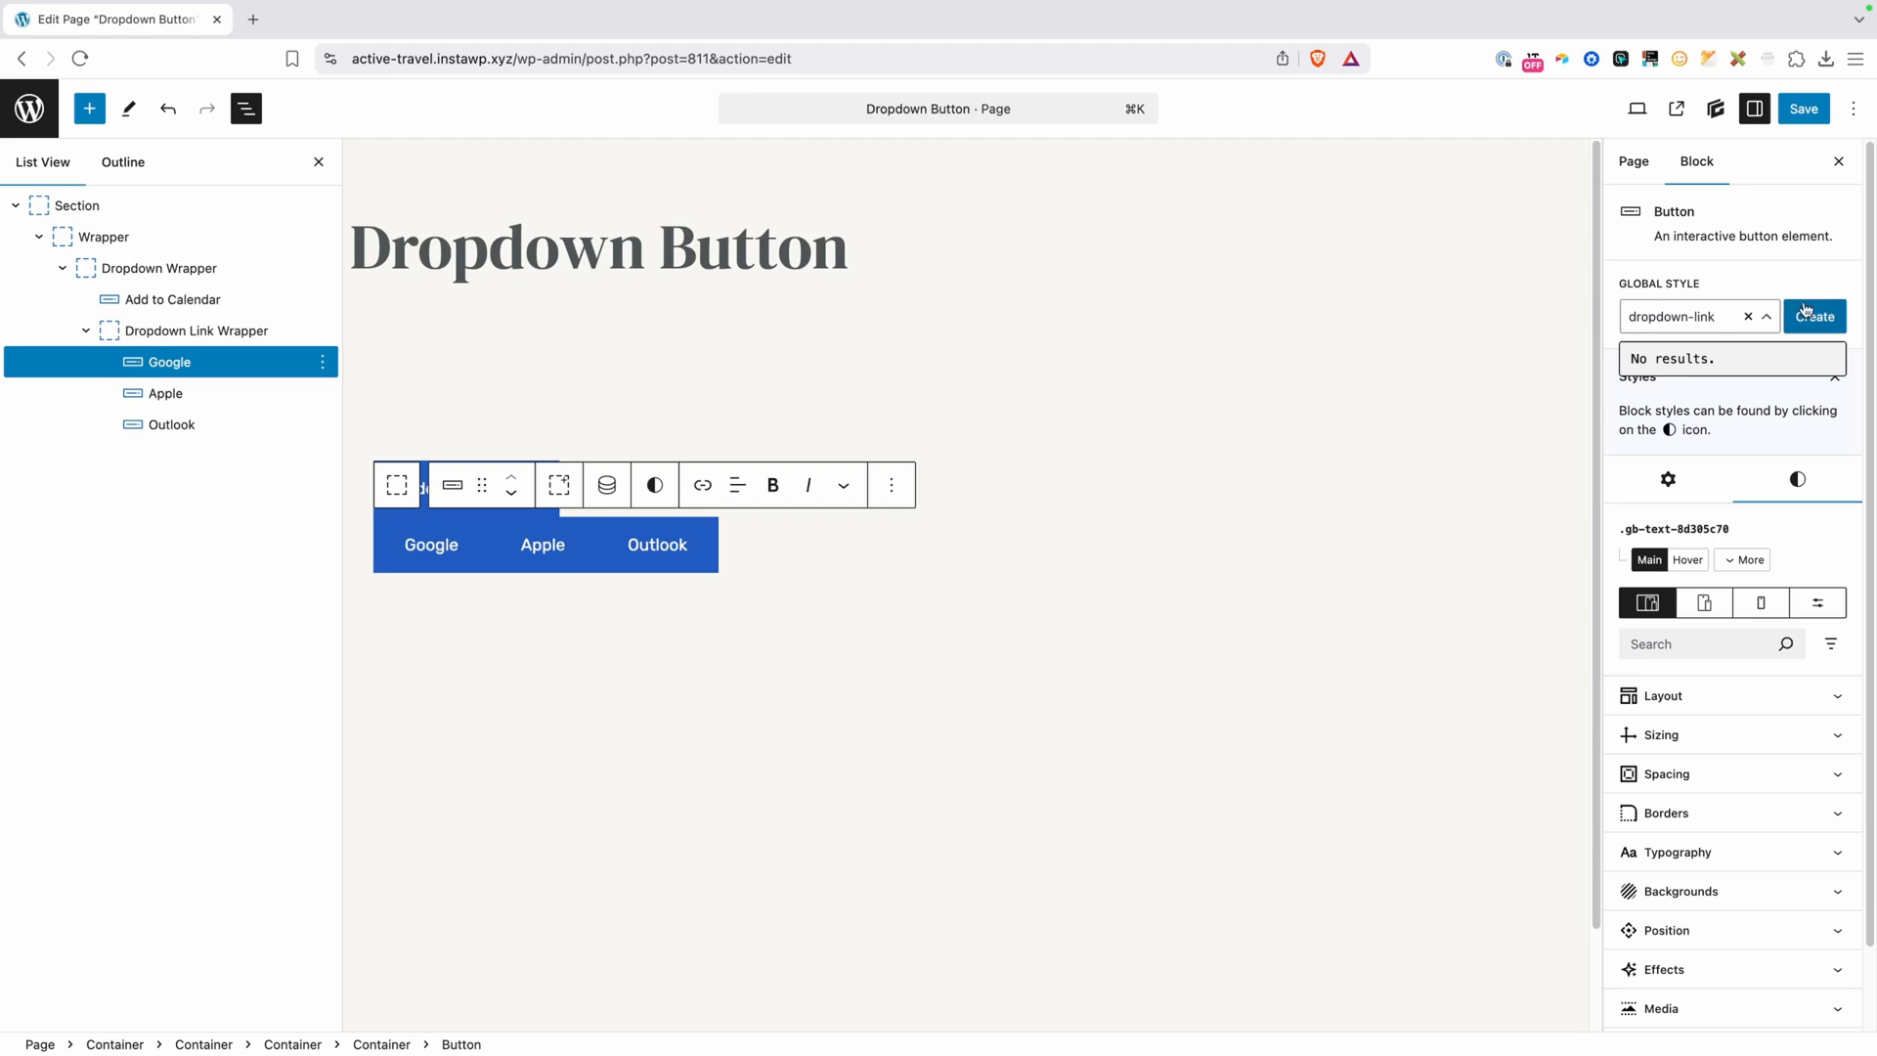
Create the dropdown-link global style with no background and dark grey text
left_click(1815, 316)
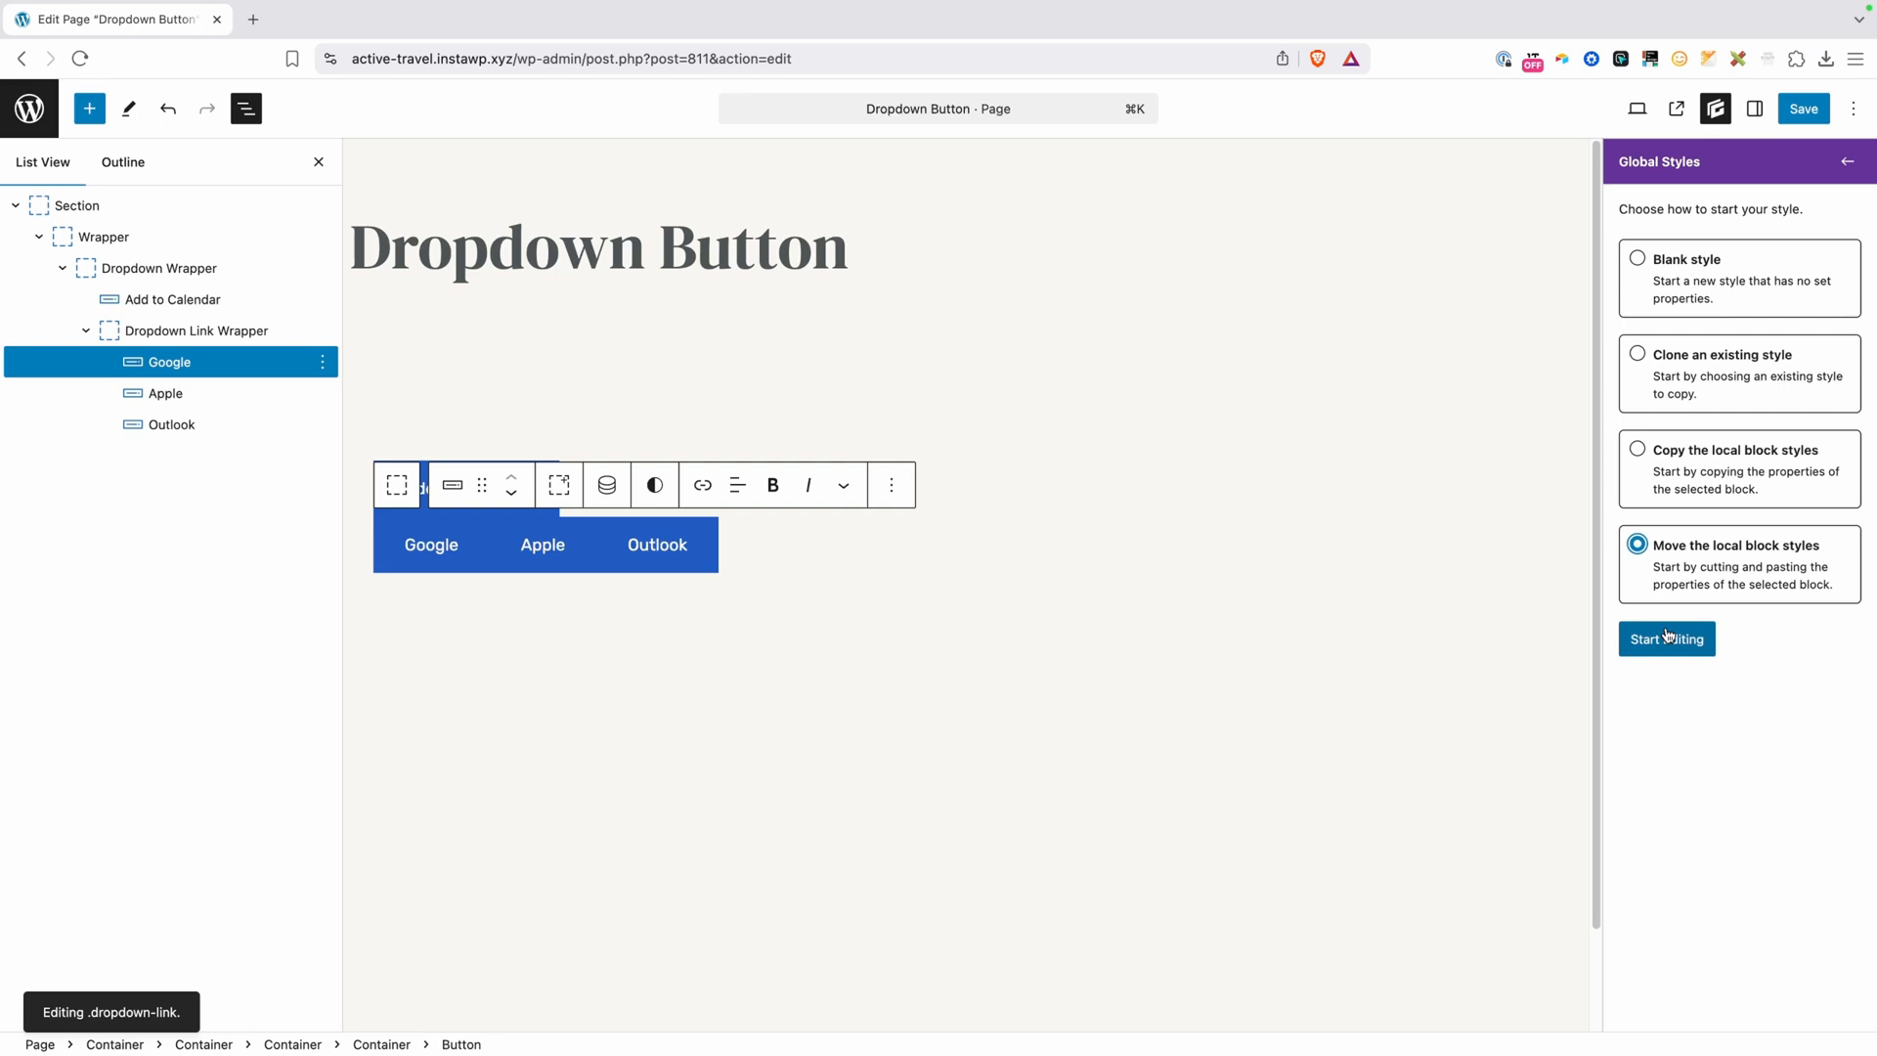
left_click(1665, 638)
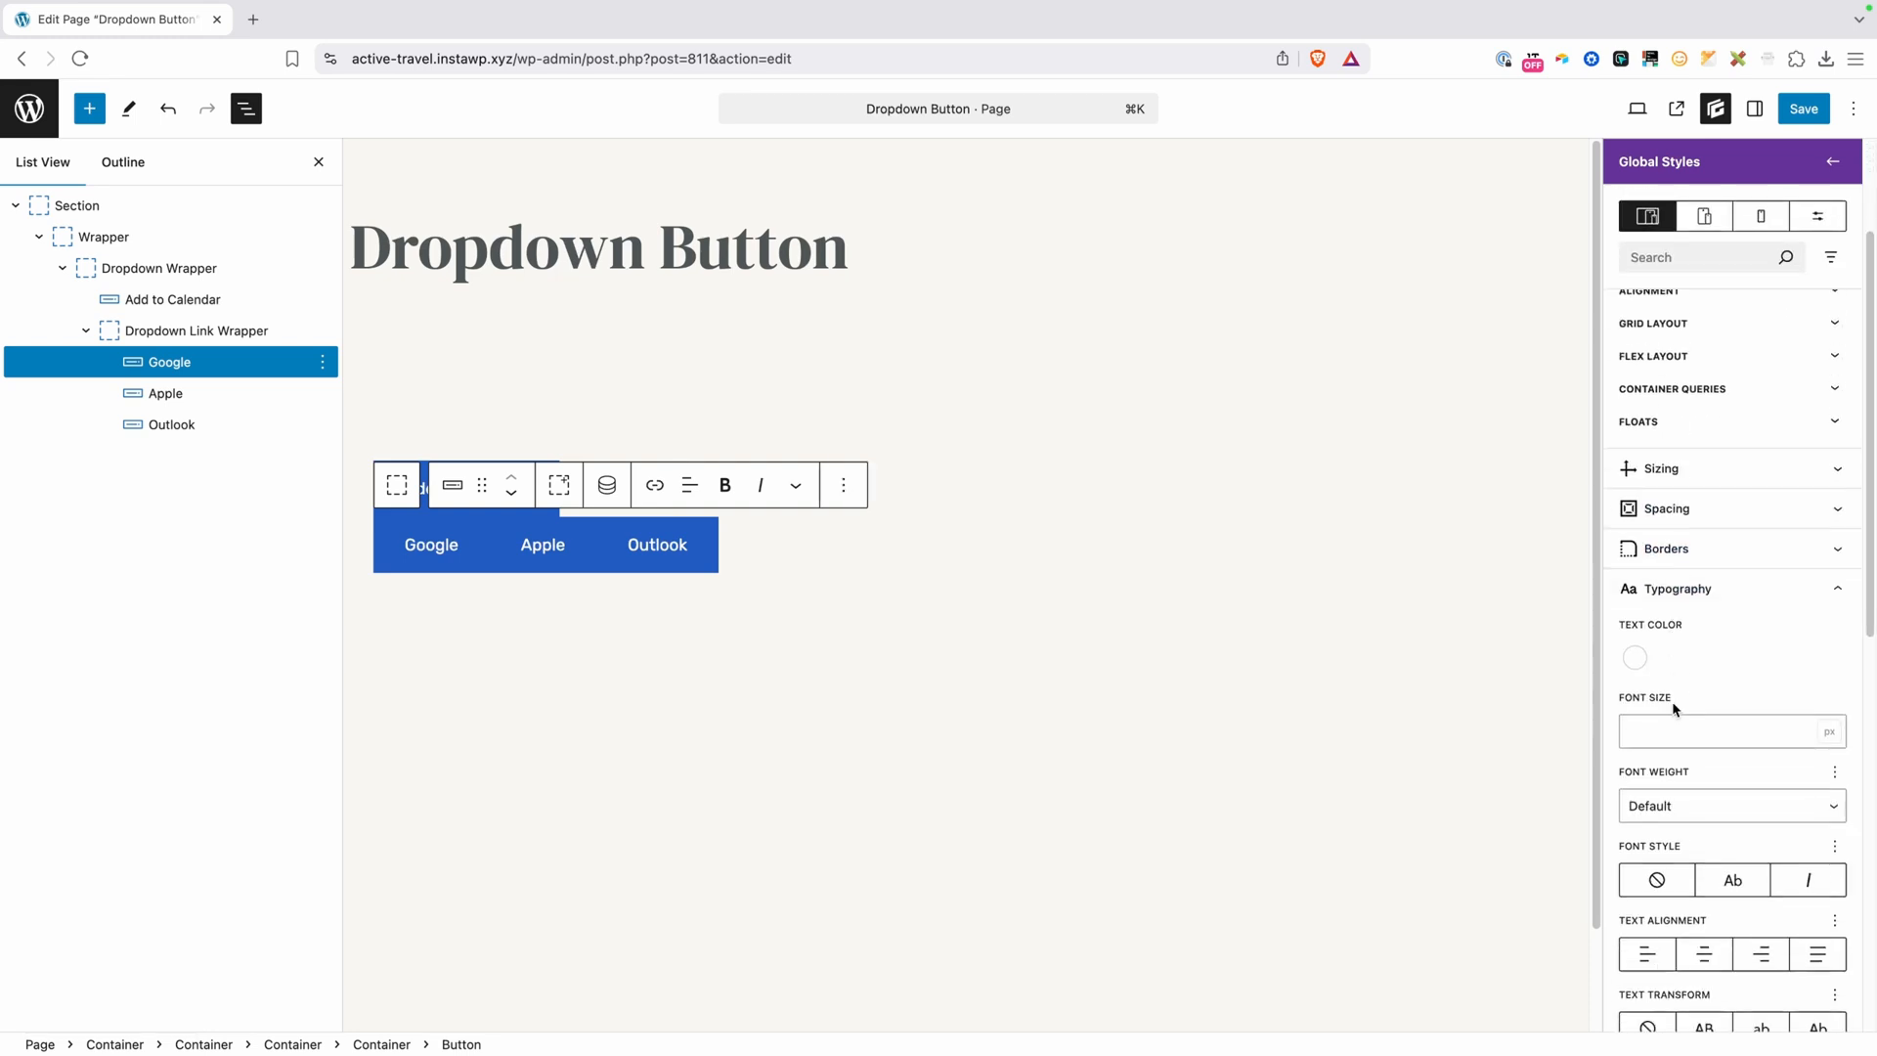
scroll("down", 3)
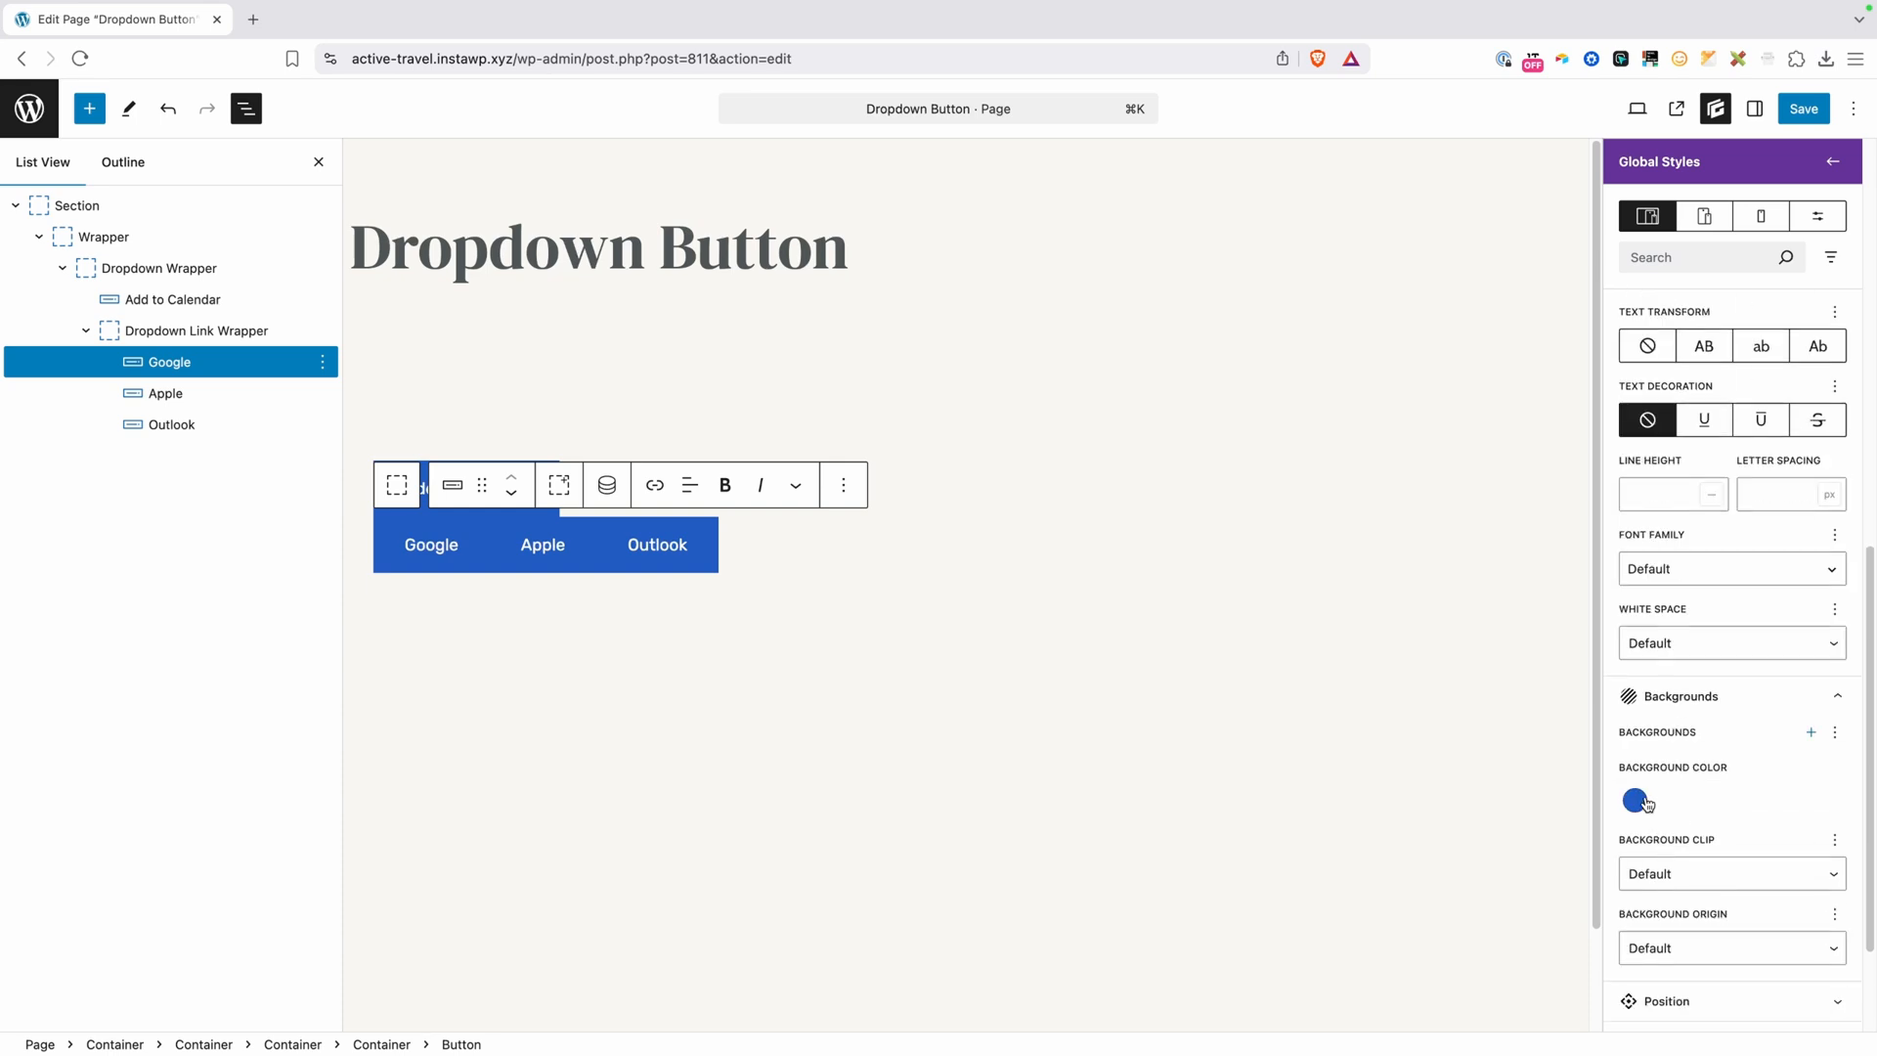
left_click(1635, 802)
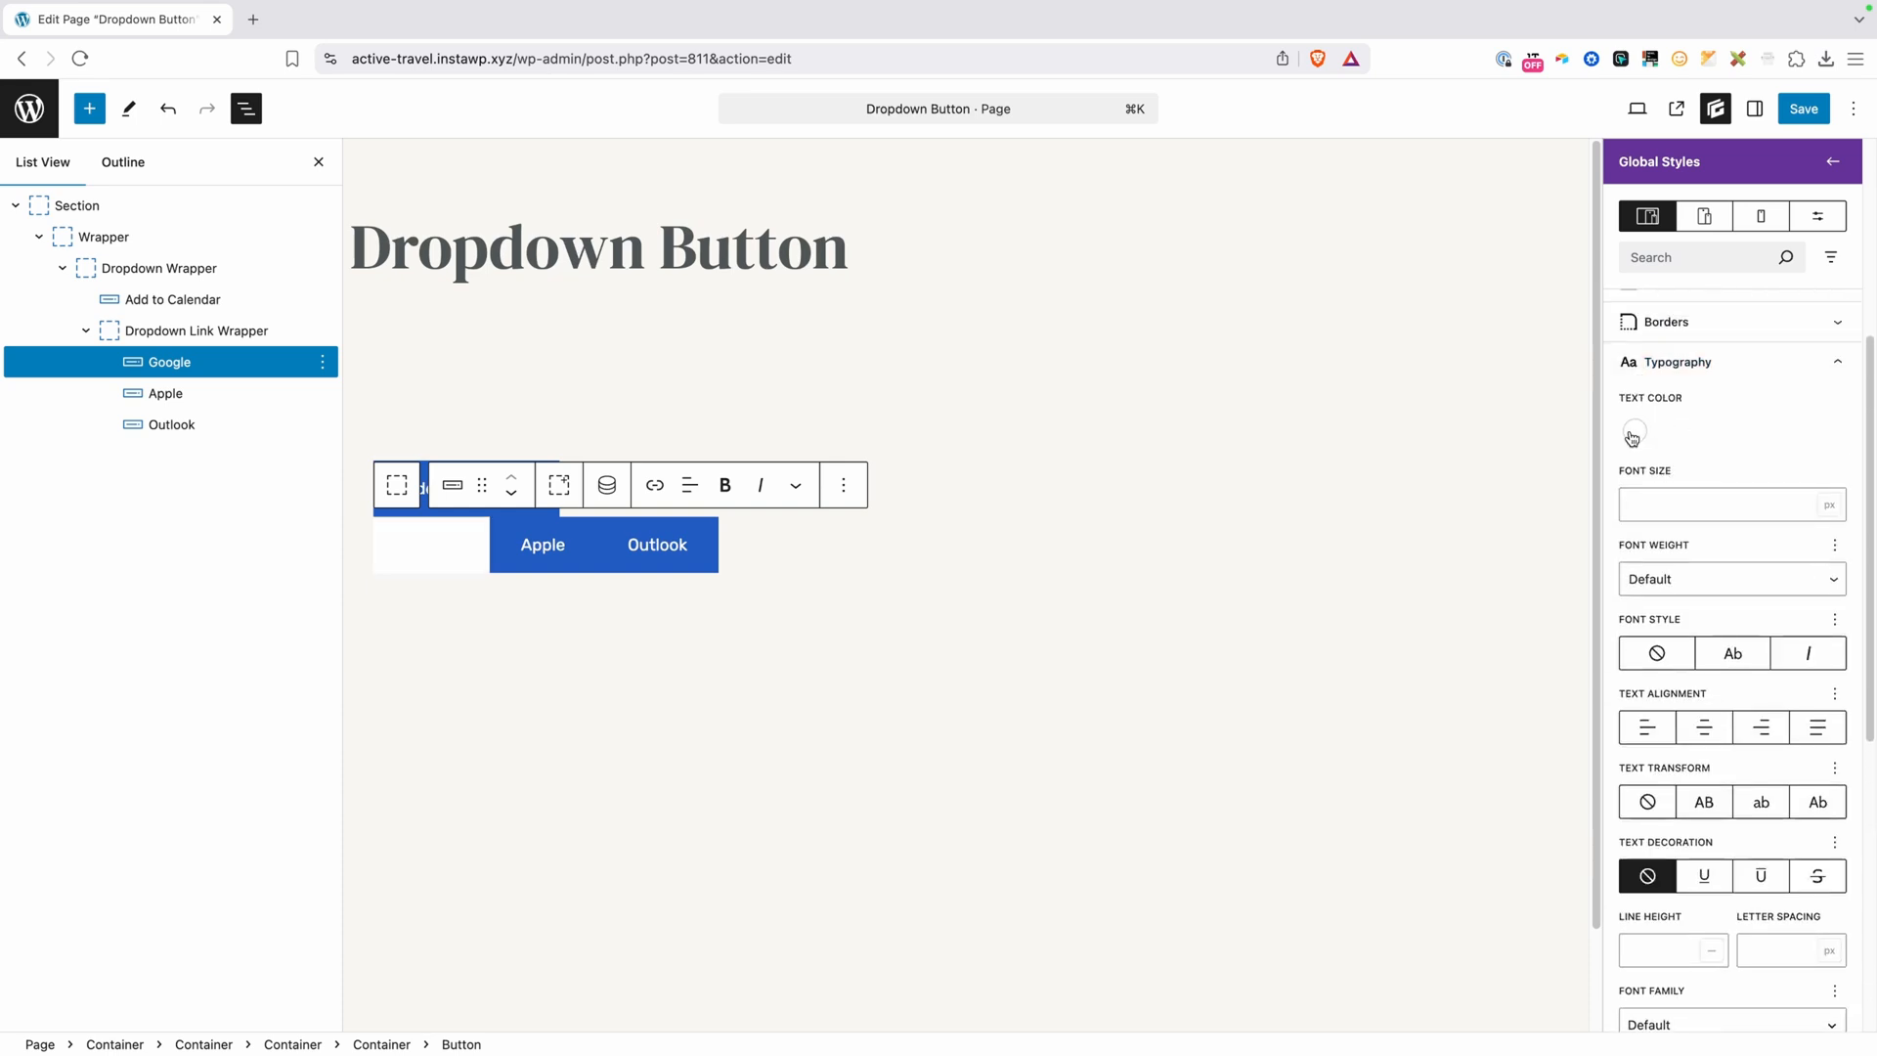
left_click(1632, 431)
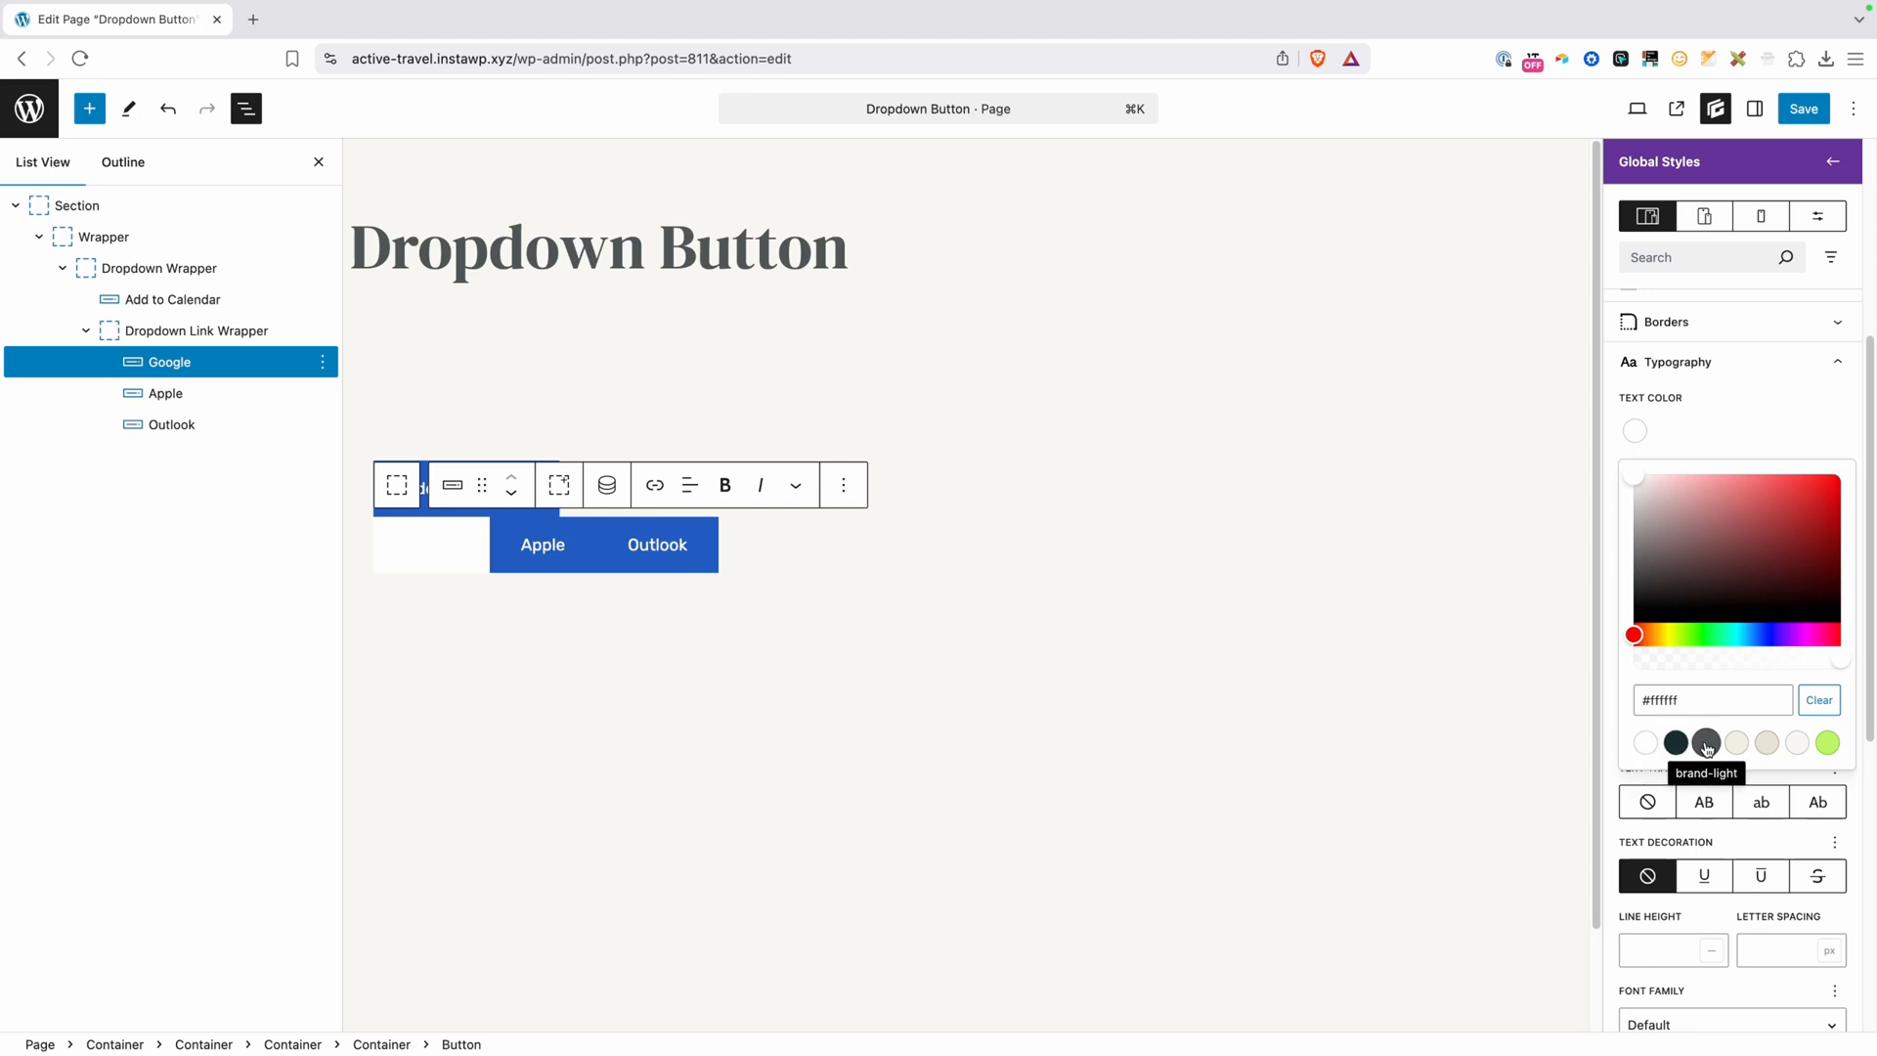
left_click(1706, 742)
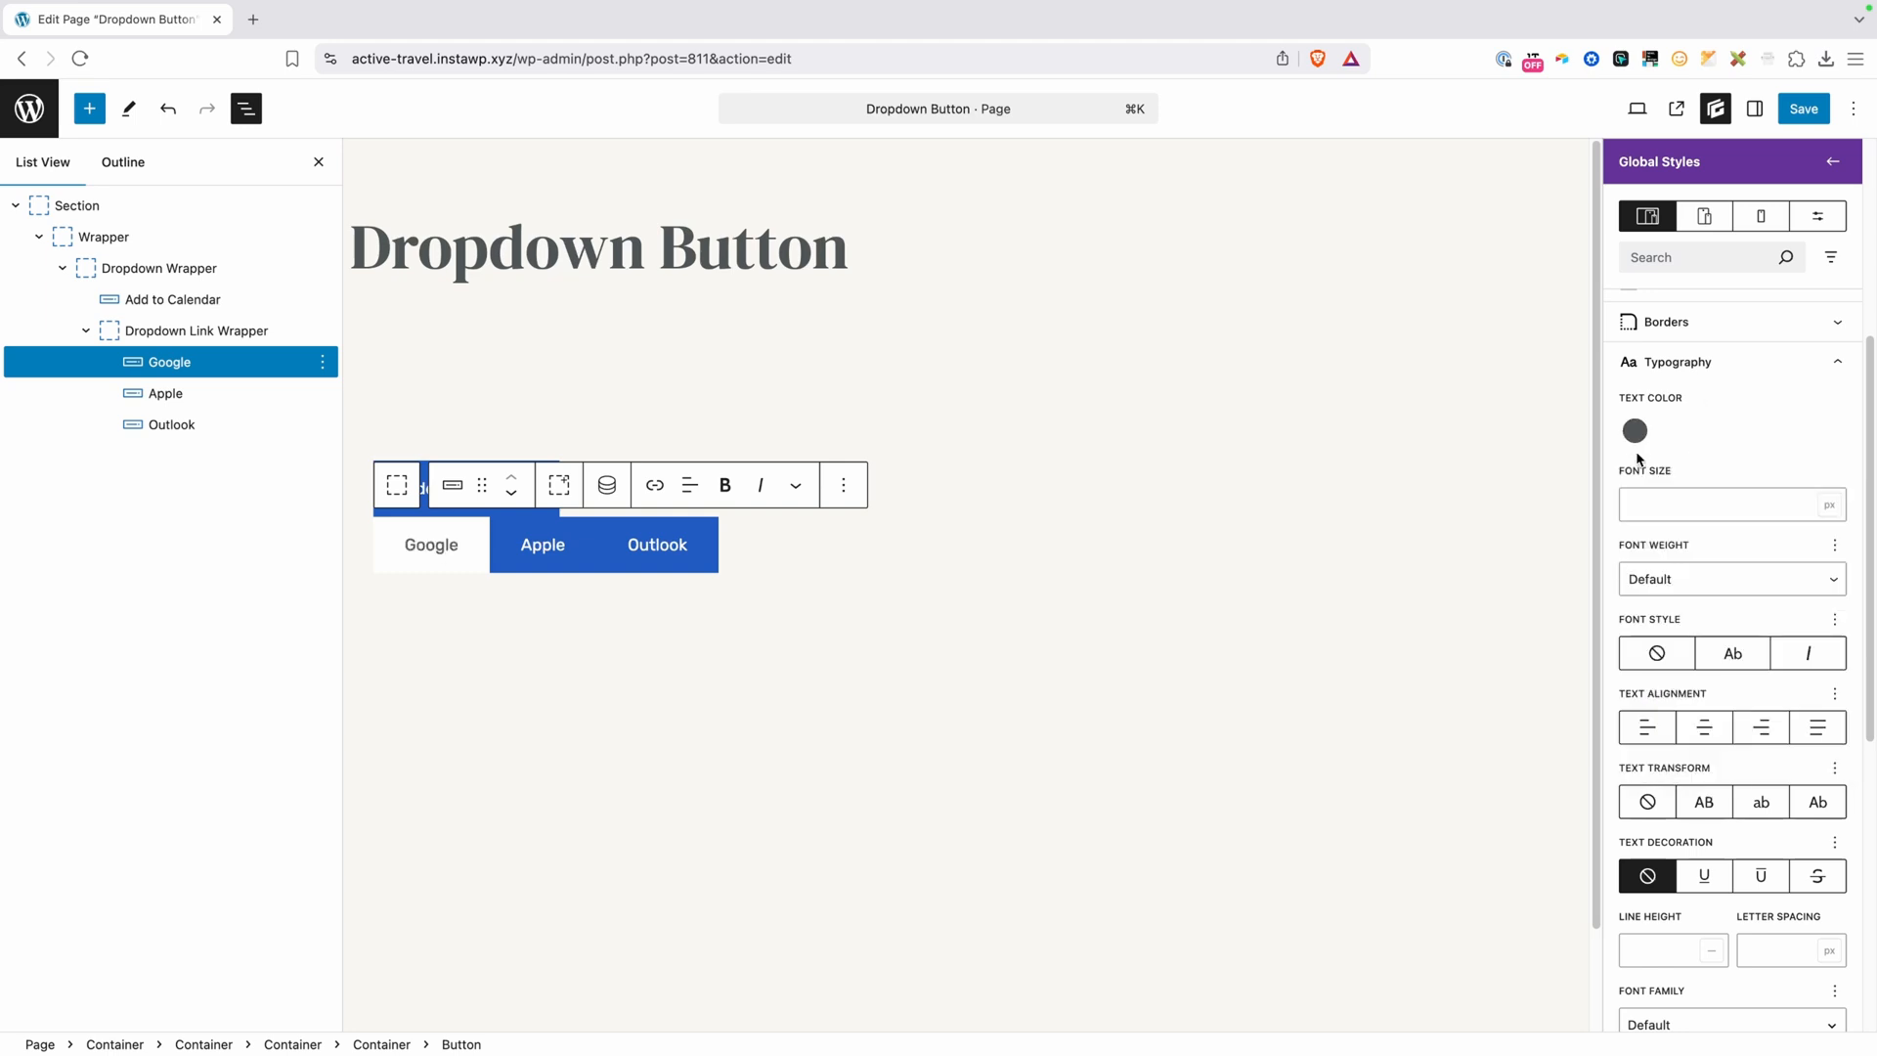
mouse_move(438, 640)
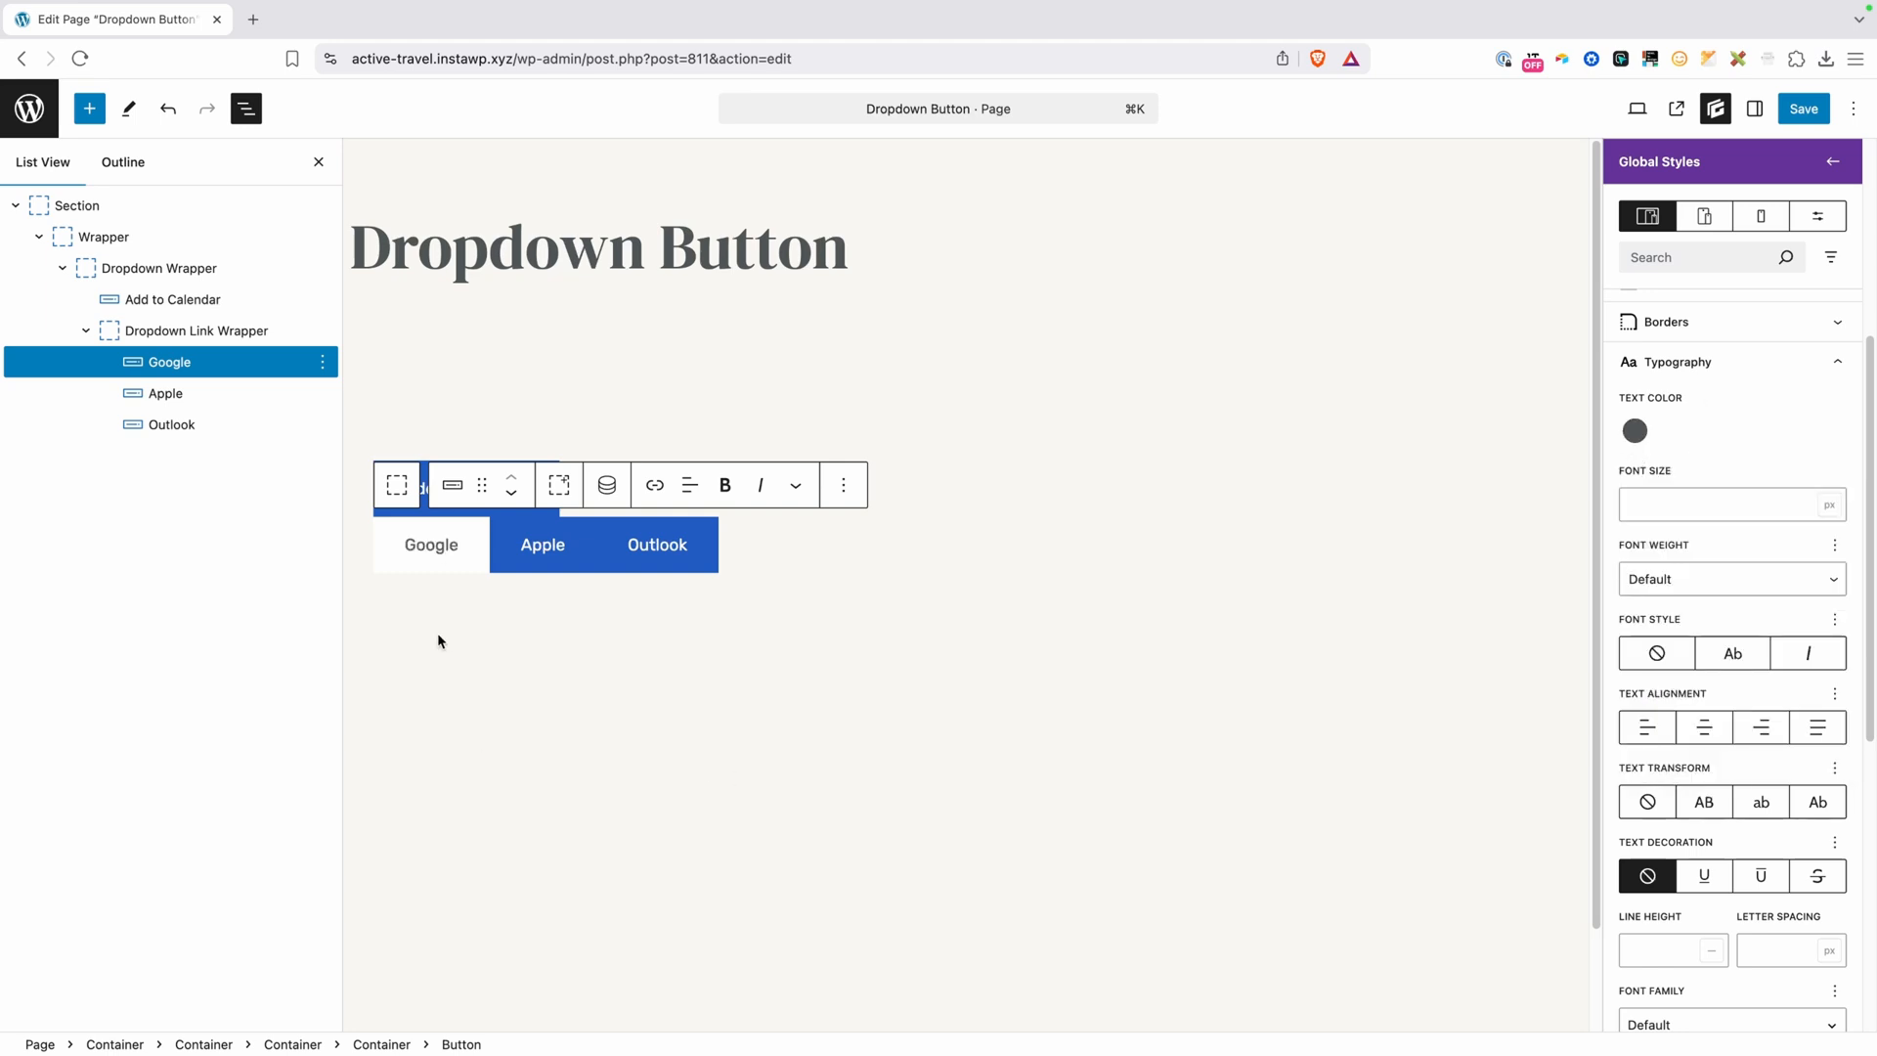
left_click(431, 545)
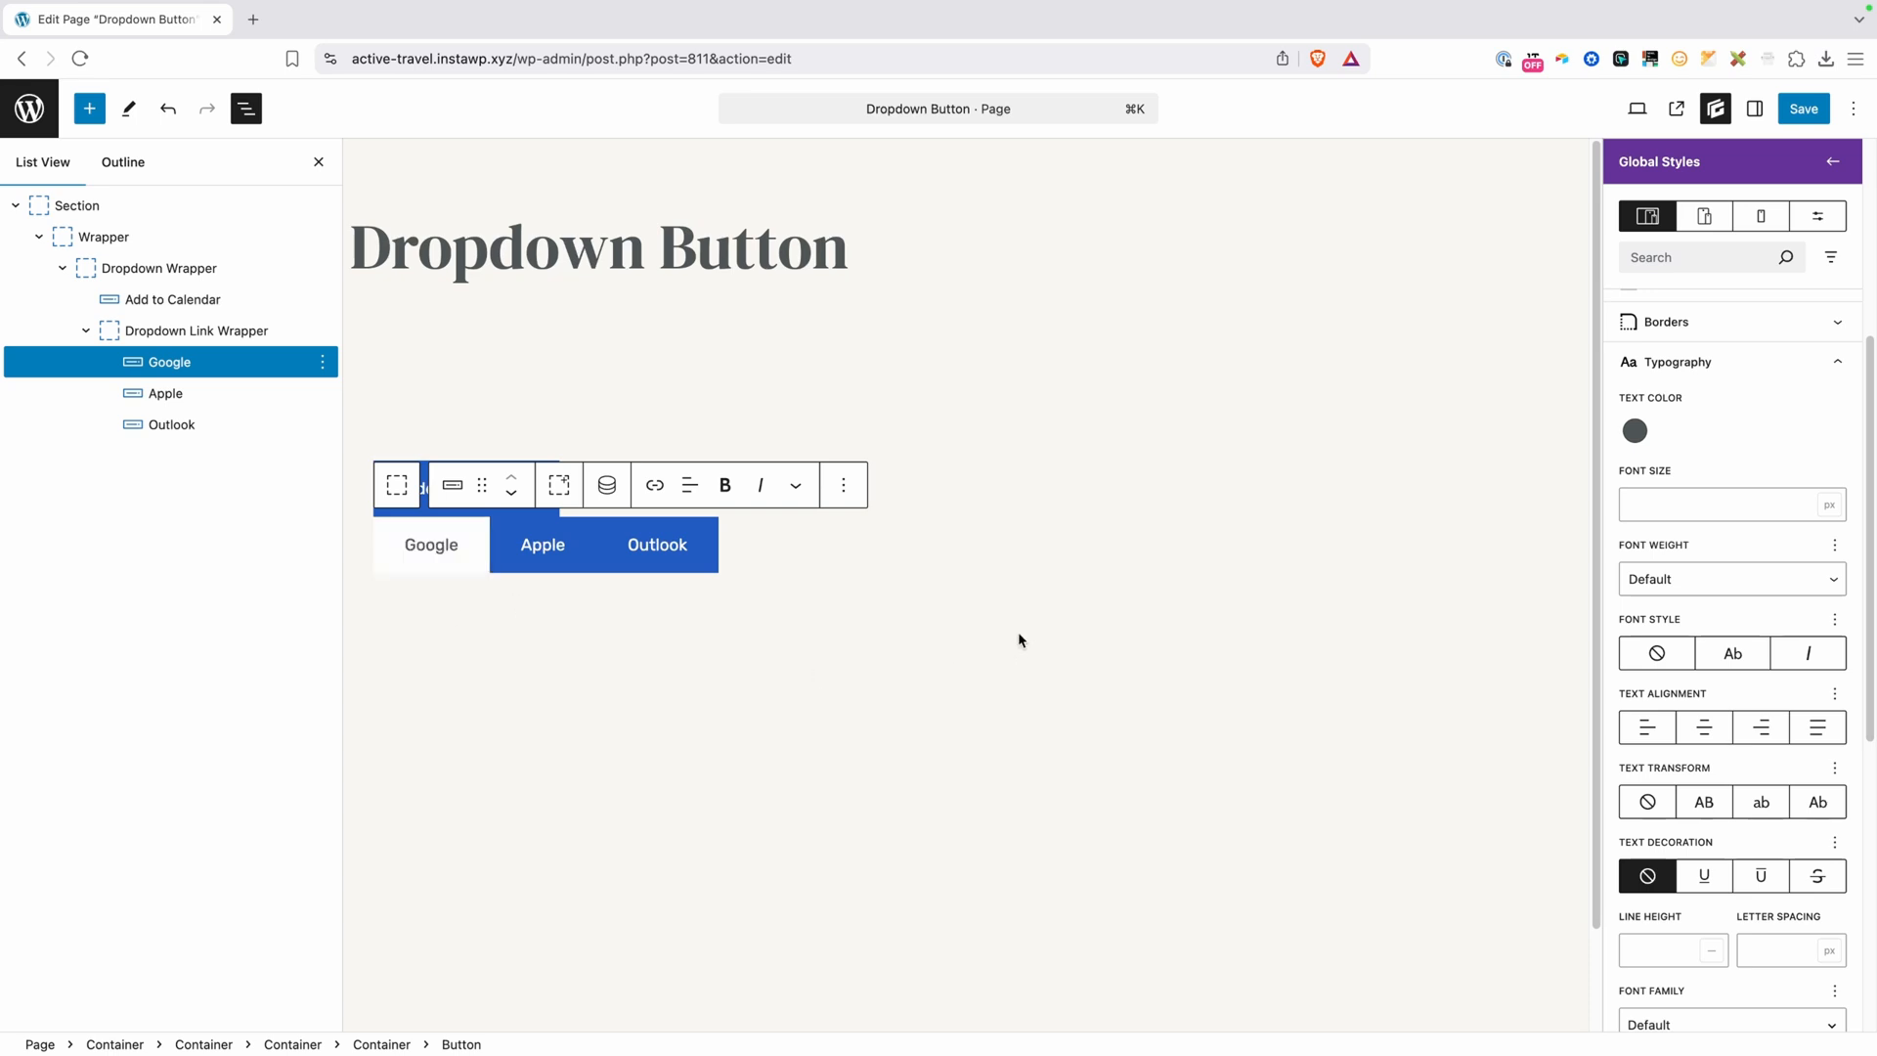
mouse_move(1071, 632)
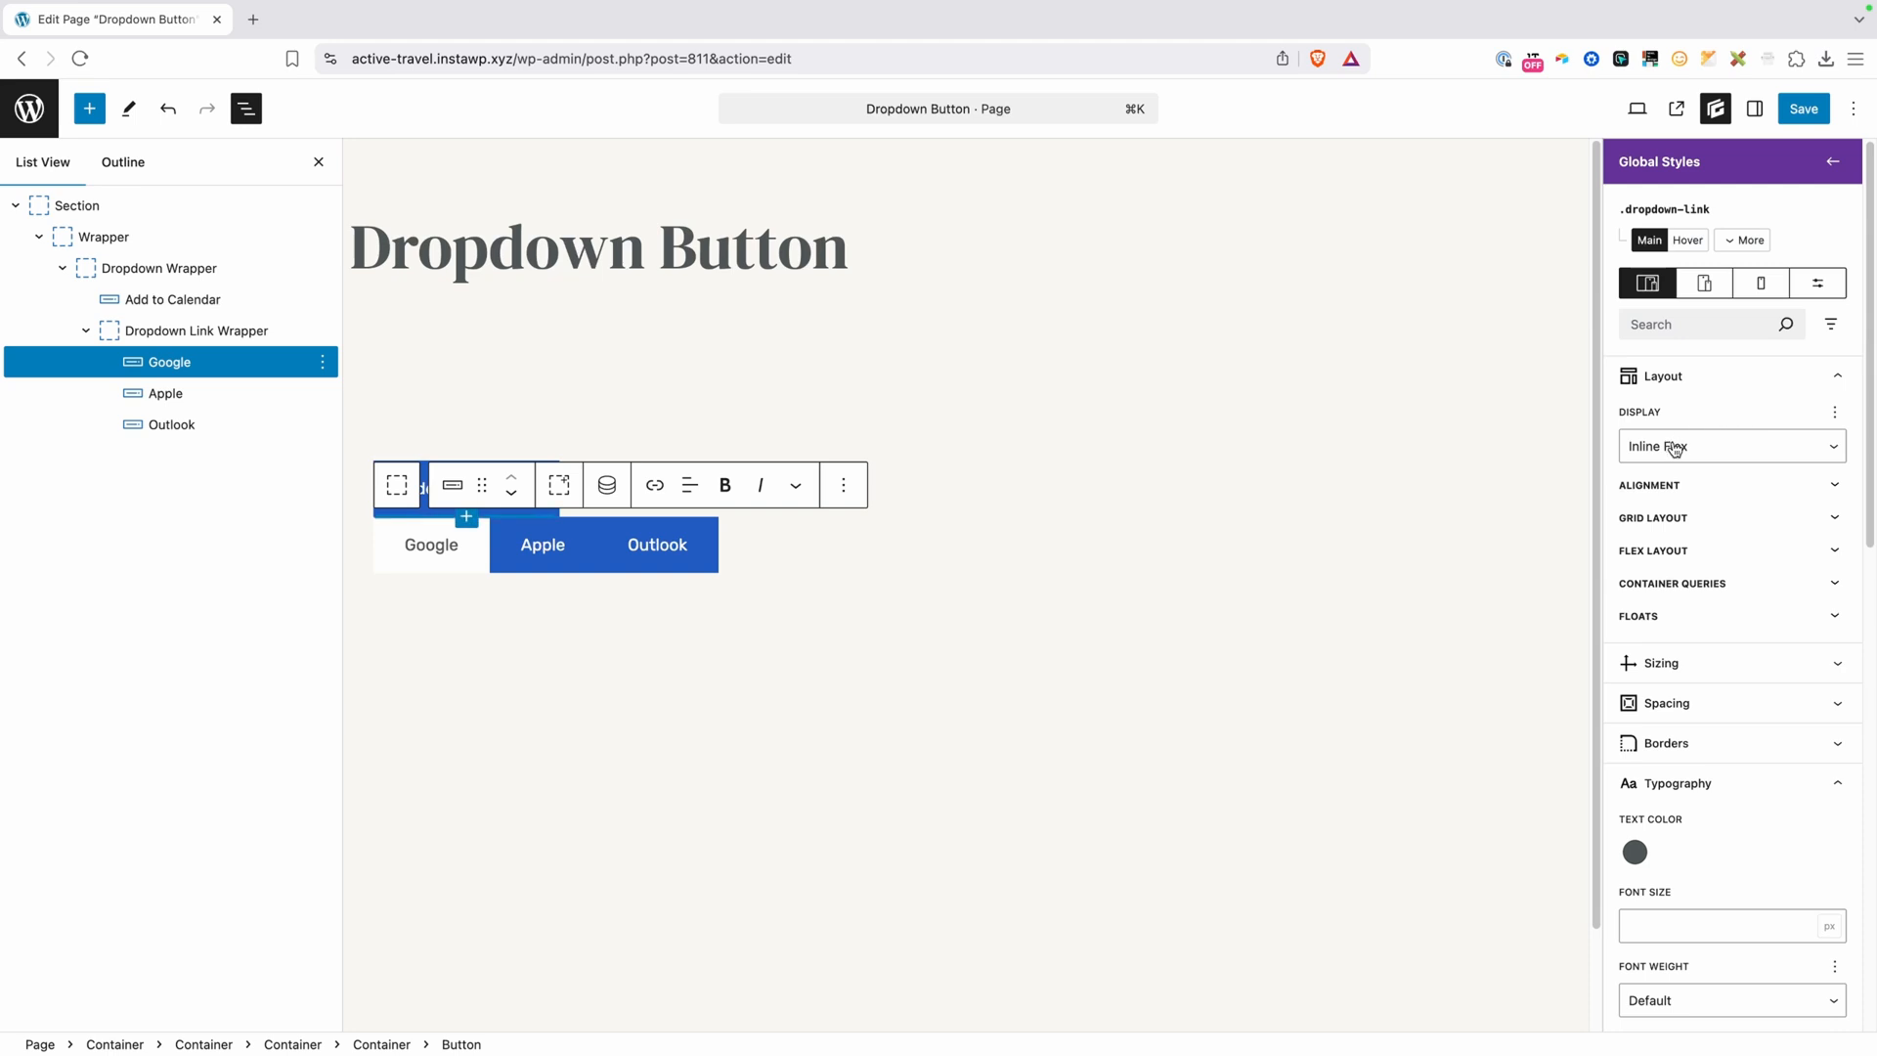
Set the dropdown-link style's display to Flex so Google spans a full row
left_click(1729, 446)
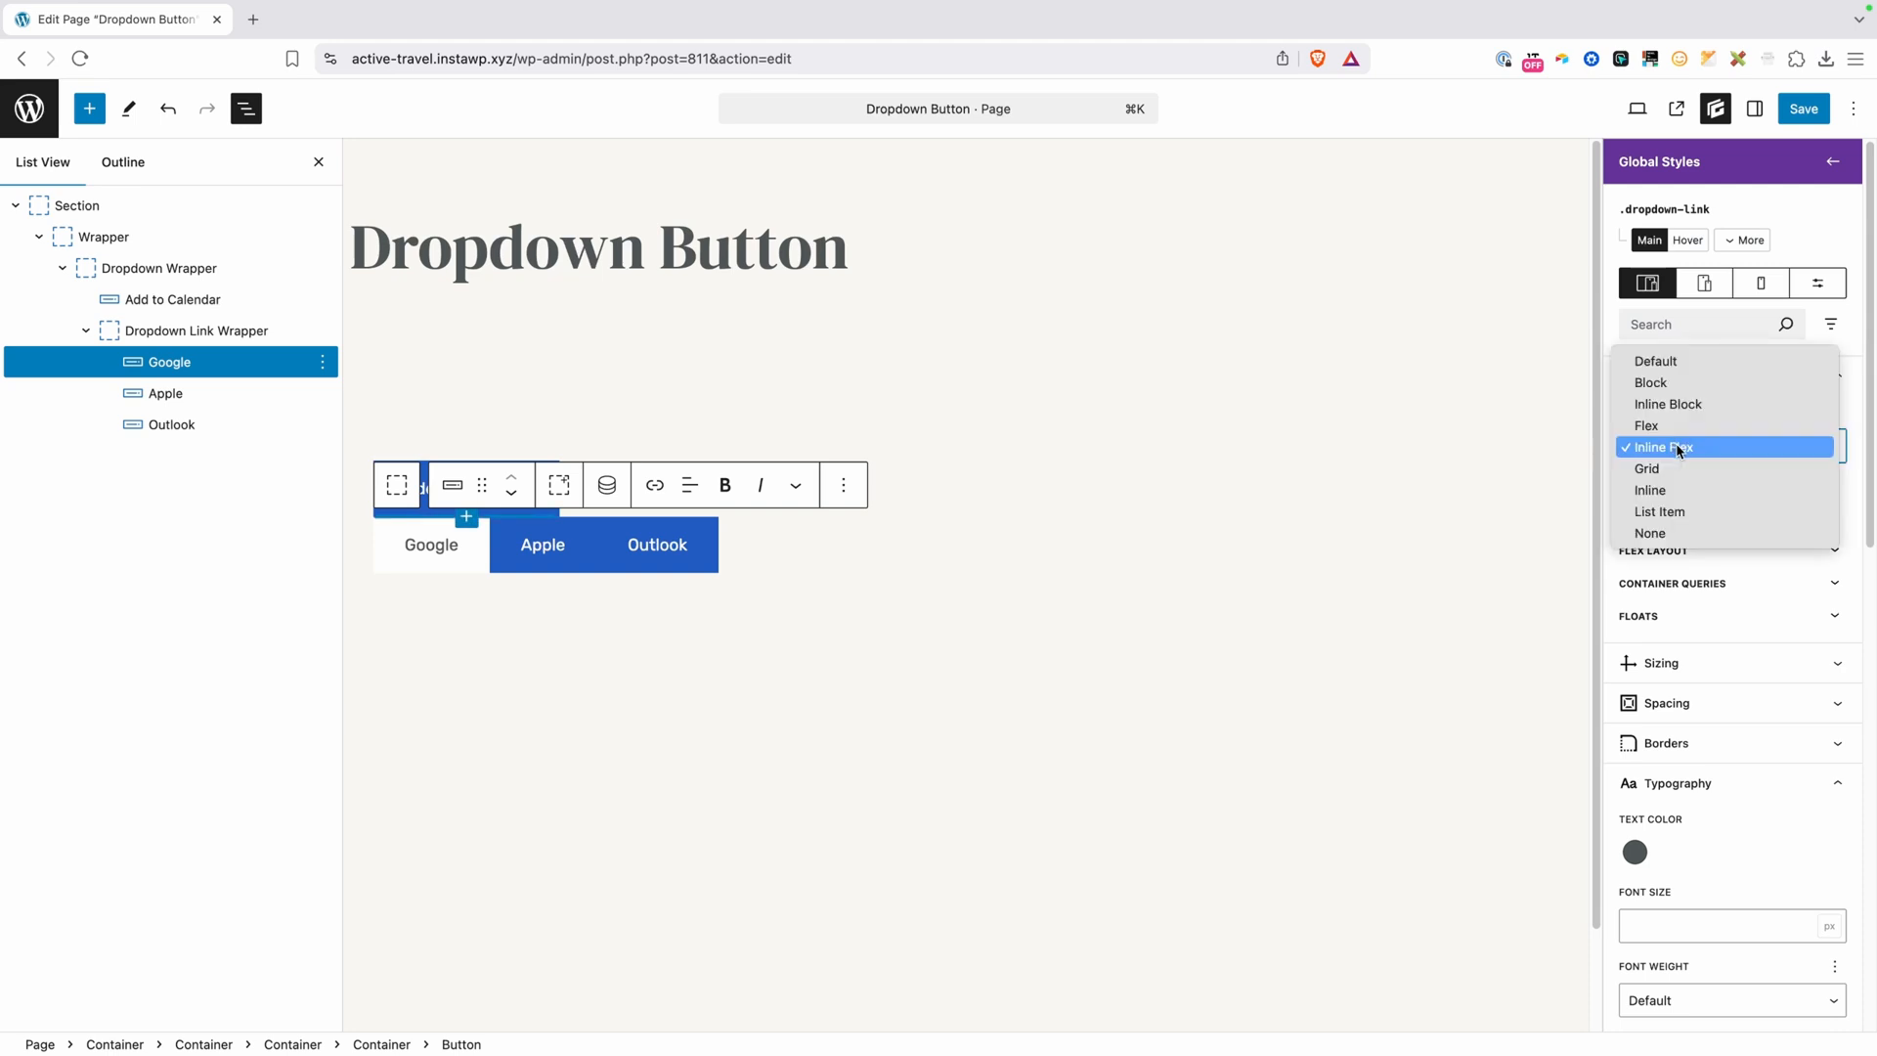
left_click(1646, 425)
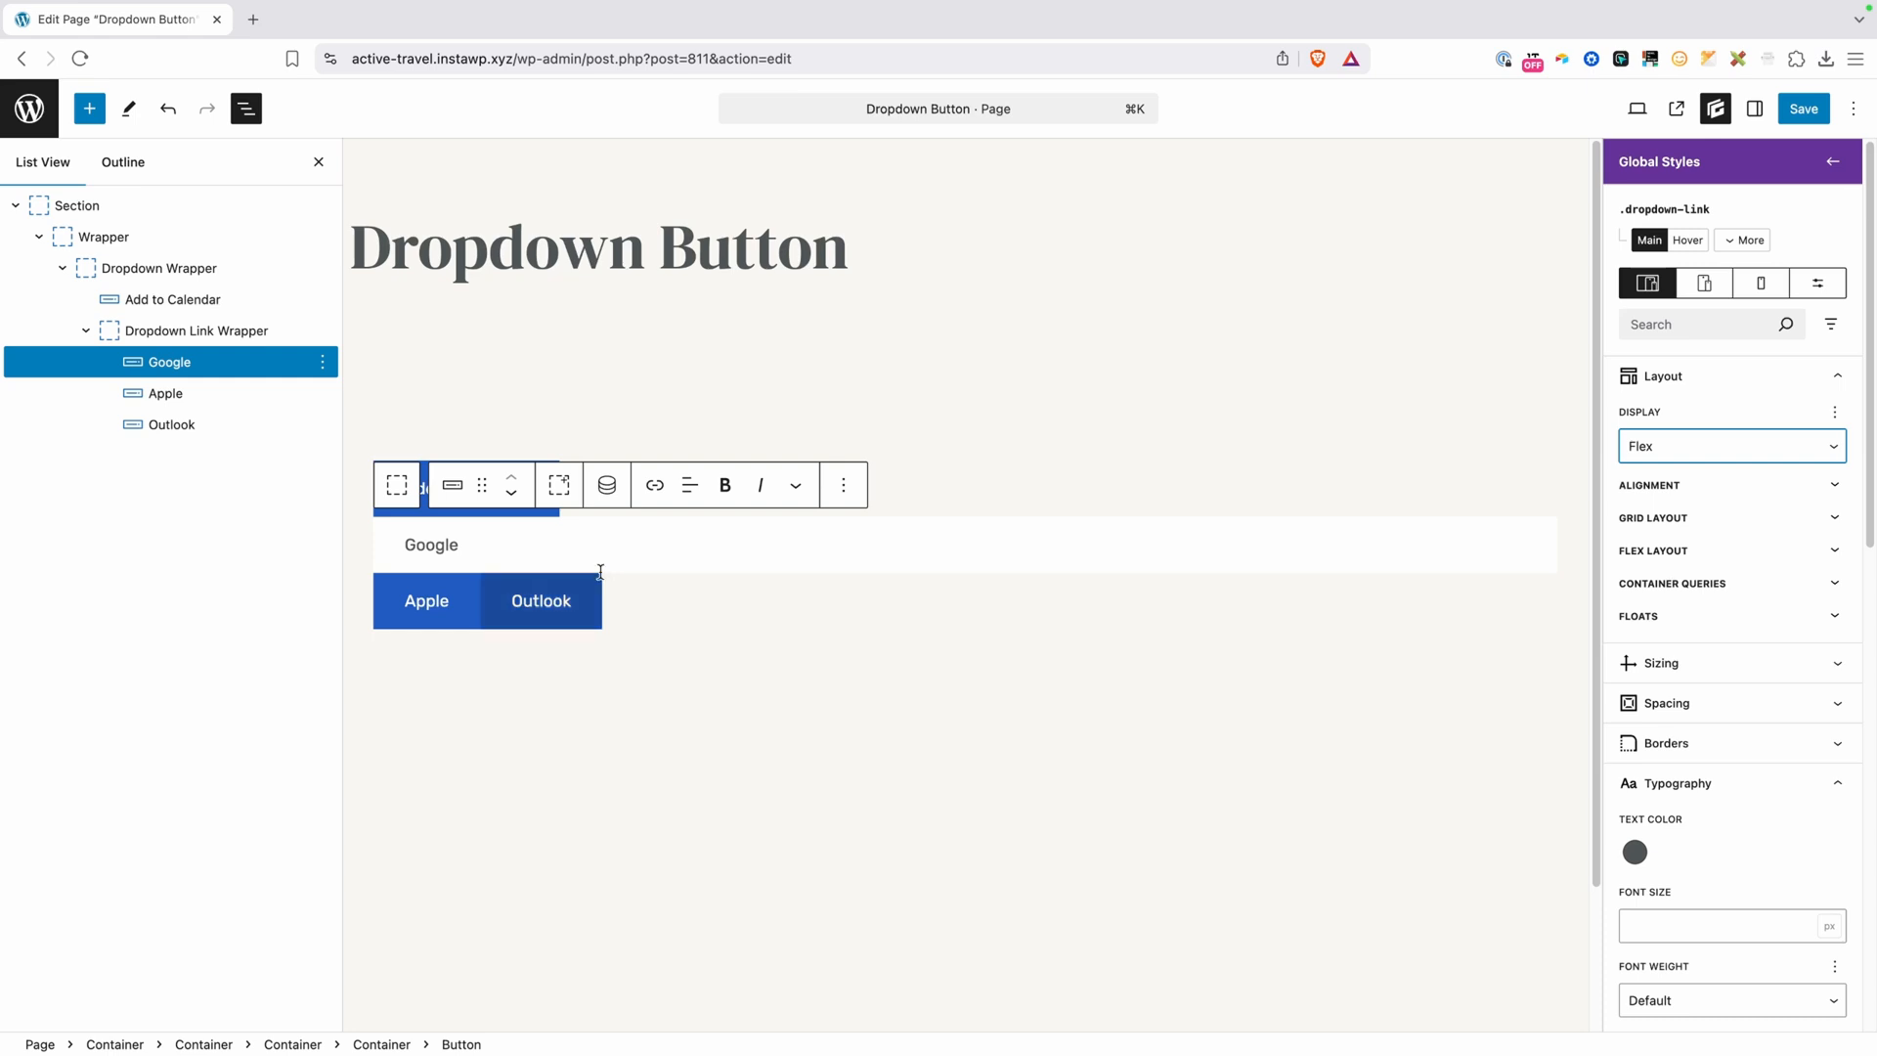
left_click(426, 599)
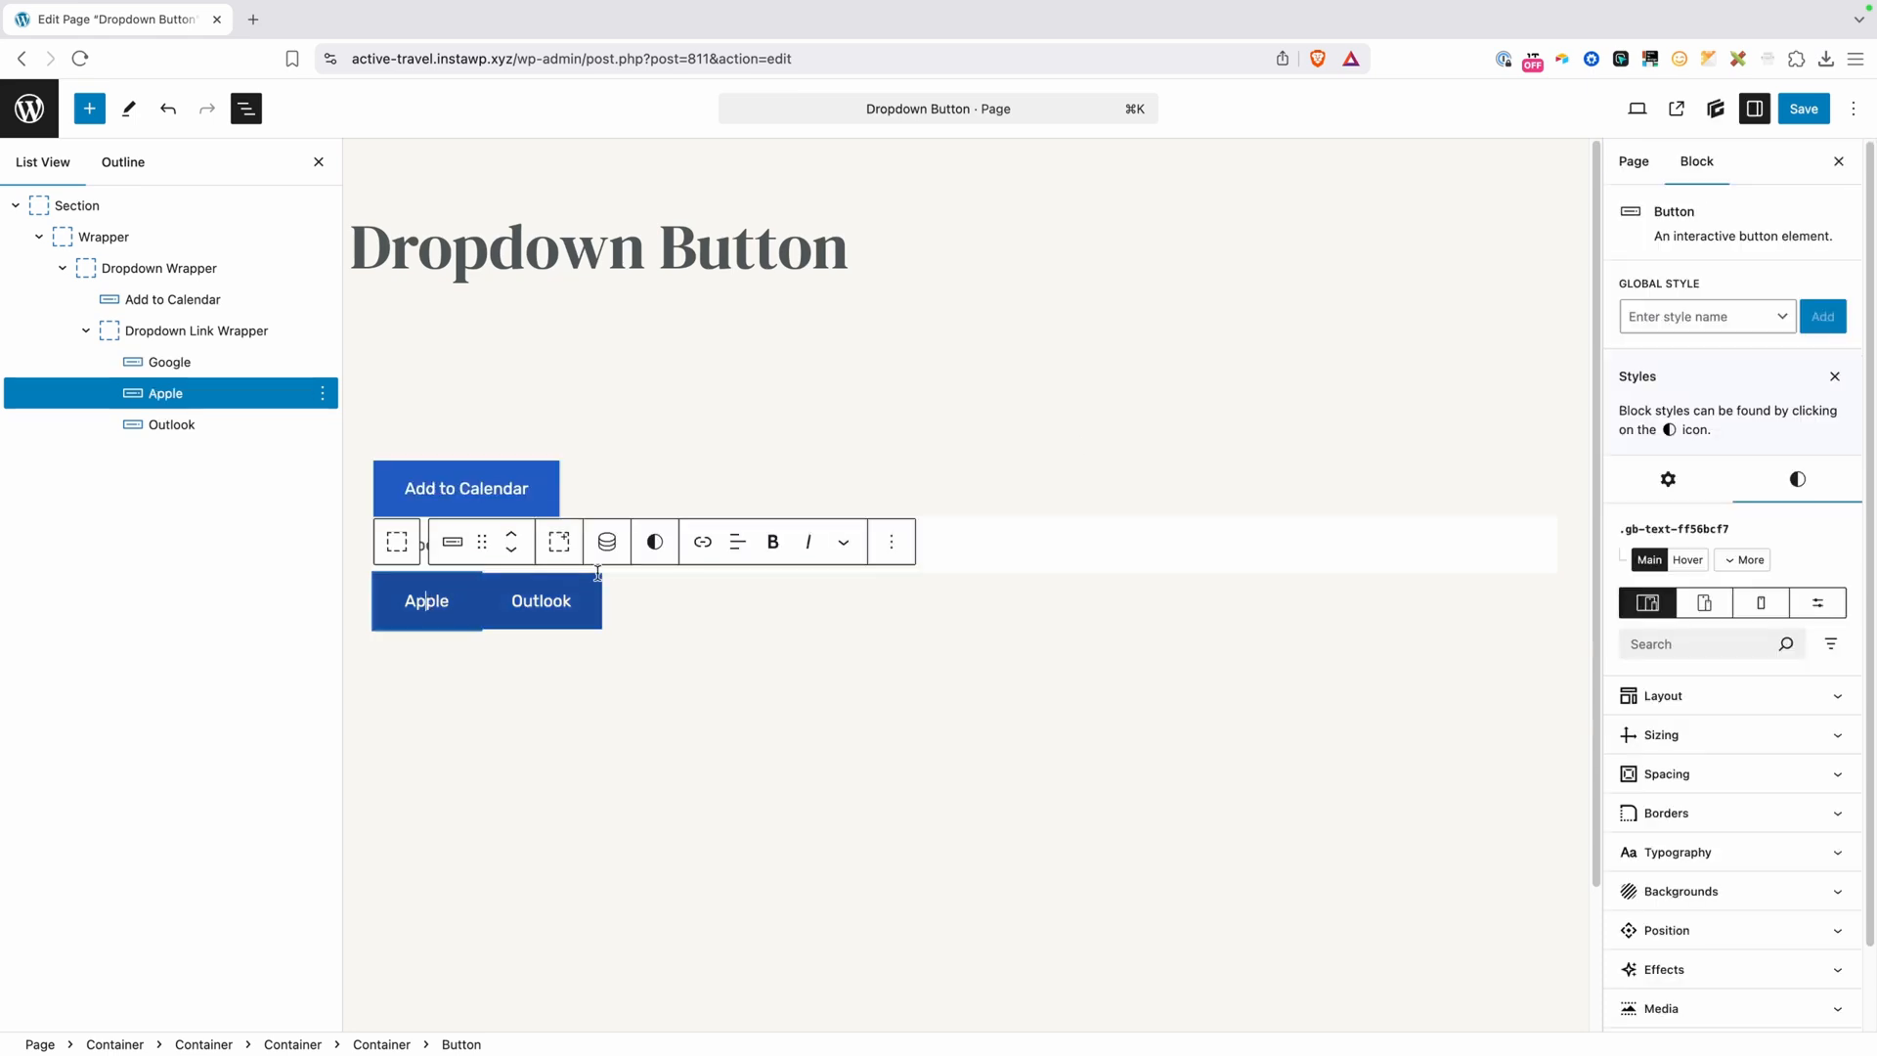
Apply the dropdown-link style to Apple and Outlook, removing Apple's local styles
type("dropdown-link")
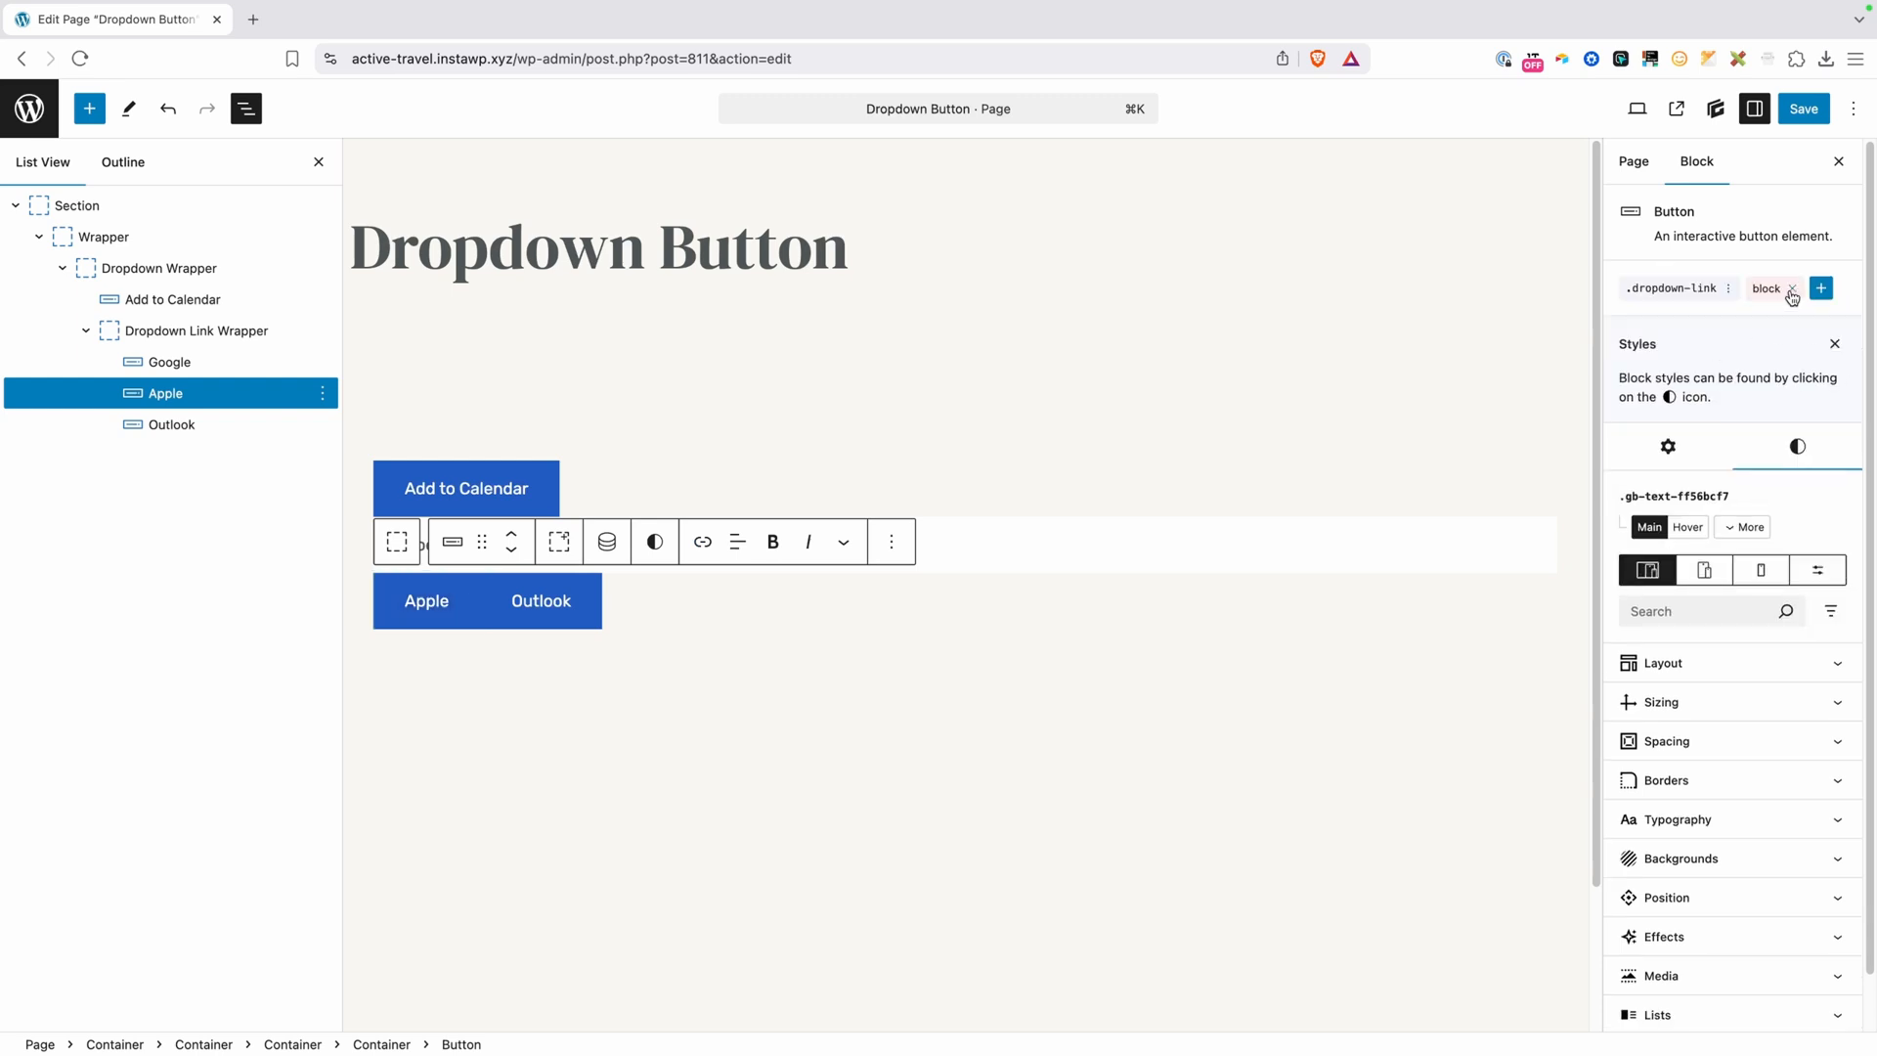
left_click(1792, 289)
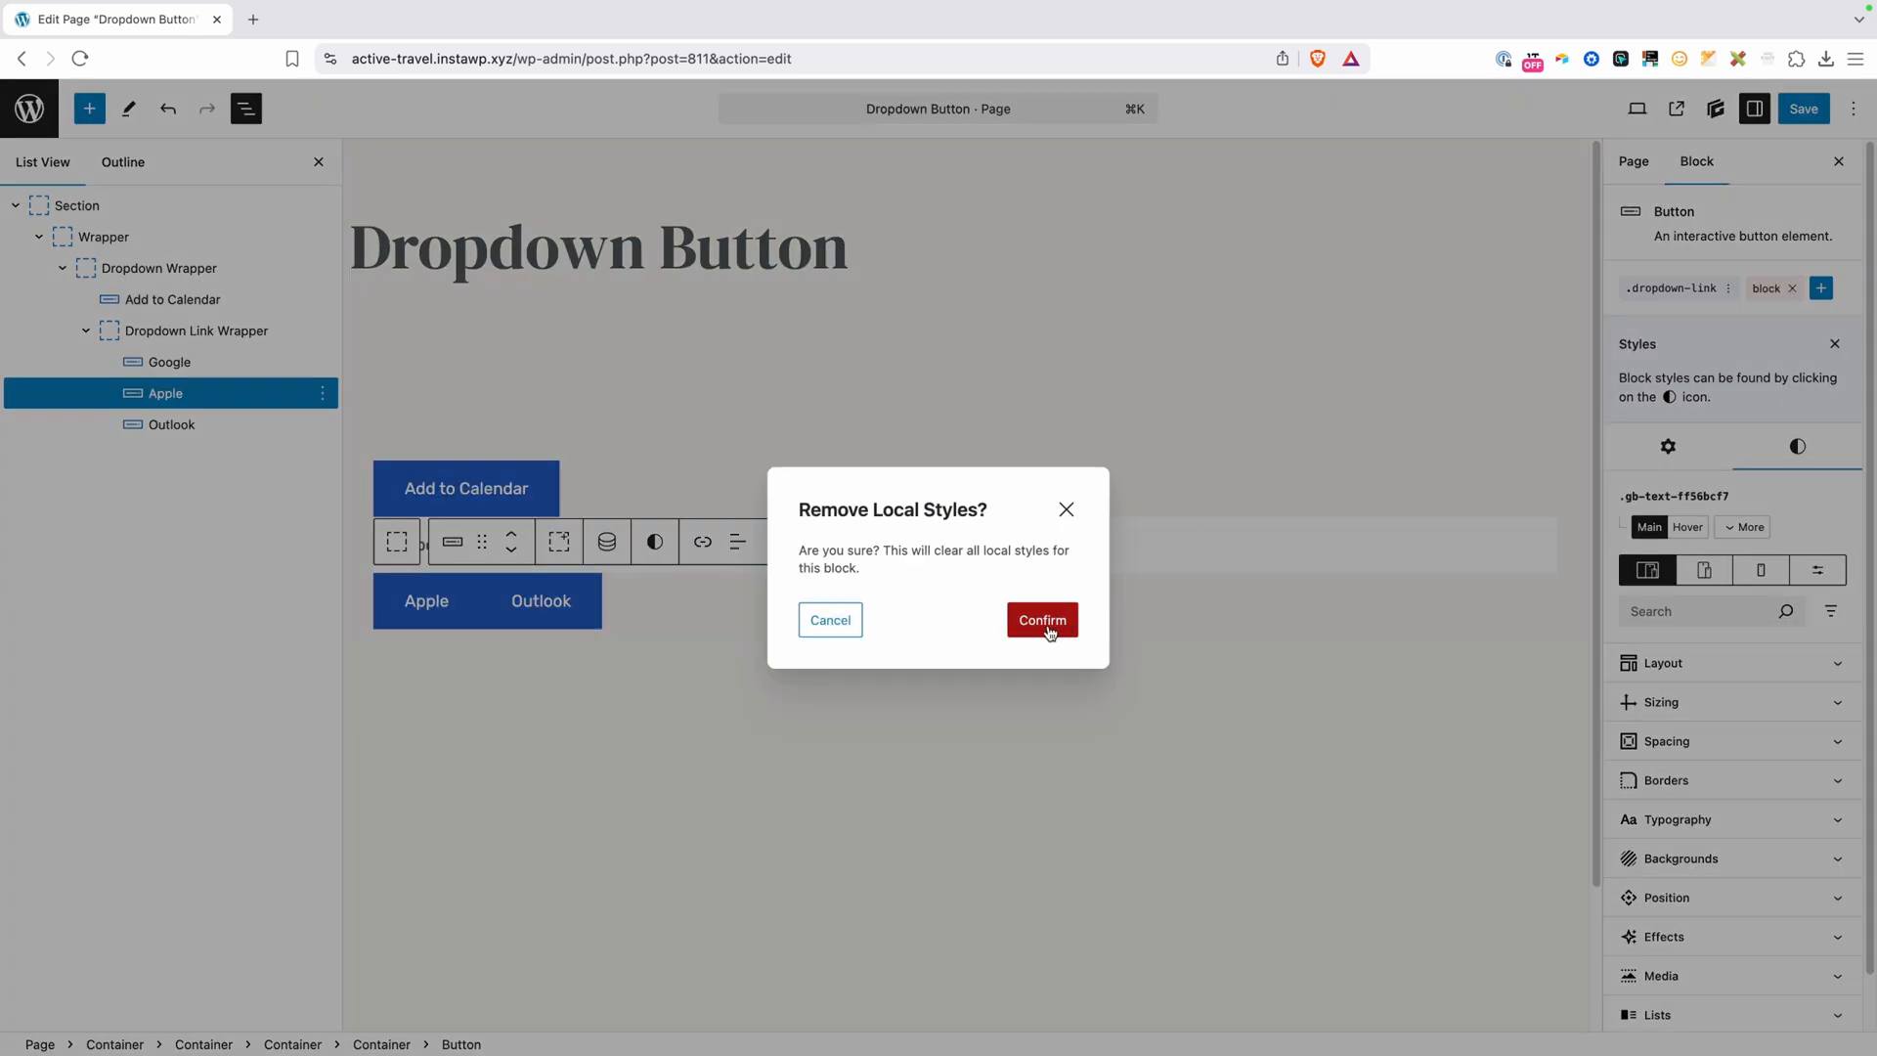
left_click(1040, 619)
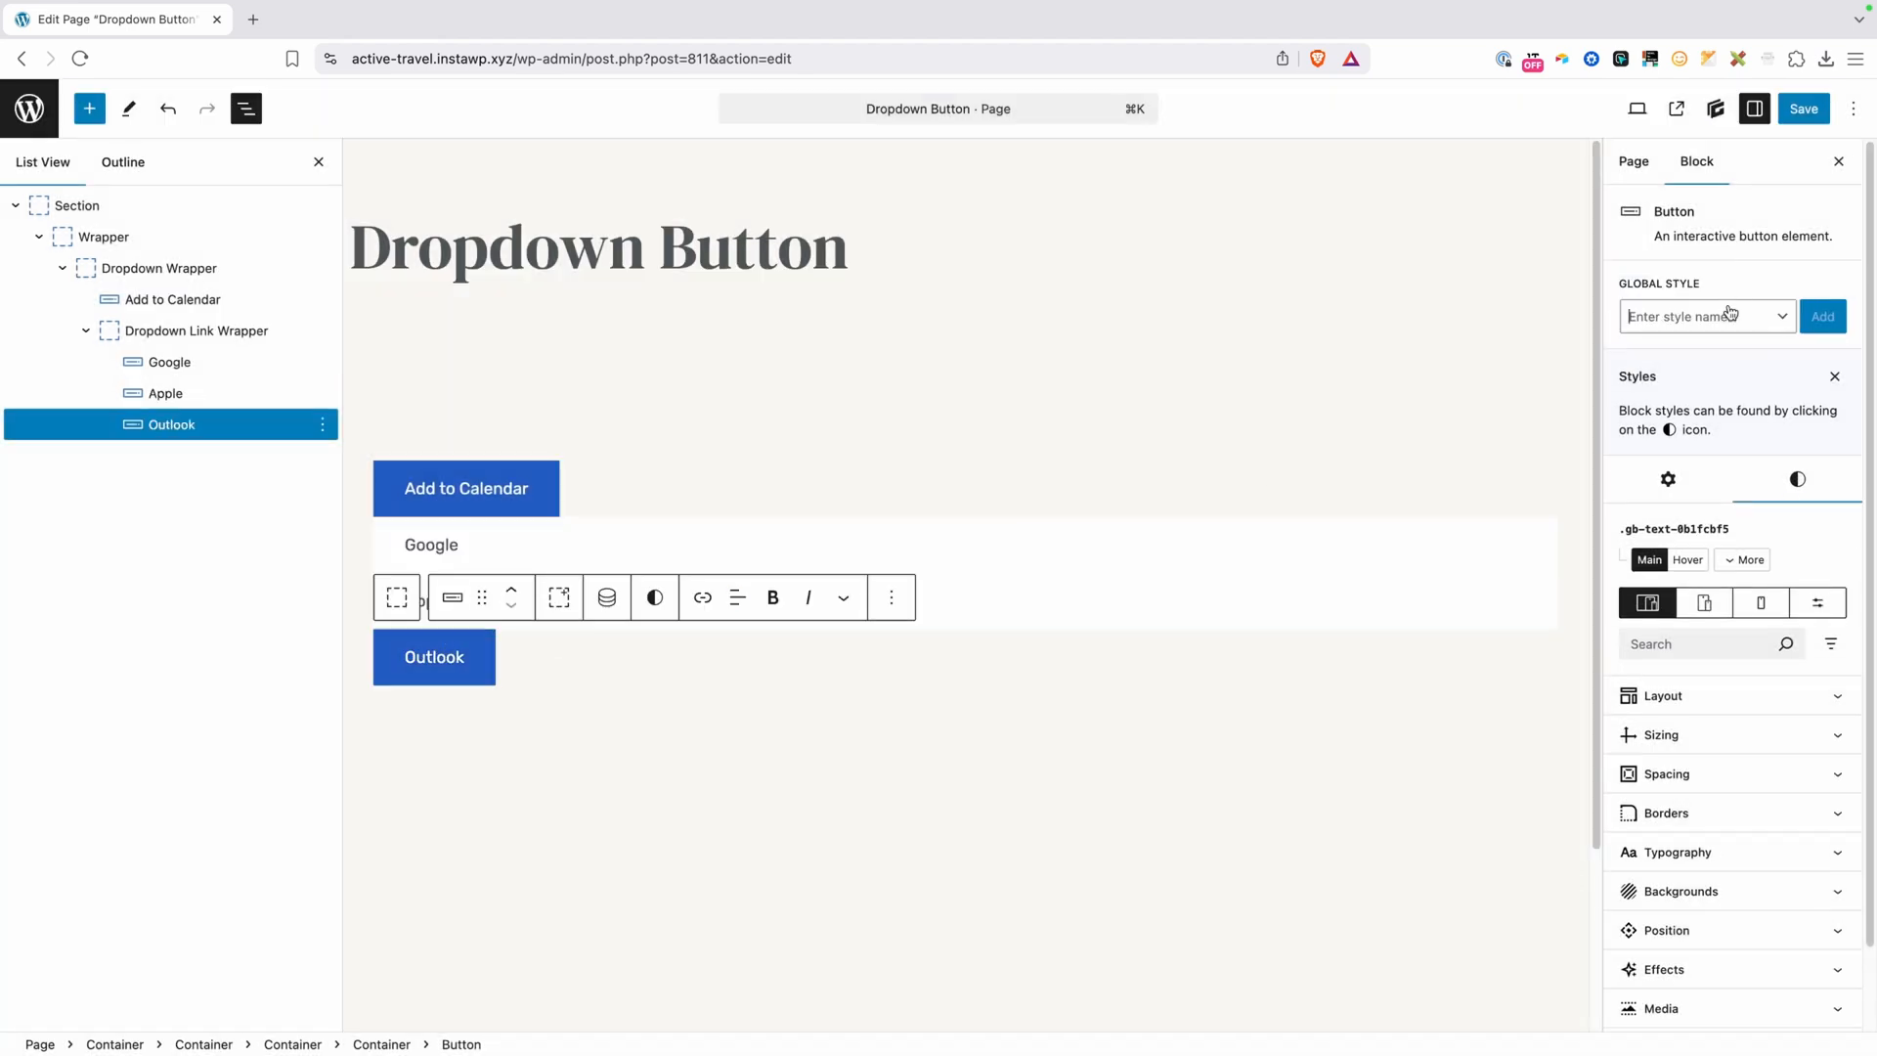
left_click(1823, 316)
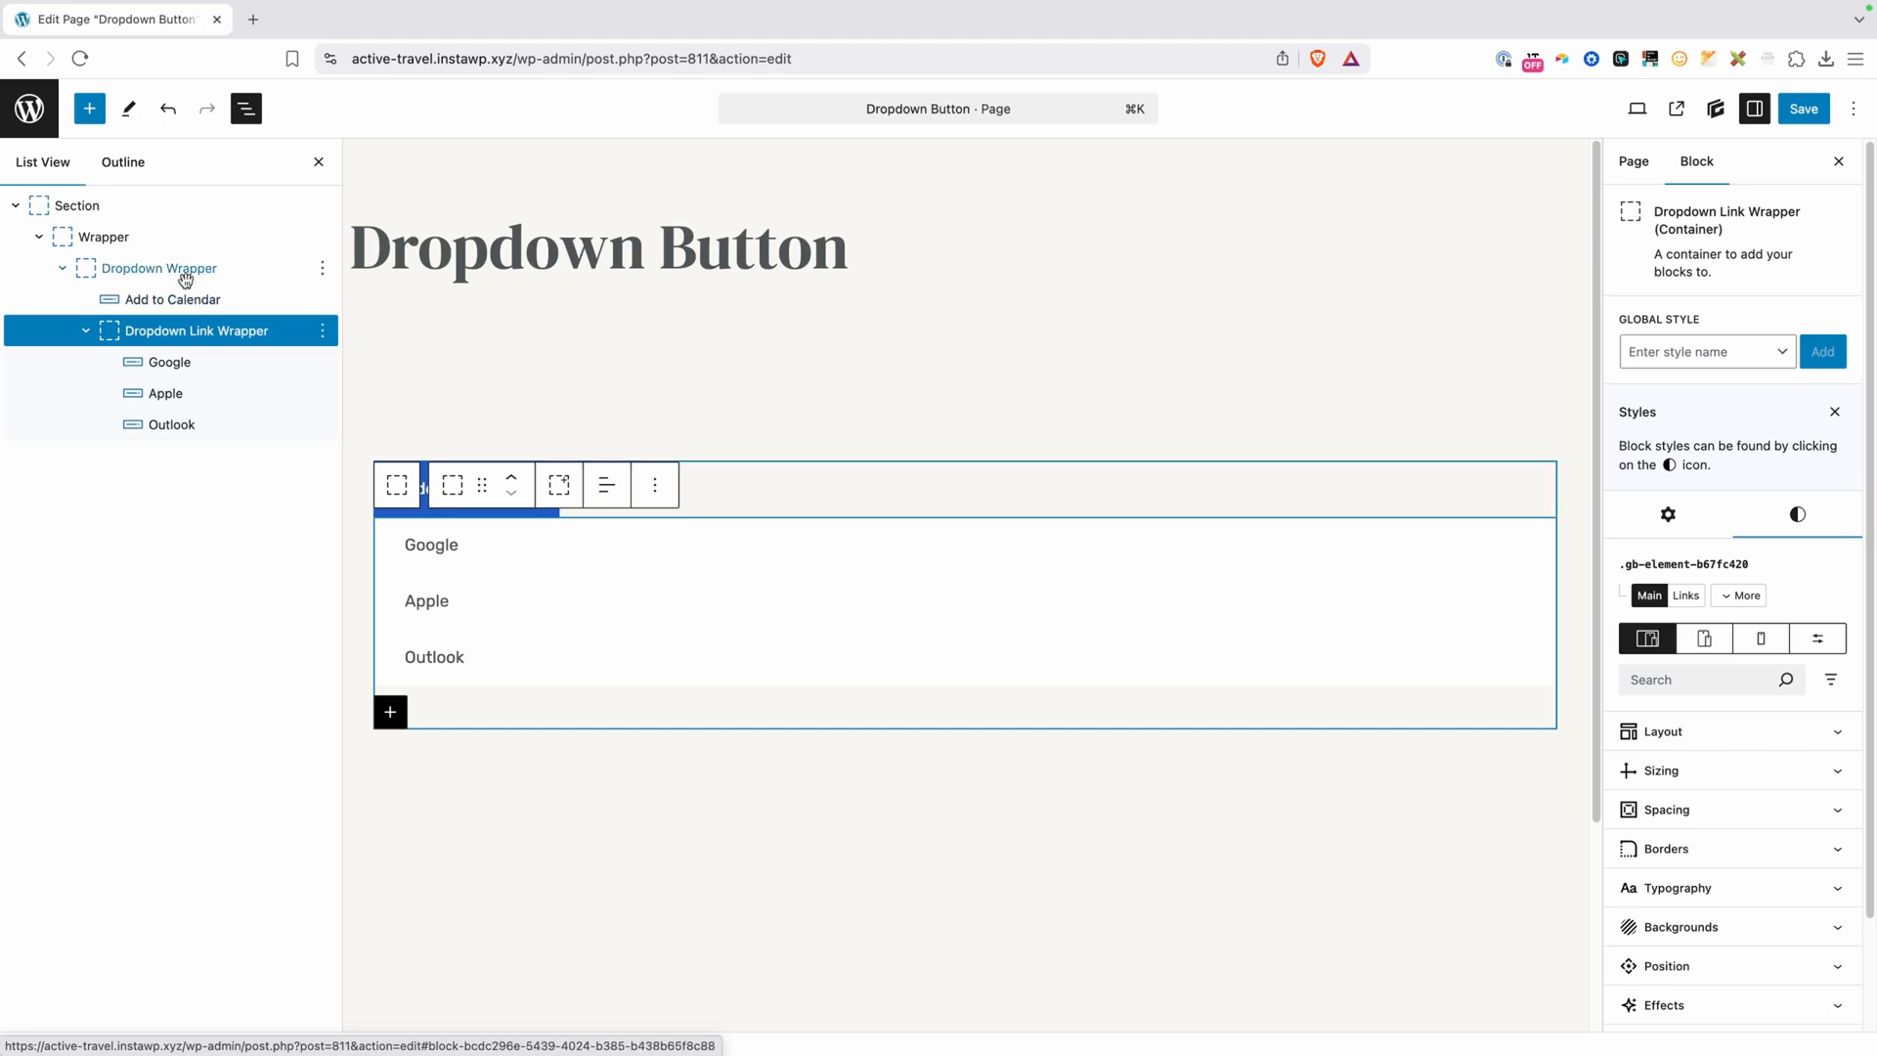
Give Dropdown Wrapper a blank dropdown-wrapper style with Inline Block display and Relative position
left_click(156, 268)
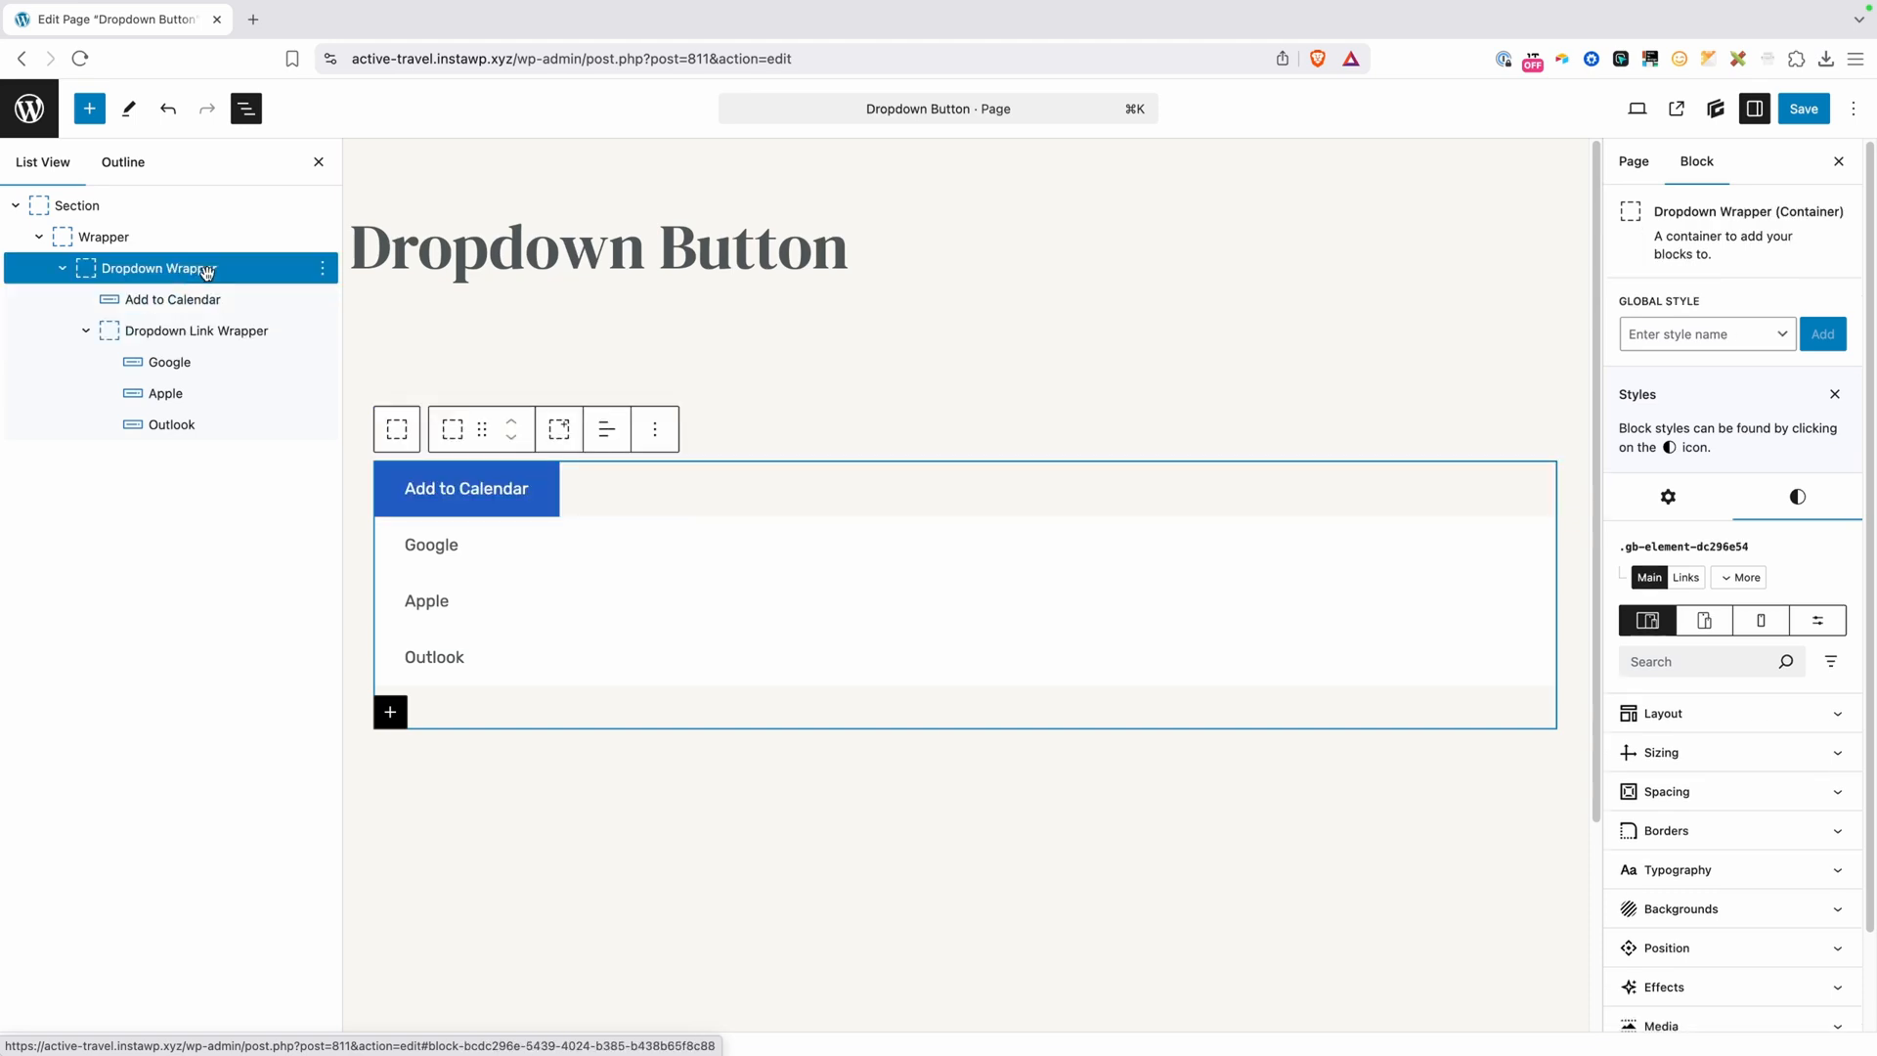
type("dropdown-wrappe")
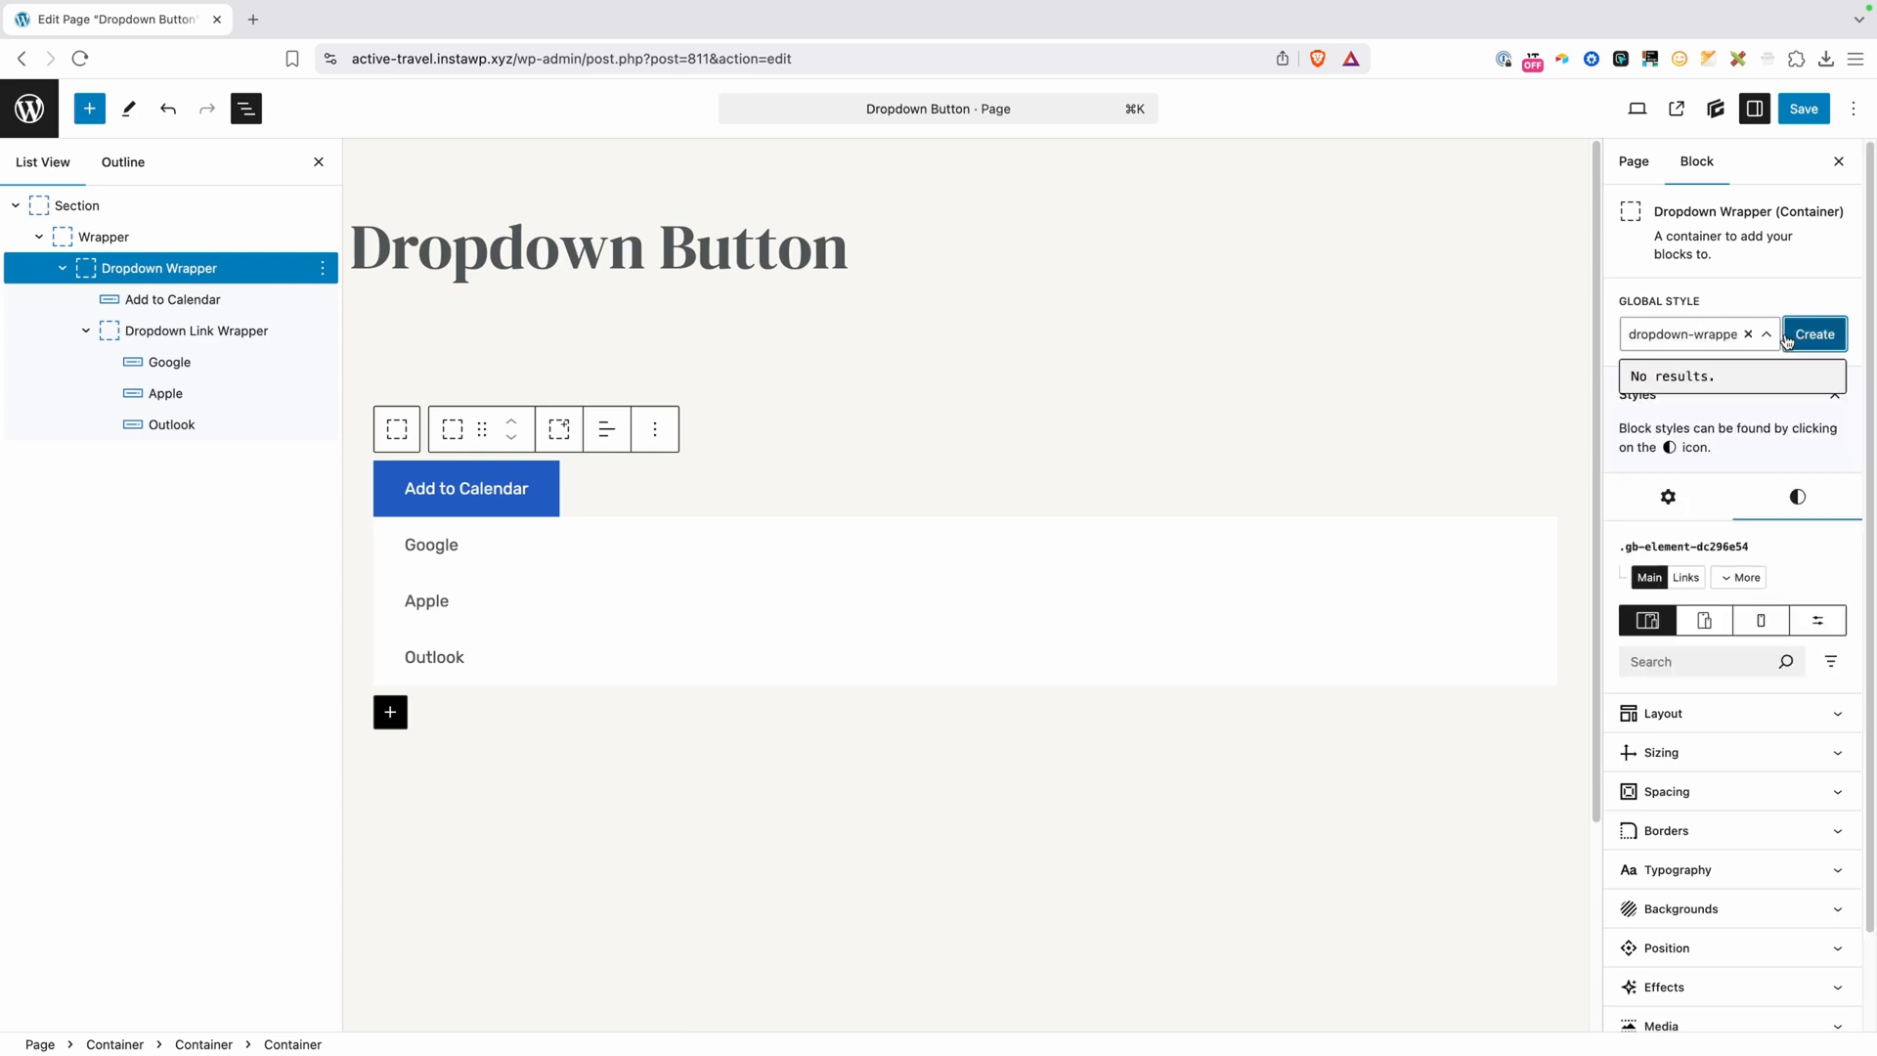
left_click(1813, 334)
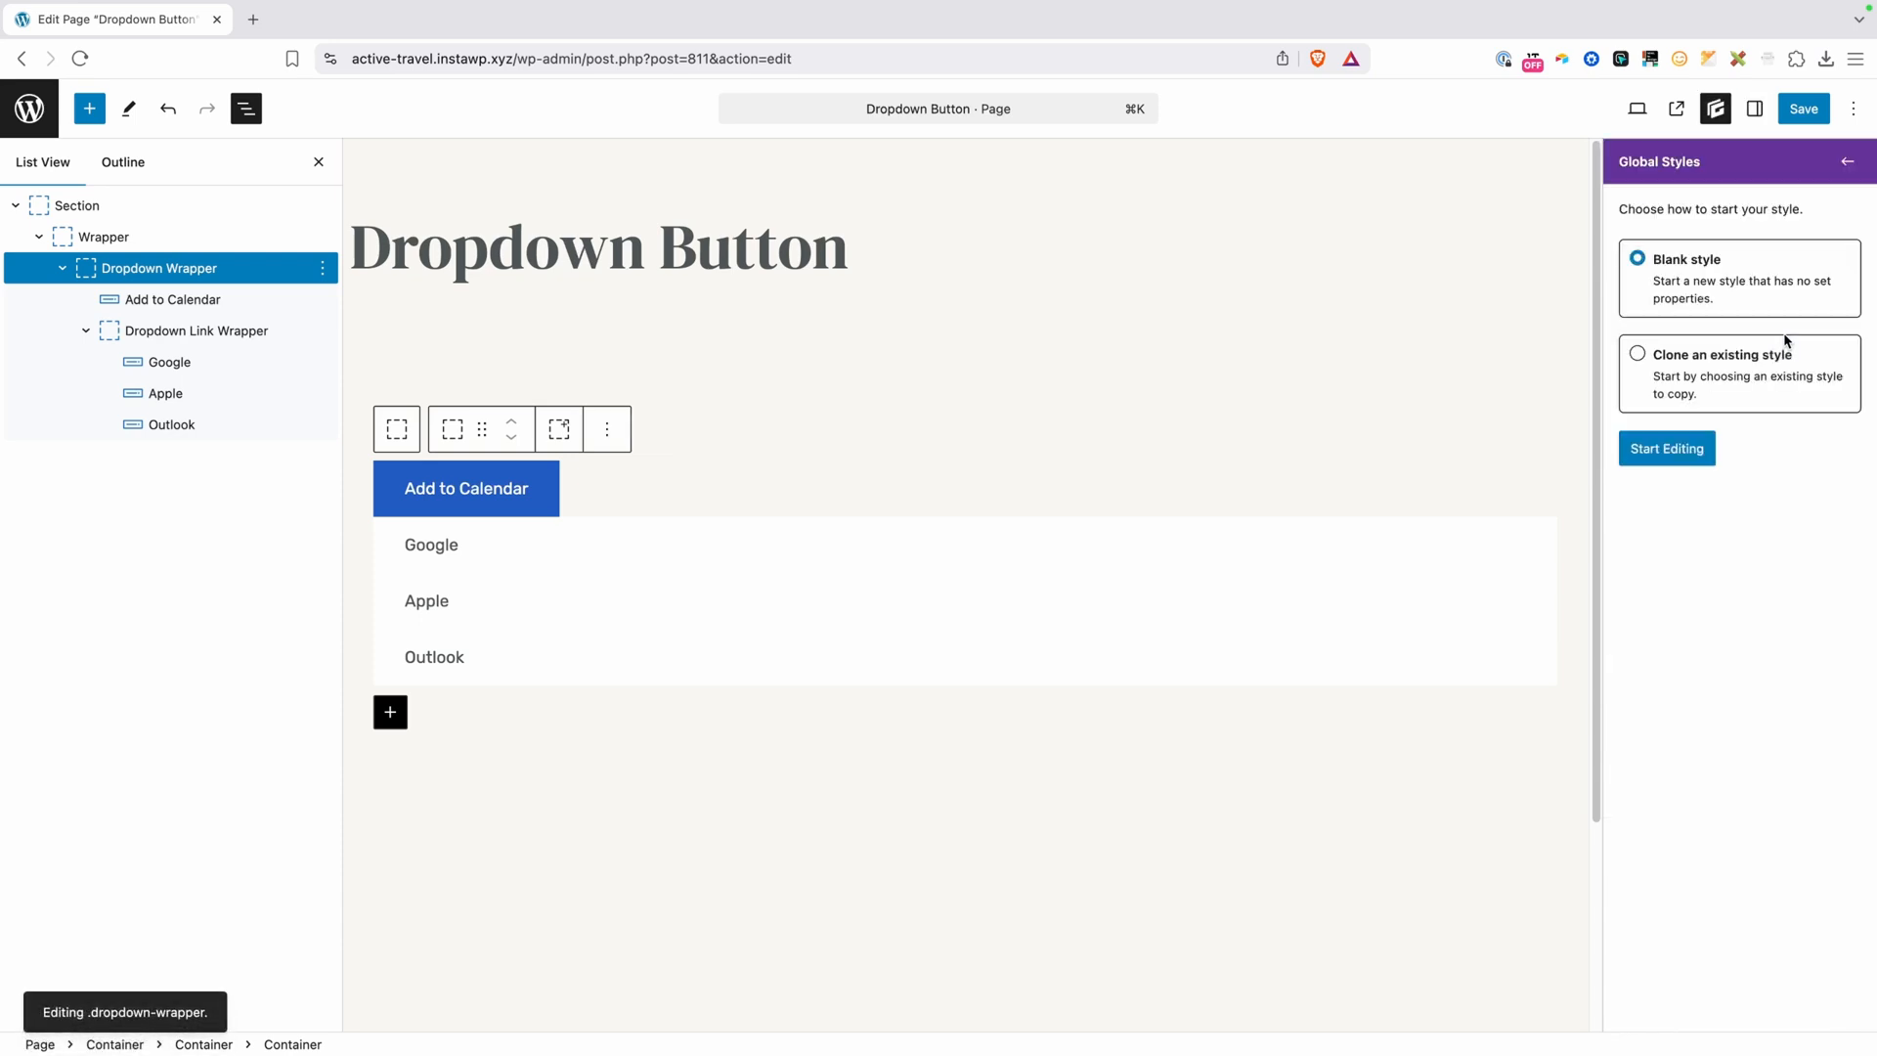
left_click(1666, 447)
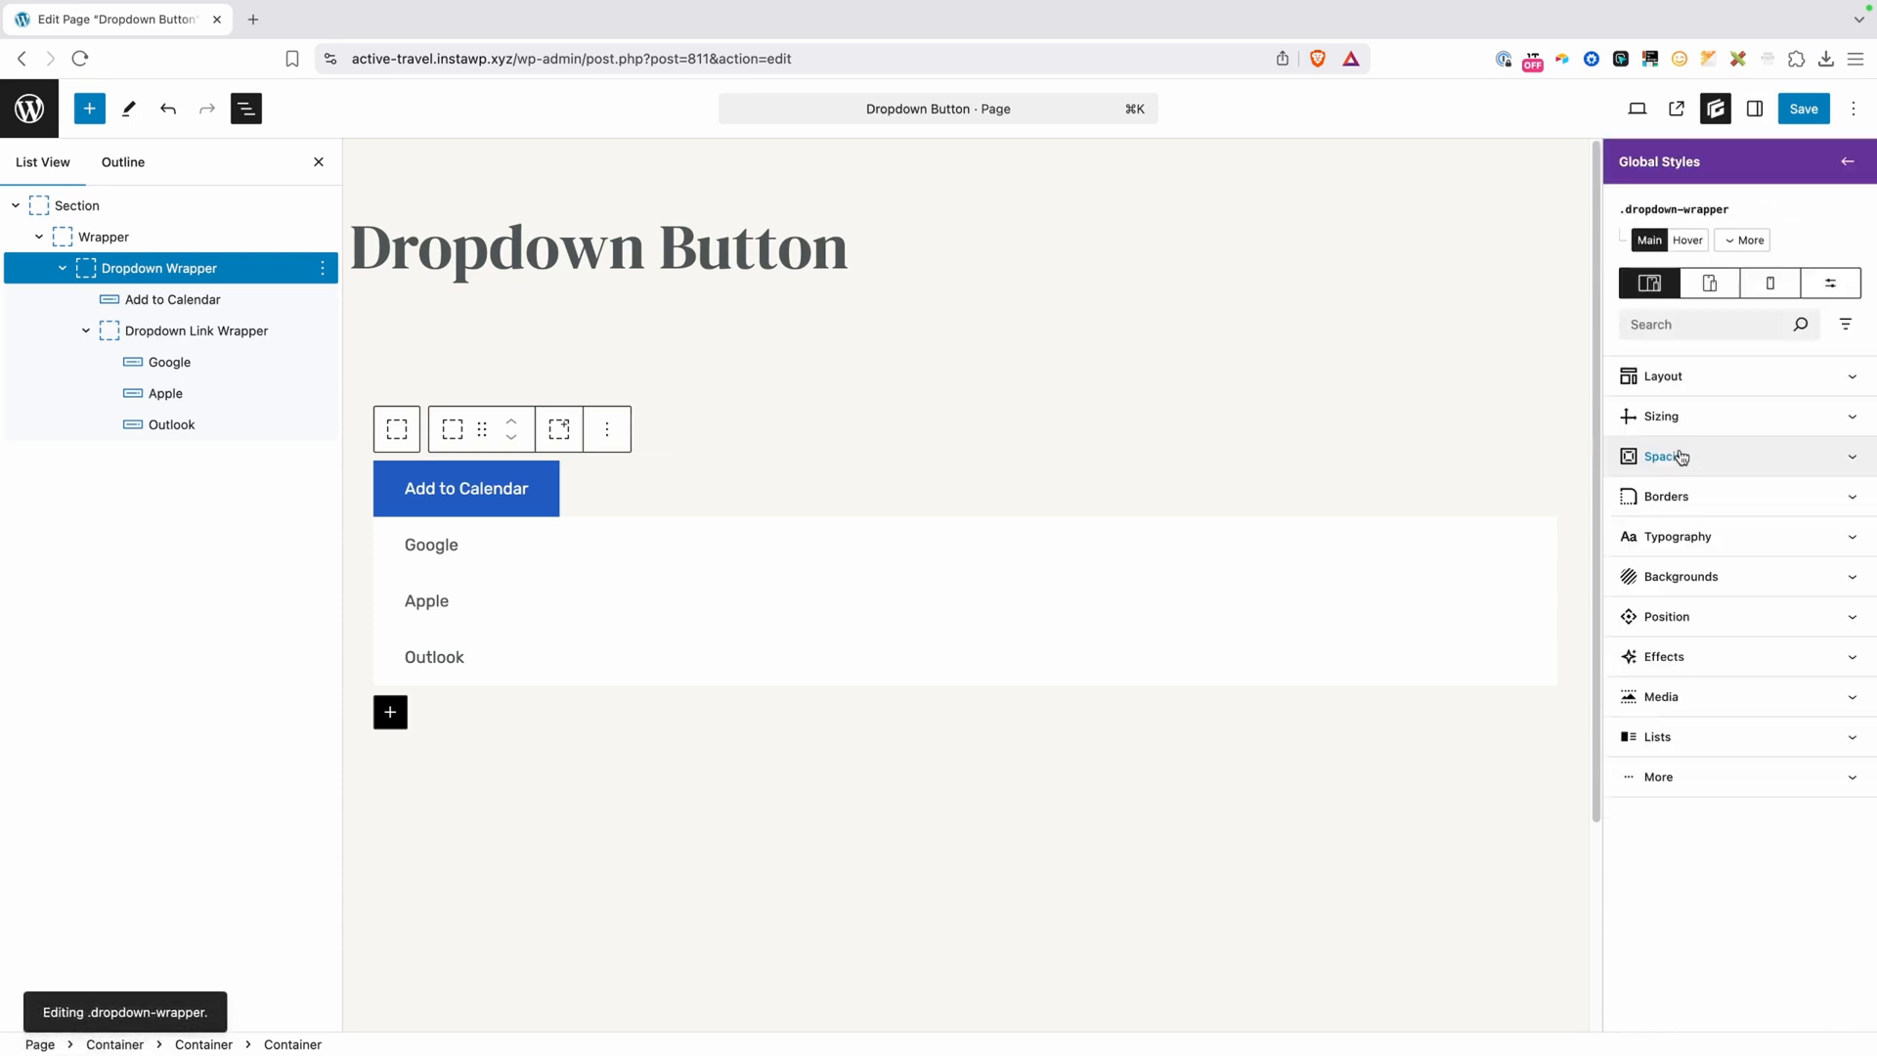
left_click(1662, 374)
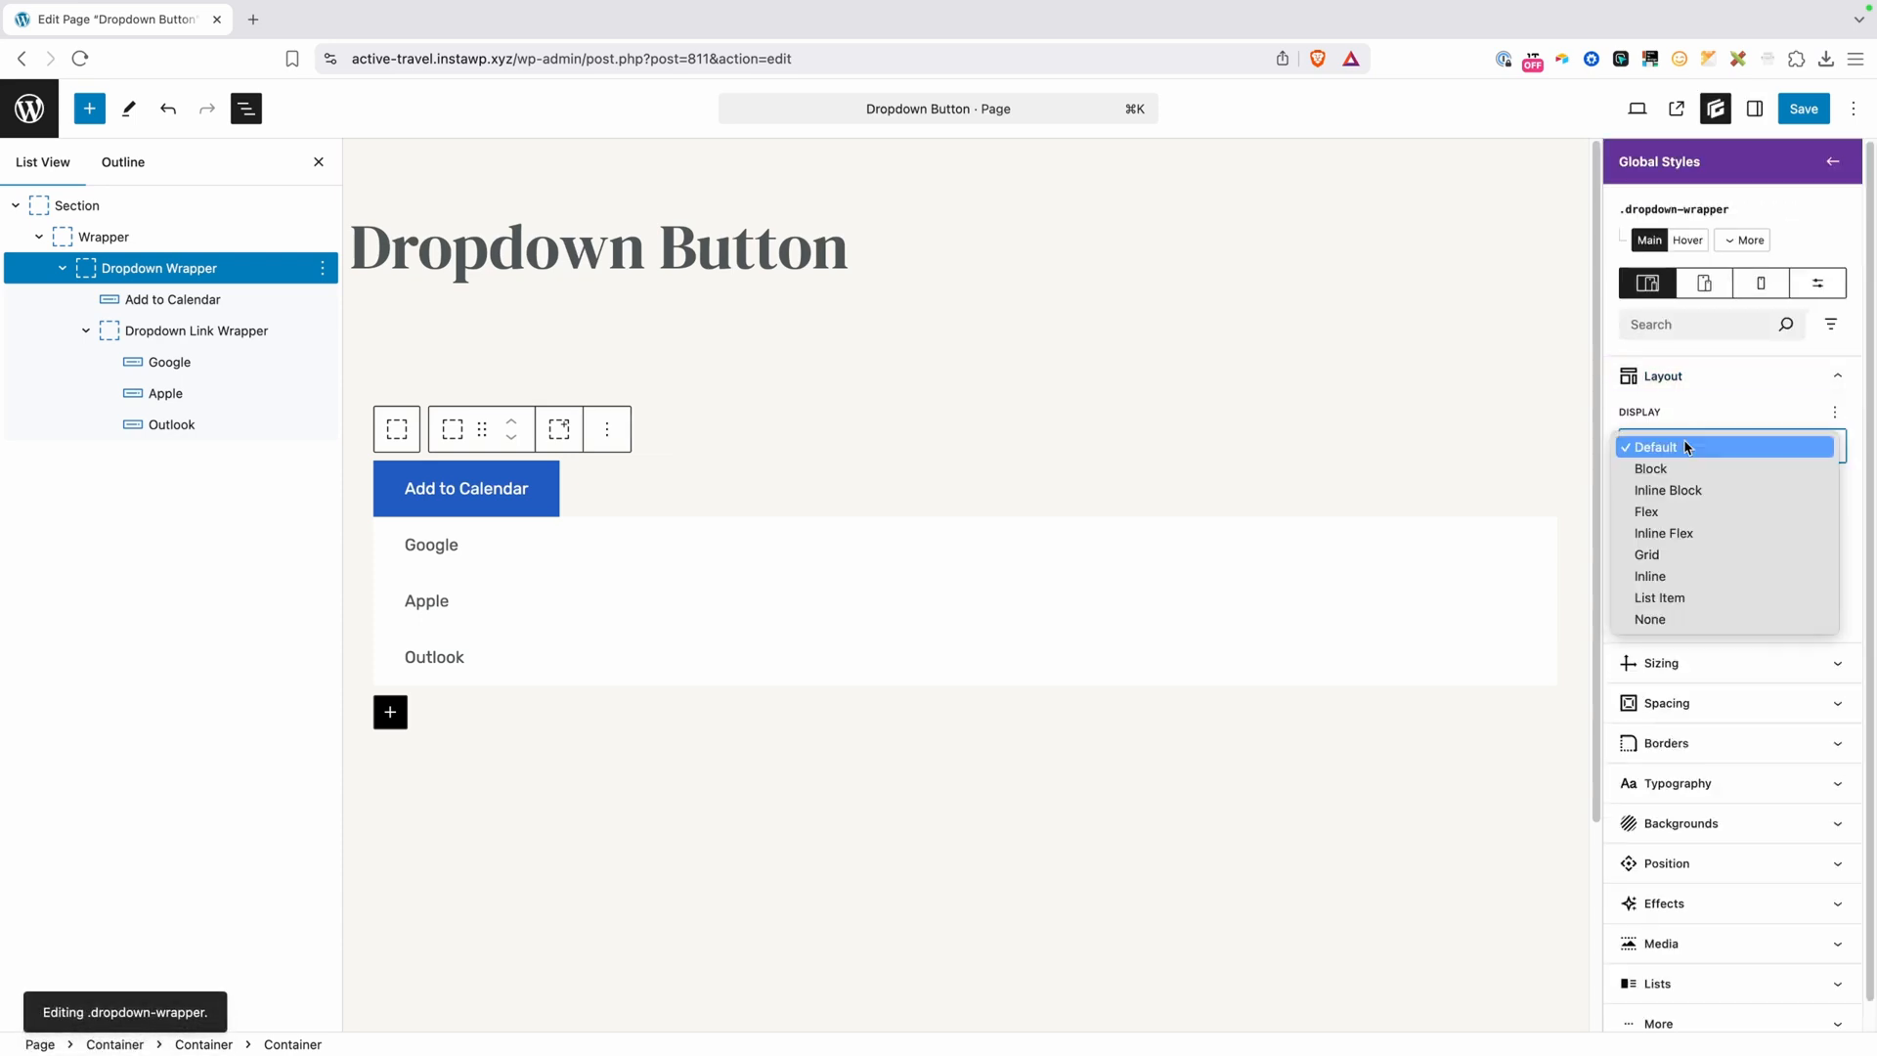
left_click(1668, 490)
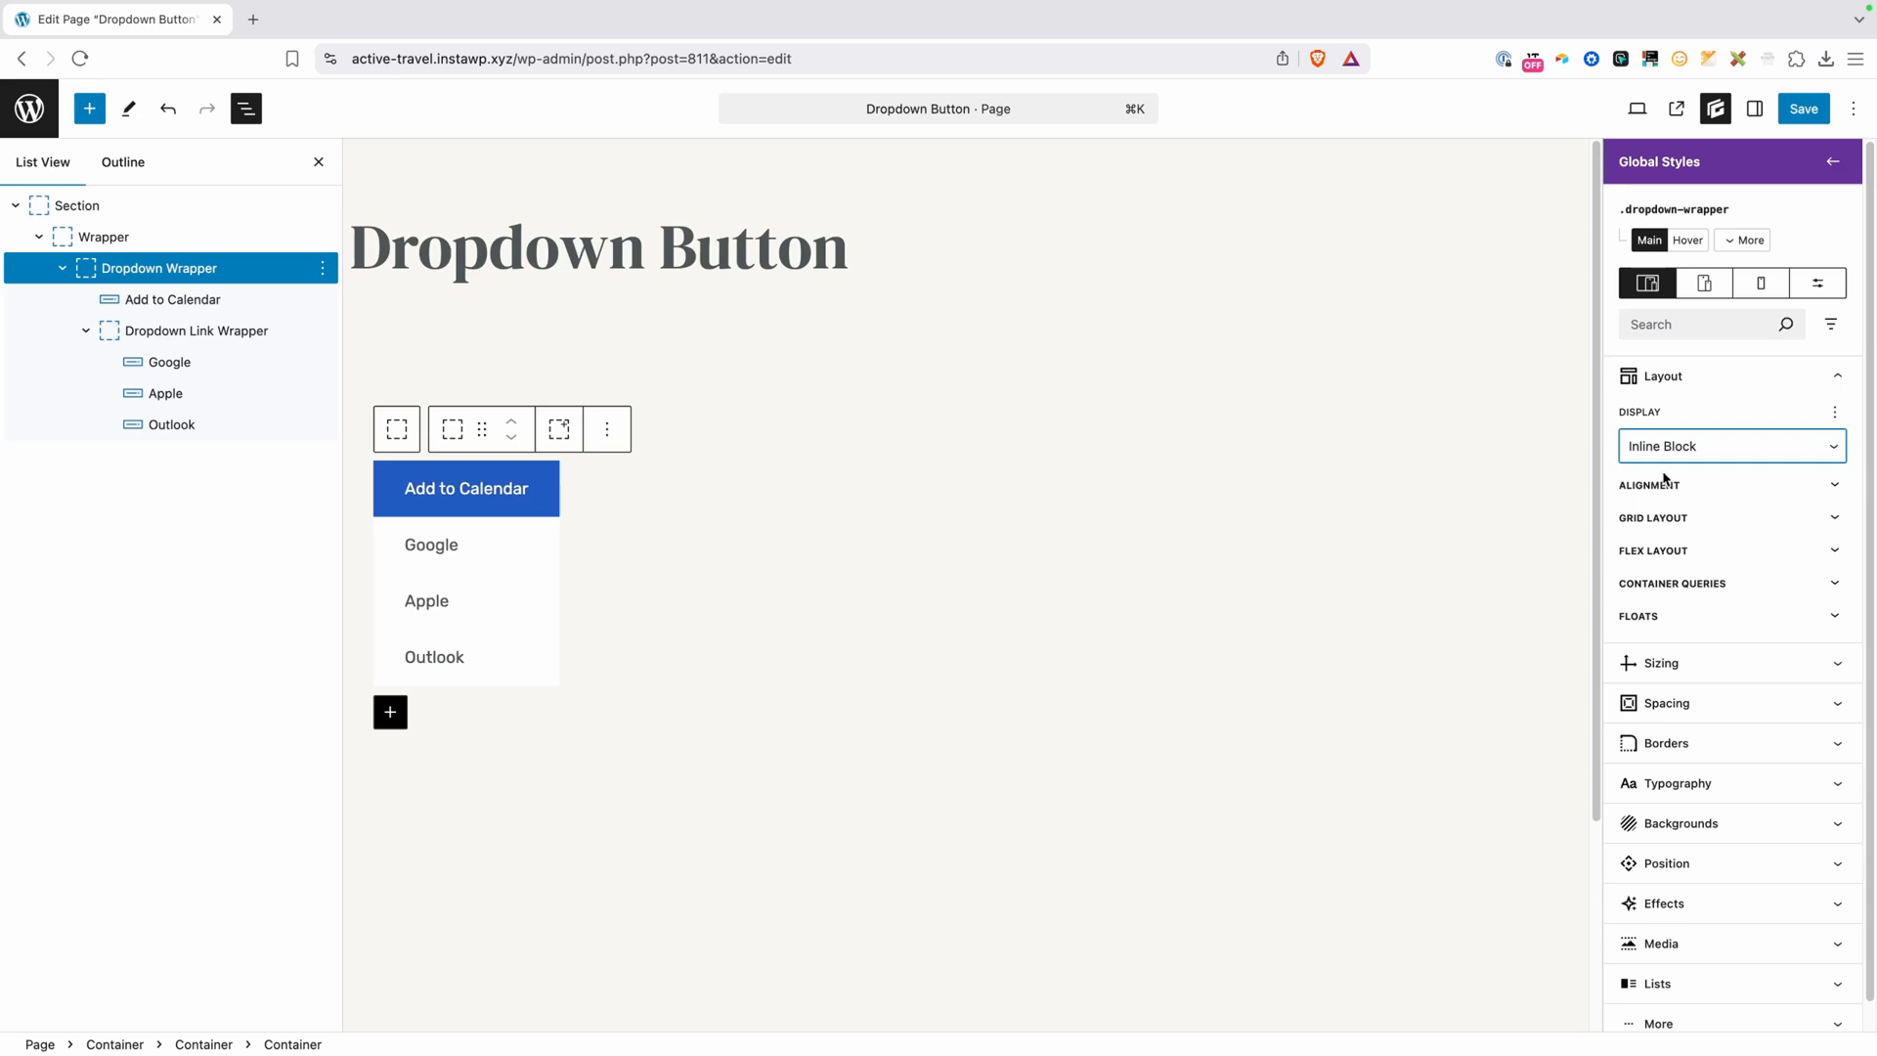
mouse_move(1754, 431)
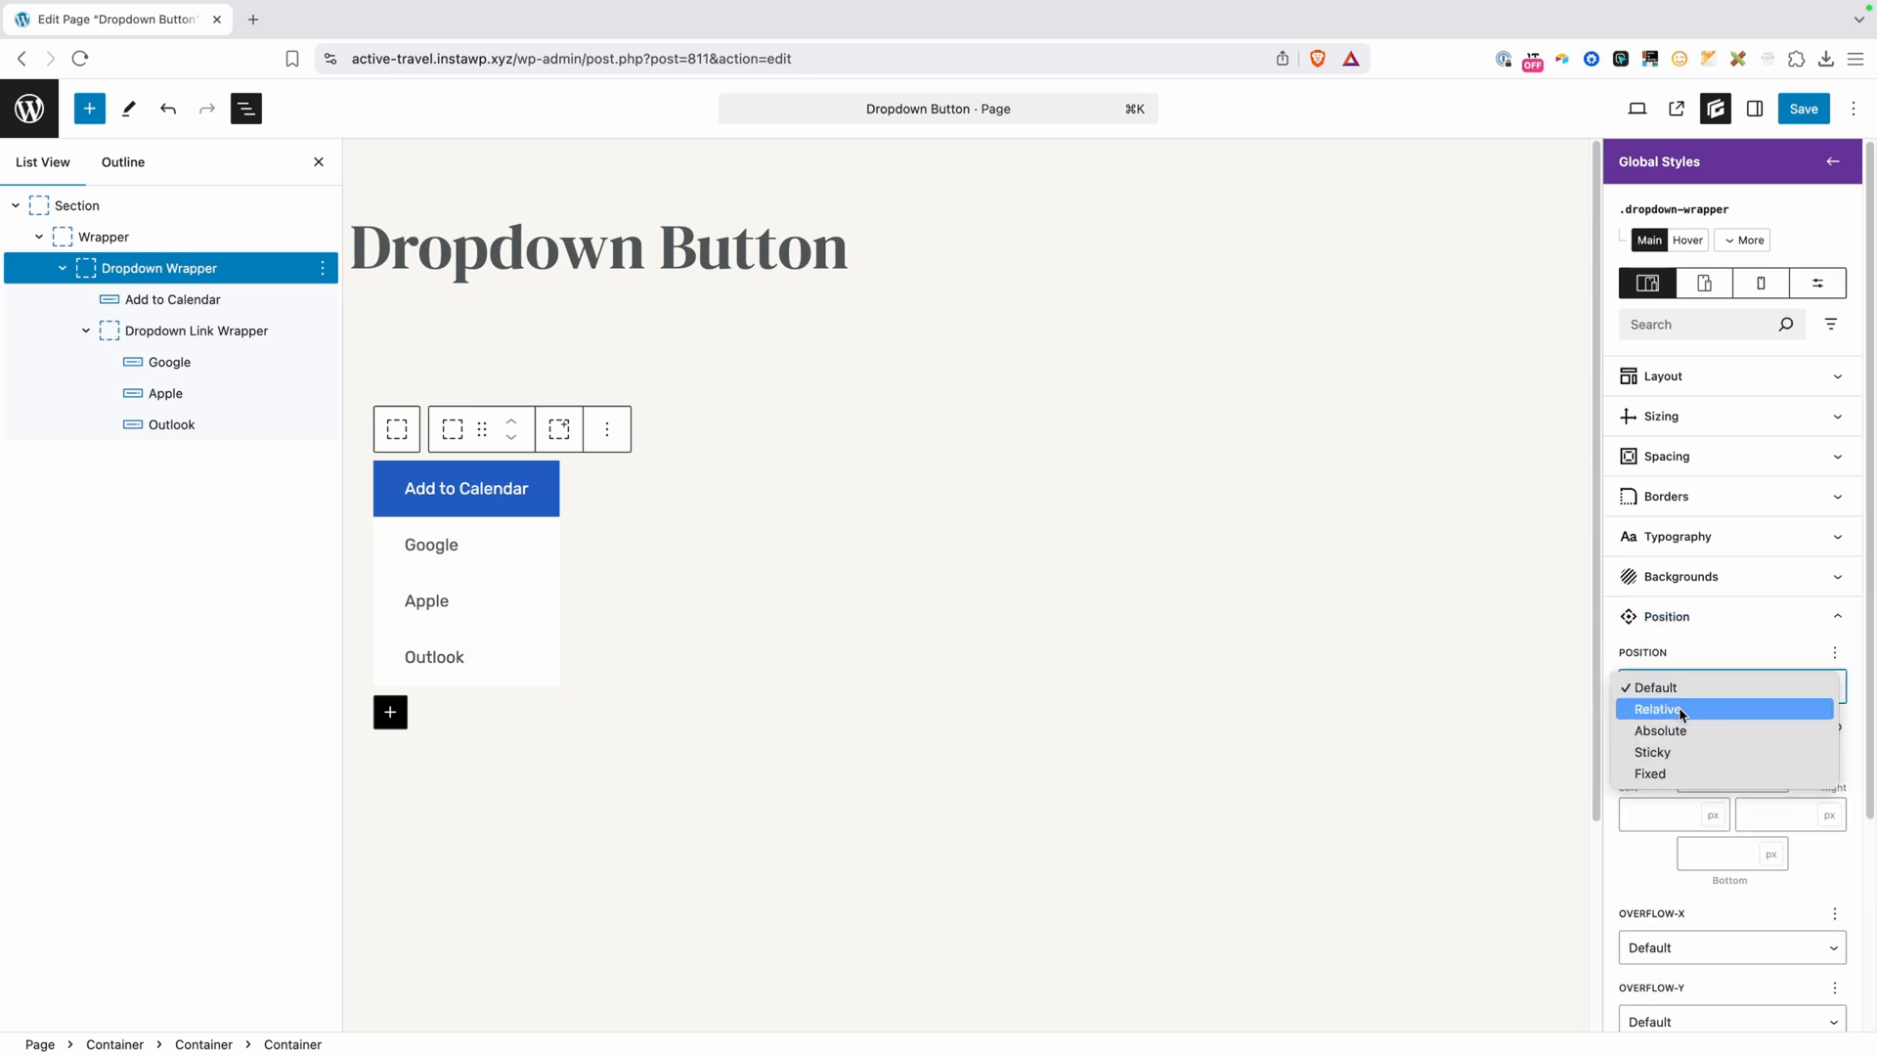
left_click(1655, 708)
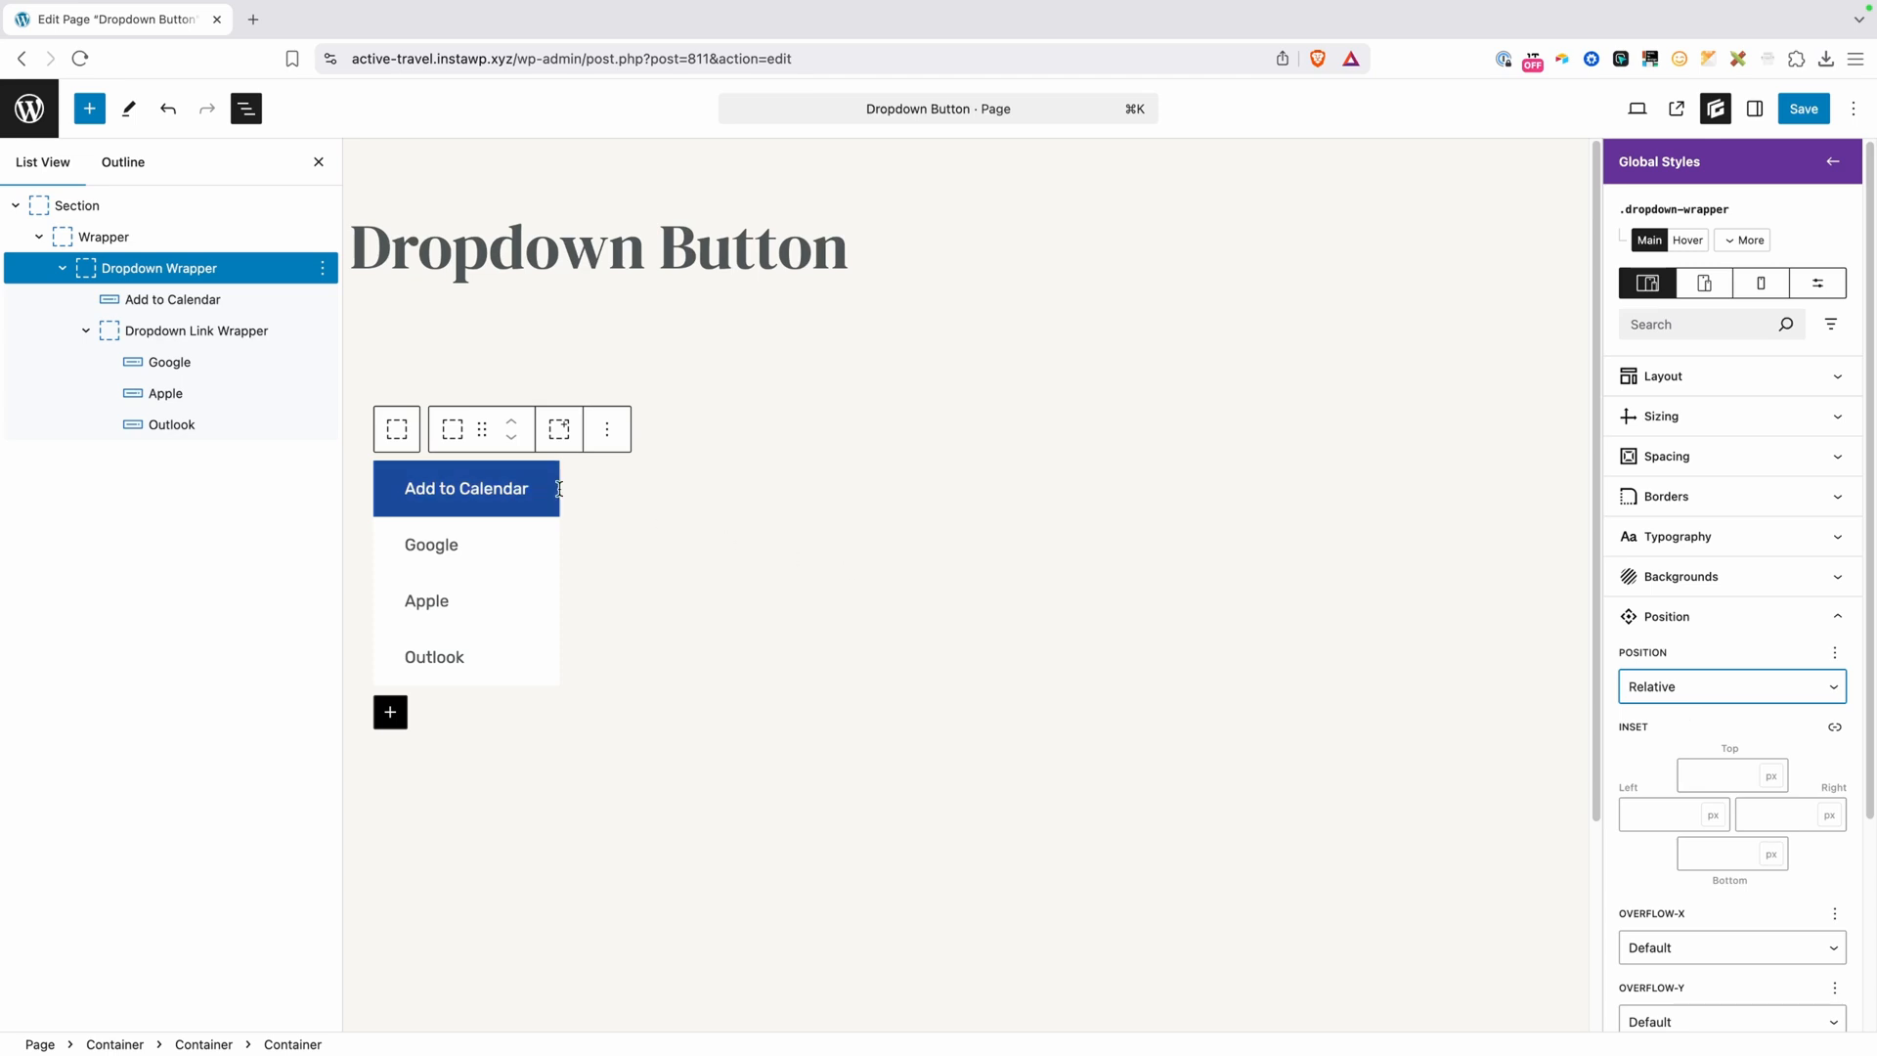
left_click(171, 299)
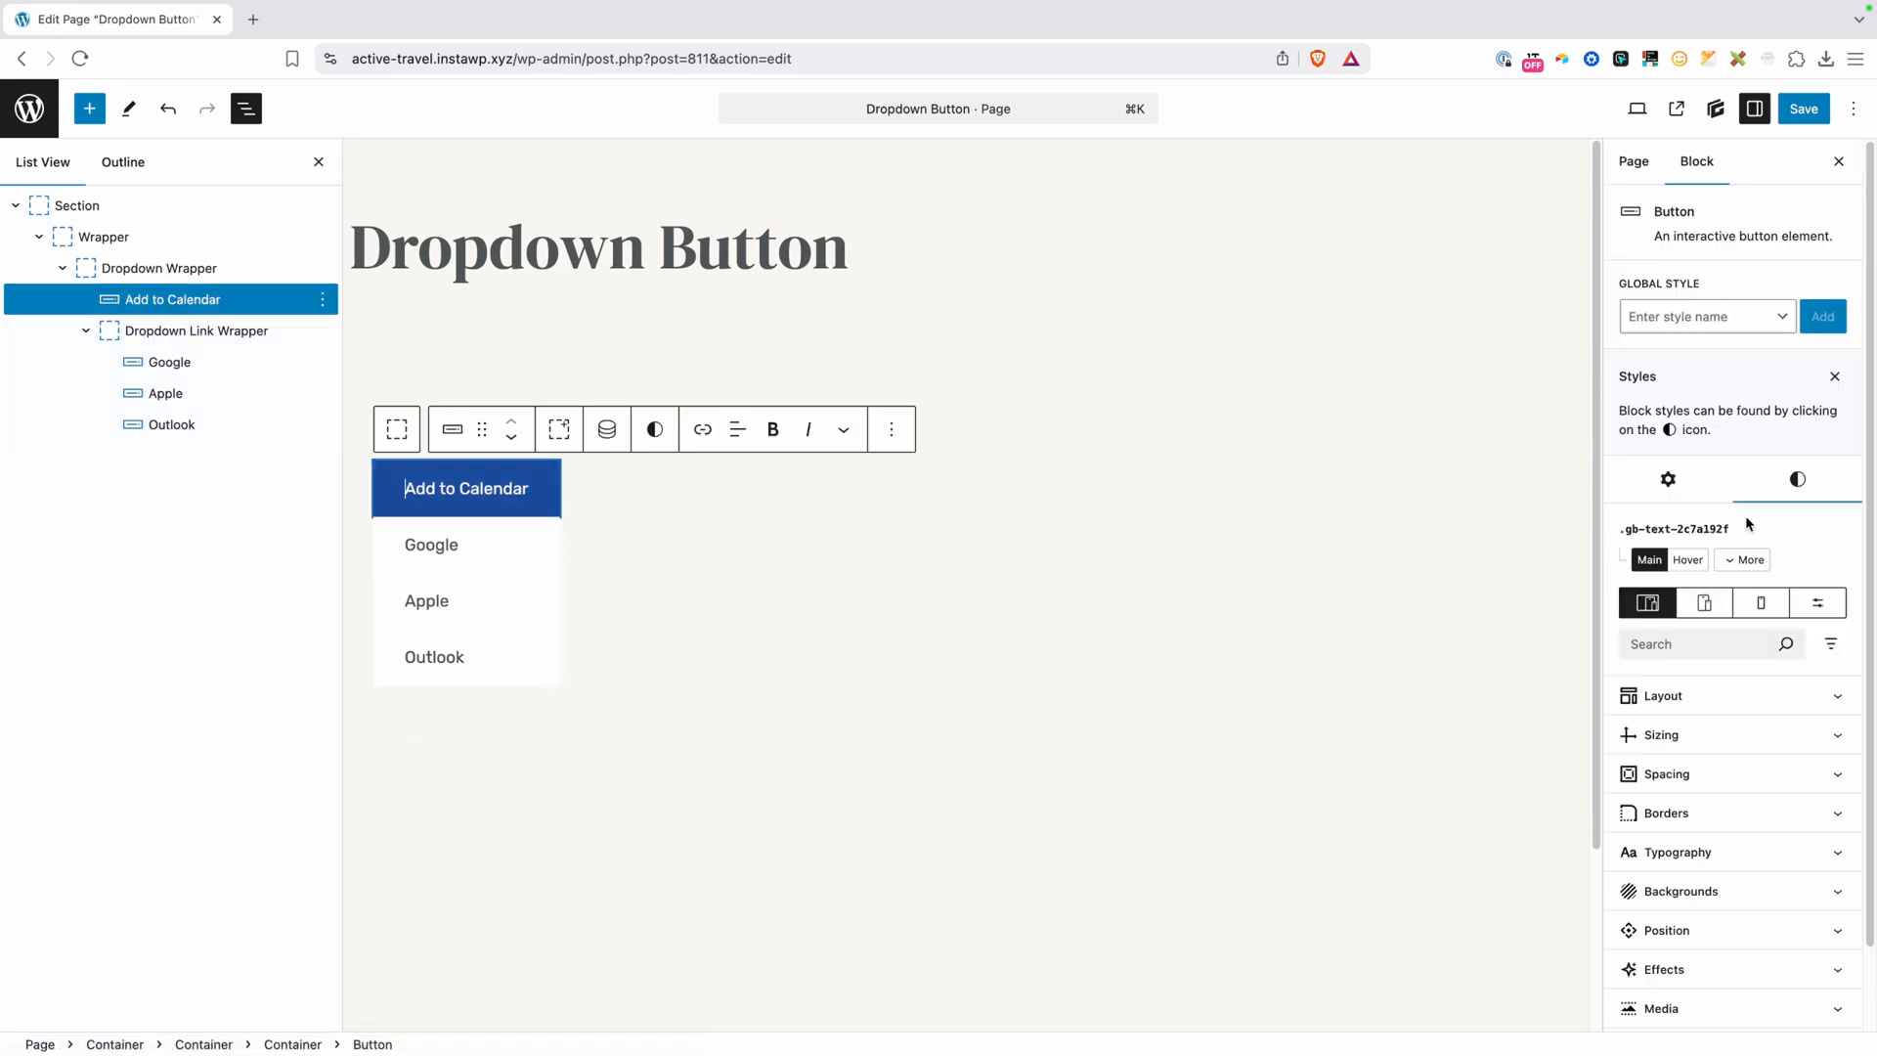
Change the Add to Calendar block's HTML tag to button
left_click(1668, 479)
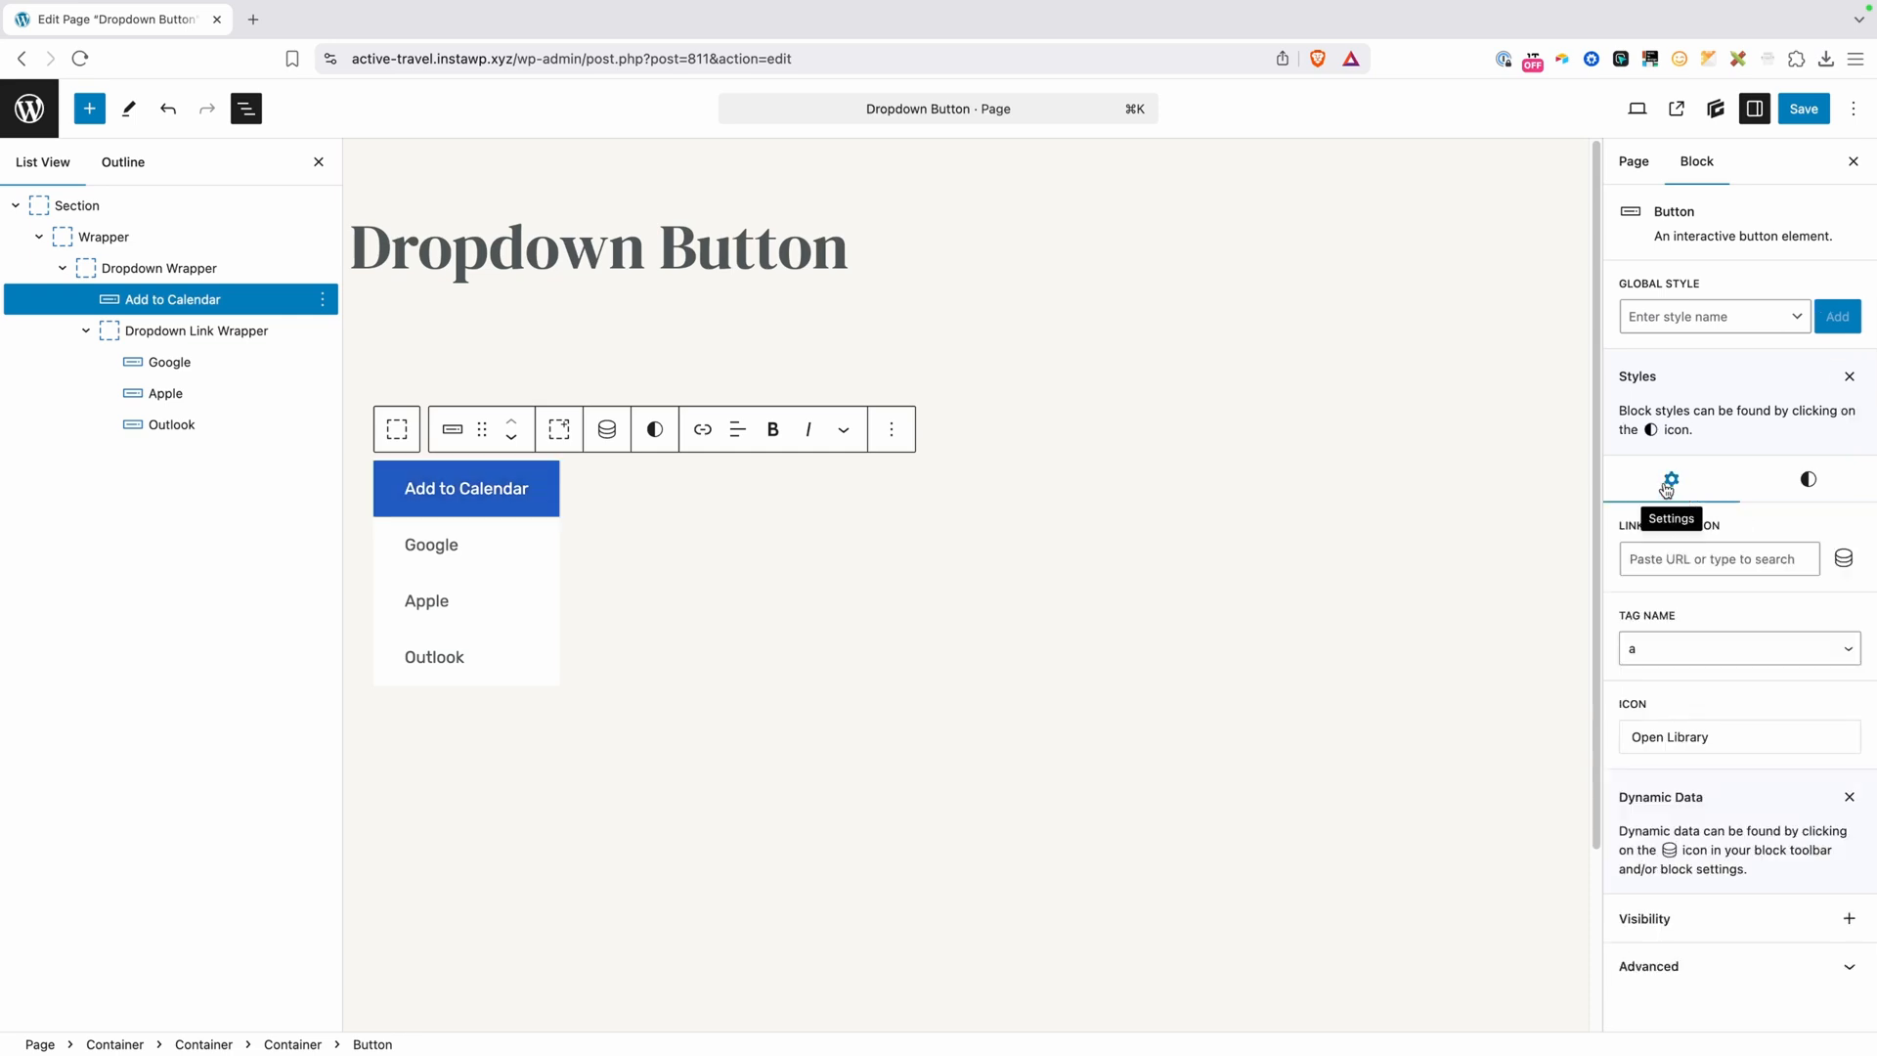
left_click(1734, 647)
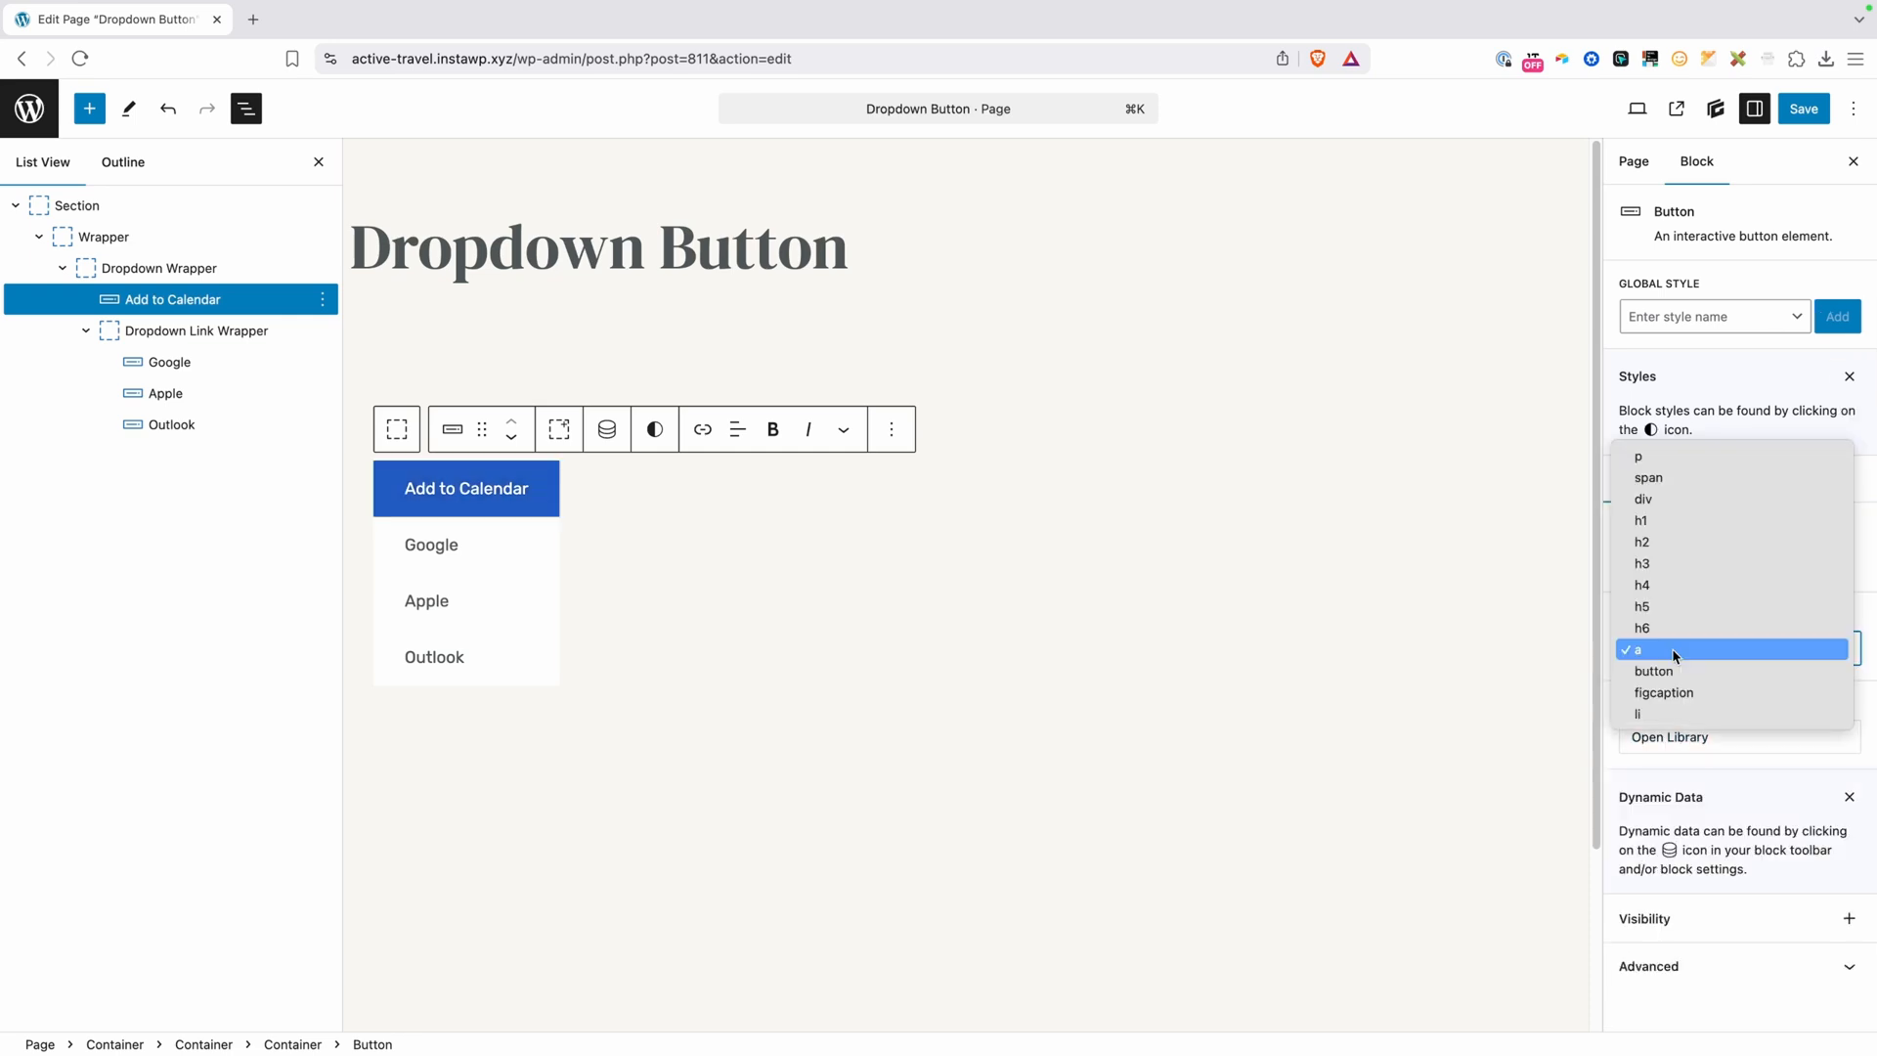
left_click(1653, 670)
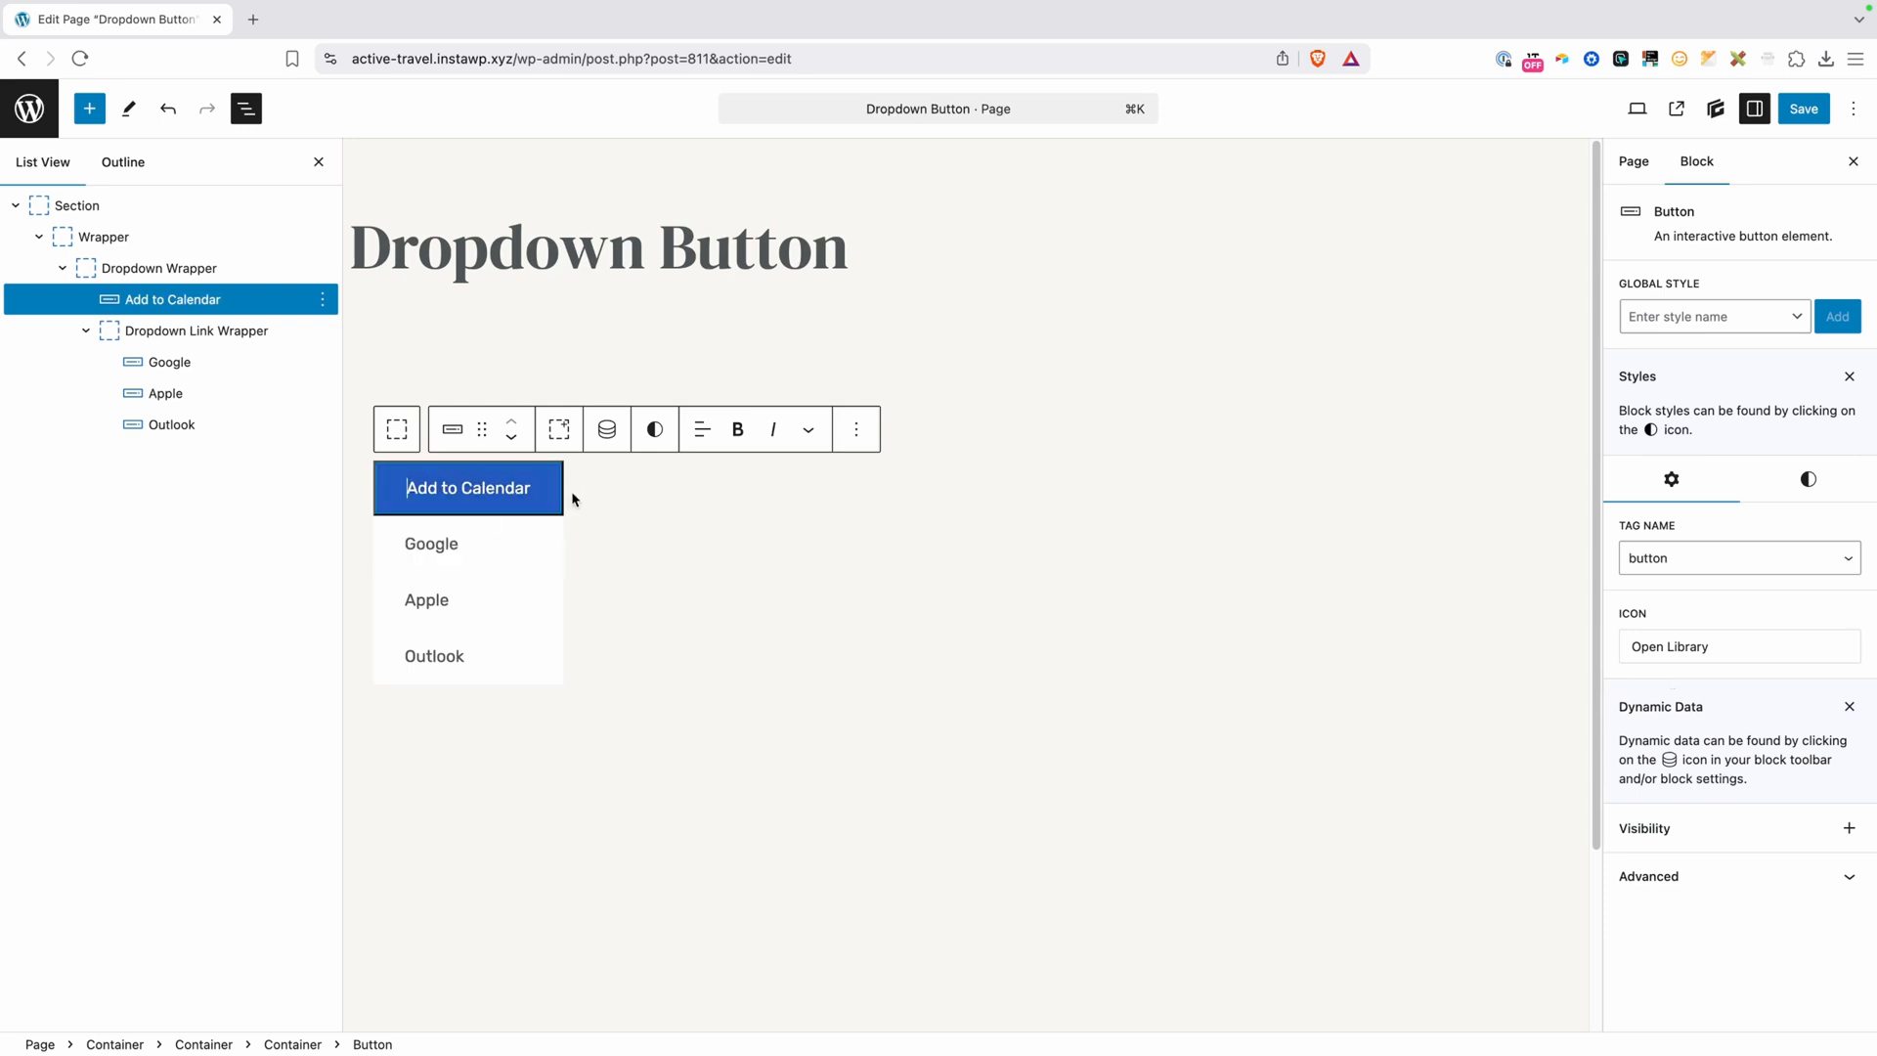
mouse_move(1449, 538)
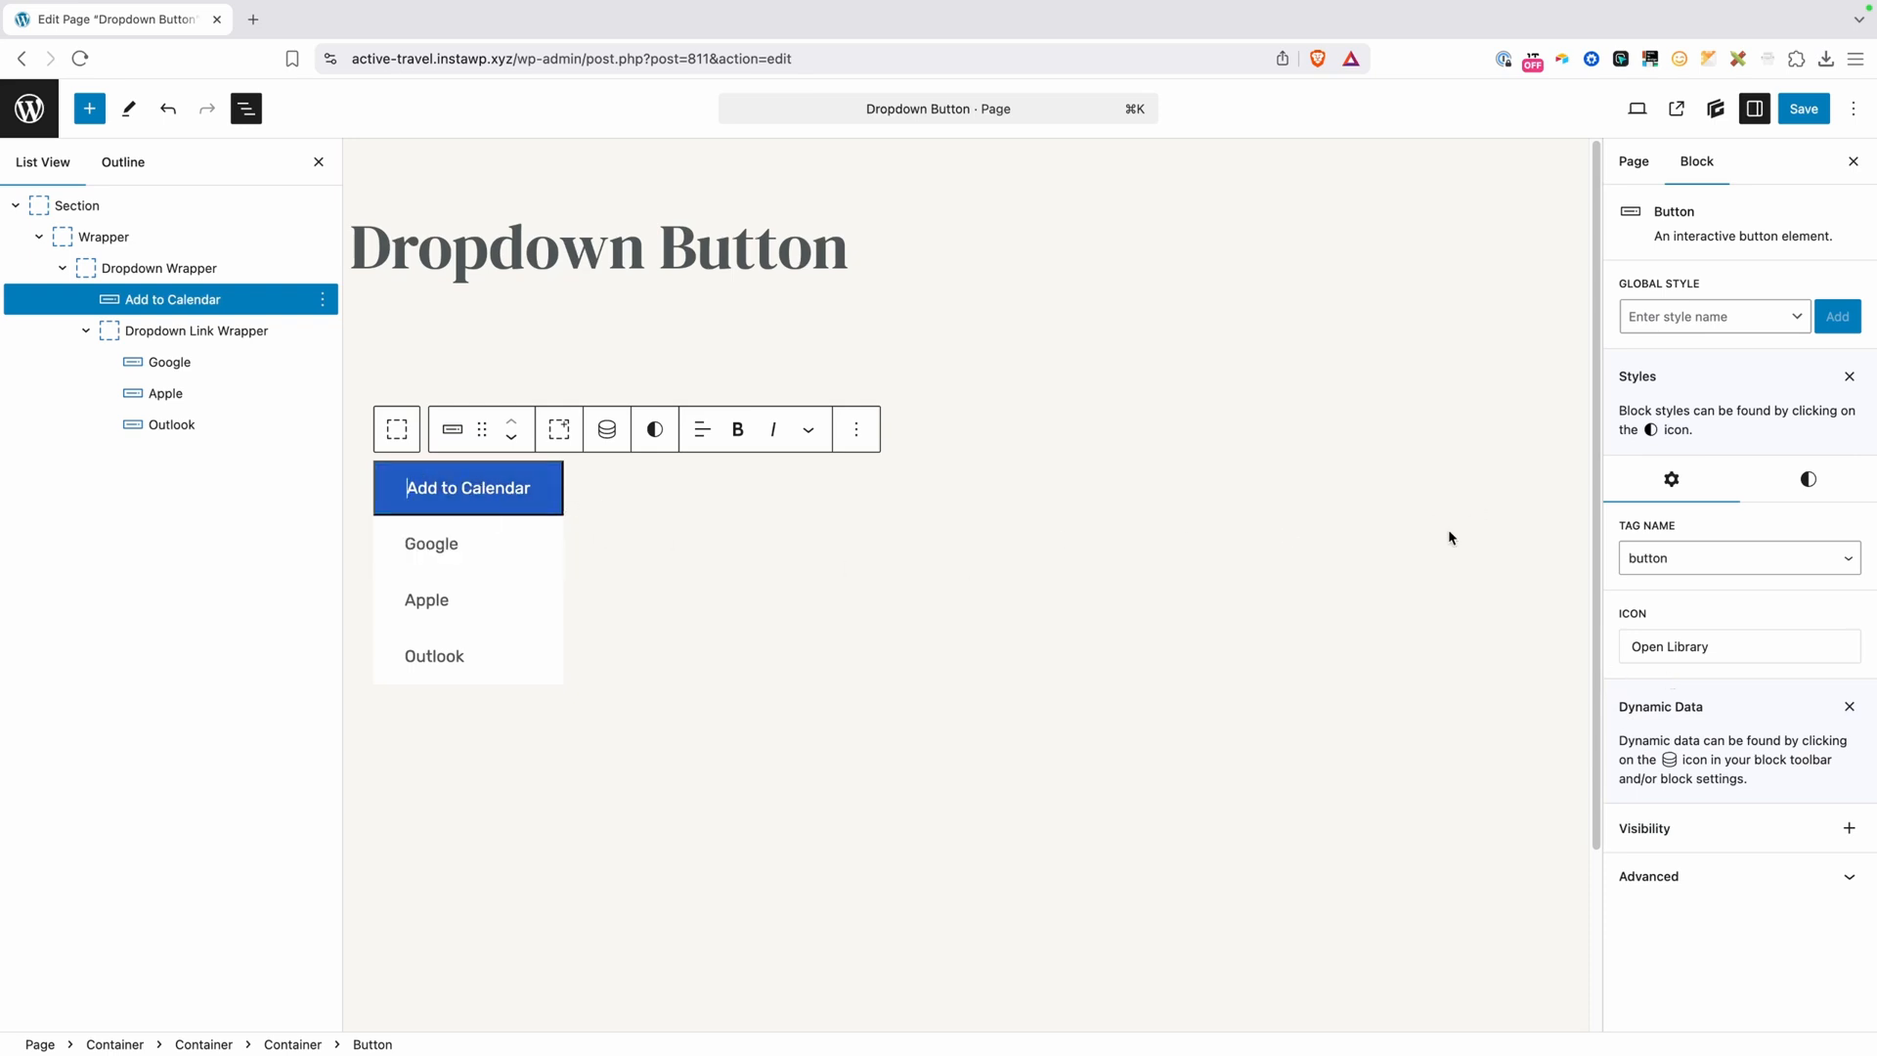
Create a dropdown-button global style holding the button's moved local styles
left_click(1712, 316)
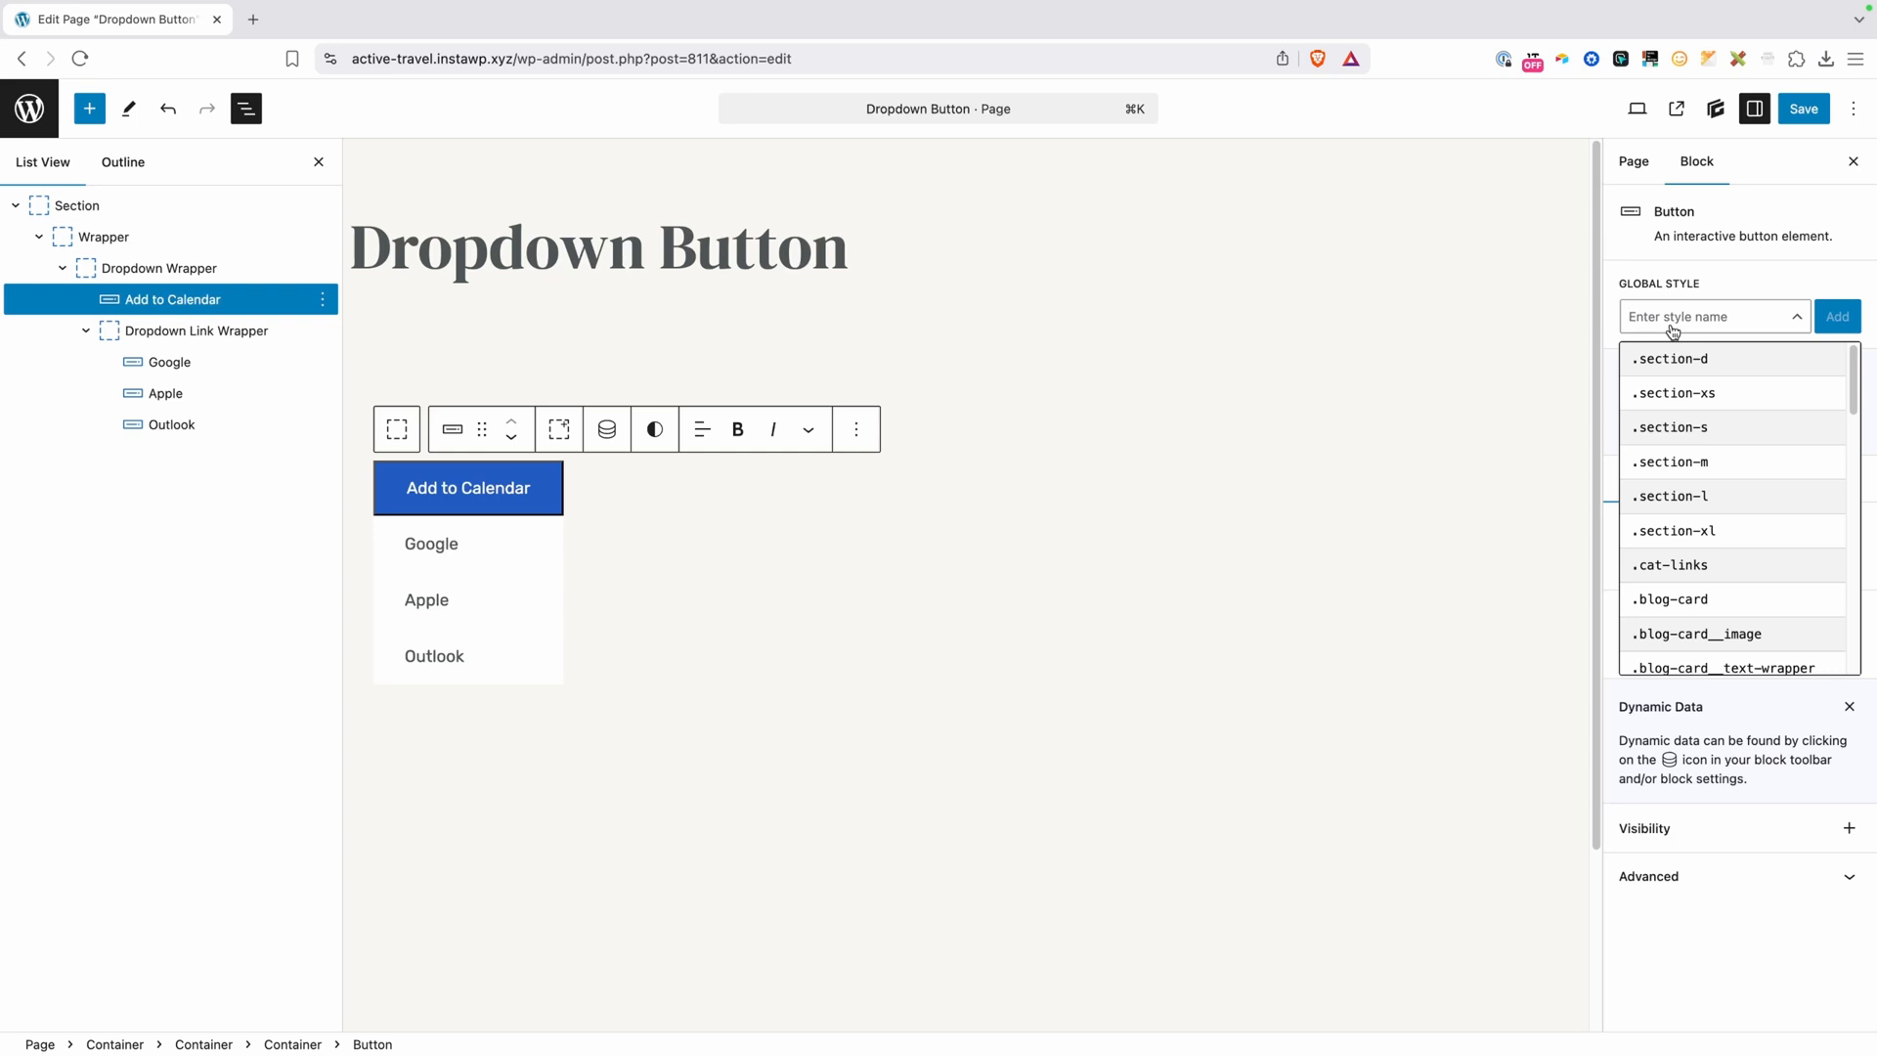
type("dropdown-button")
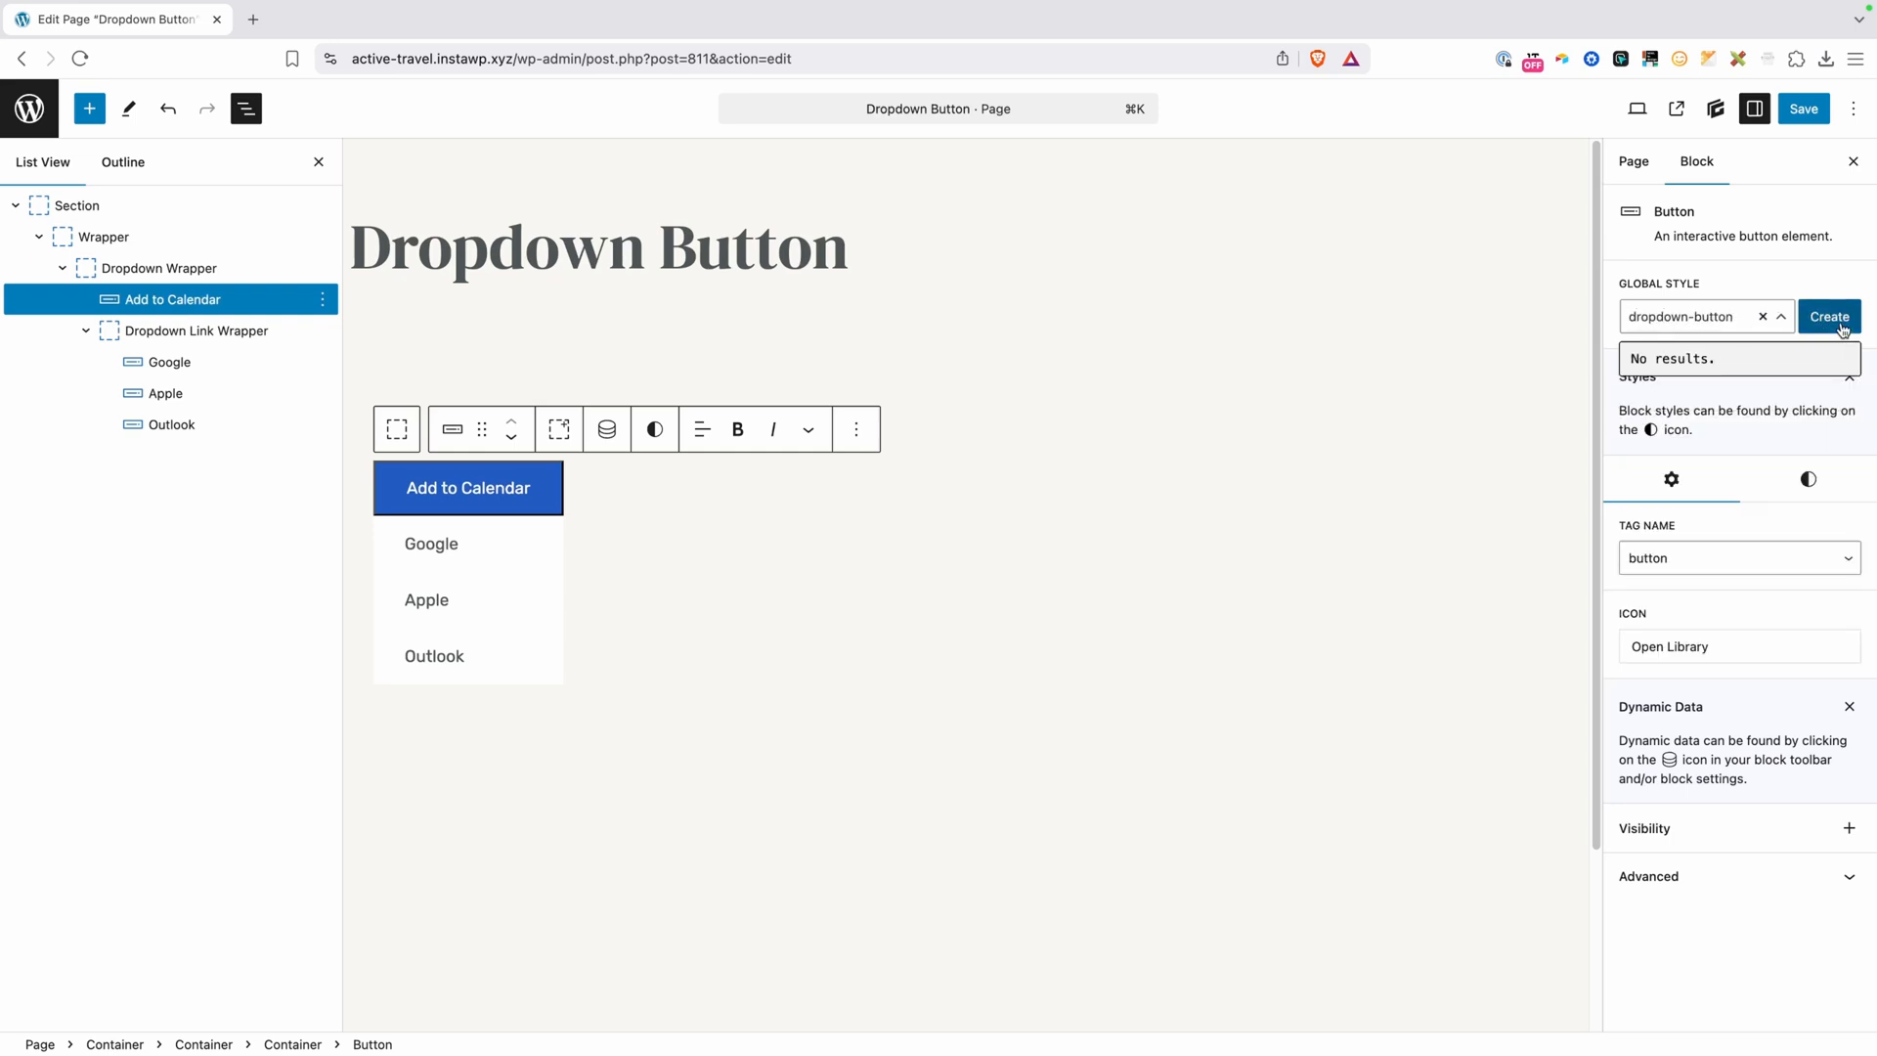
left_click(1829, 315)
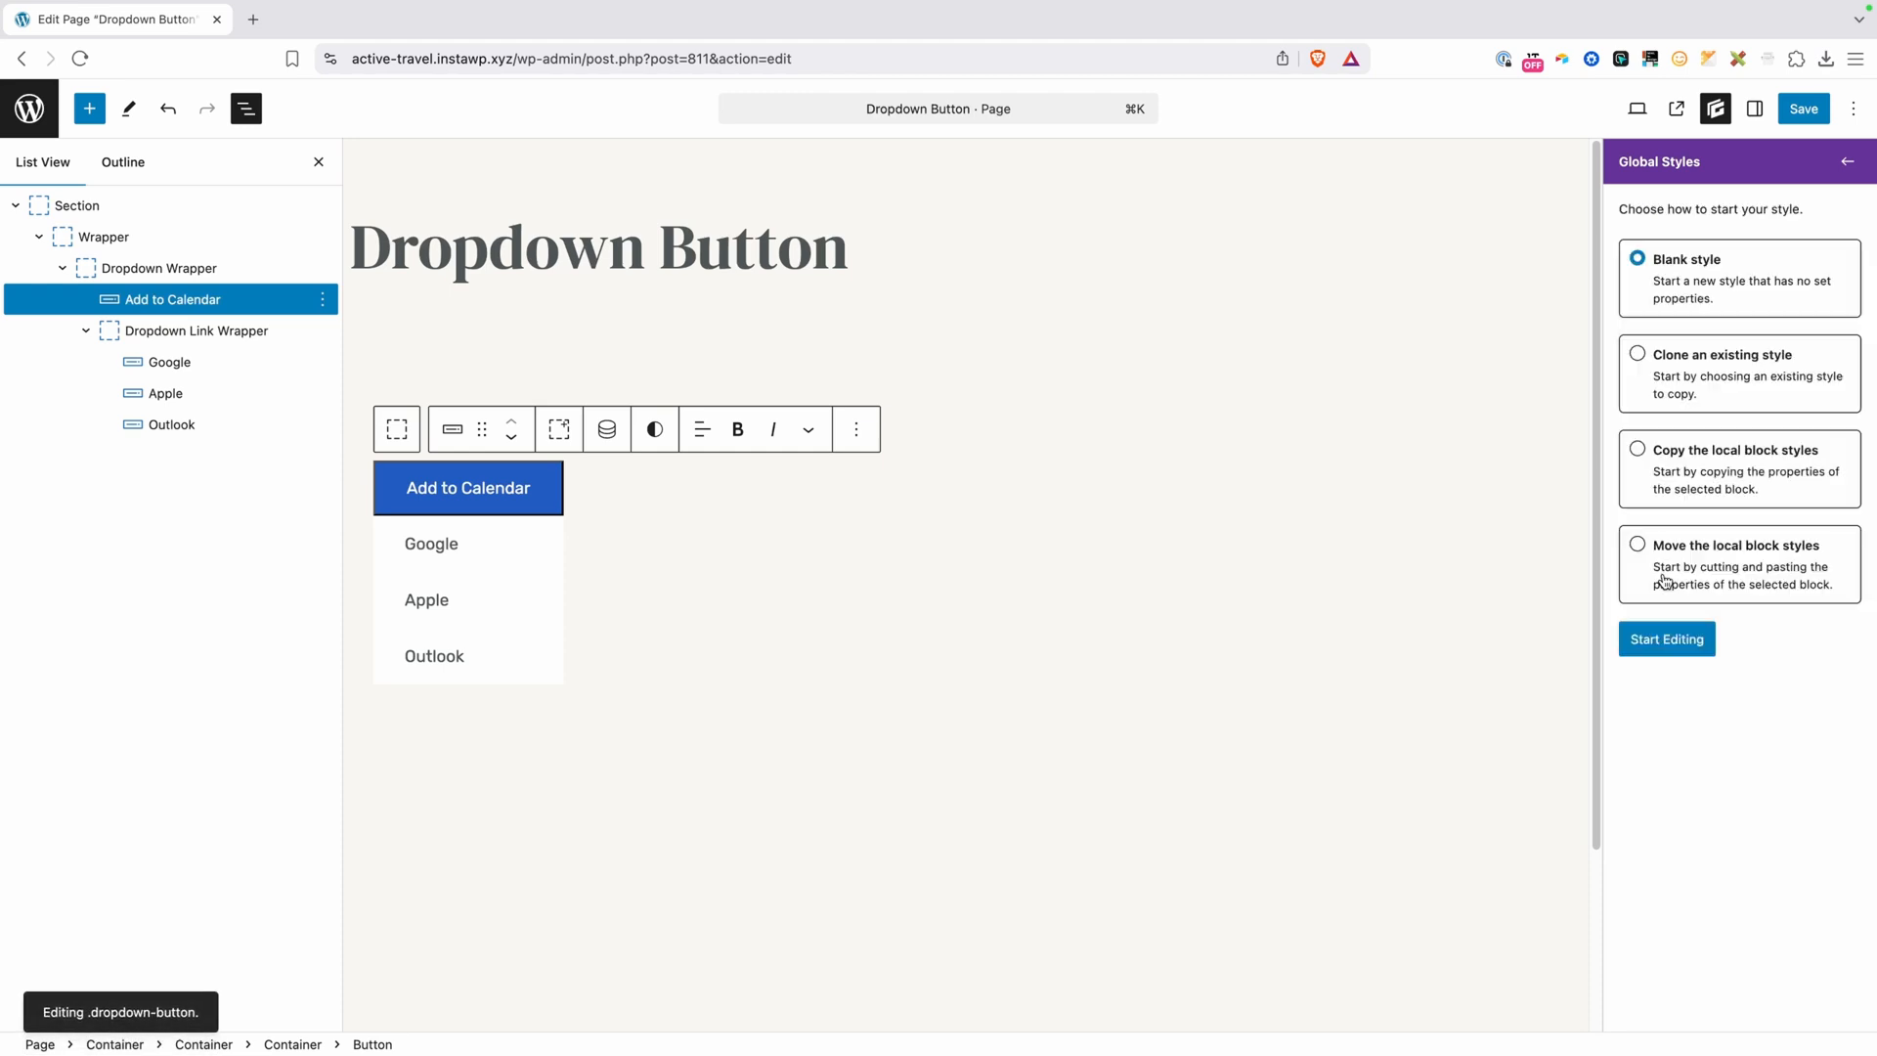
left_click(1636, 544)
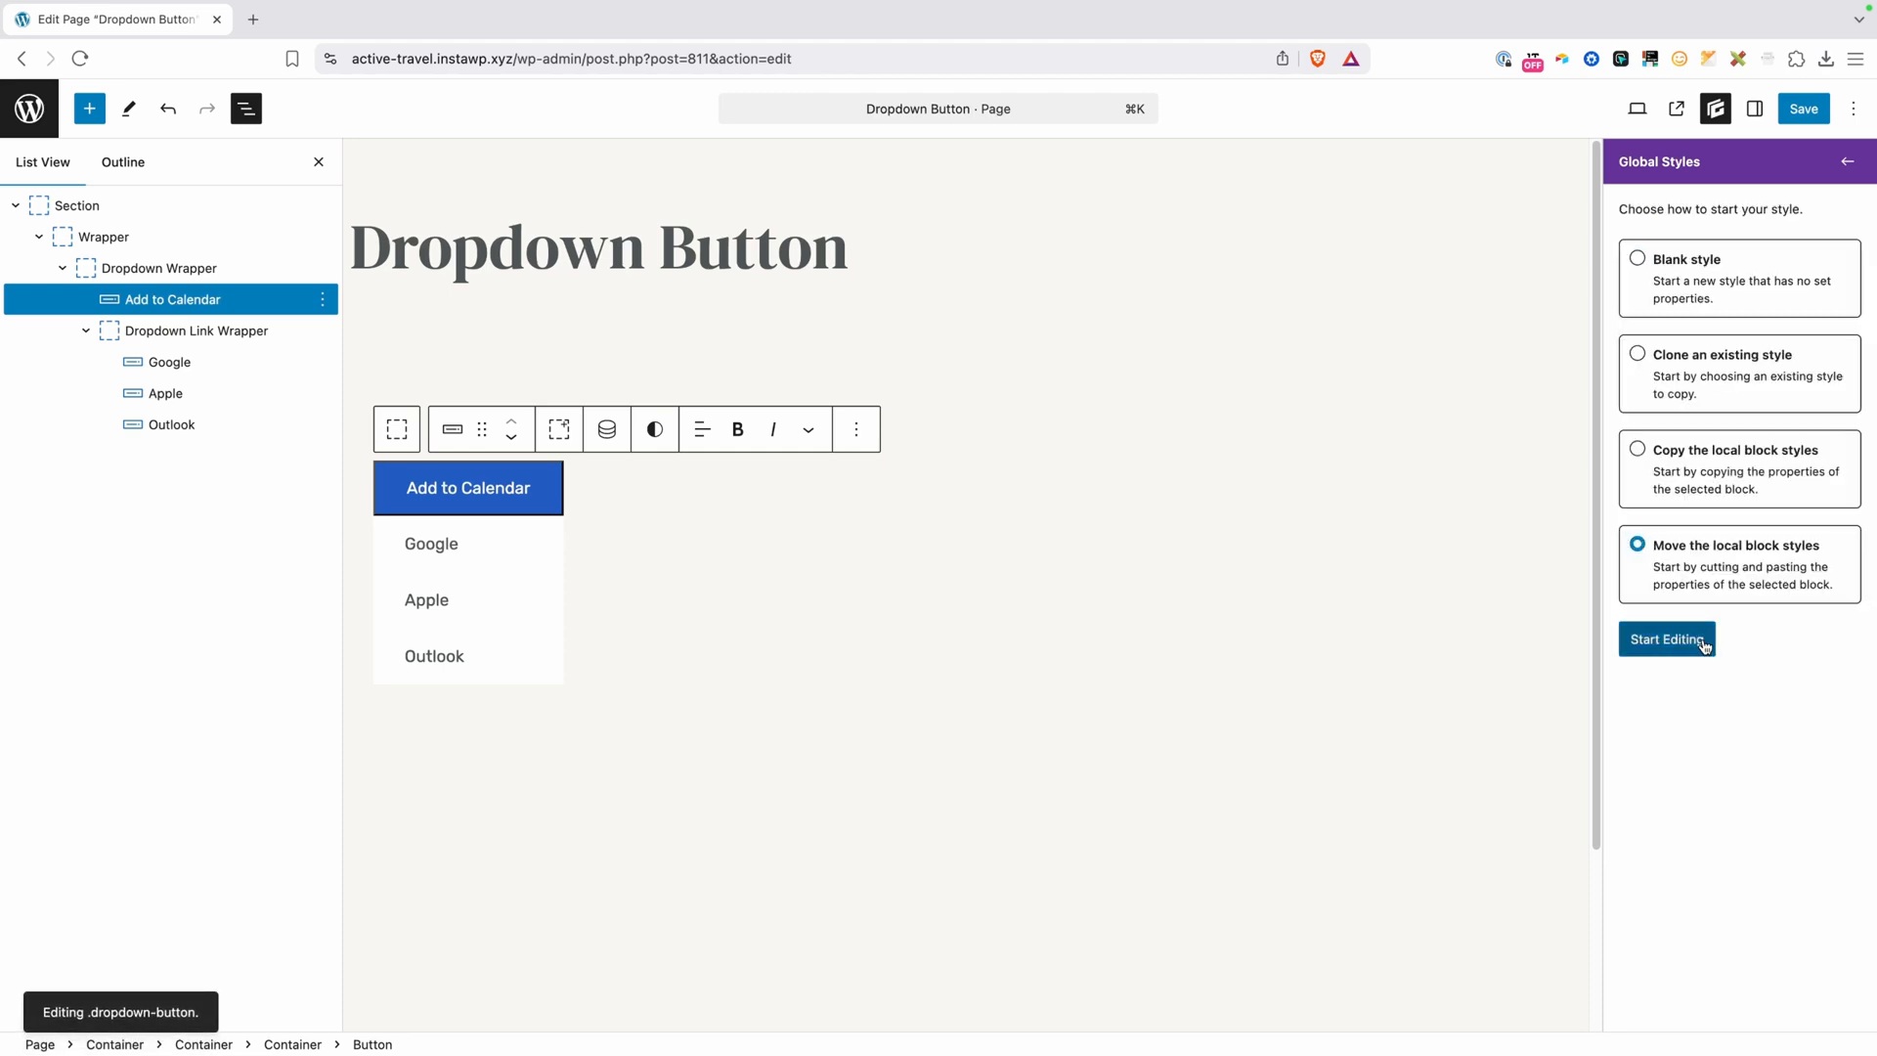
left_click(1665, 638)
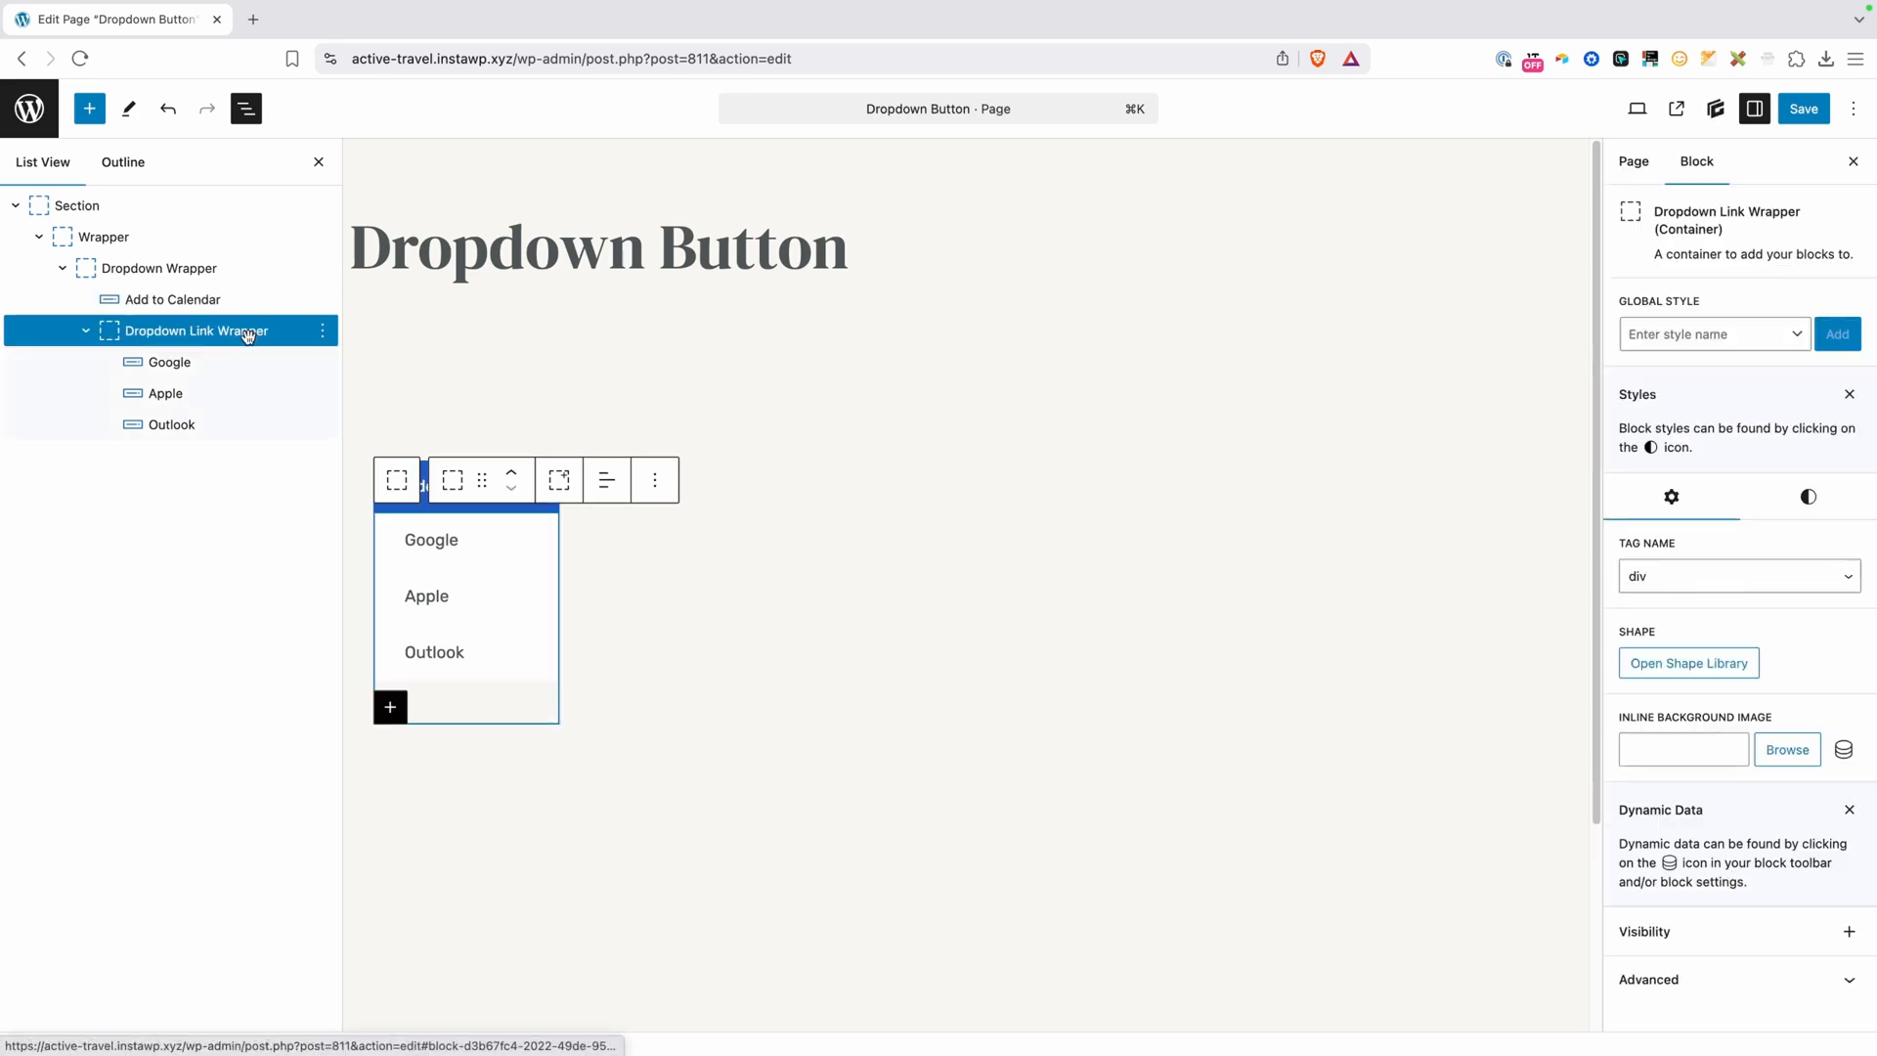
Create a dropdown-link-wrapper style with a 0.35s ease-in-out transition on all properties
left_click(1710, 335)
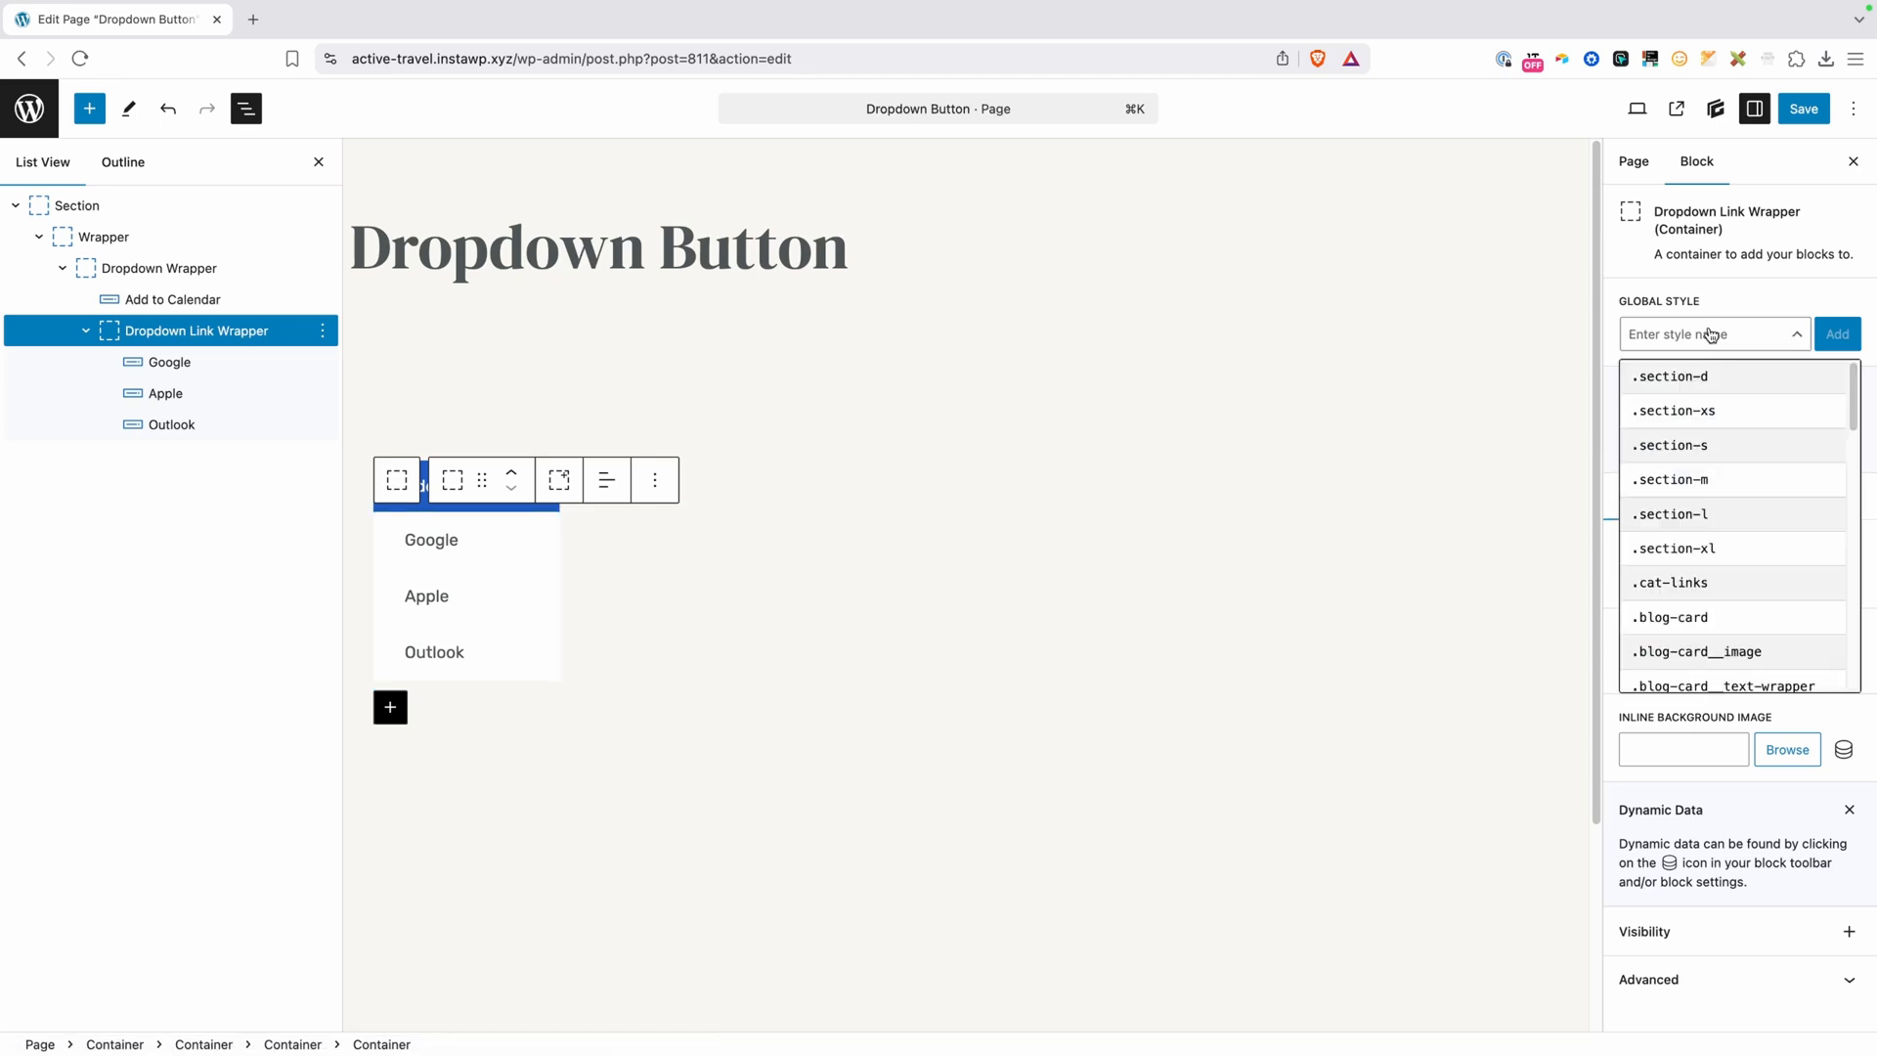
type("dropdown-")
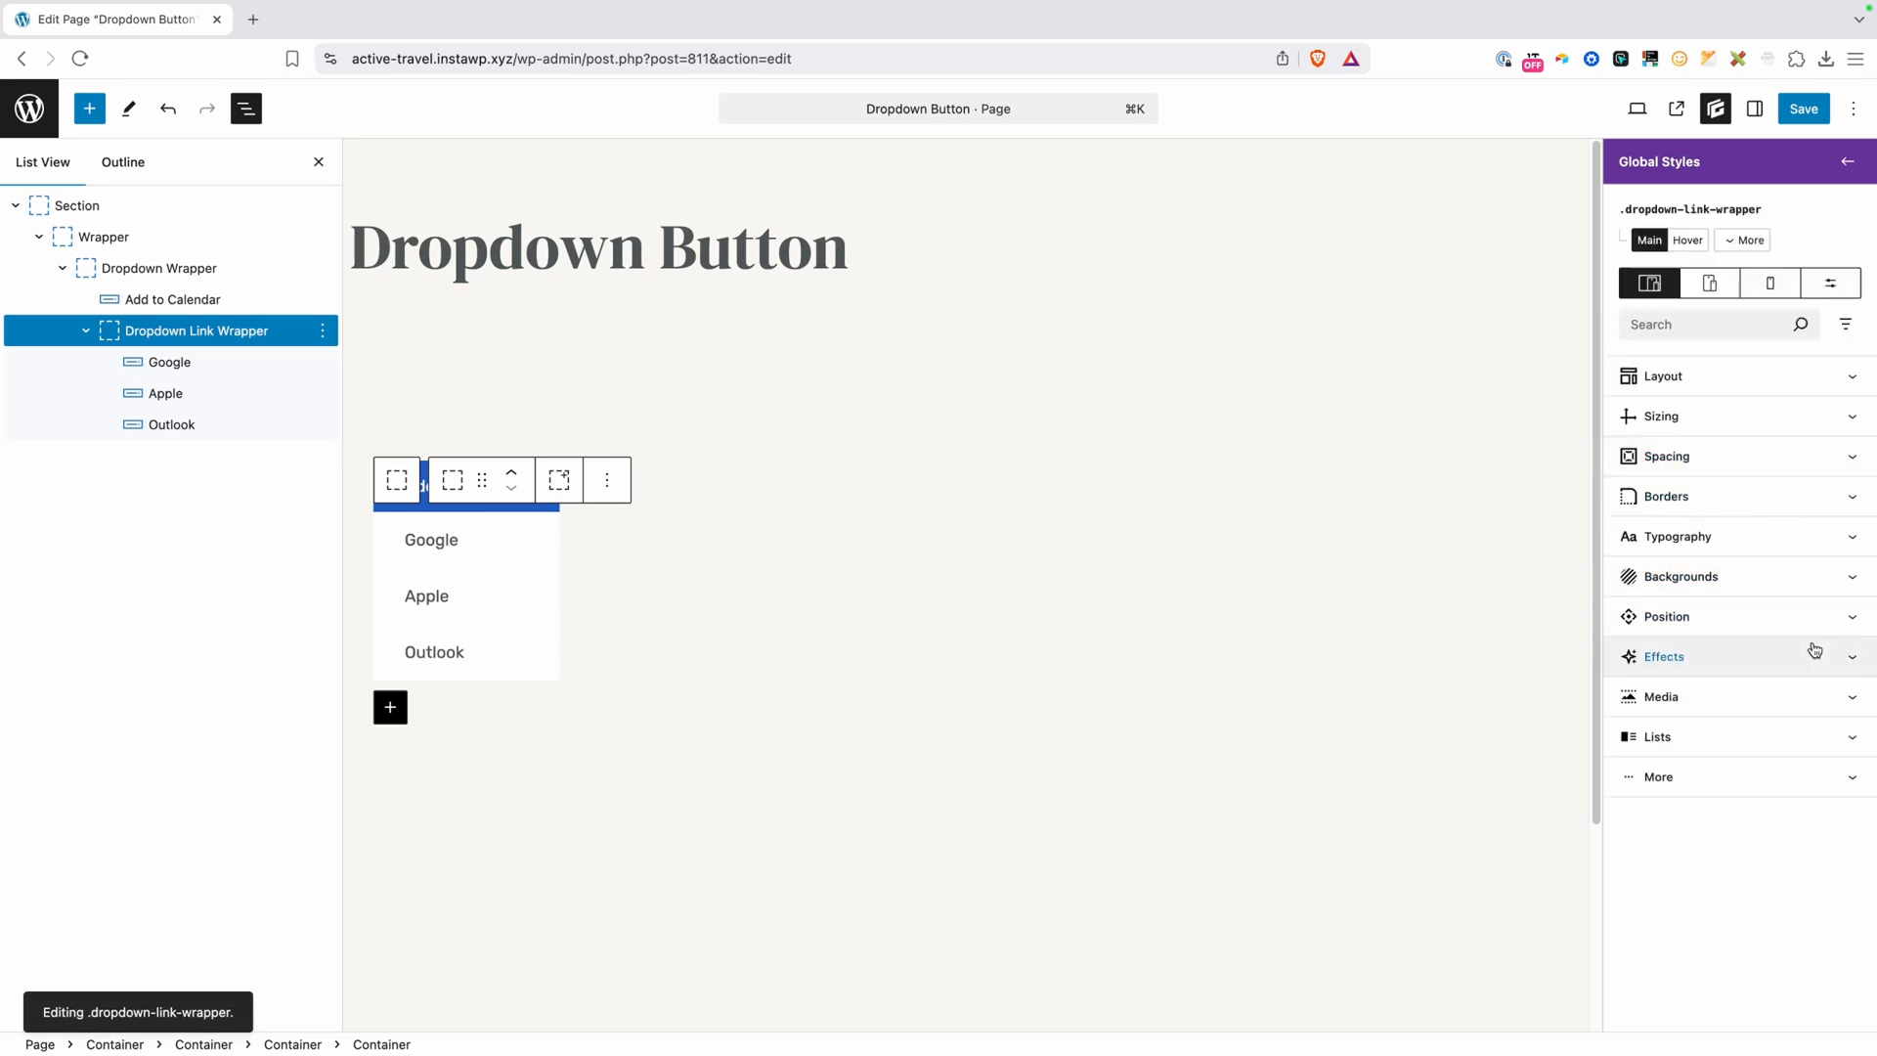
left_click(1663, 656)
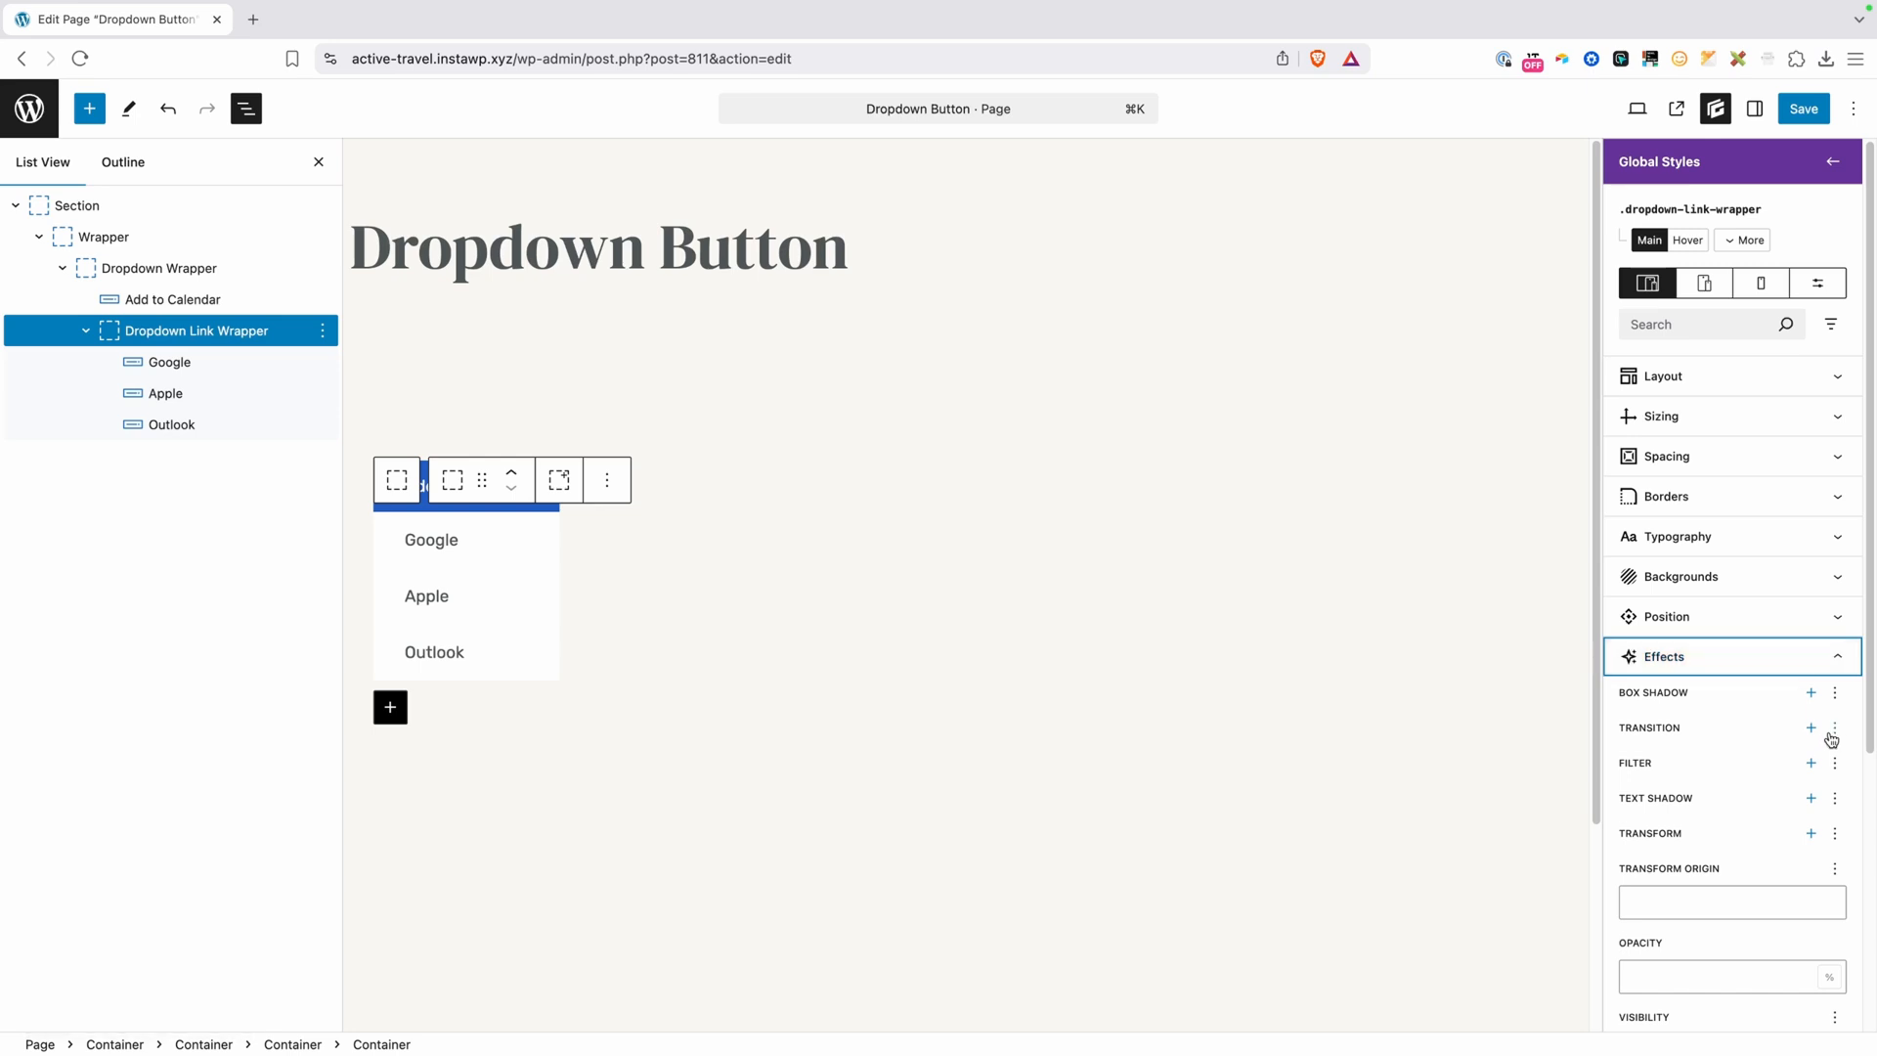
left_click(1811, 727)
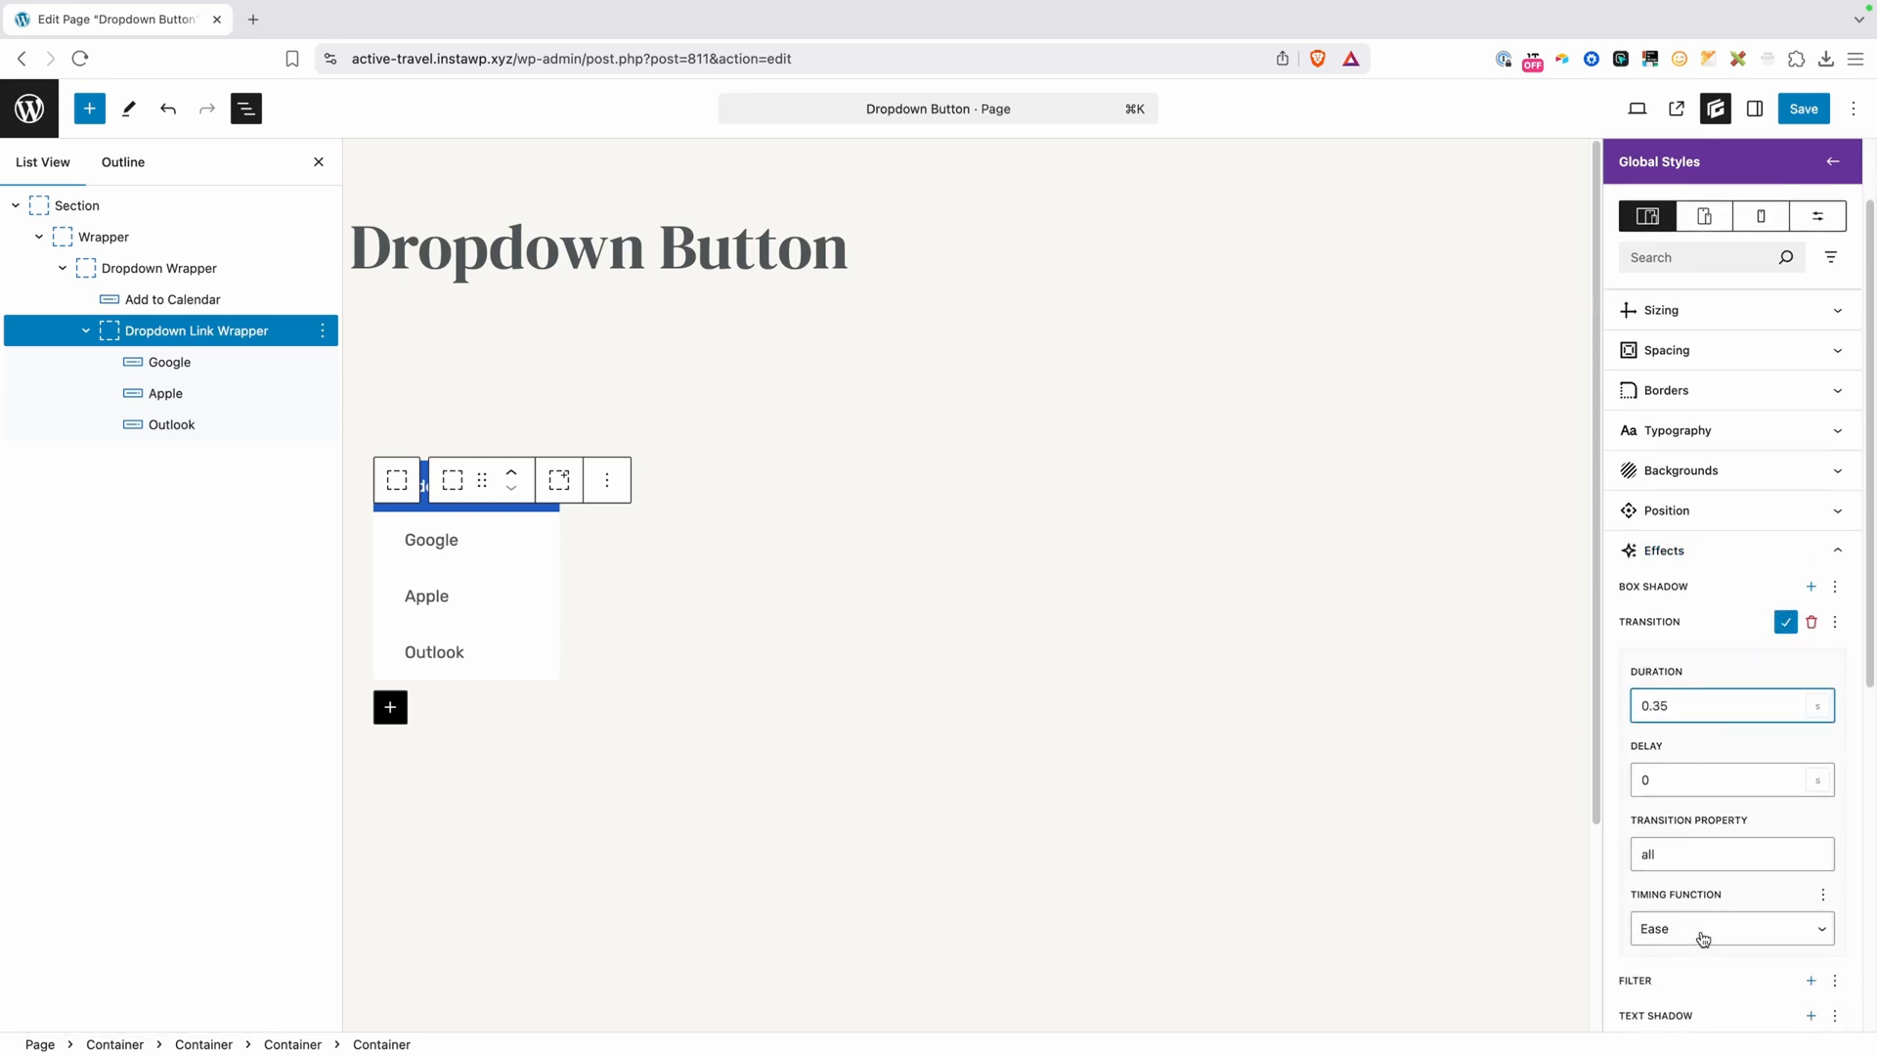
left_click(1729, 928)
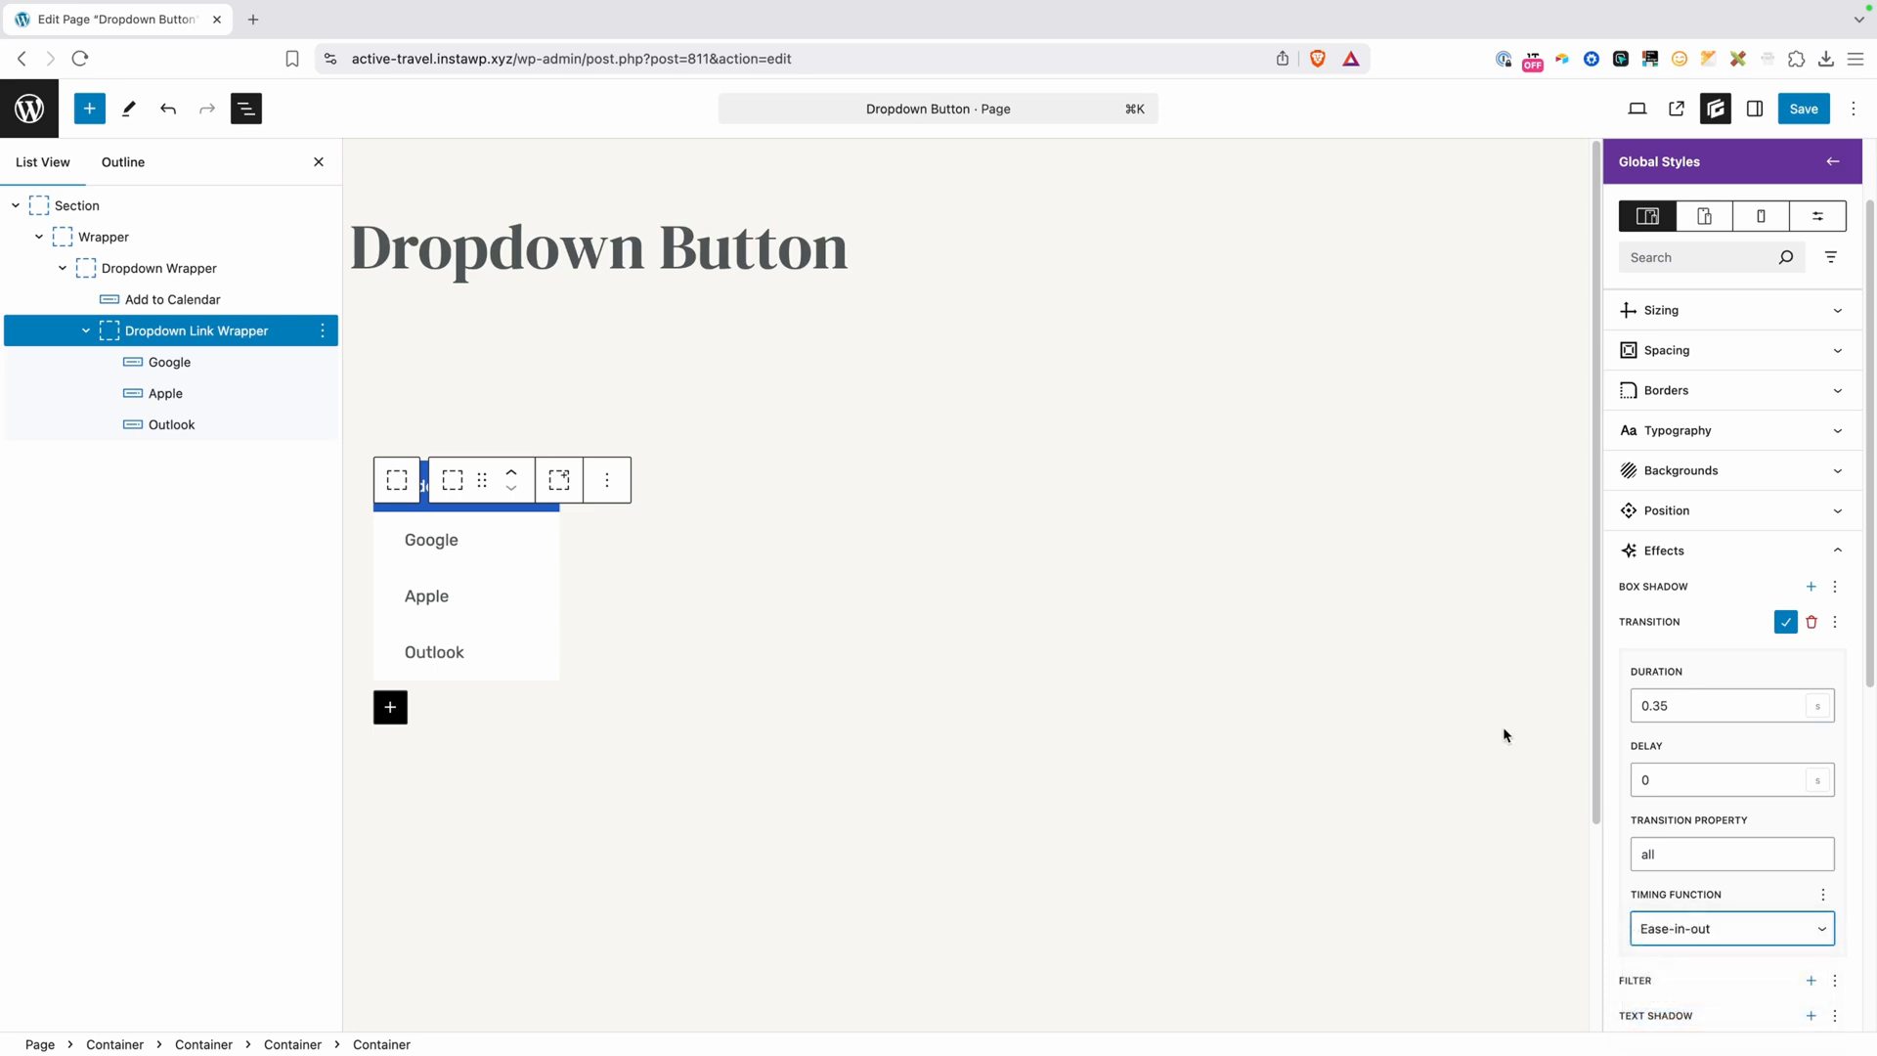
mouse_move(1727, 615)
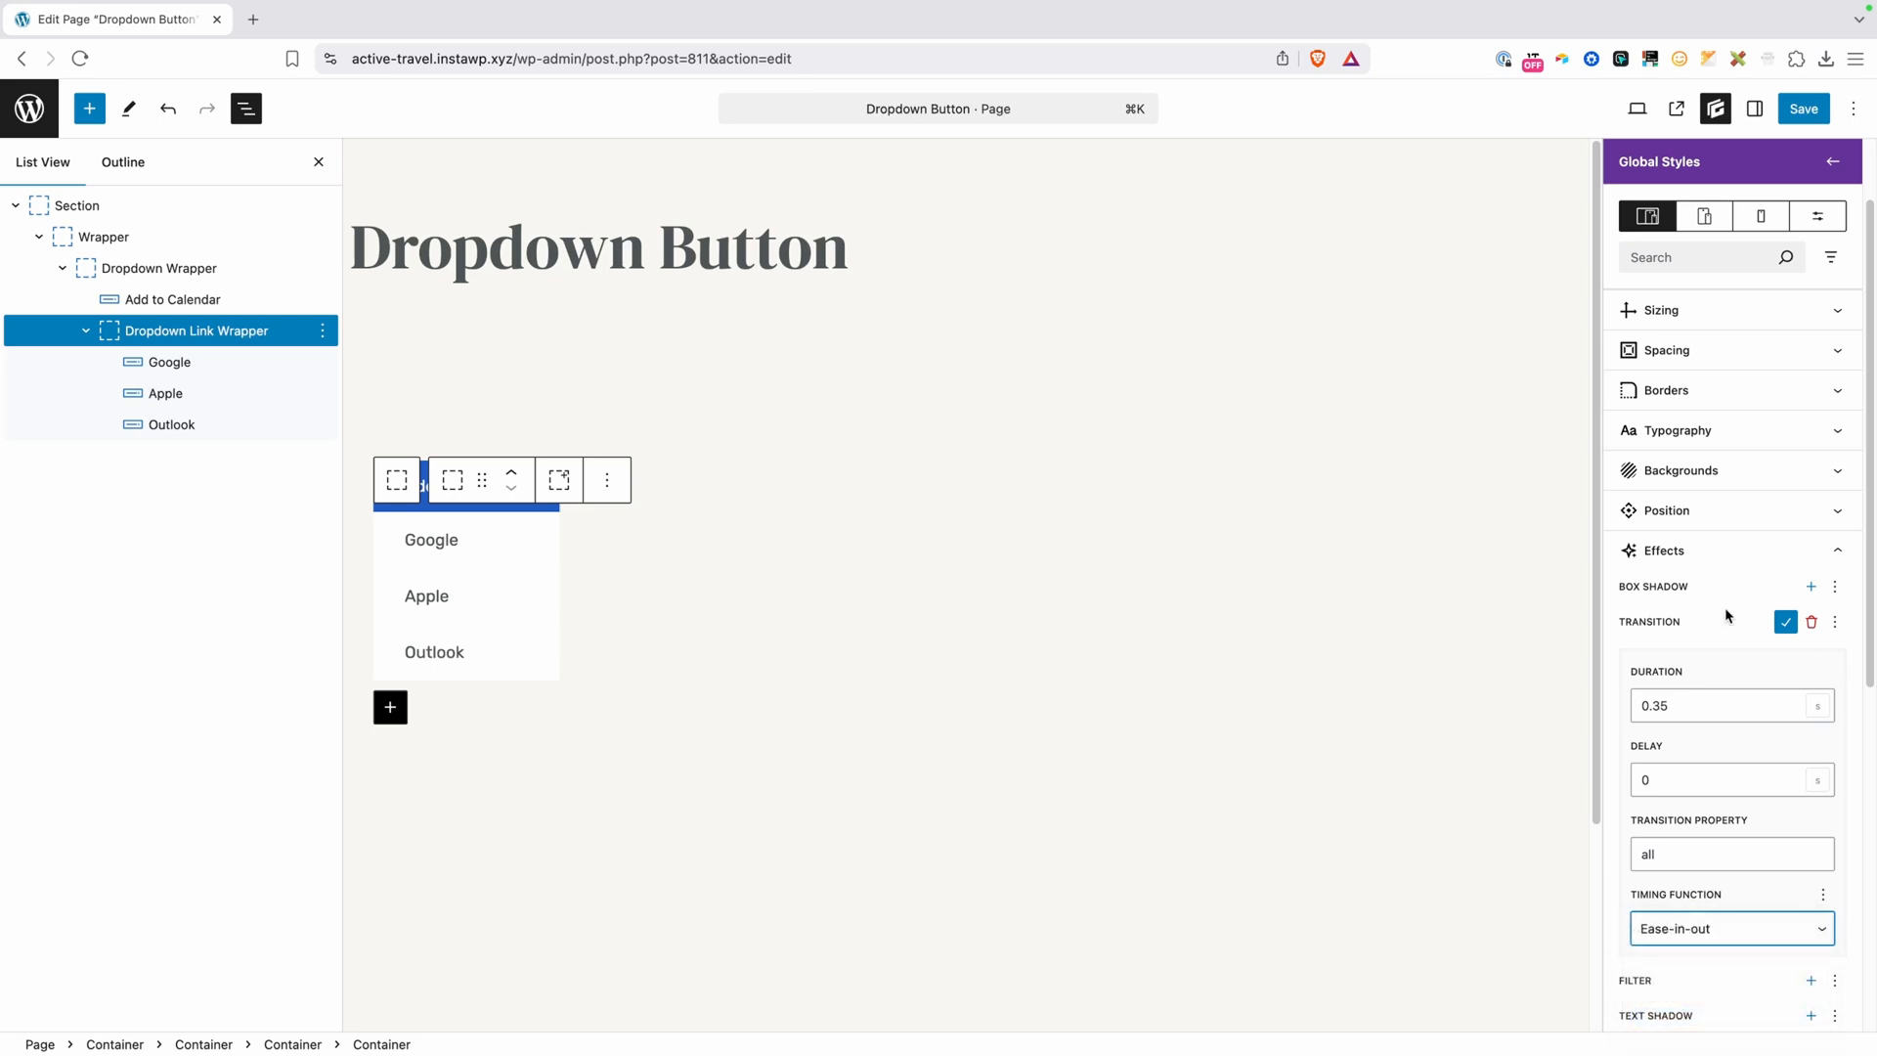
left_click(1663, 511)
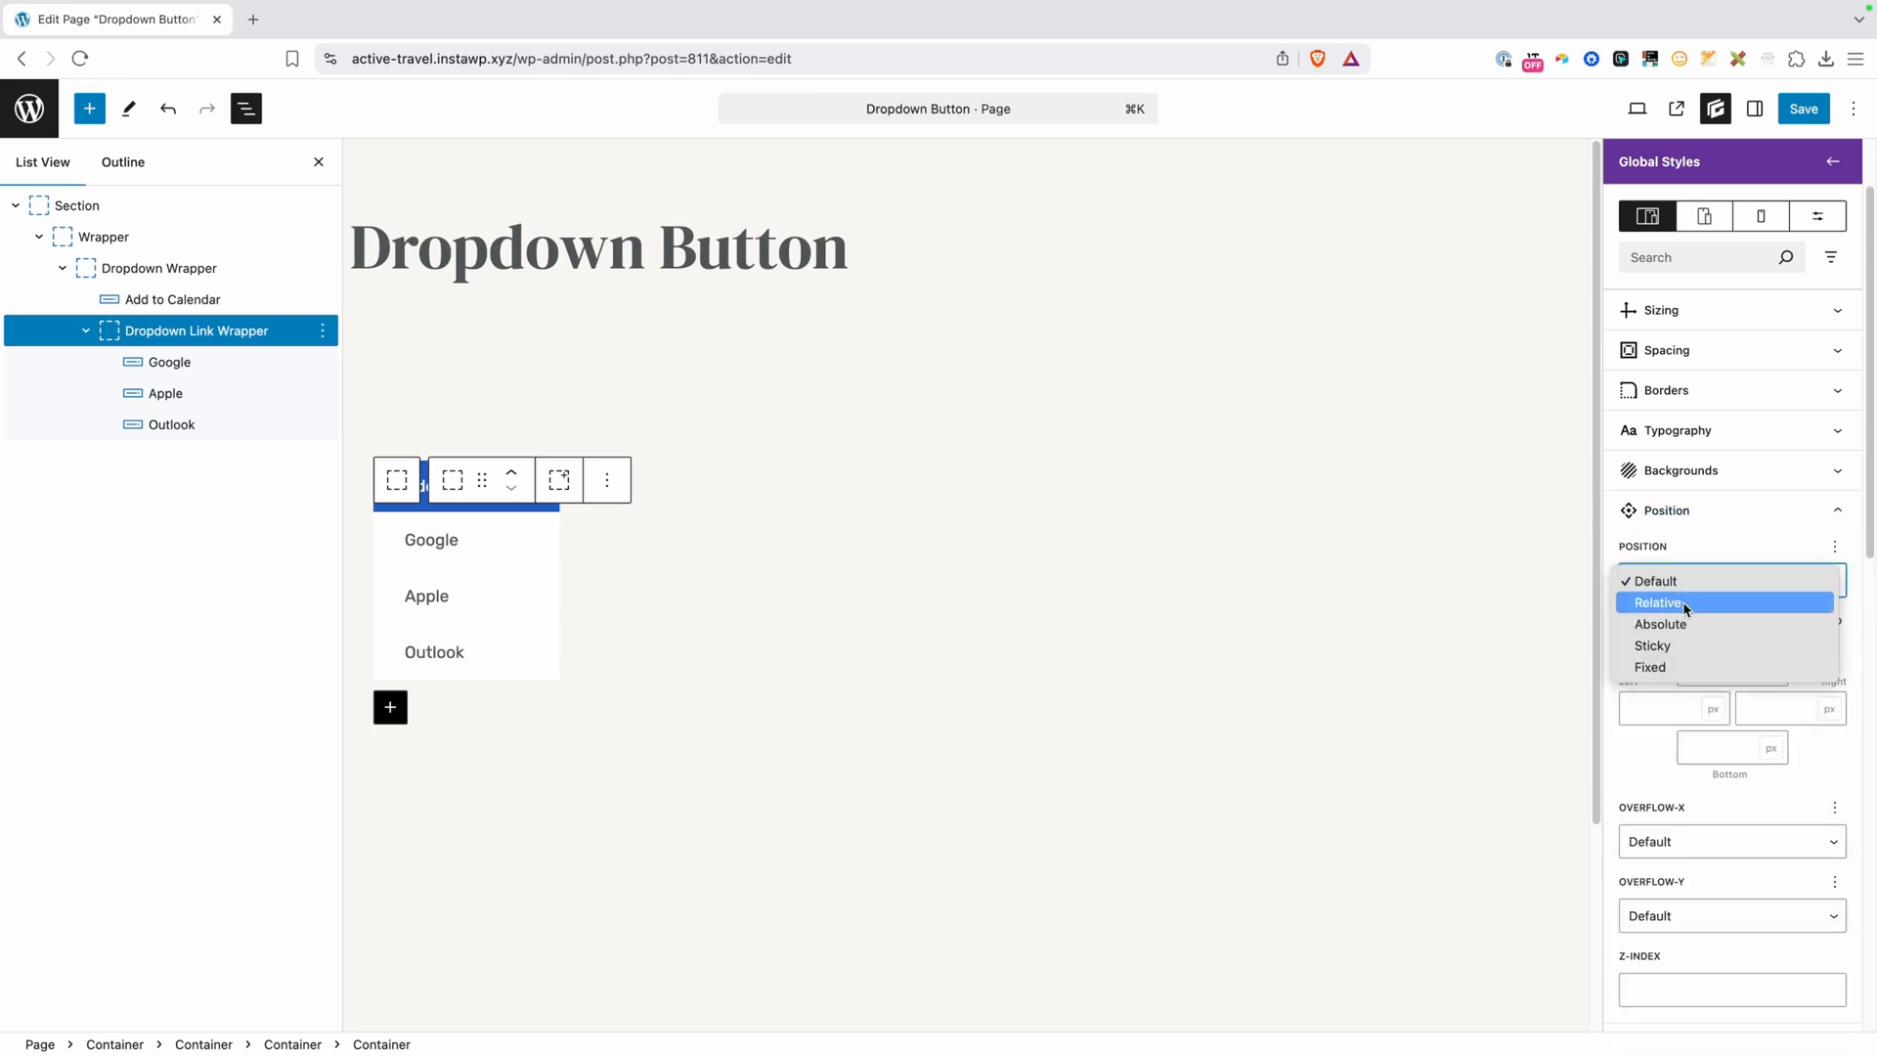
Position the link wrapper absolutely with Inset Top 100% and Inset Left 0
left_click(1660, 624)
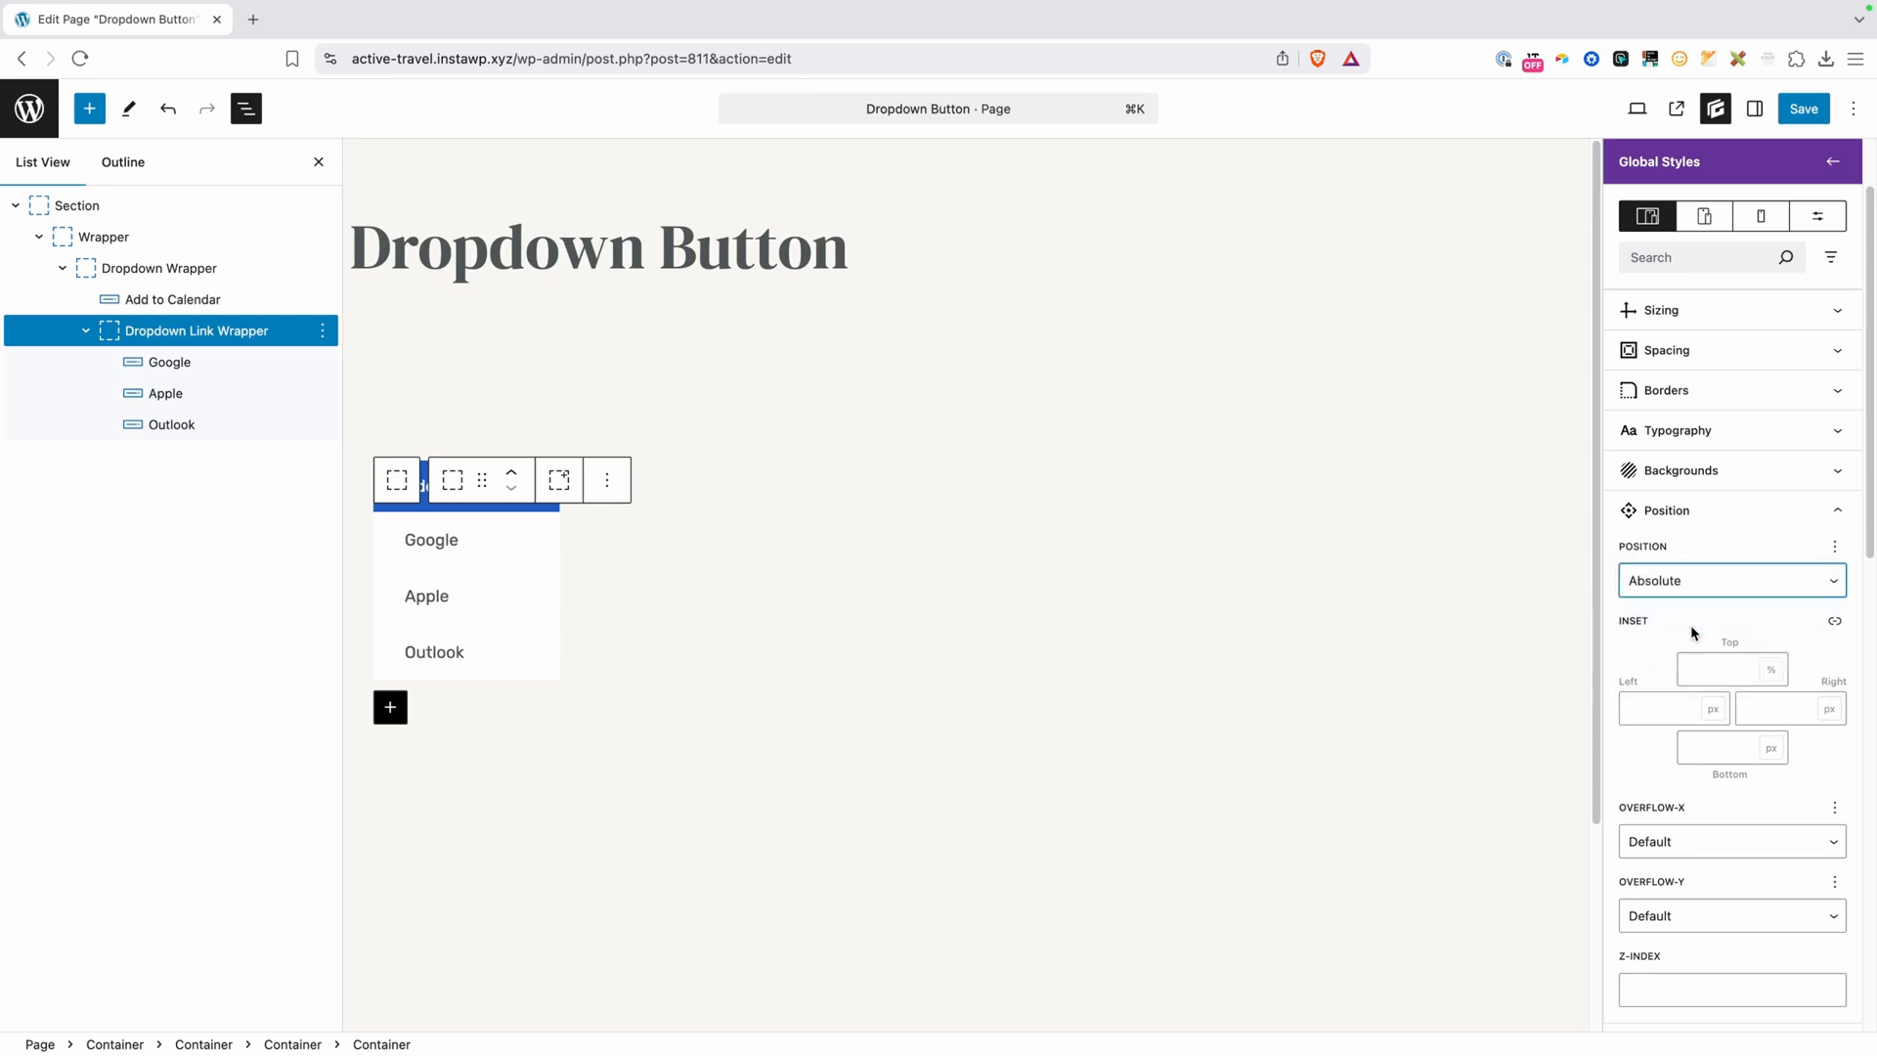
left_click(1731, 668)
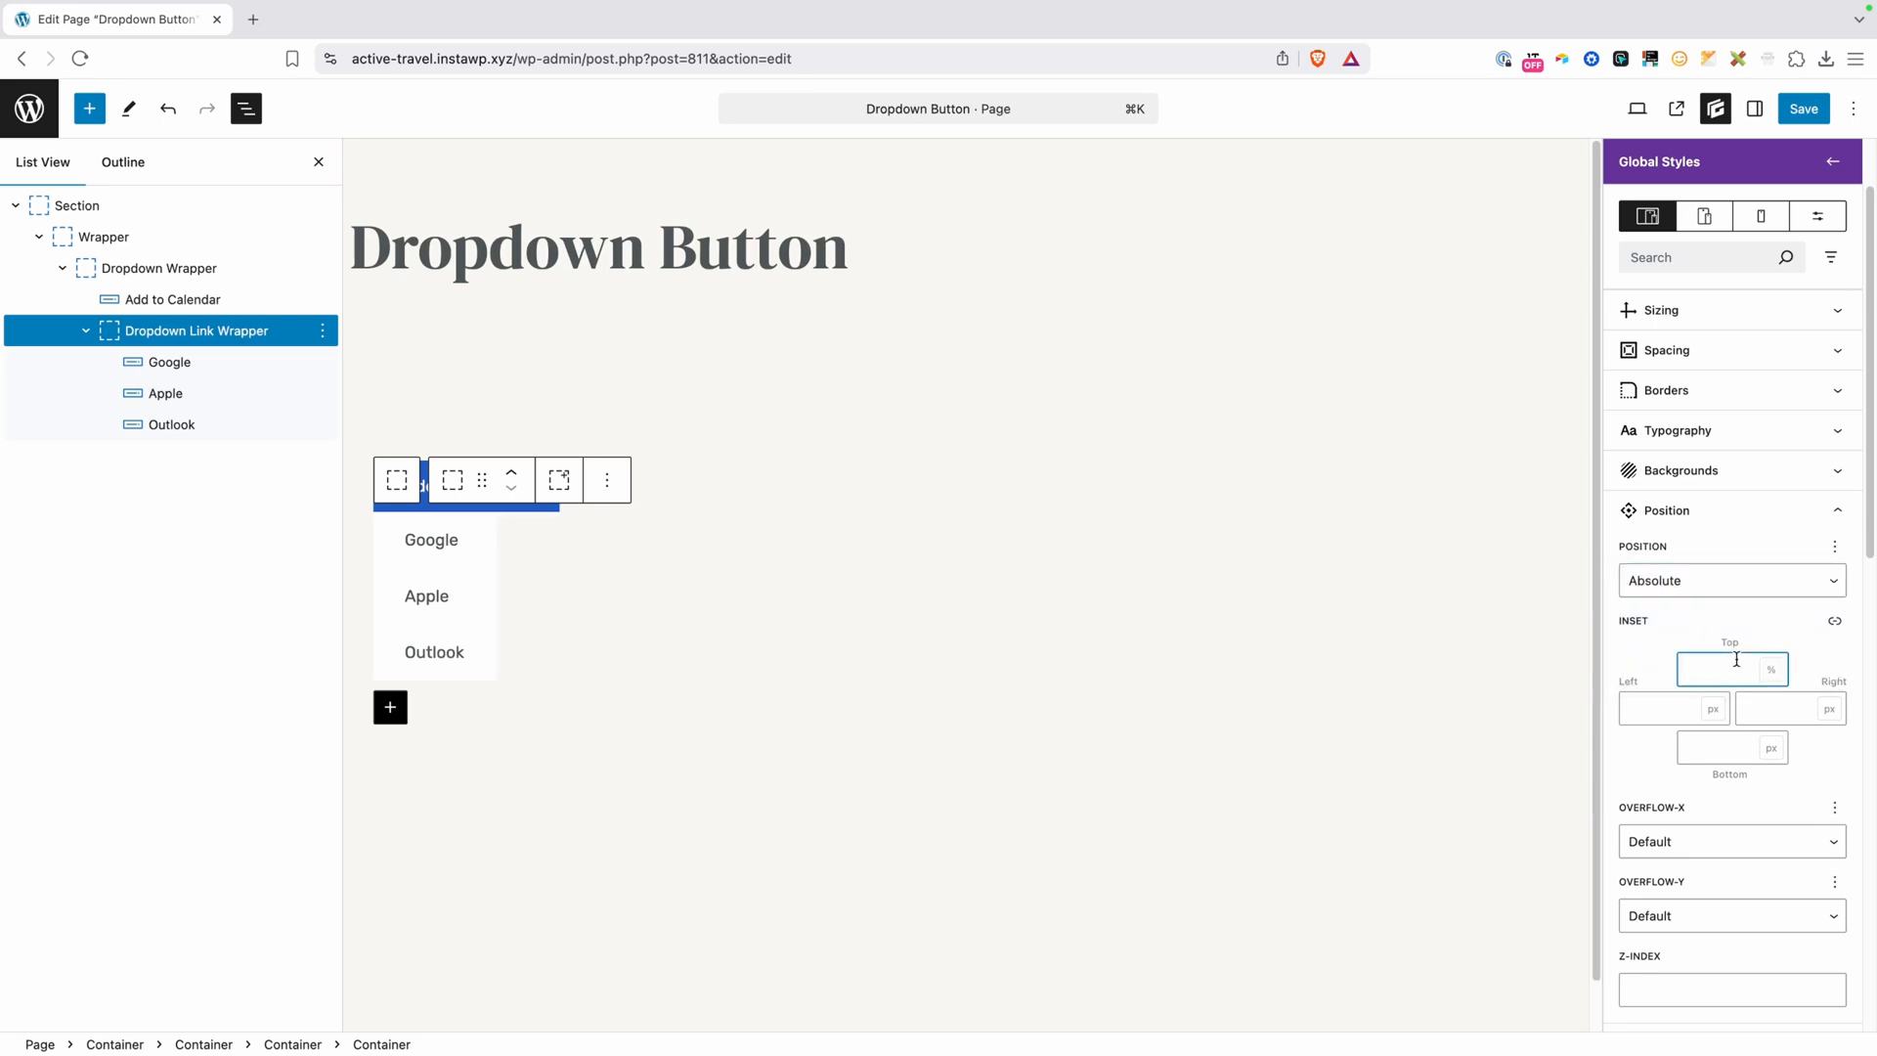
type("100")
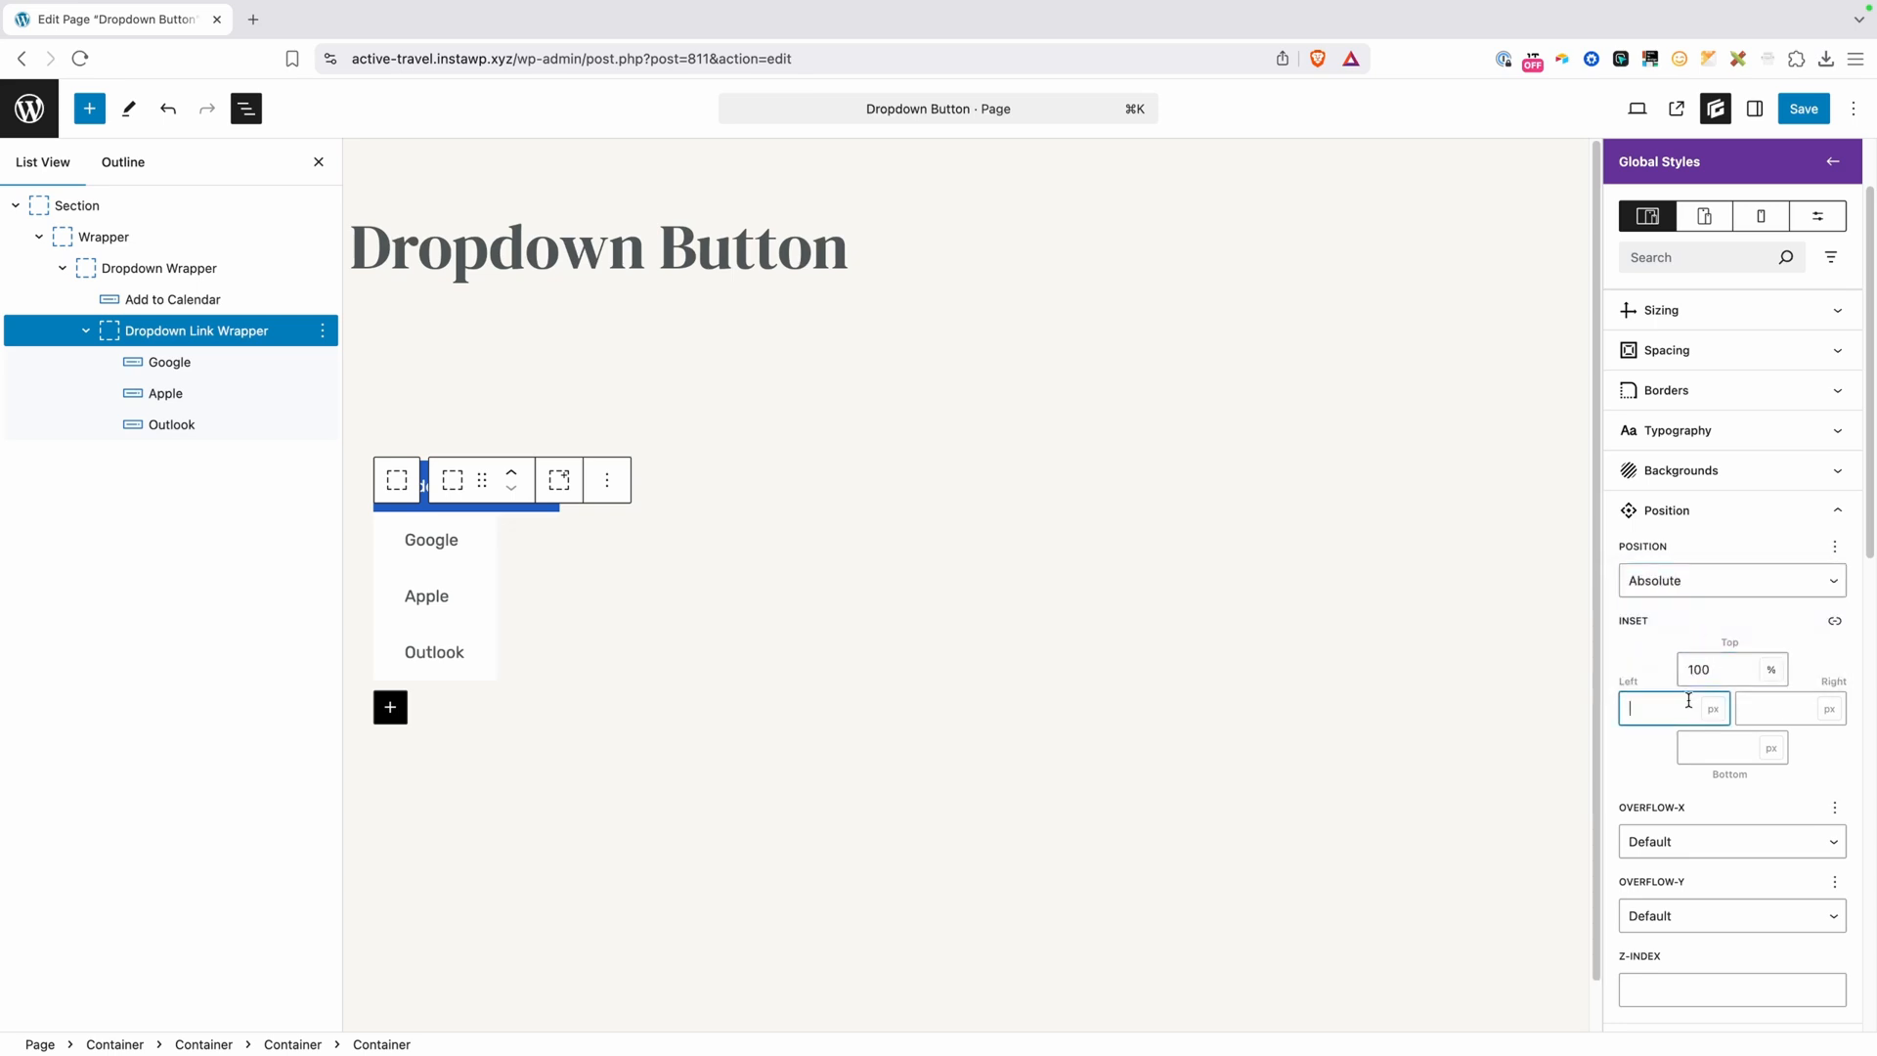
type("0")
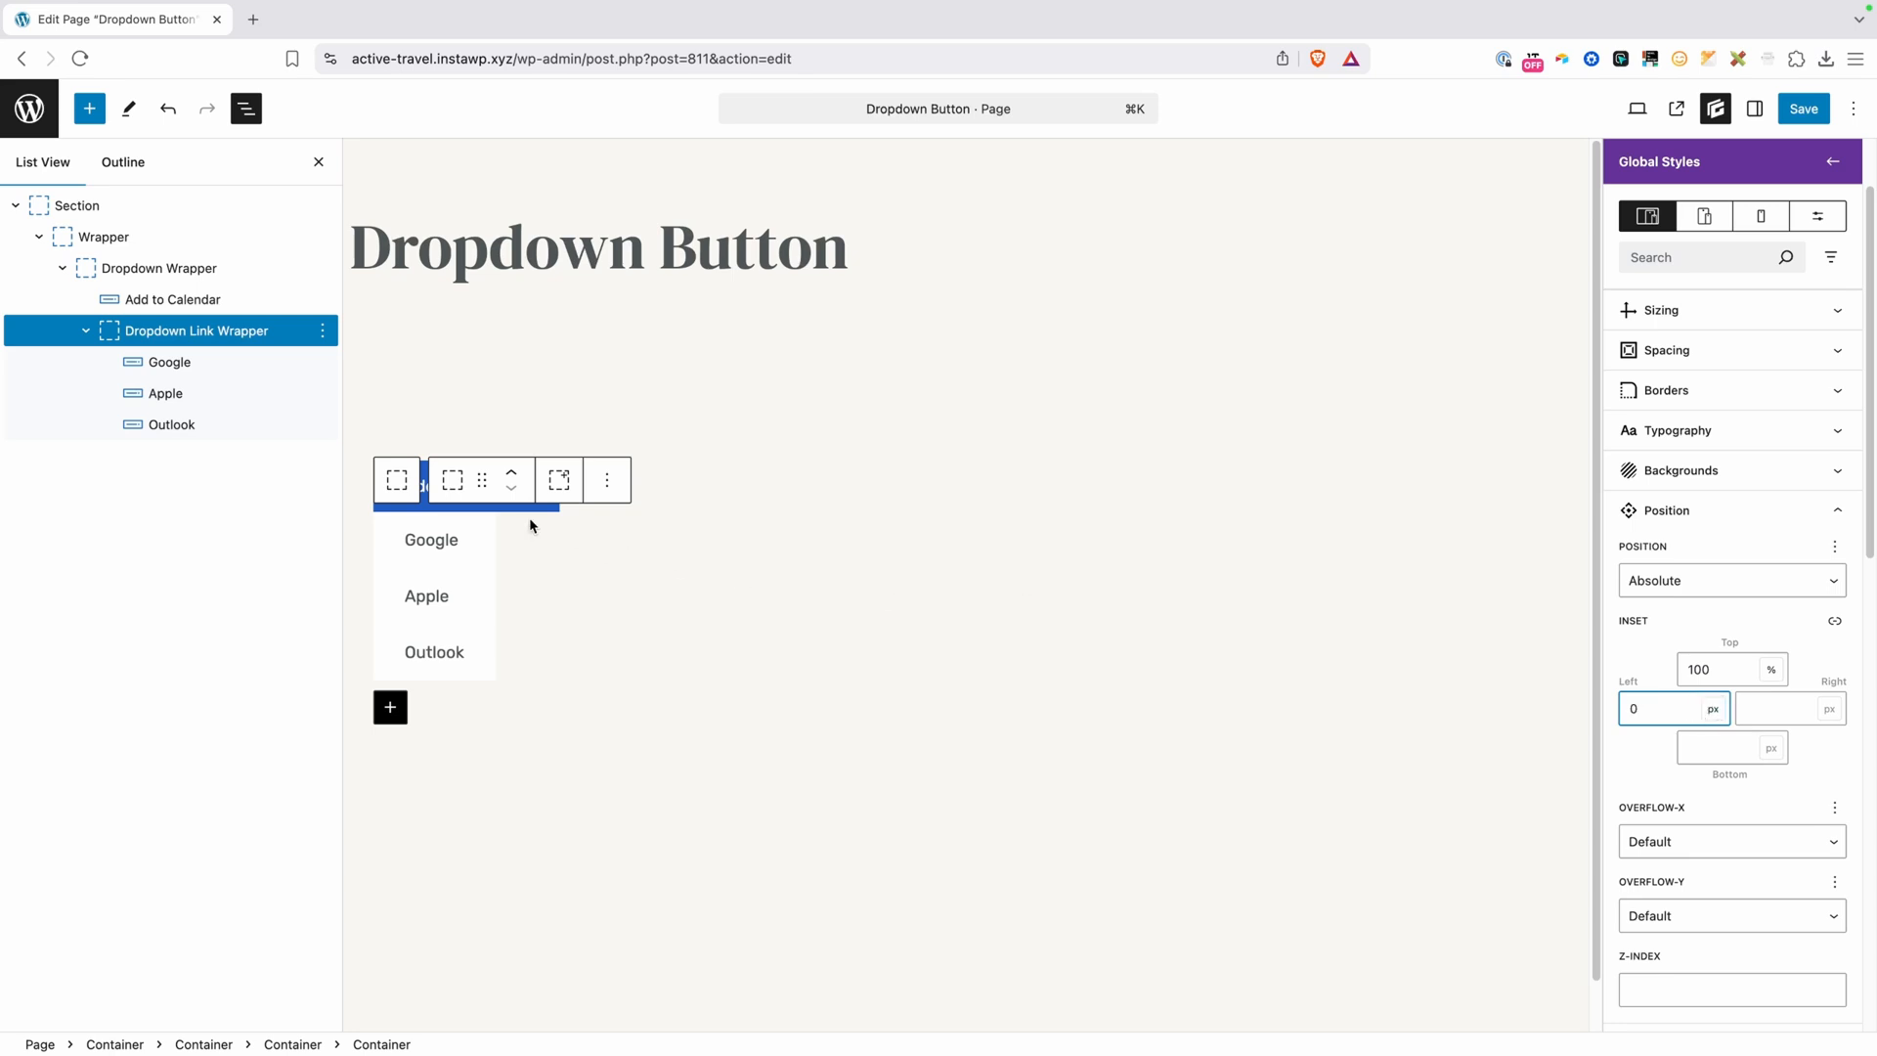
mouse_move(936, 604)
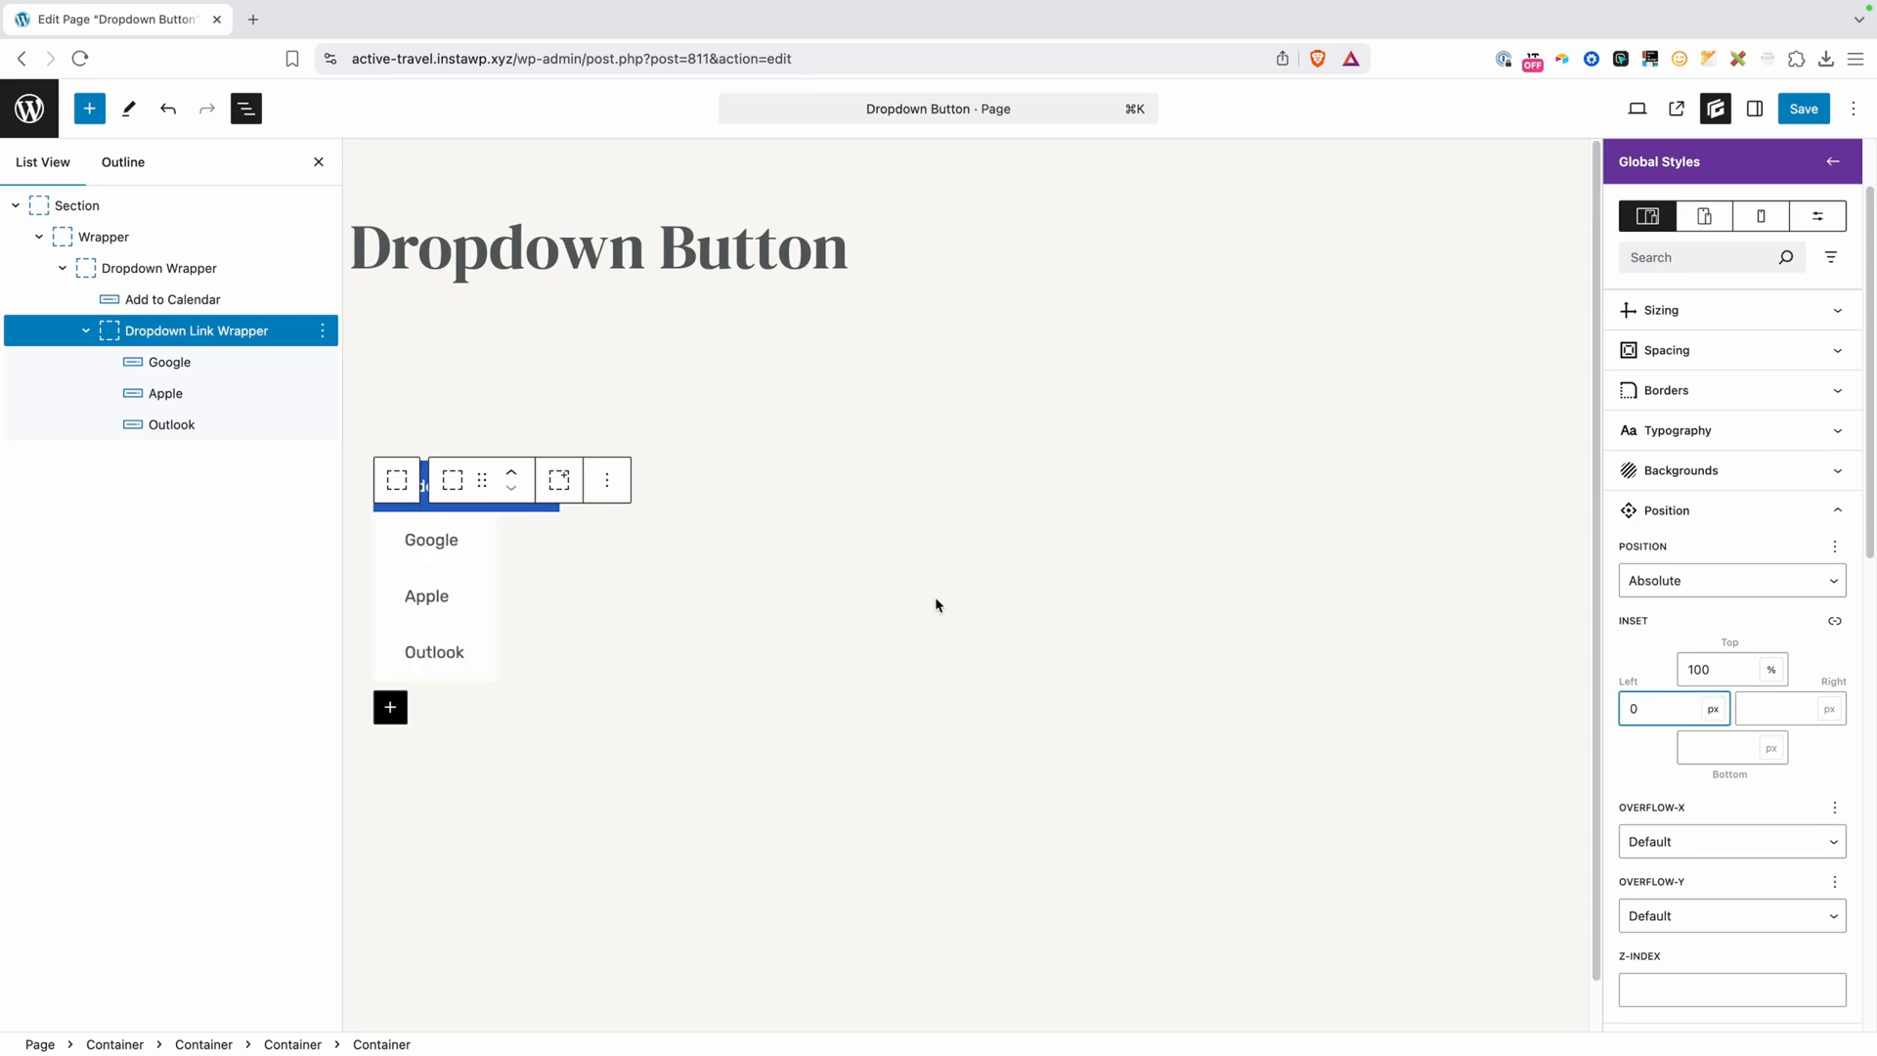
left_click(431, 538)
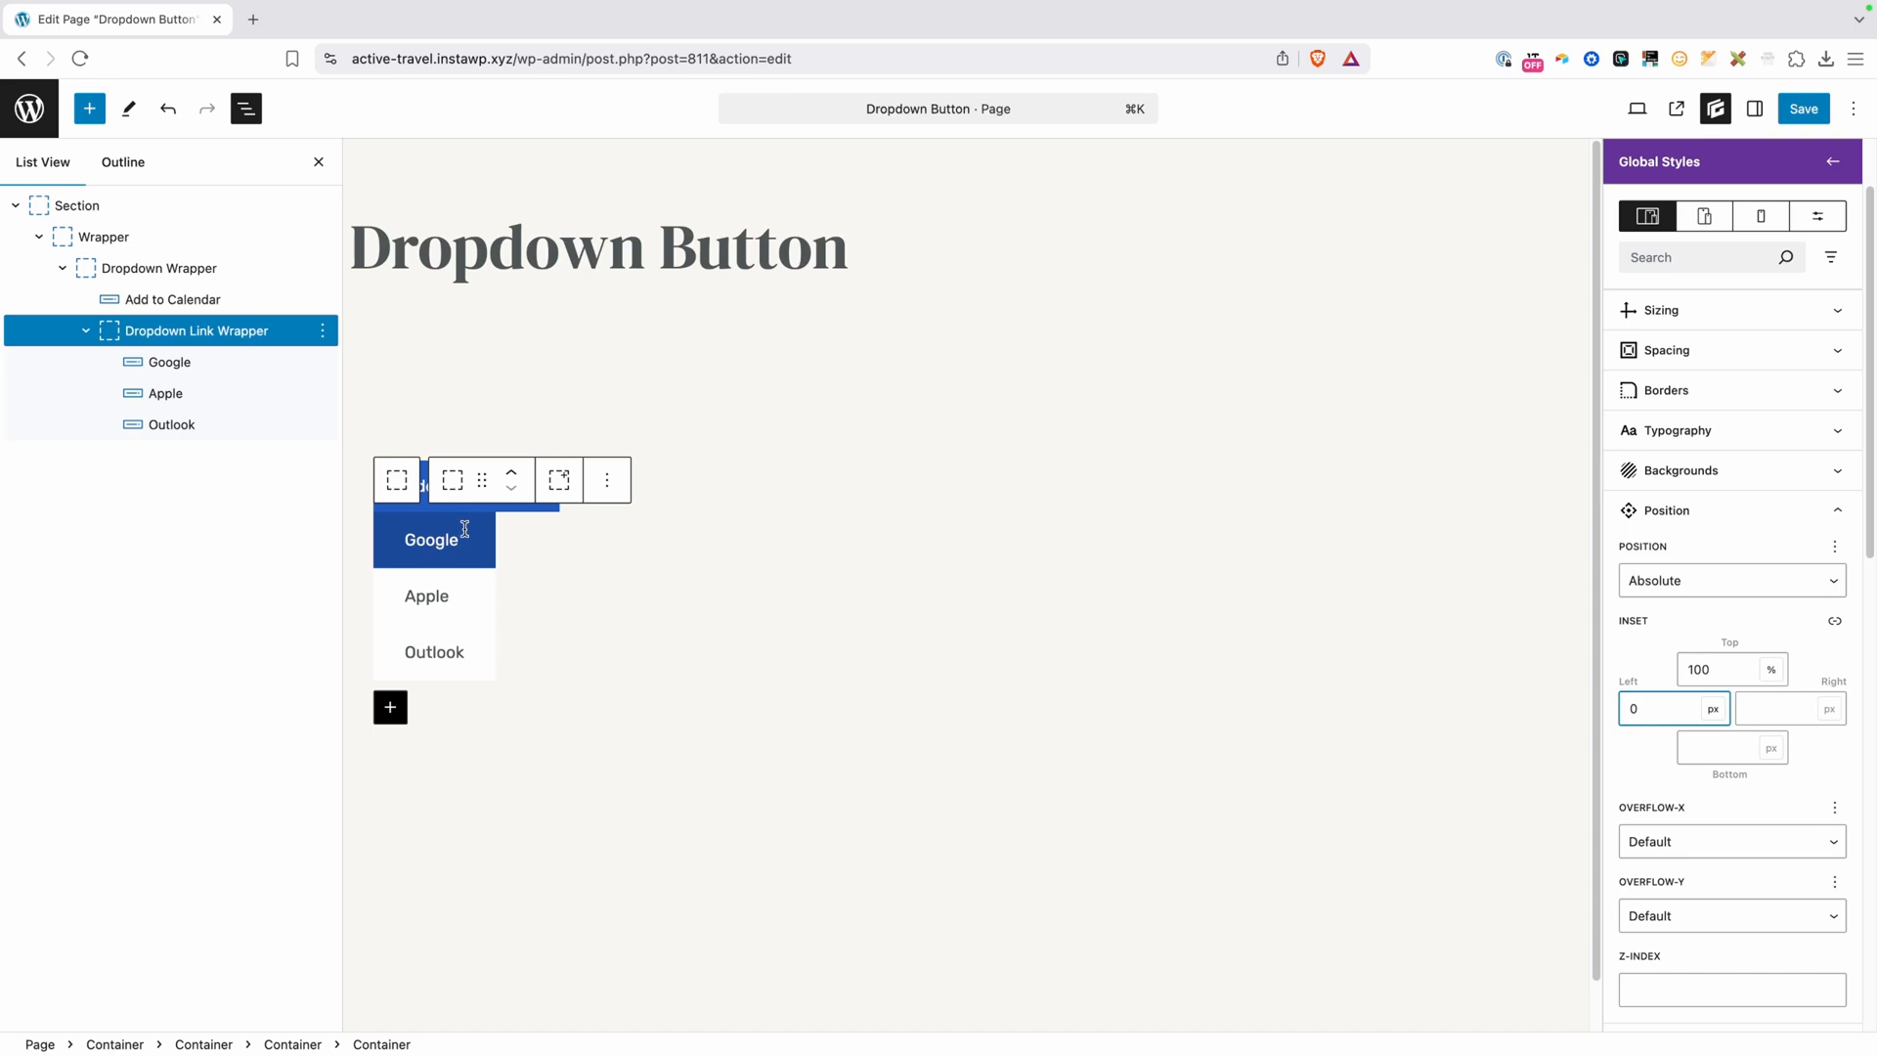
left_click(433, 651)
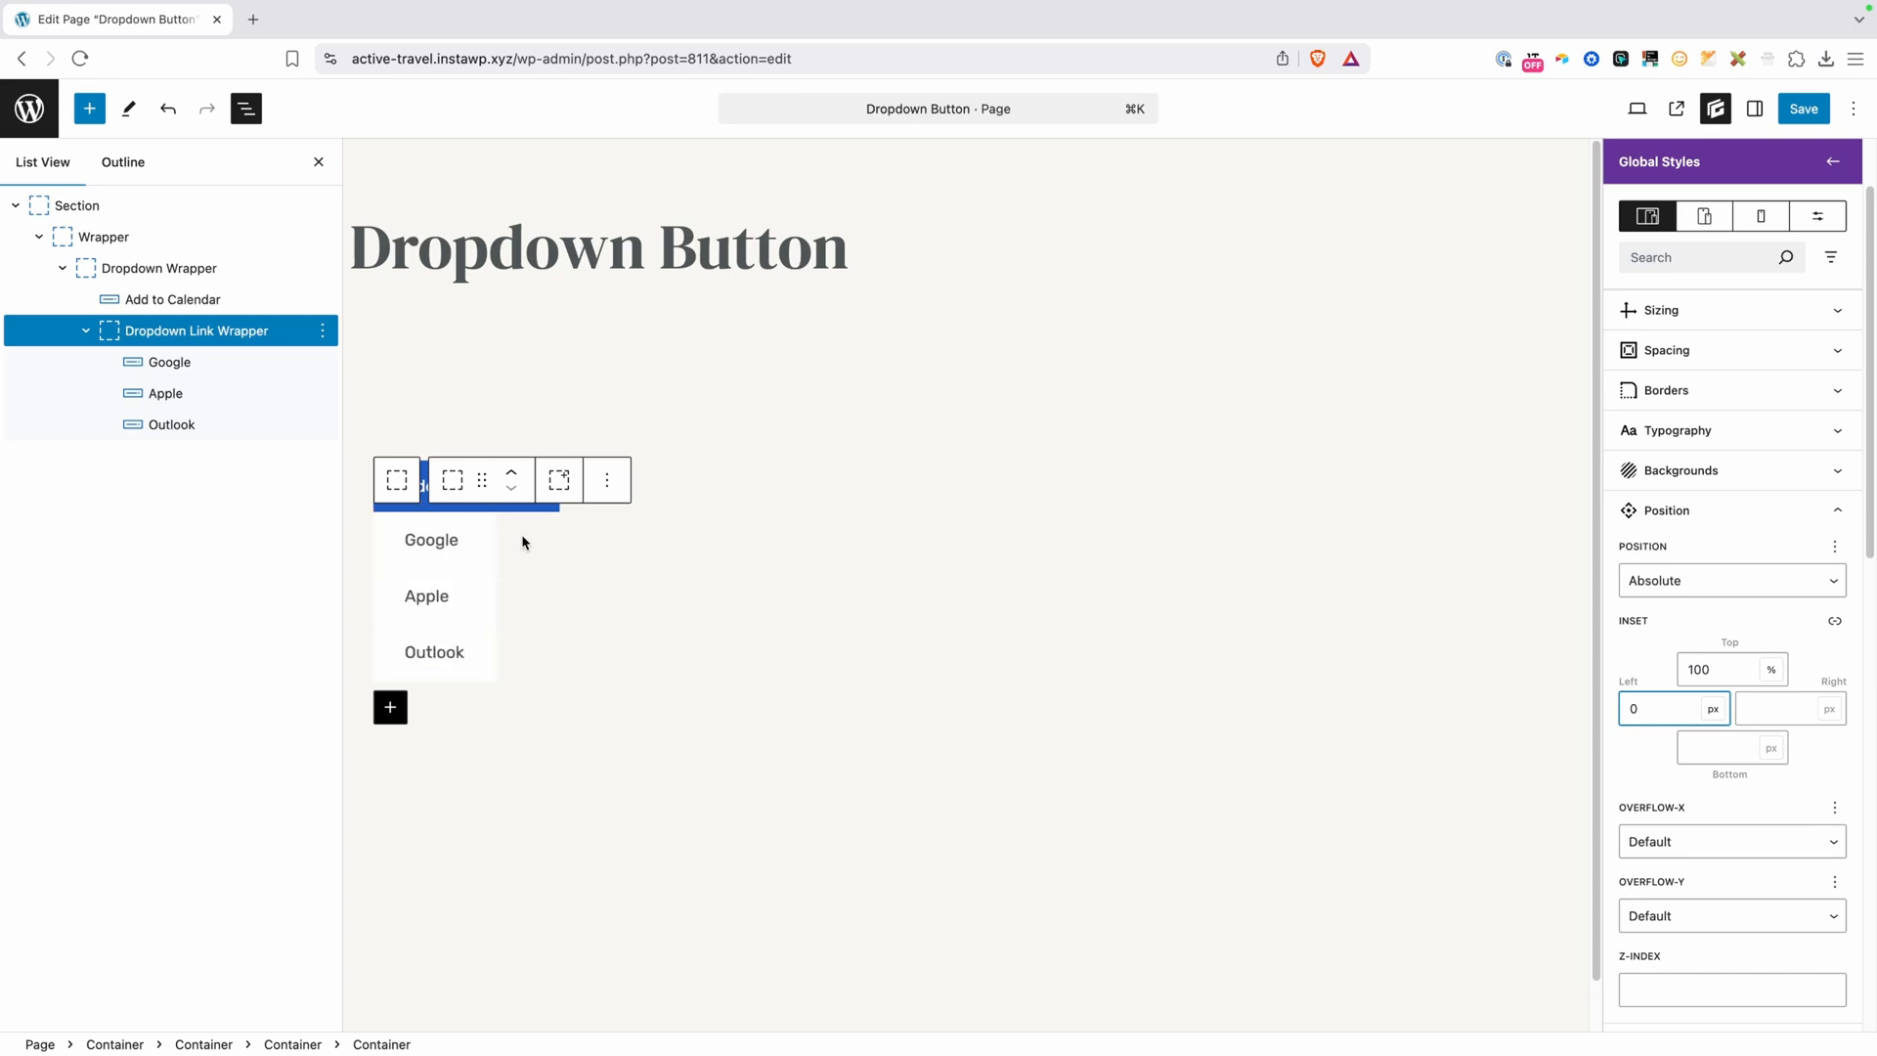
left_click(431, 540)
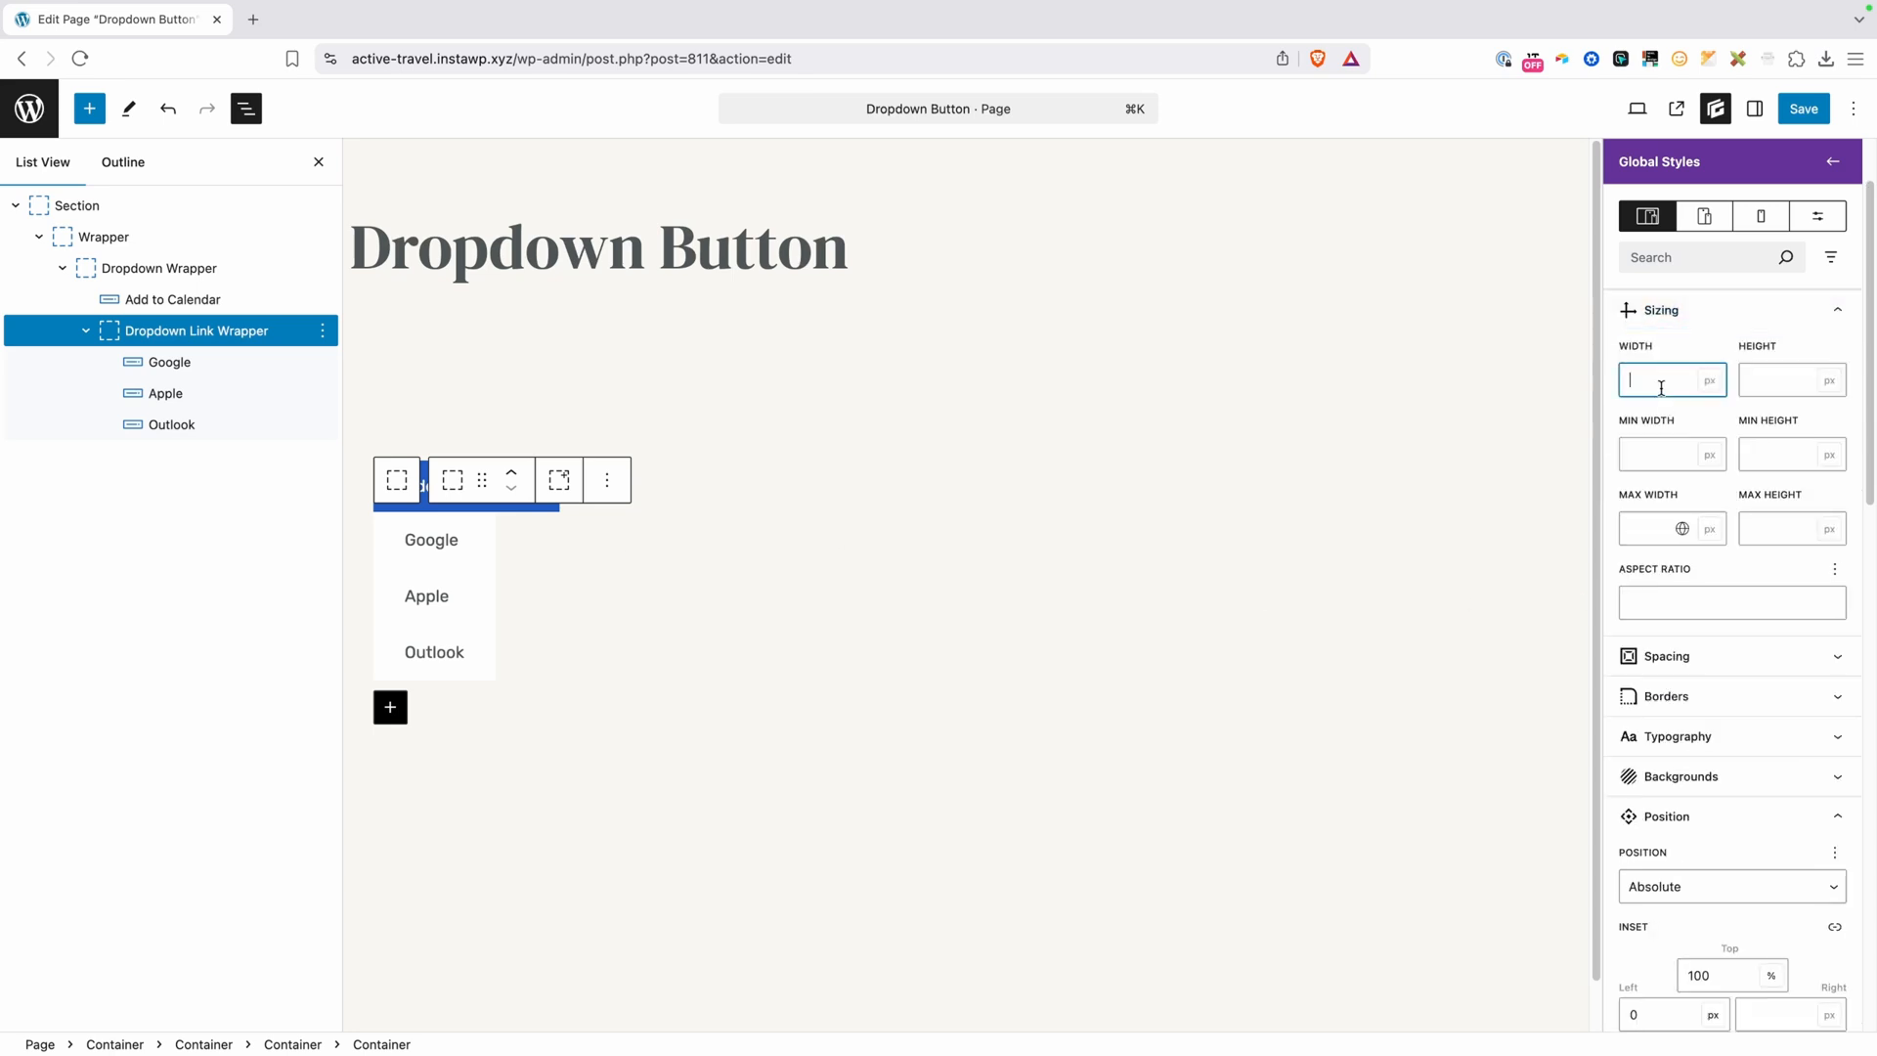
Give the Dropdown Link Wrapper a 100% width under Sizing and begin setting its height
type("100")
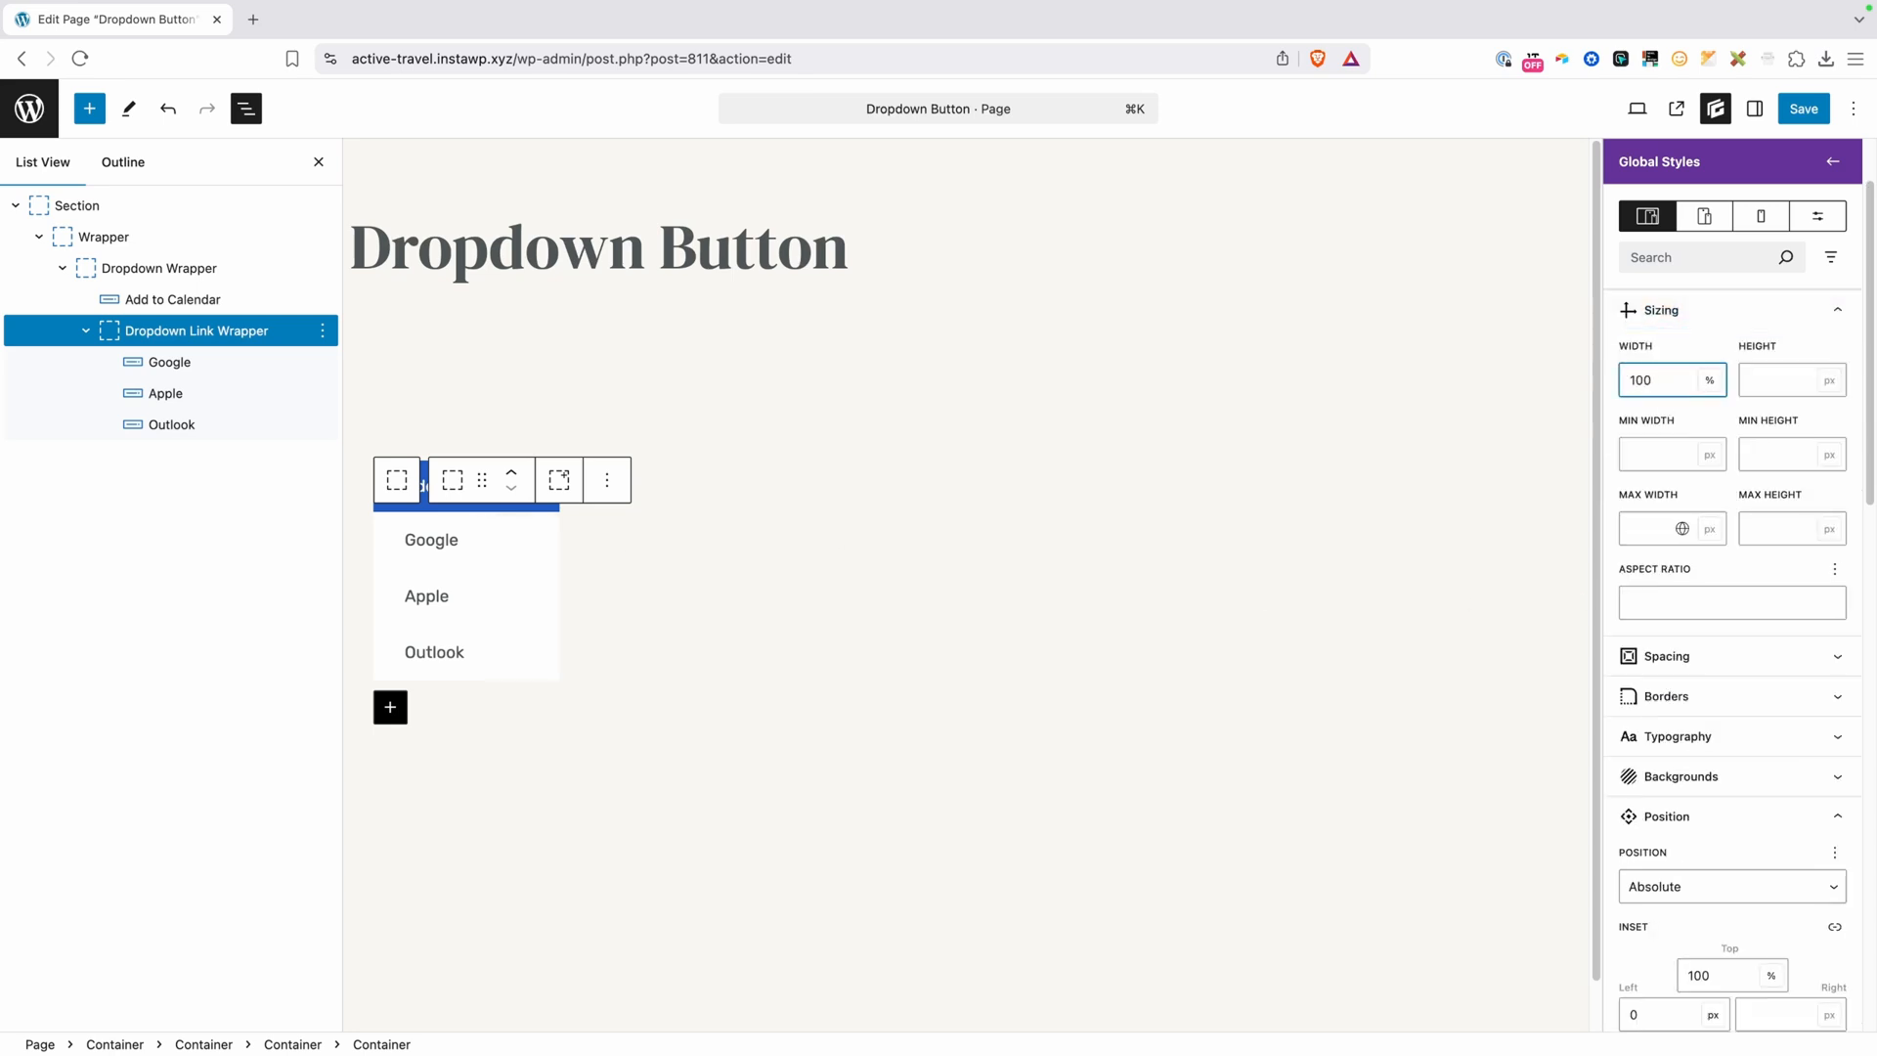
mouse_move(574, 547)
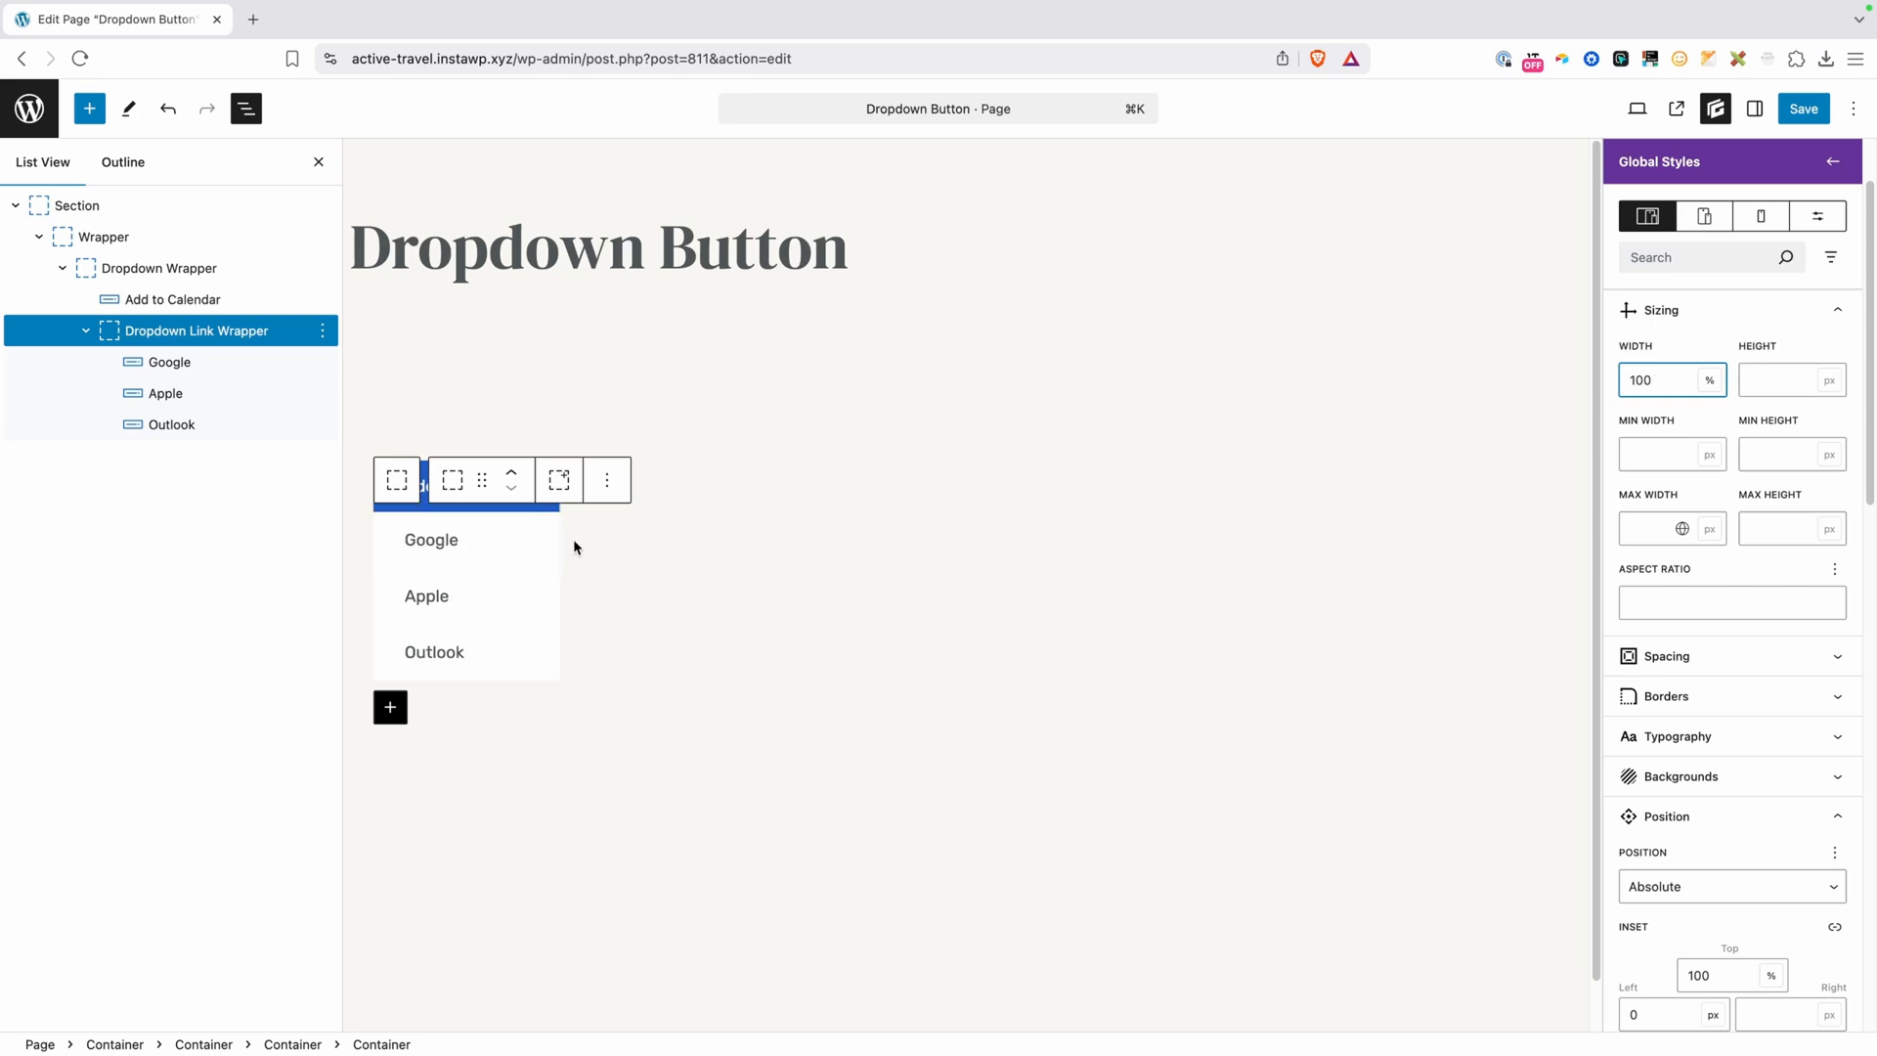
mouse_move(607, 606)
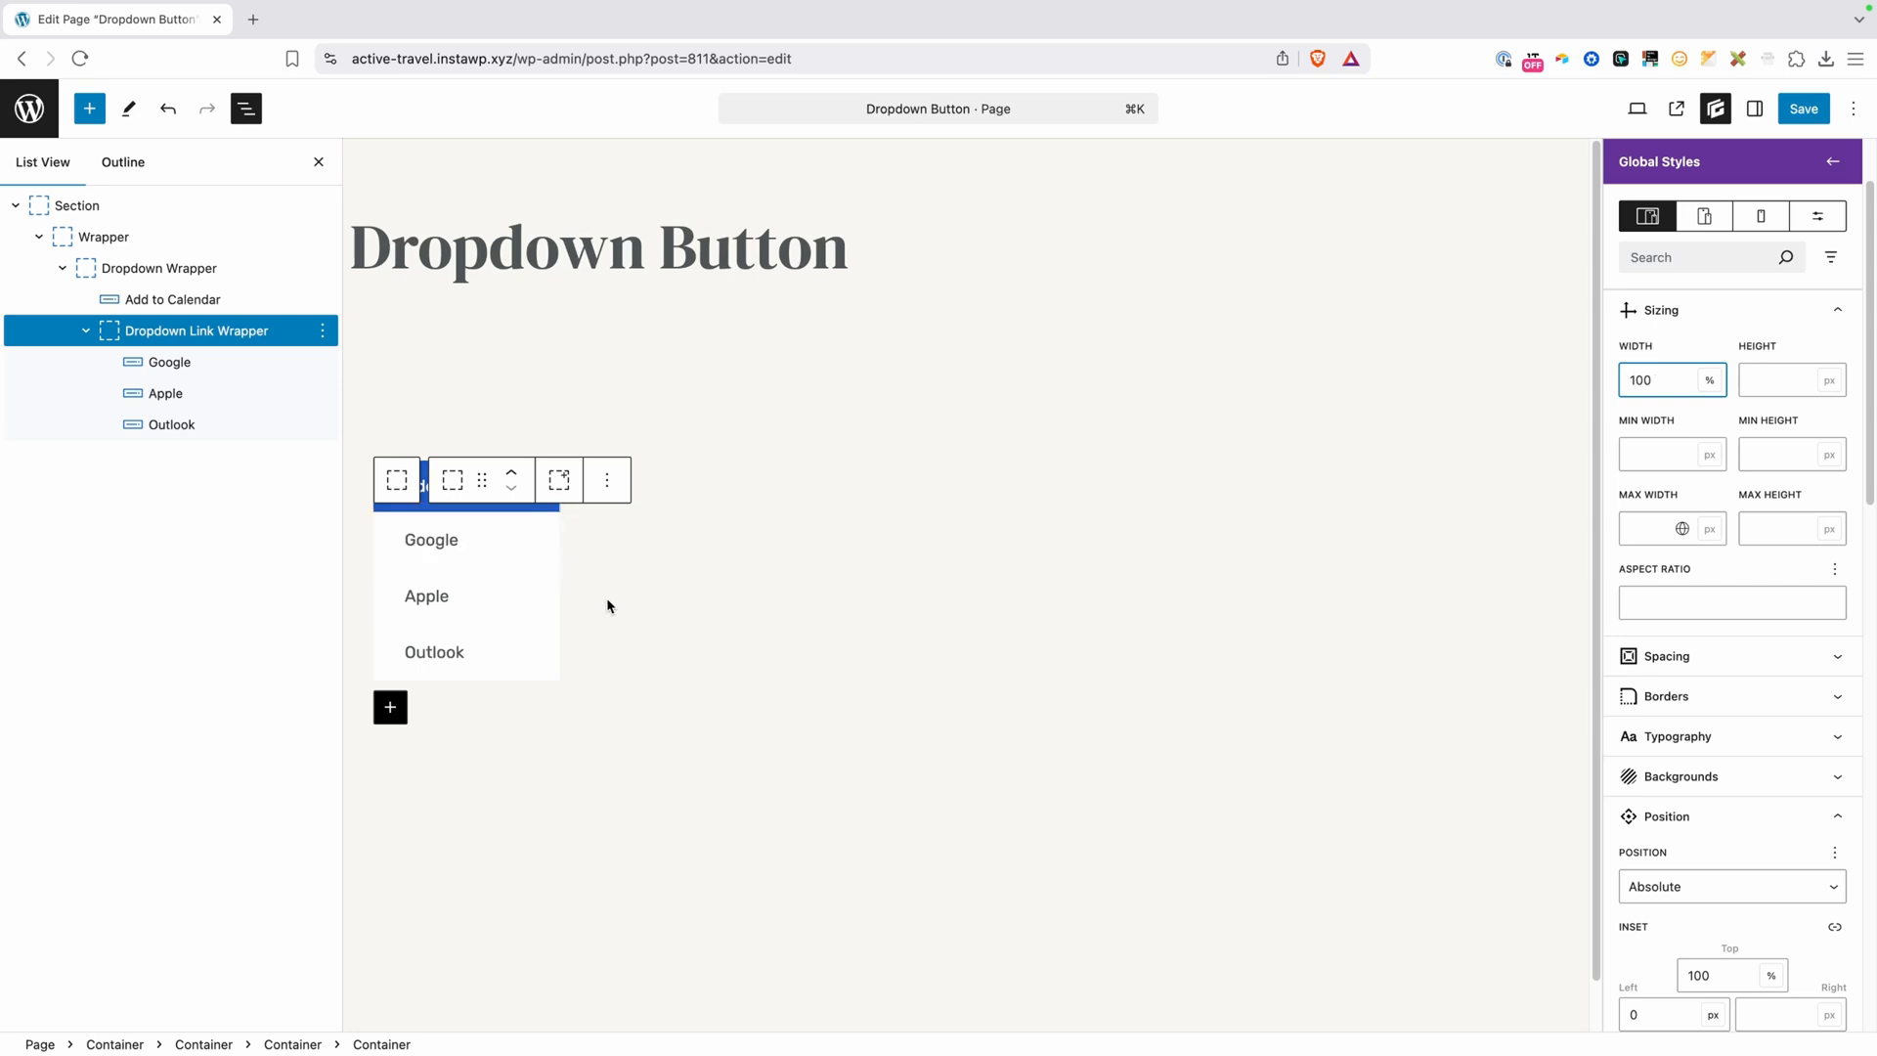
left_click(433, 651)
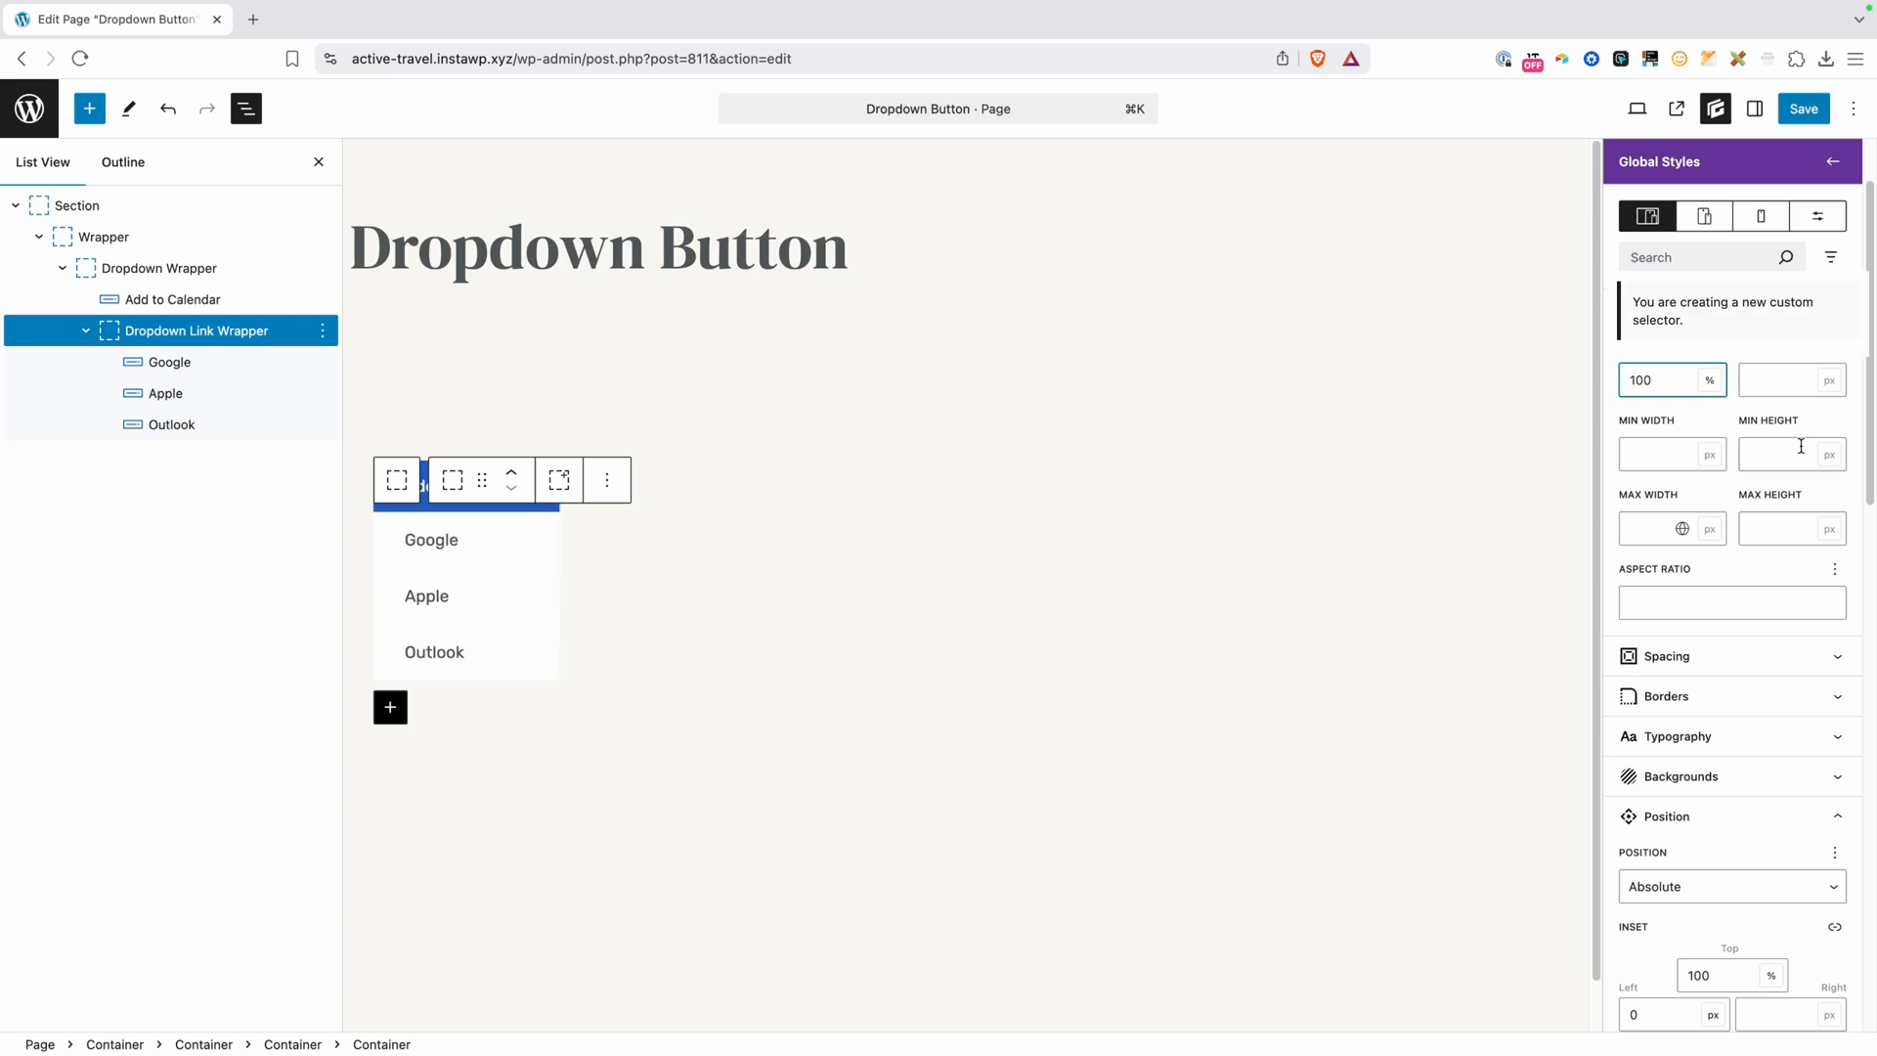
left_click(427, 596)
type("0")
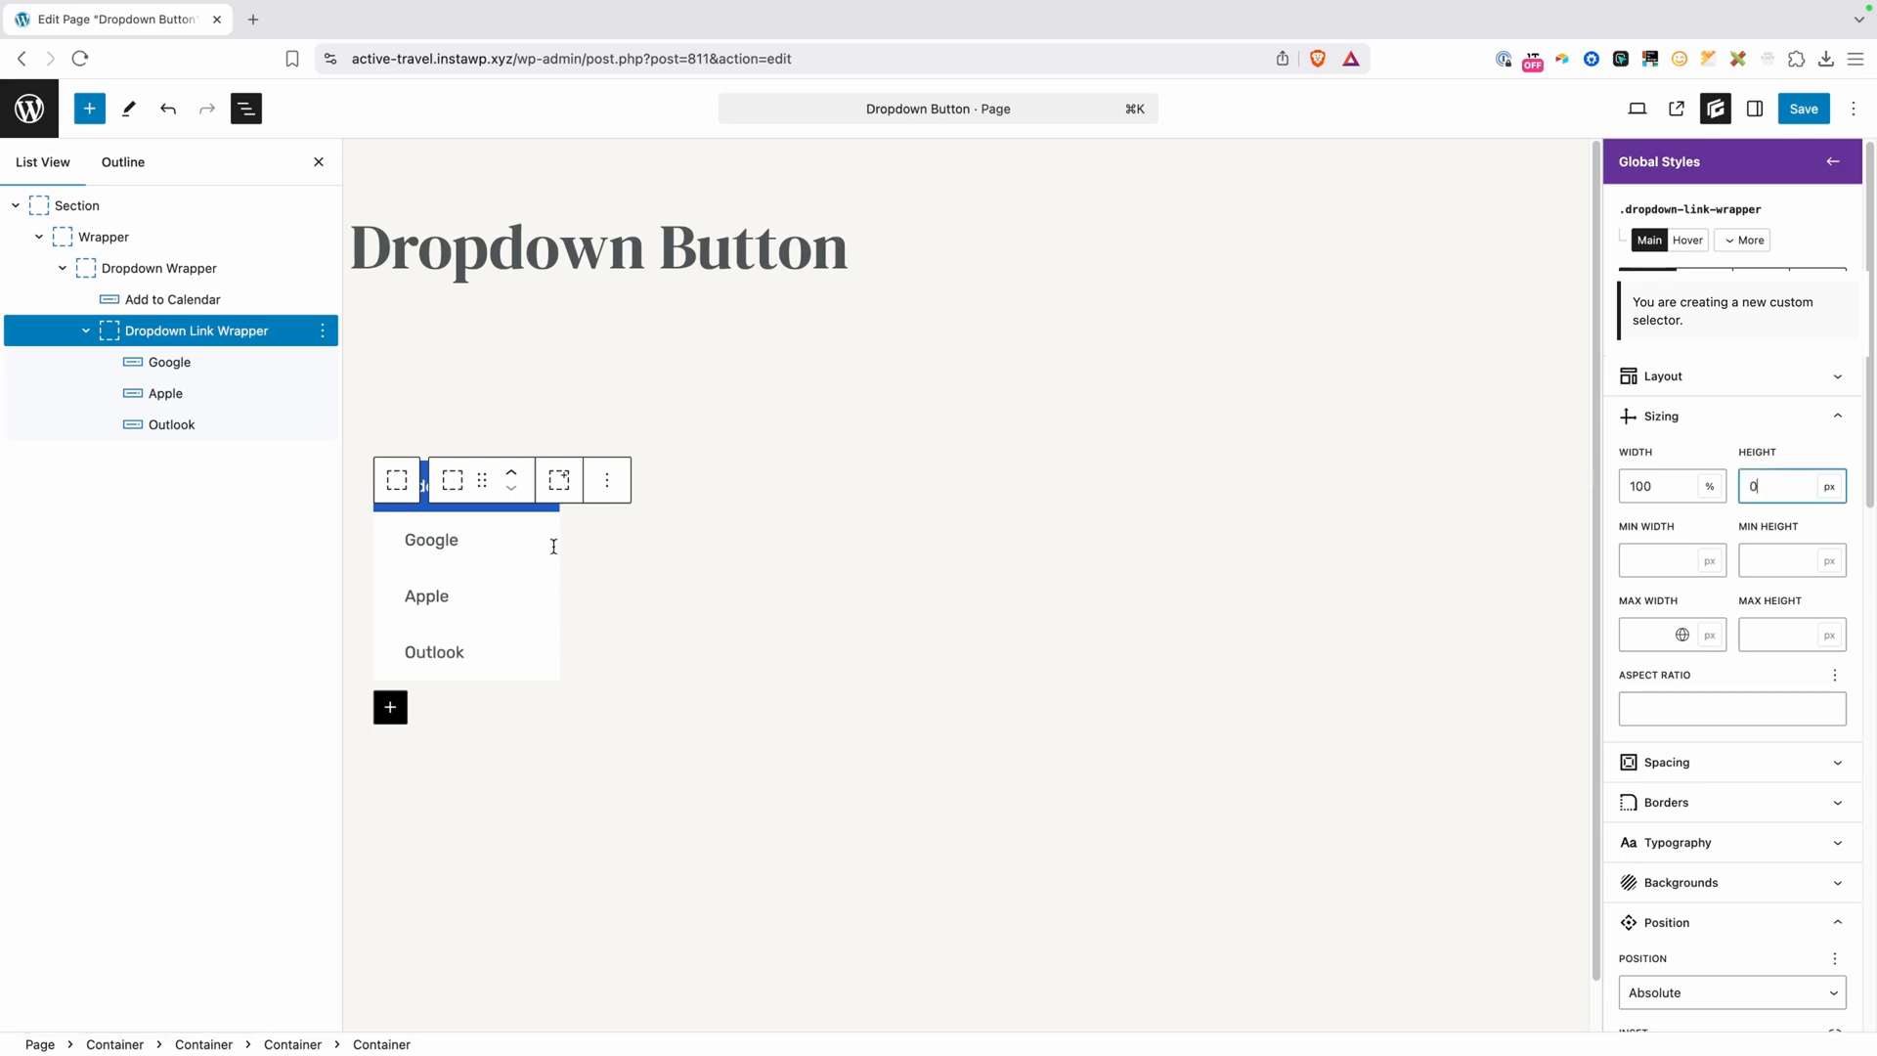
Set the link wrapper height to 0 px with Overflow-X and Overflow-Y clipped
left_click(431, 539)
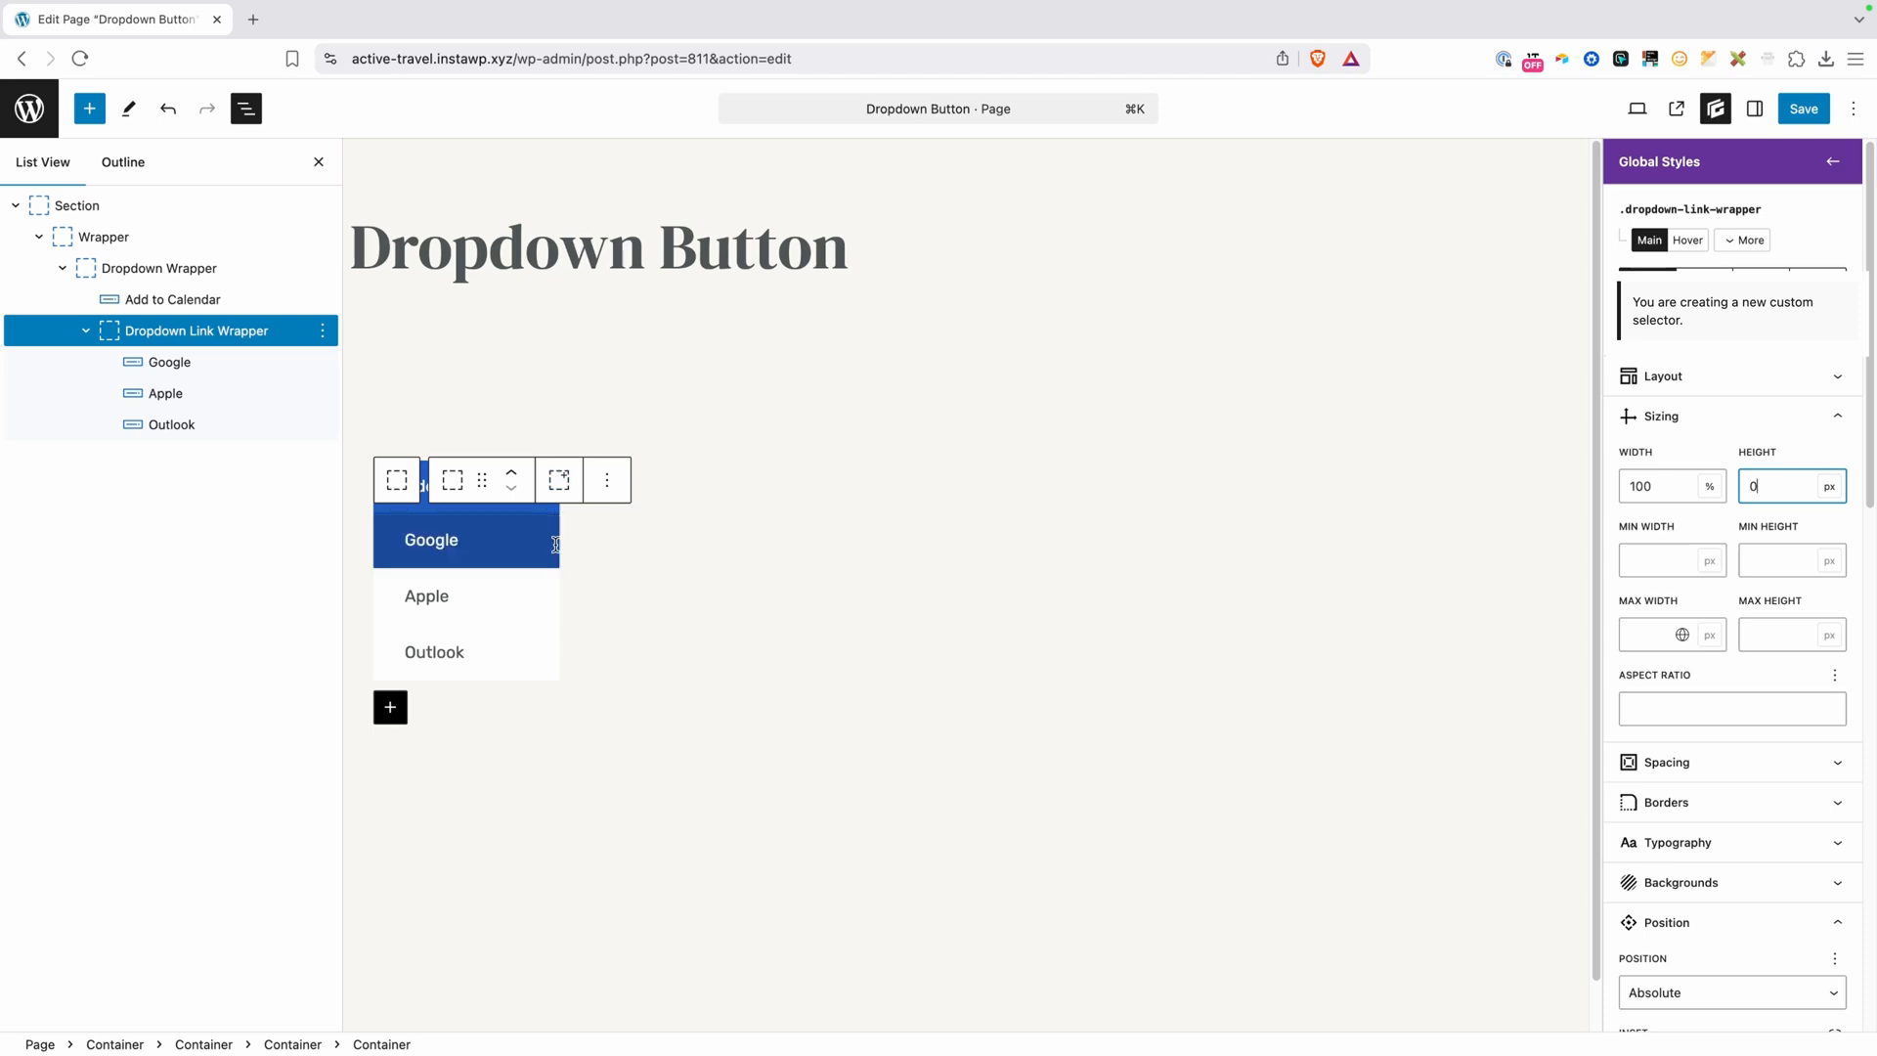
left_click(433, 651)
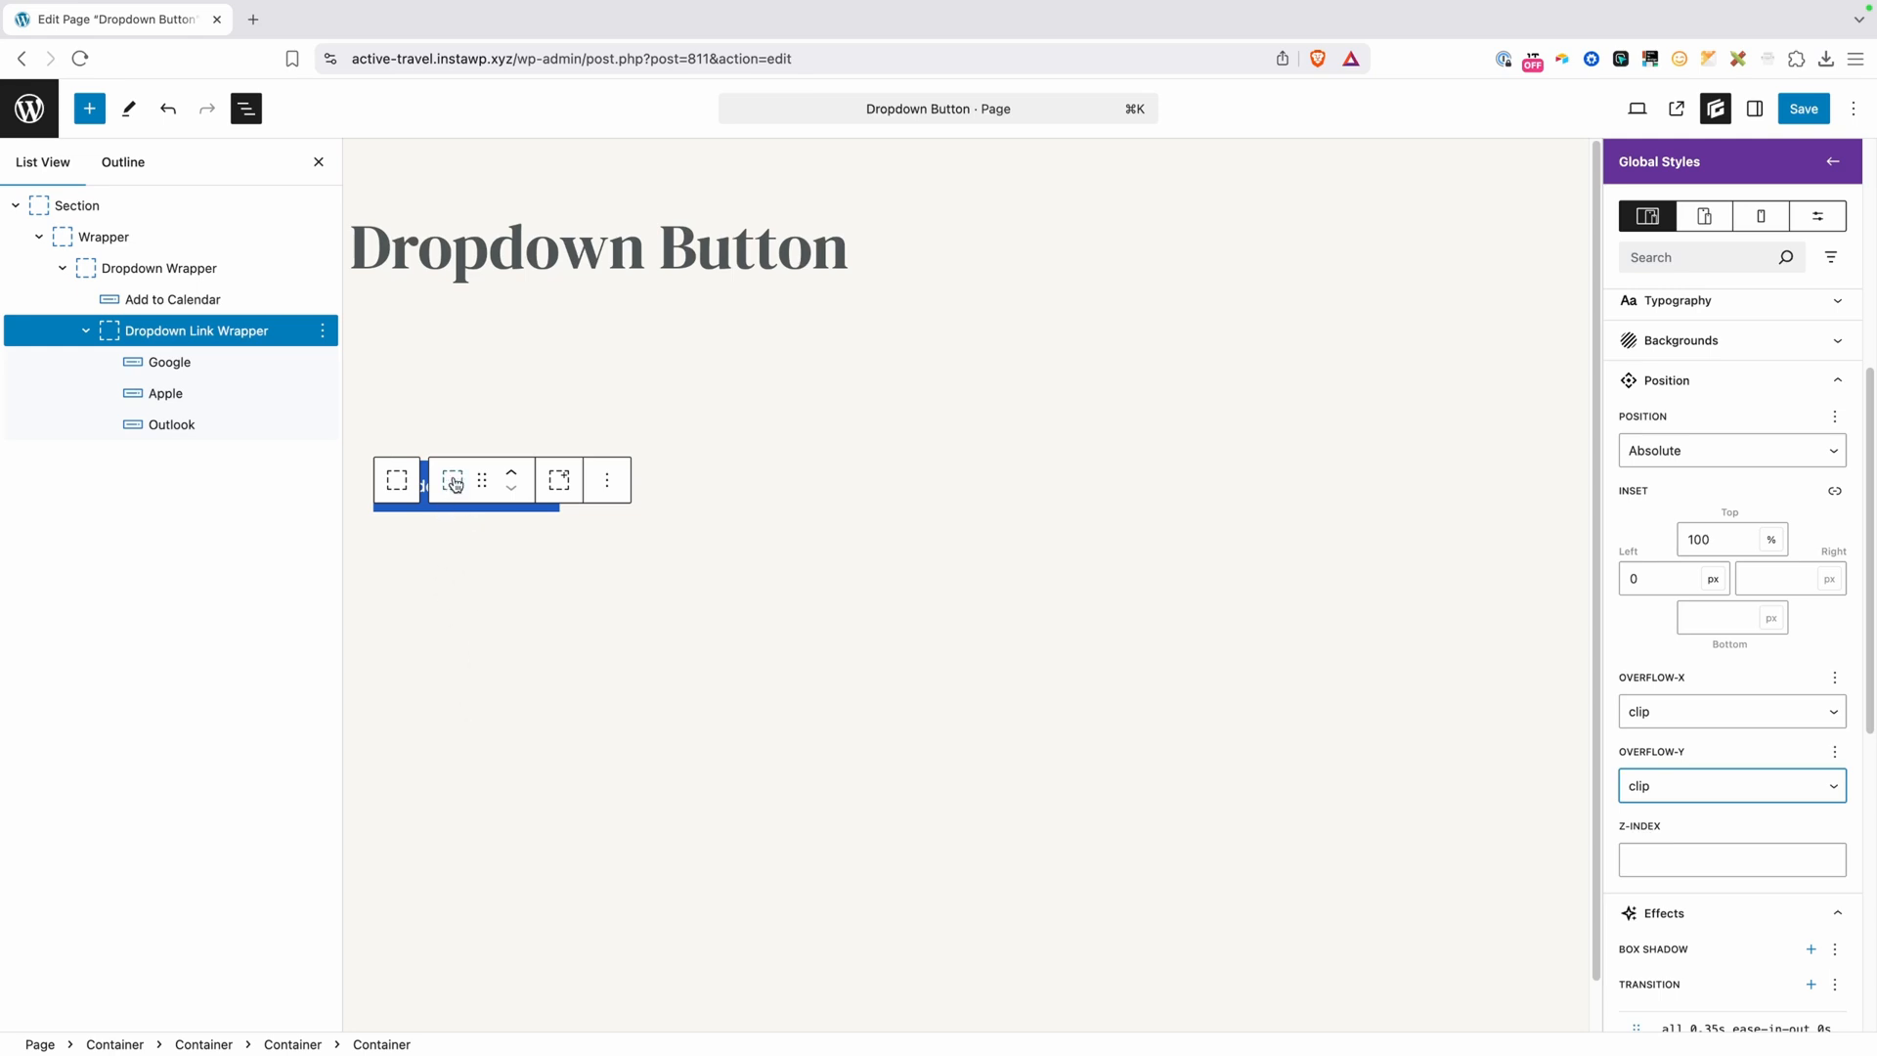
mouse_move(549, 624)
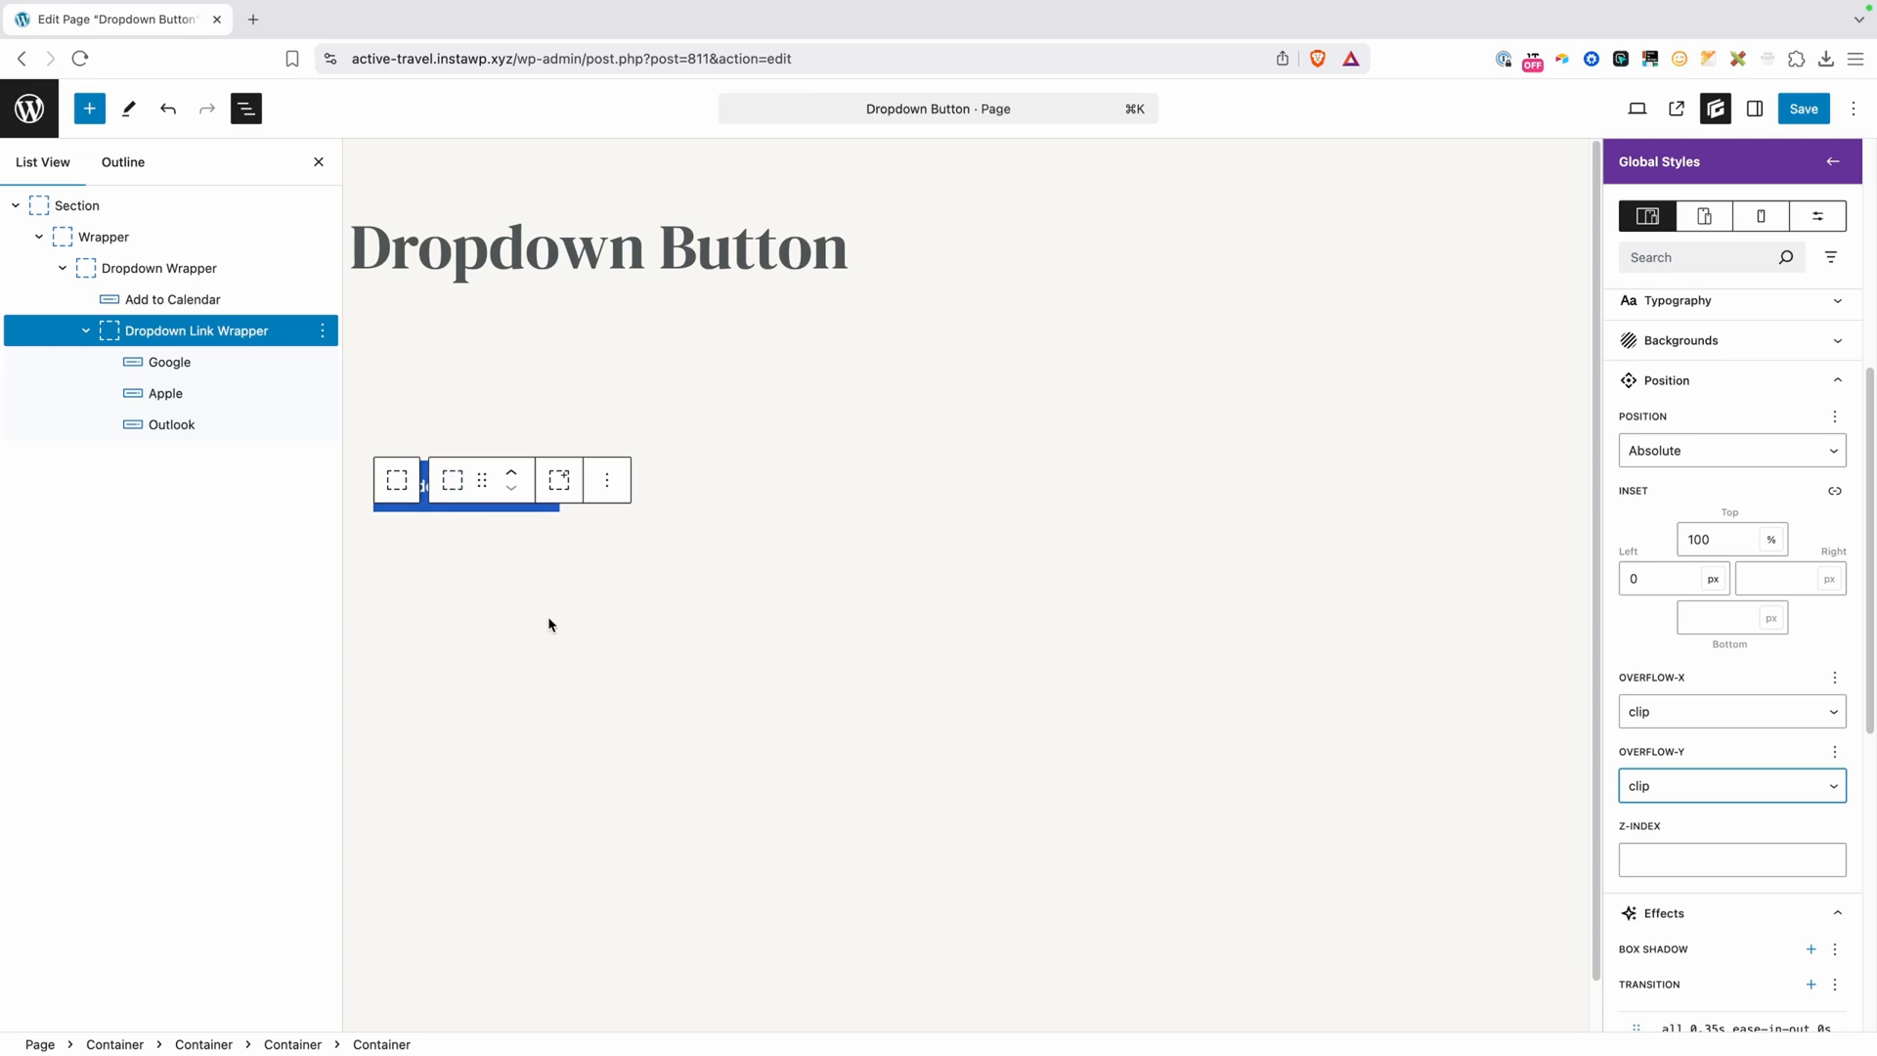
mouse_move(510, 496)
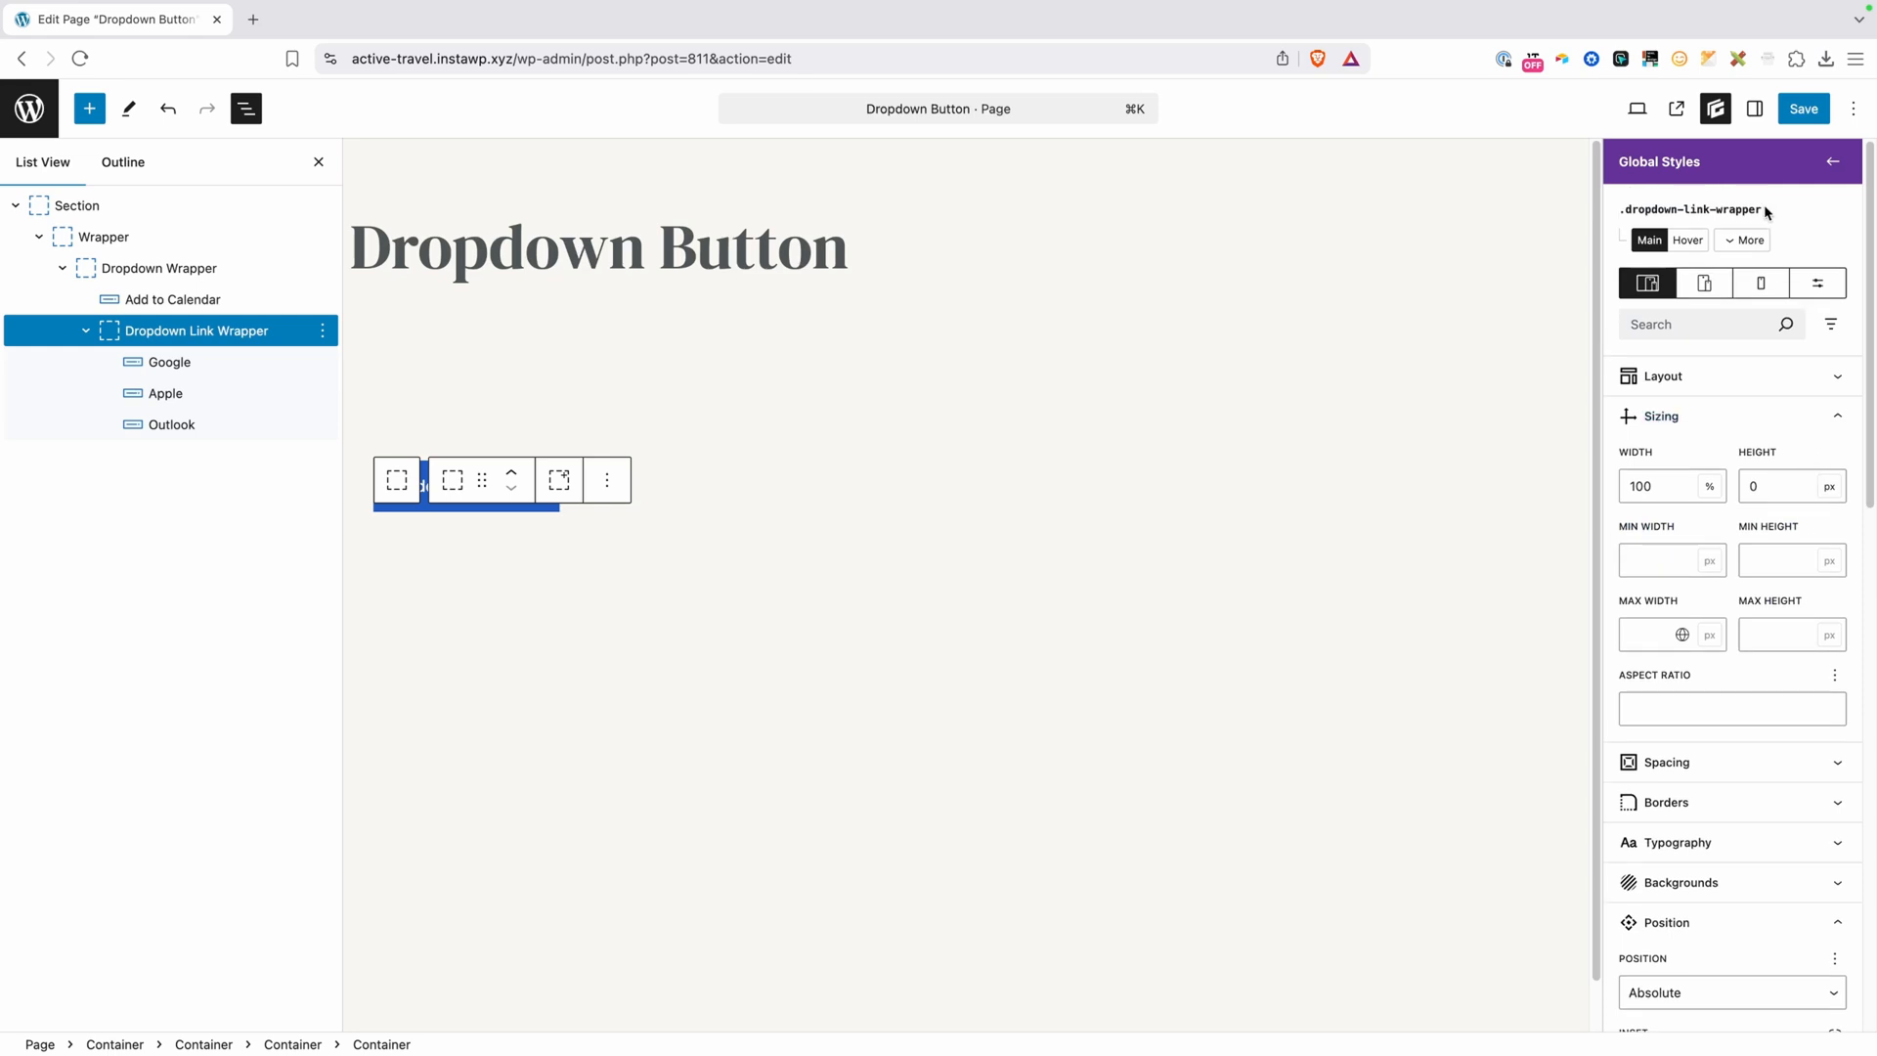
Select and copy the .dropdown-link-wrapper class name
double_click(1690, 209)
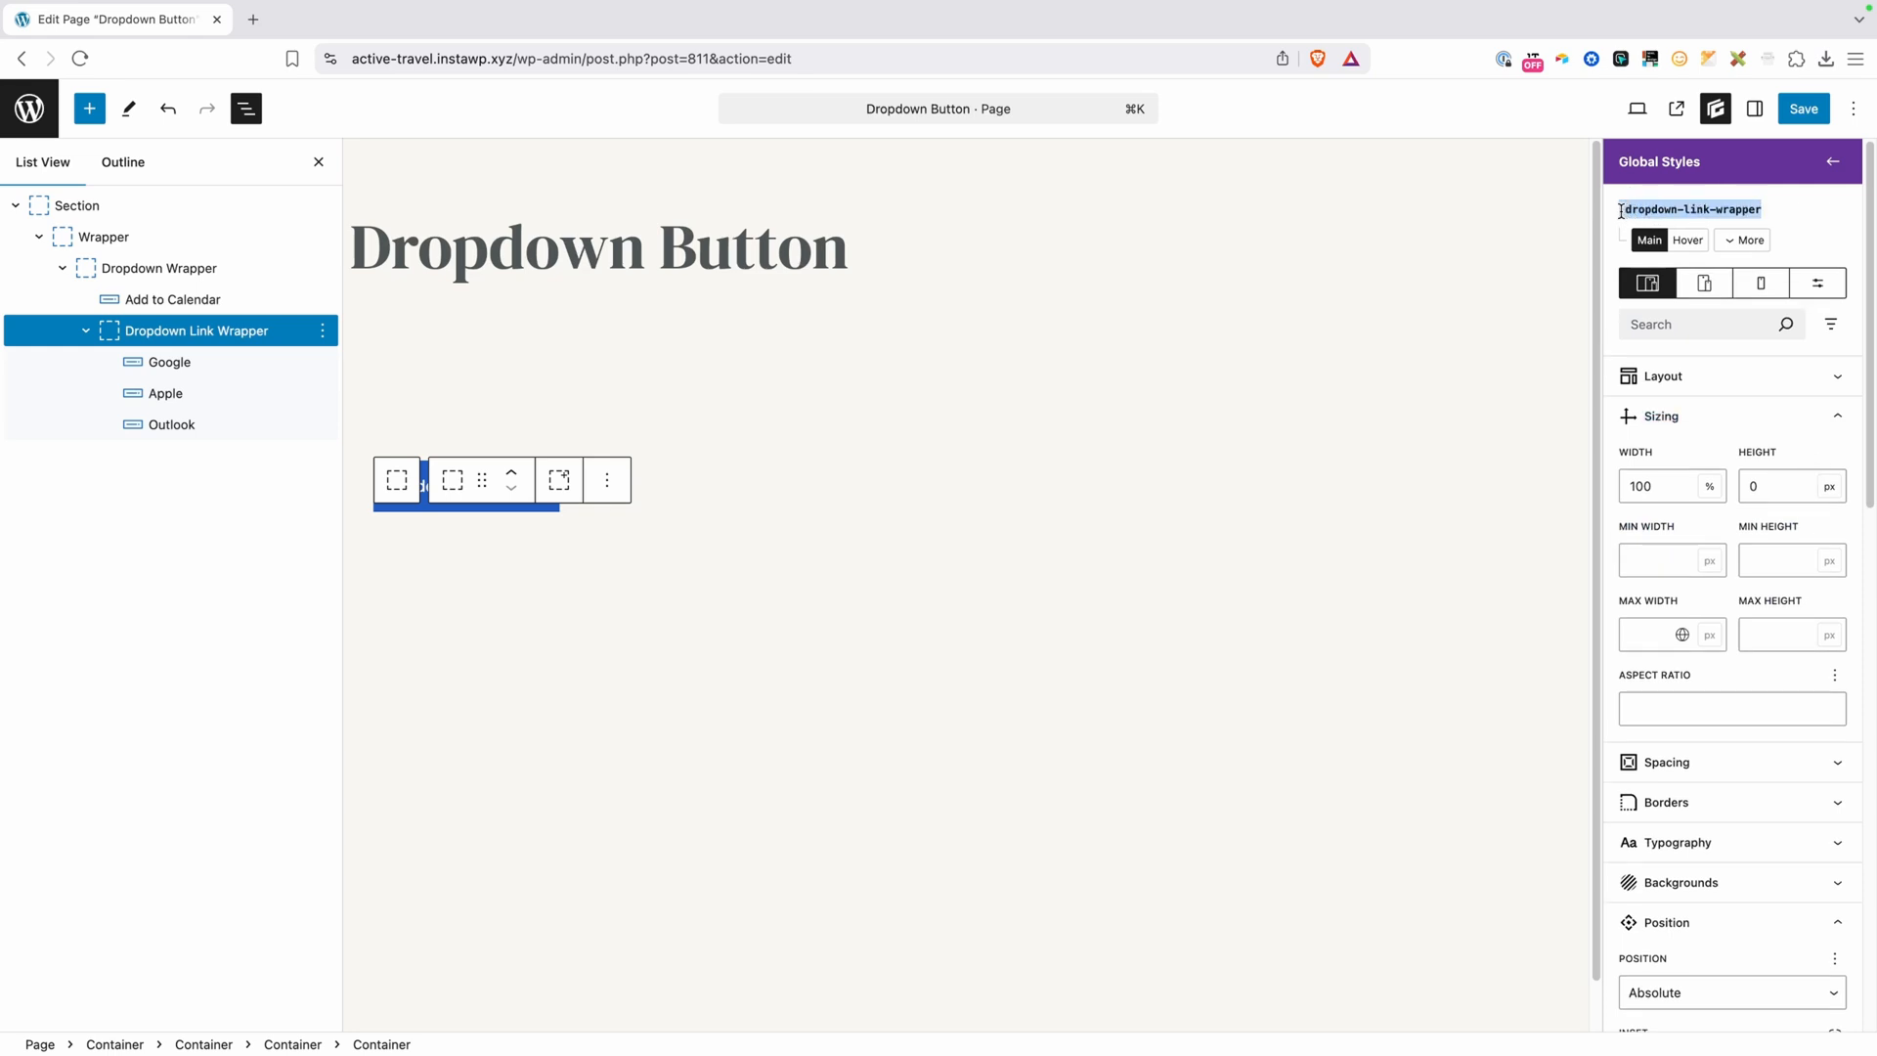
right_click(1688, 209)
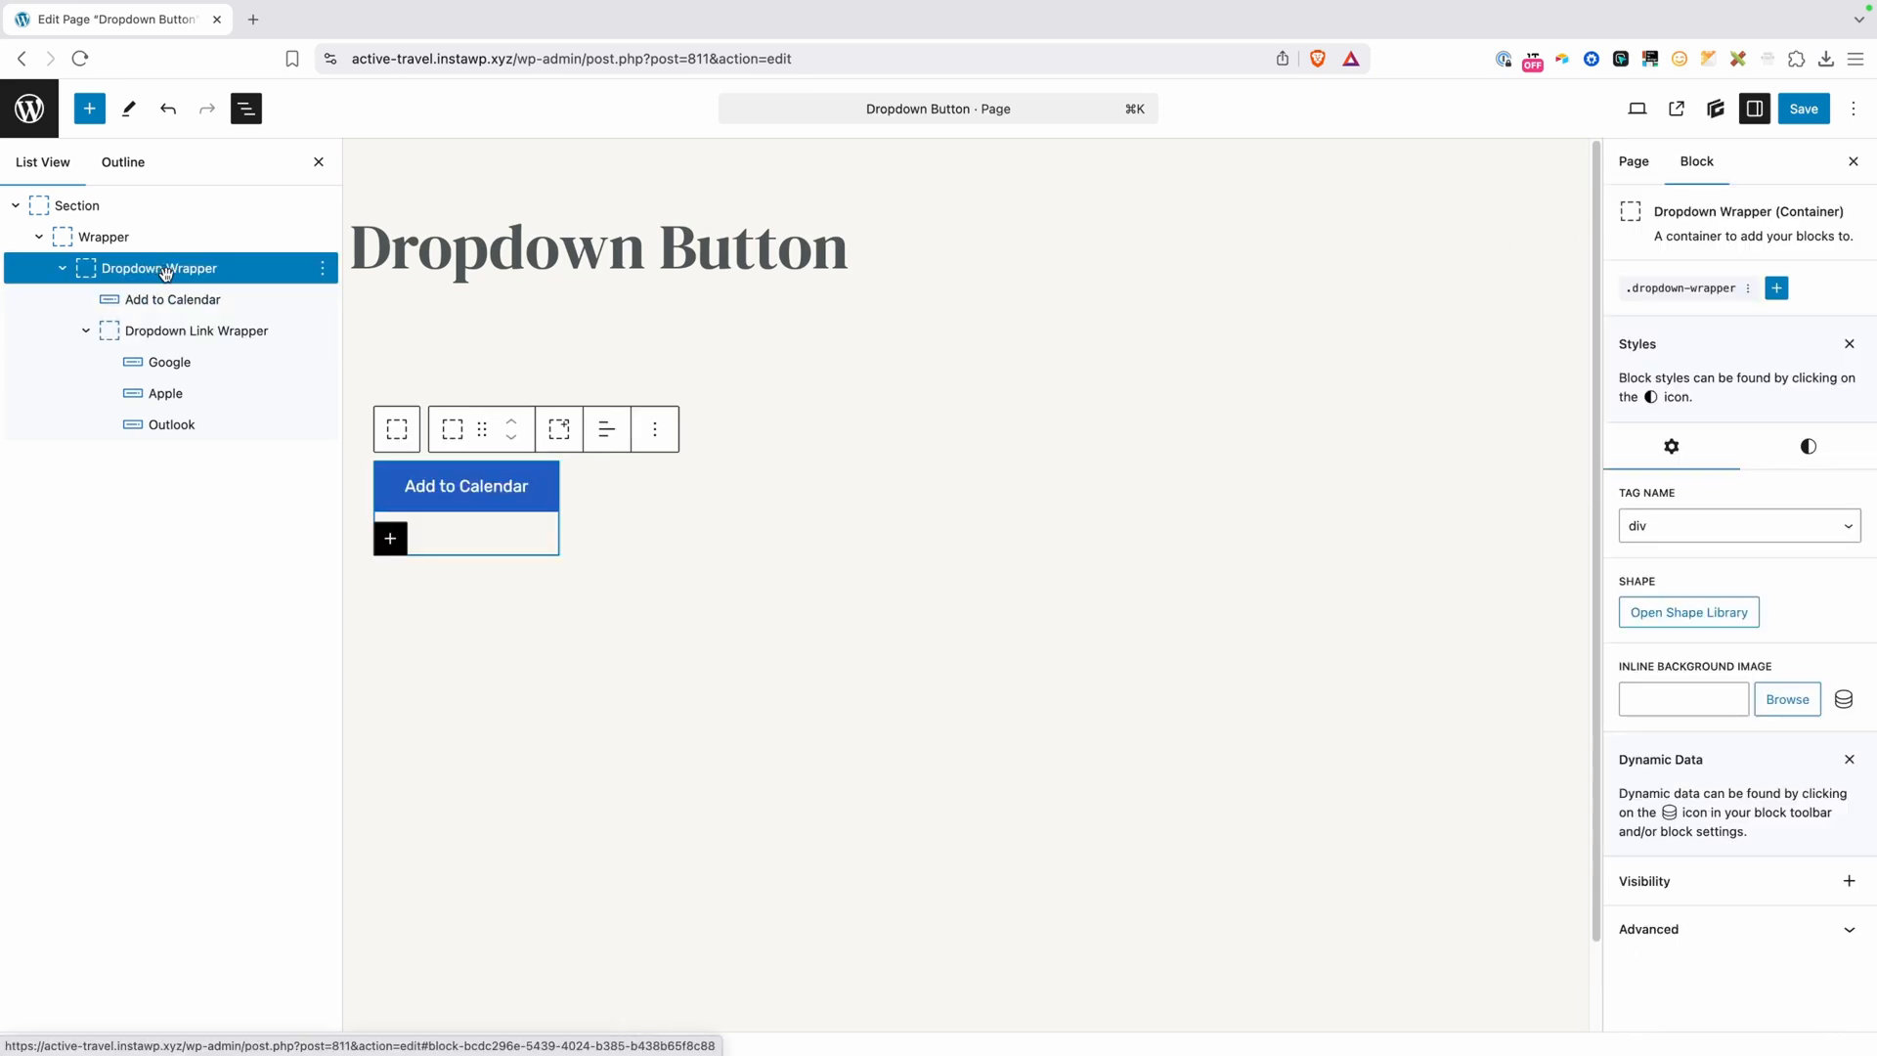
Add compound selector &:is(:hover, :focus-within) .dropdown-link-wrapper to the dropdown-wrapper styles
left_click(1713, 109)
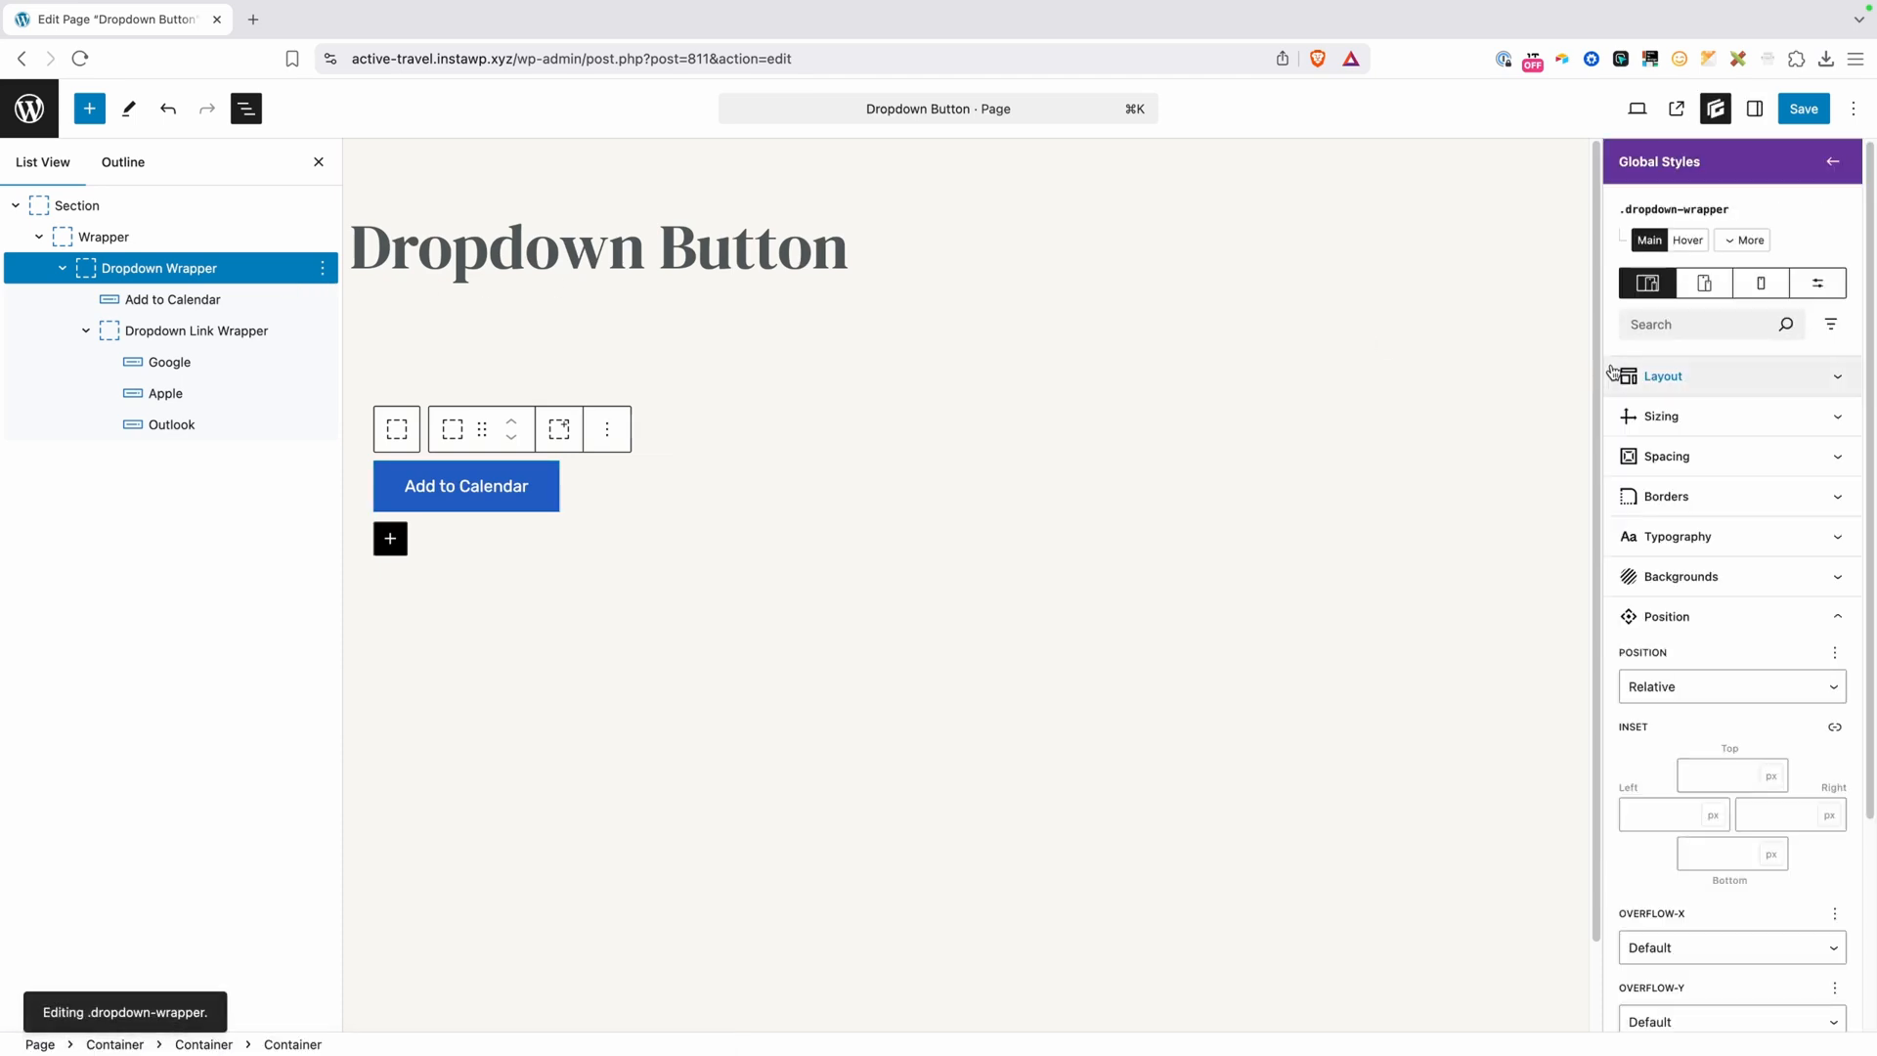
left_click(1744, 240)
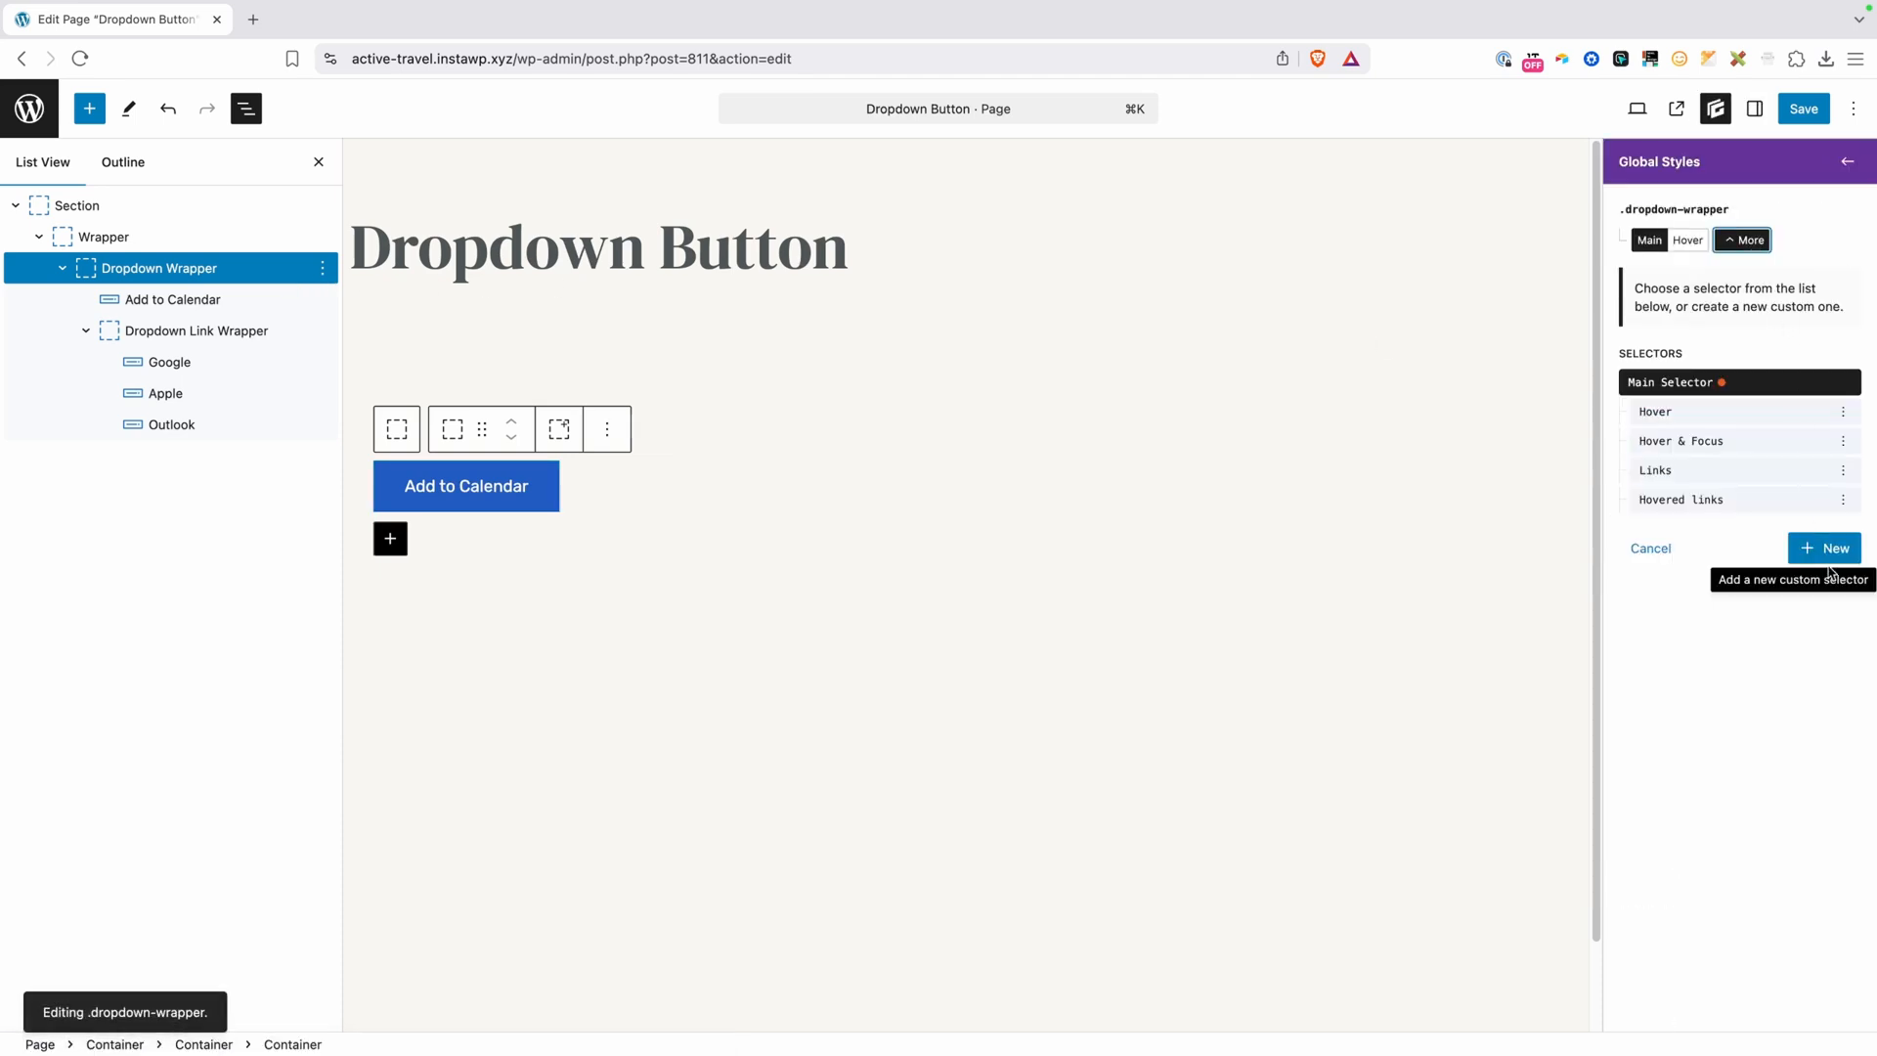
left_click(1824, 549)
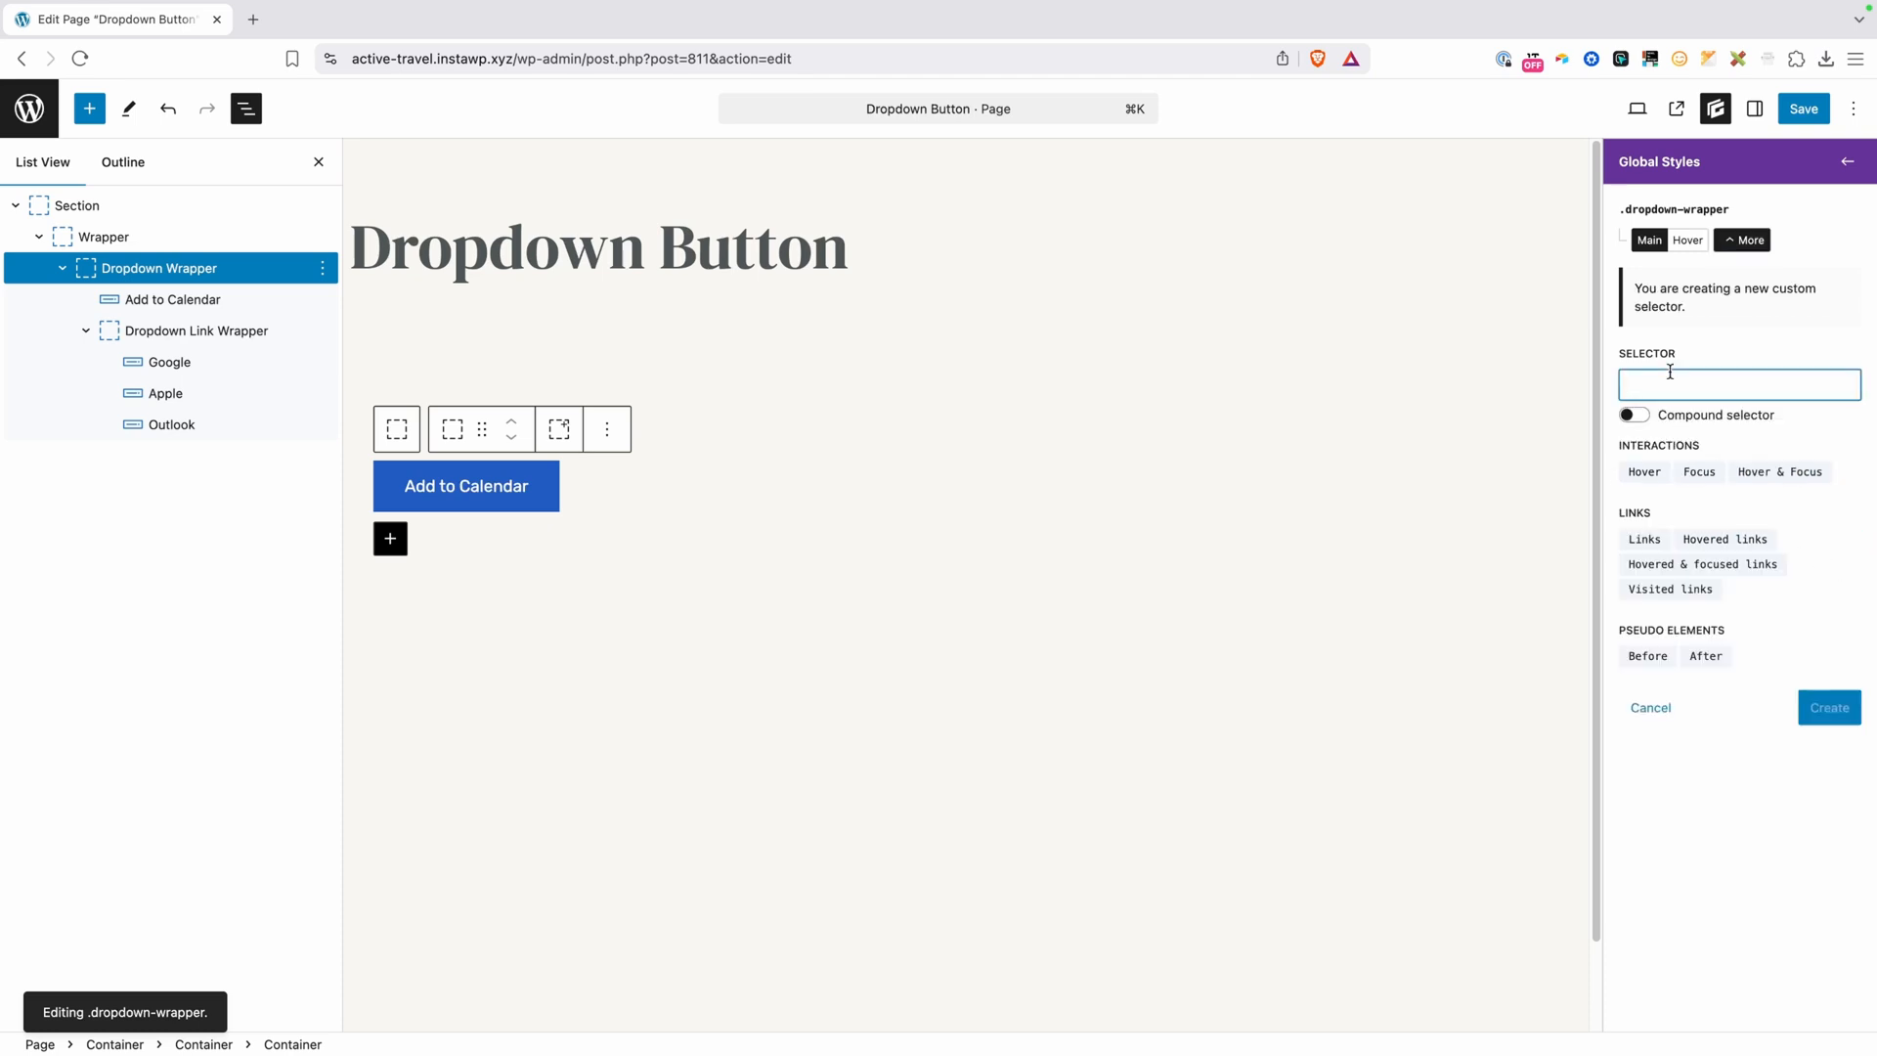
left_click(1632, 414)
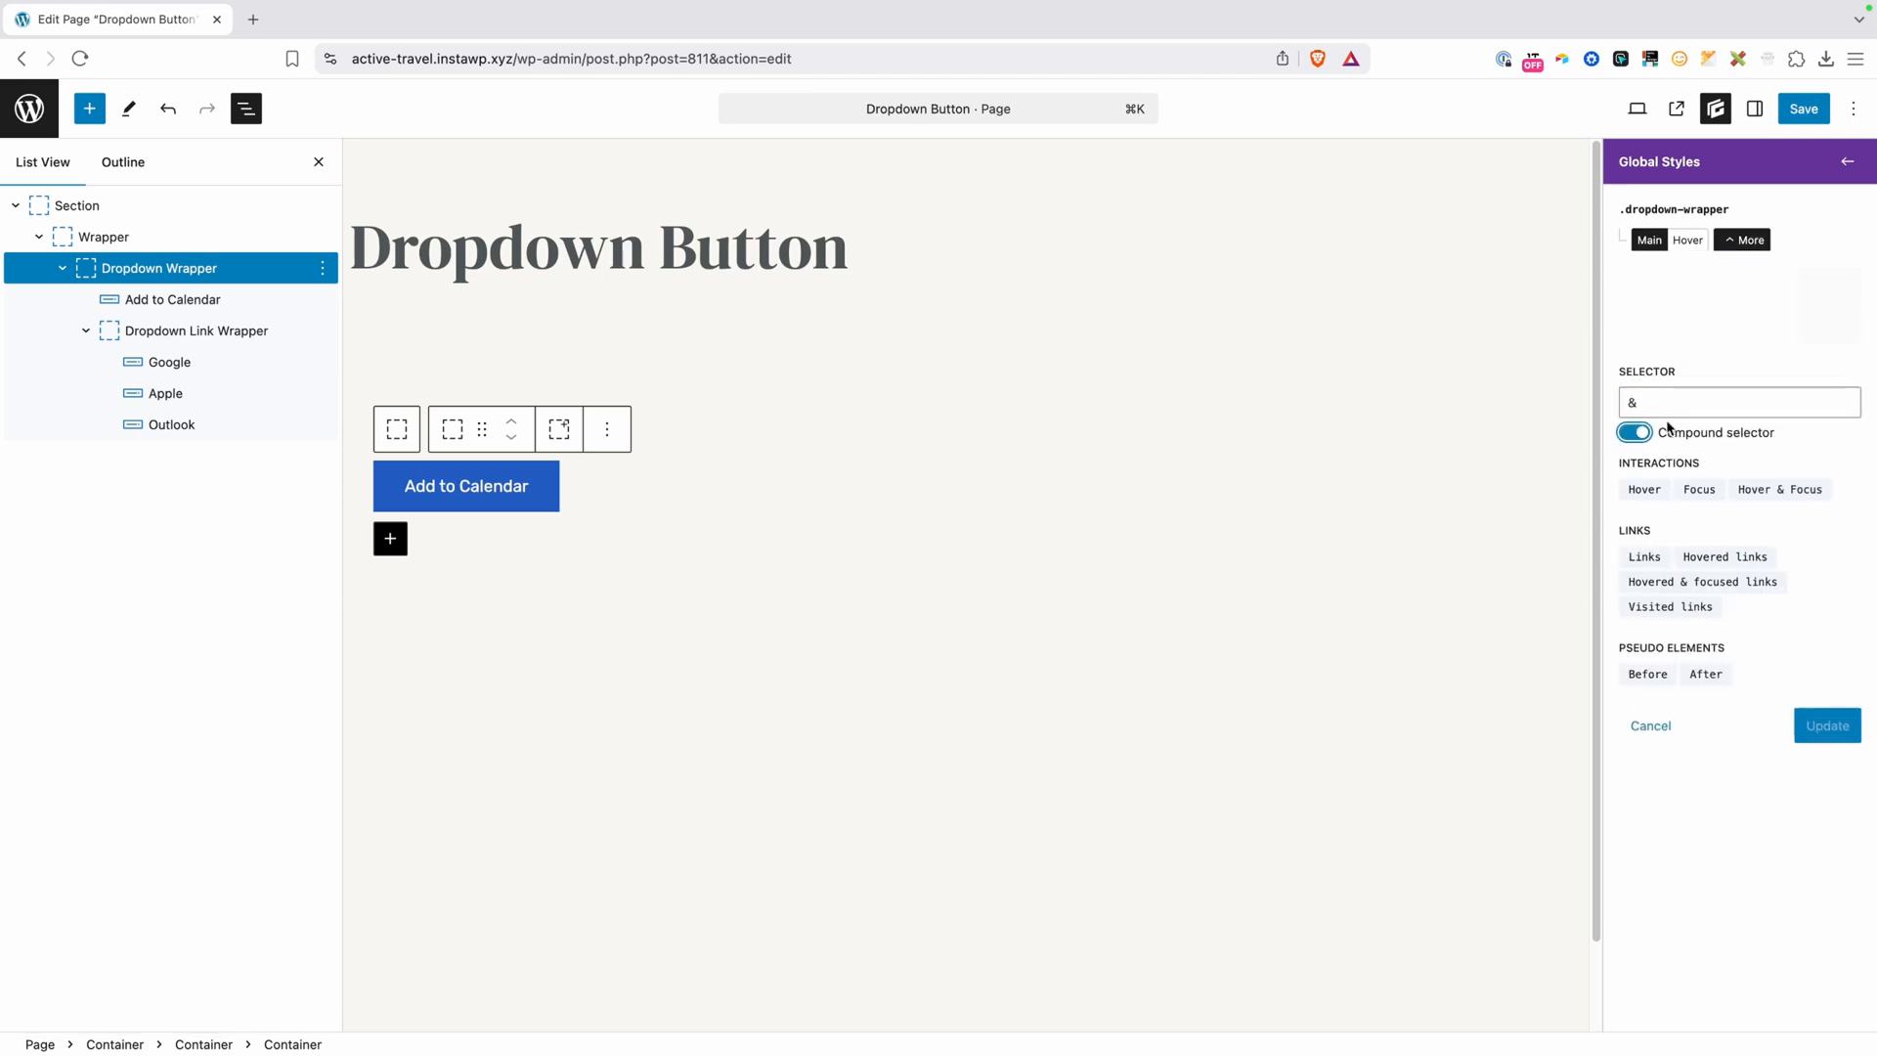
left_click(1738, 401)
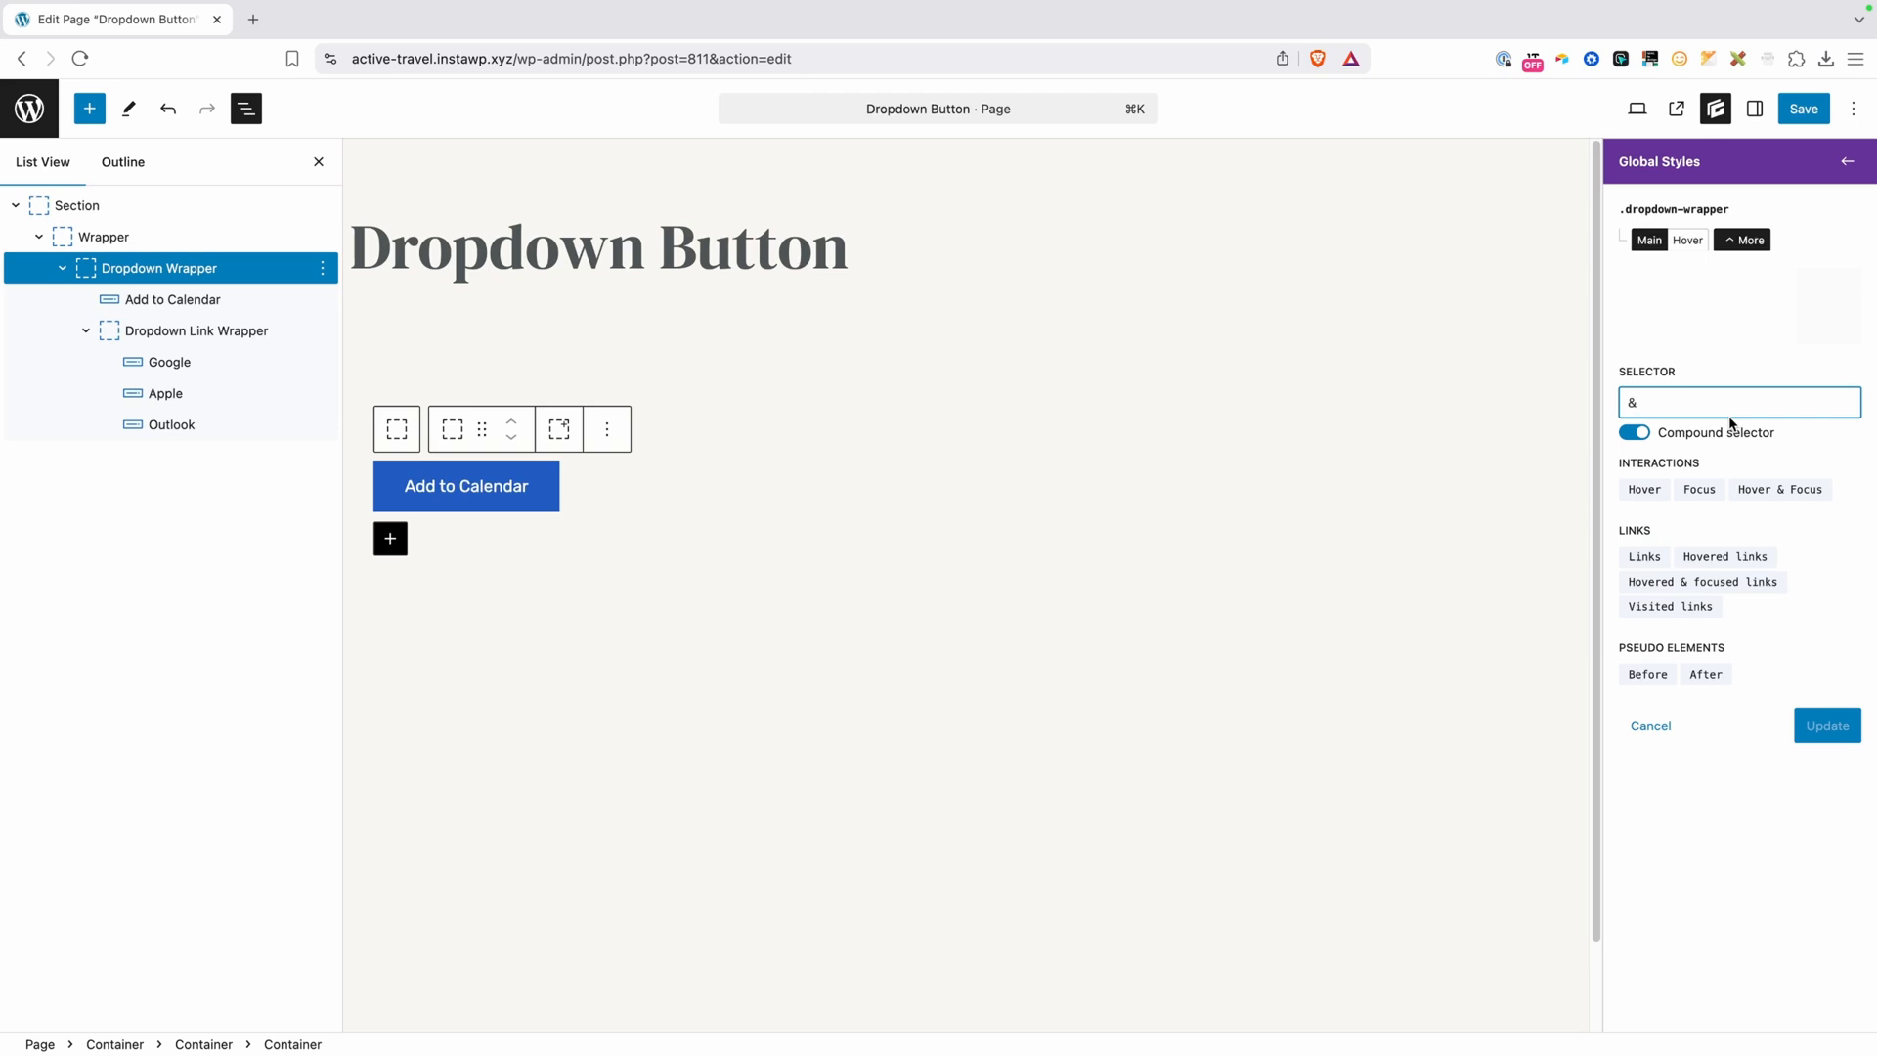
type(":is")
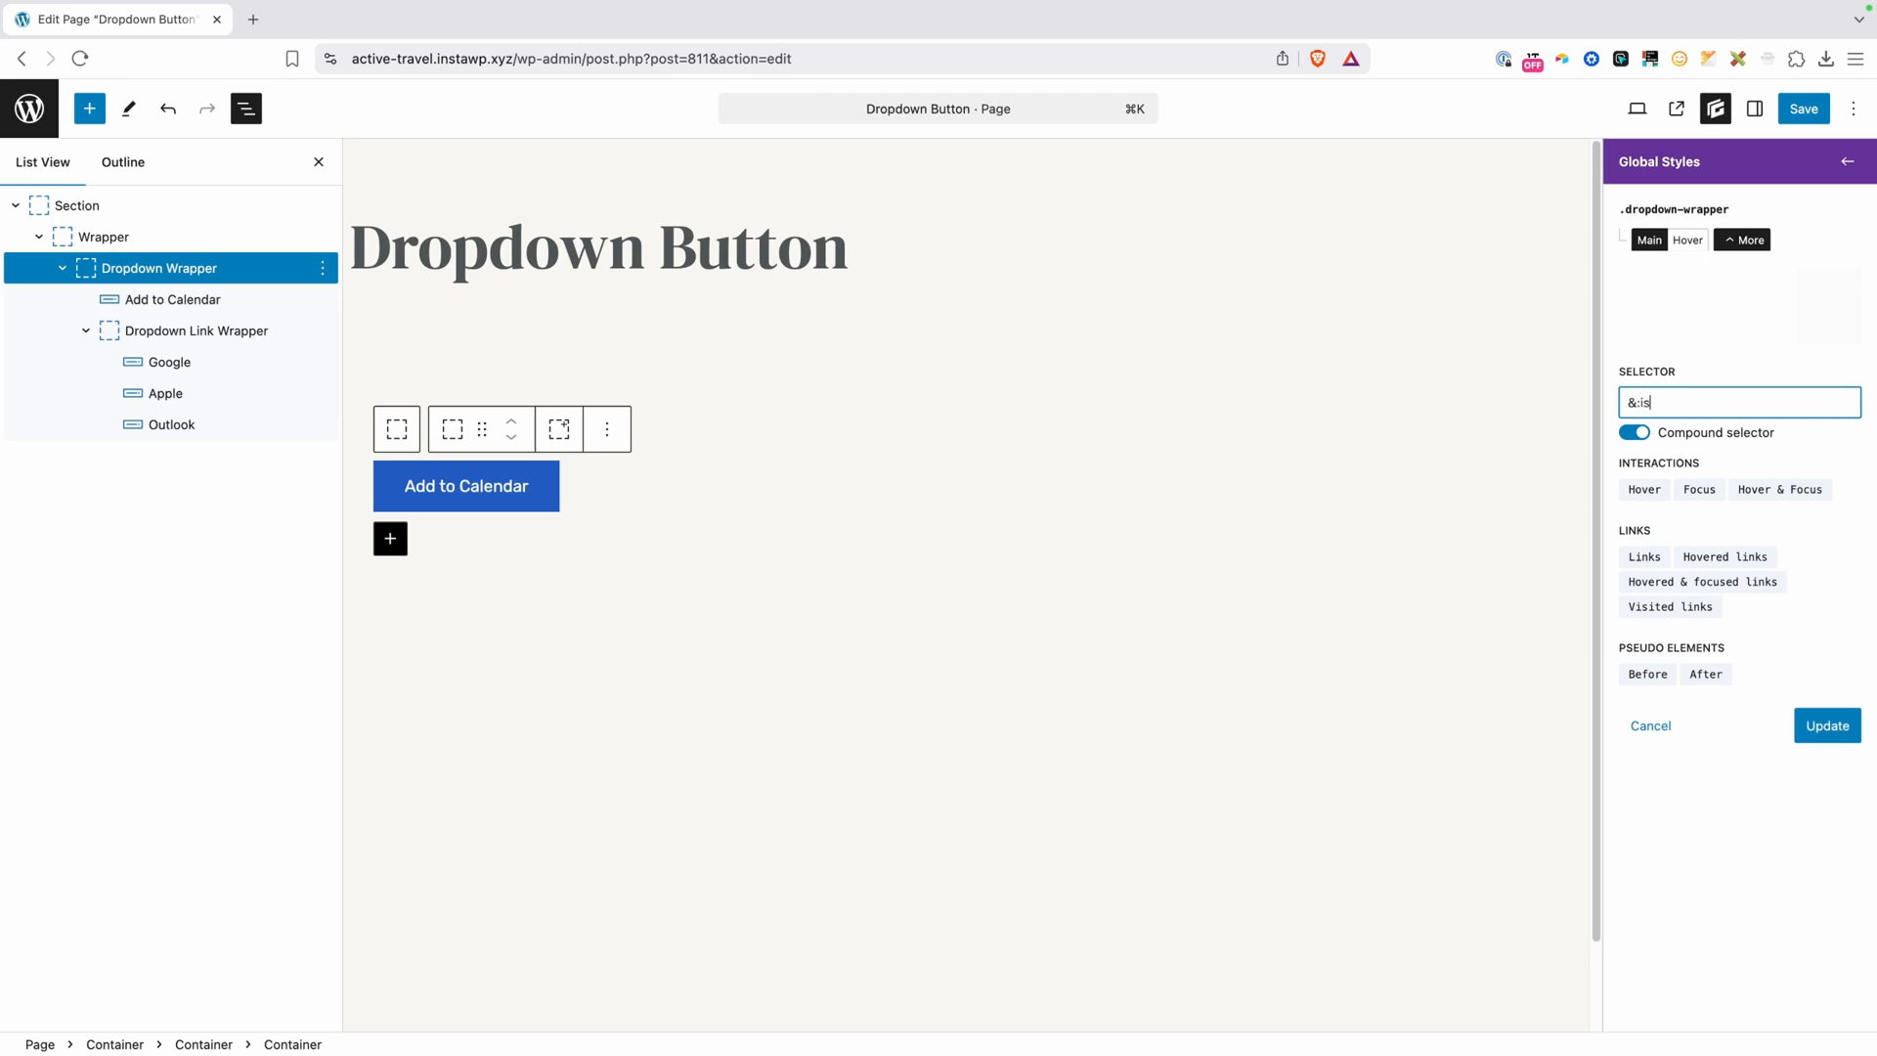
type("()")
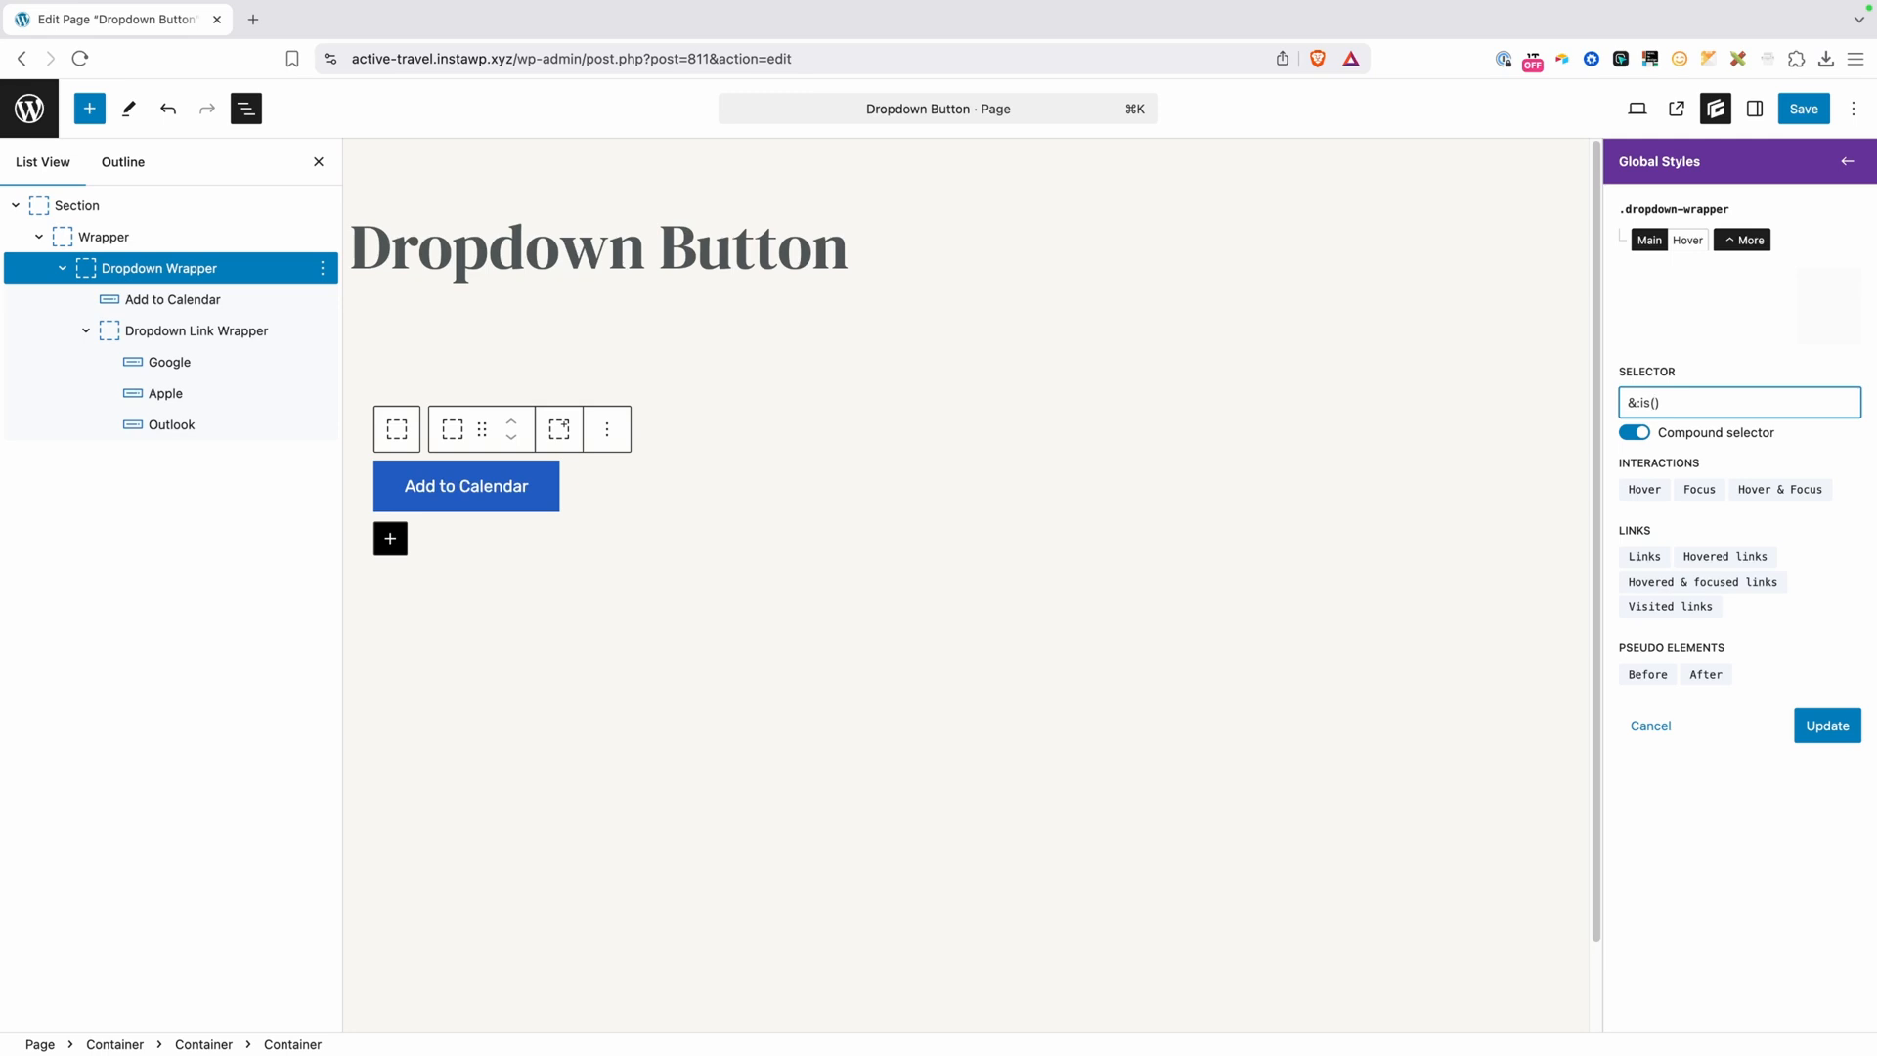
type("hov")
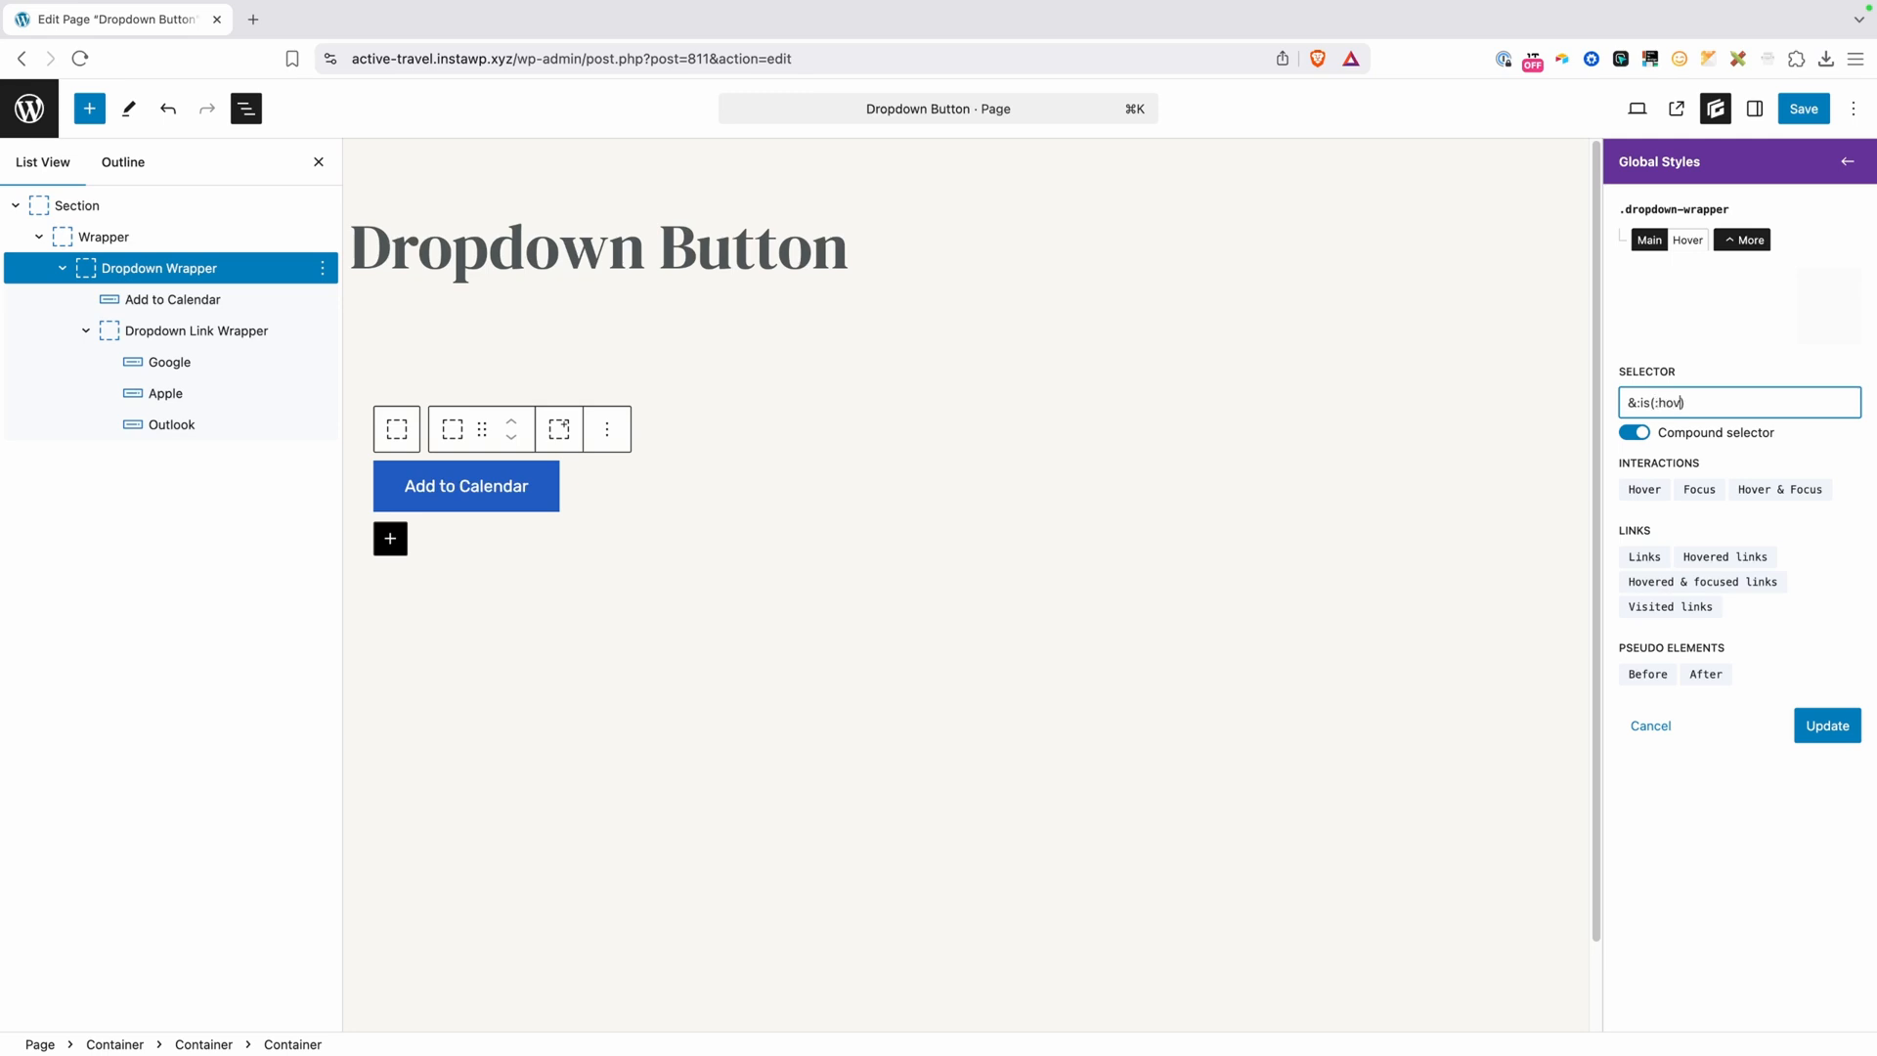
left_click(1779, 489)
type("focus-within) .dropdown-link-wrapper")
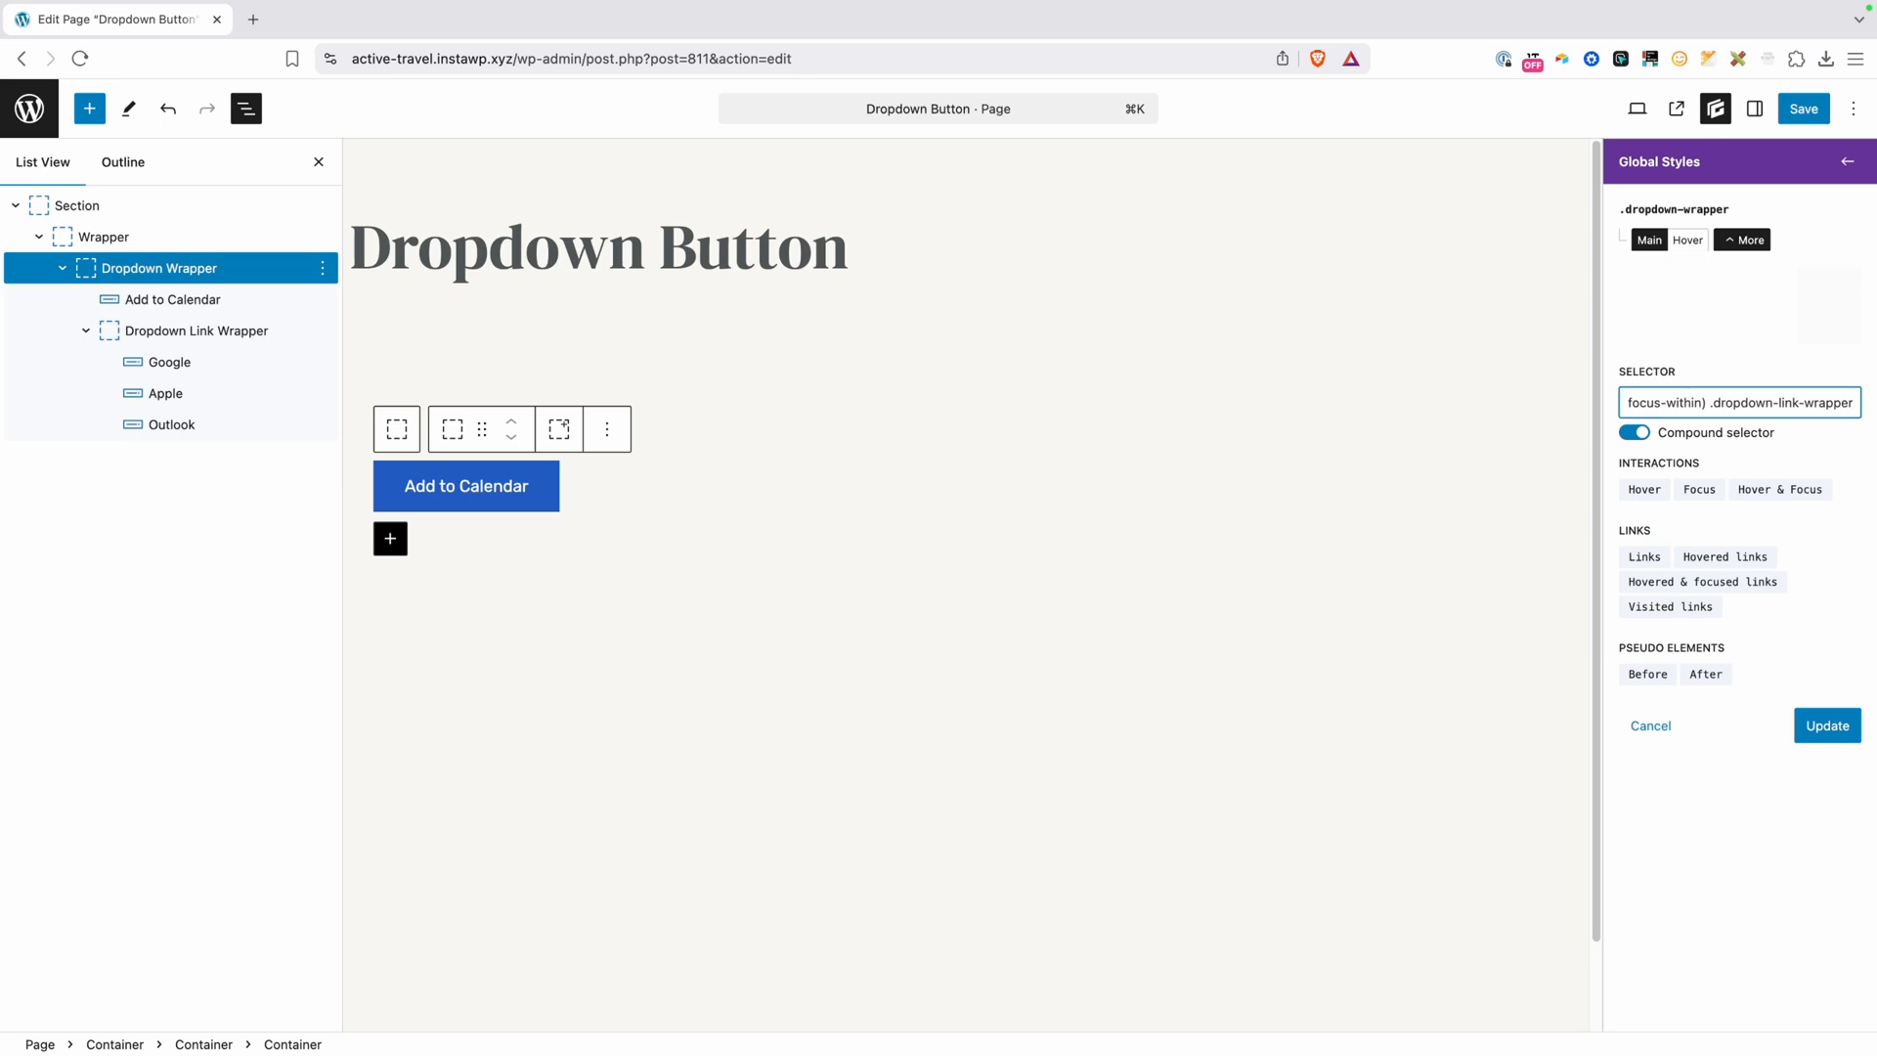
left_click(1824, 725)
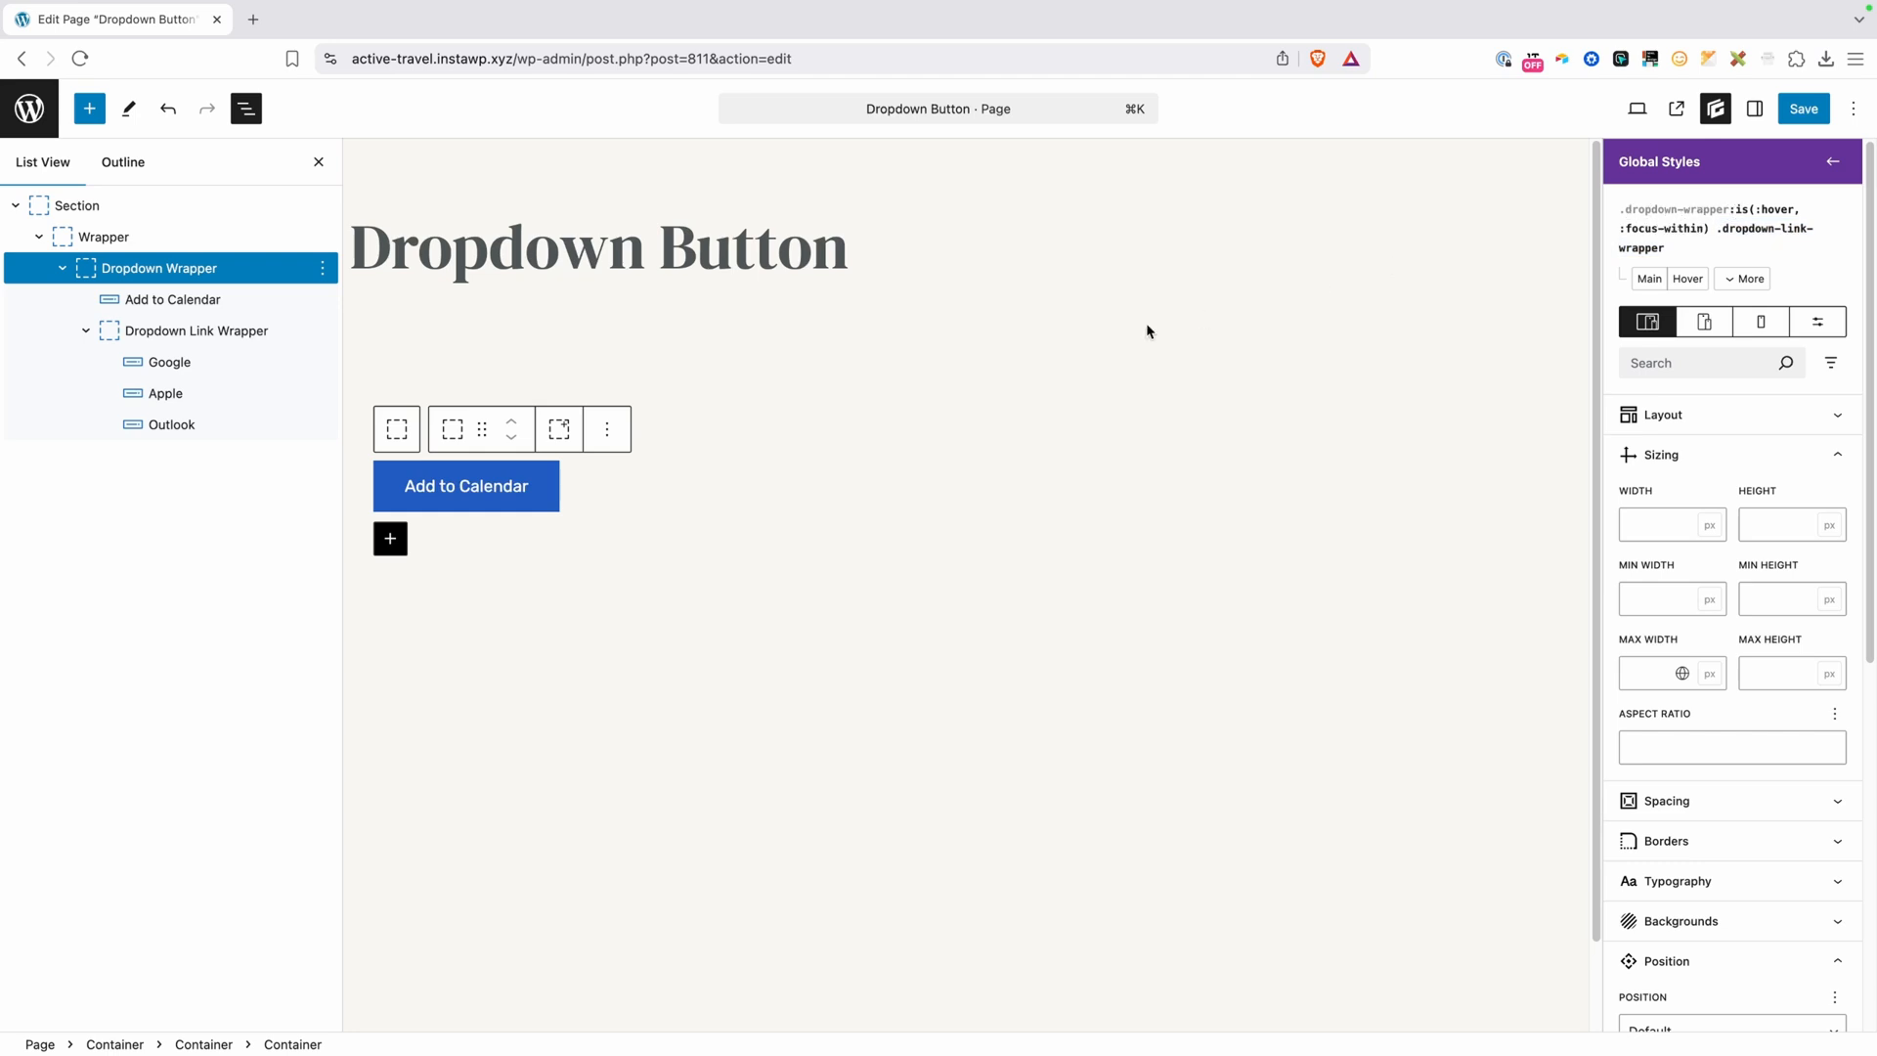
Set the hover-or-focus rule's Sizing height to auto
left_click(1783, 524)
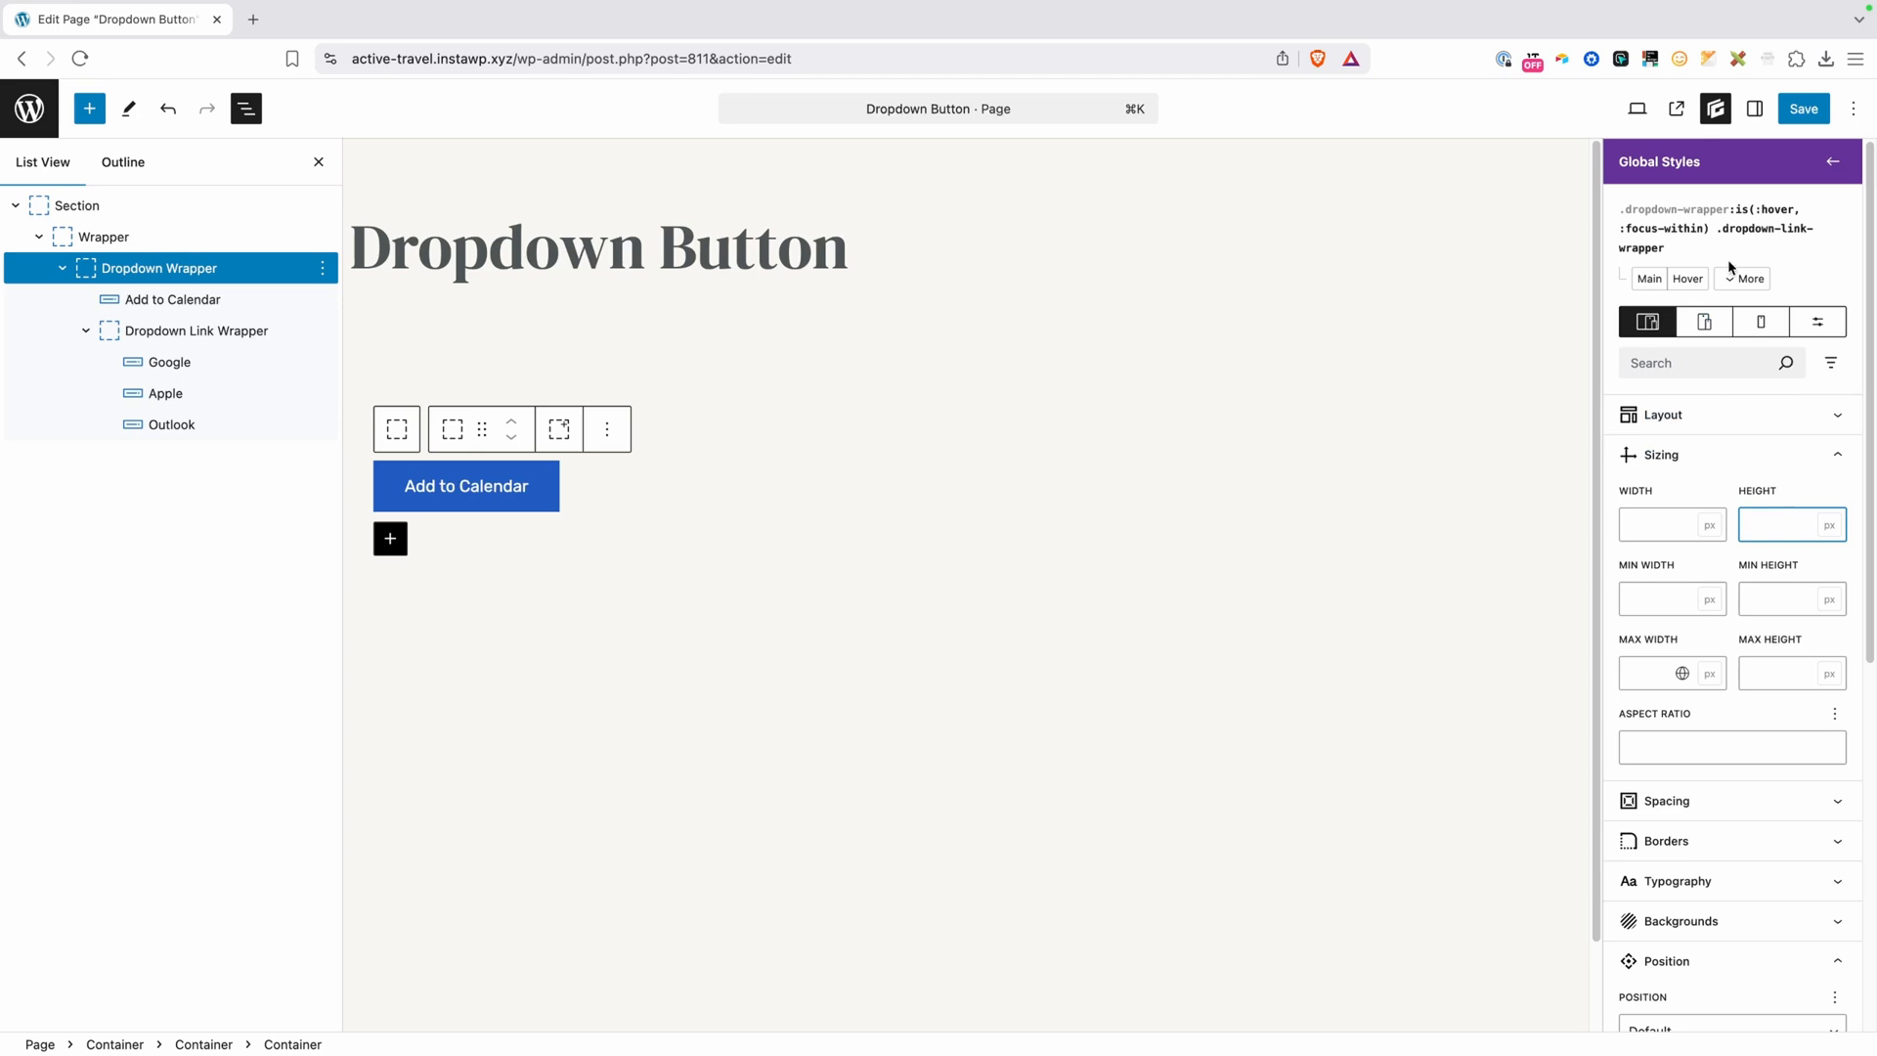
left_click(1783, 523)
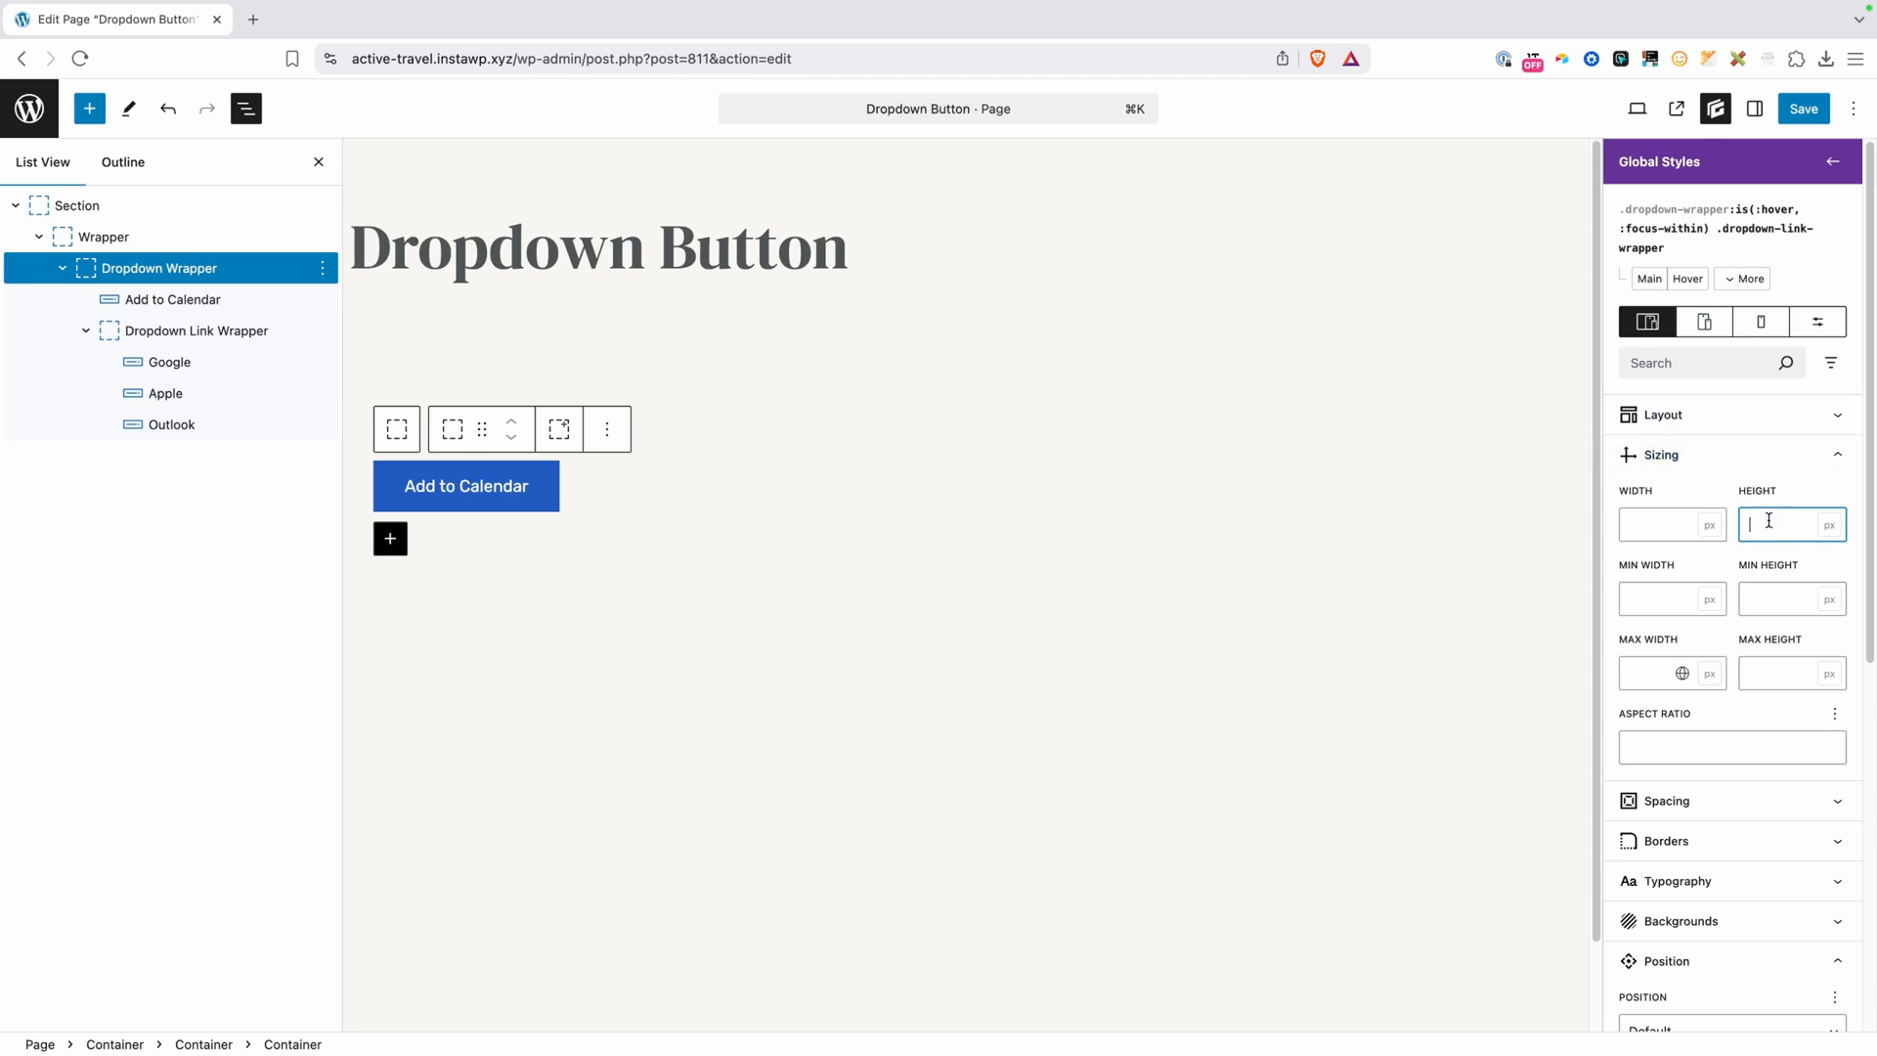
type("auto")
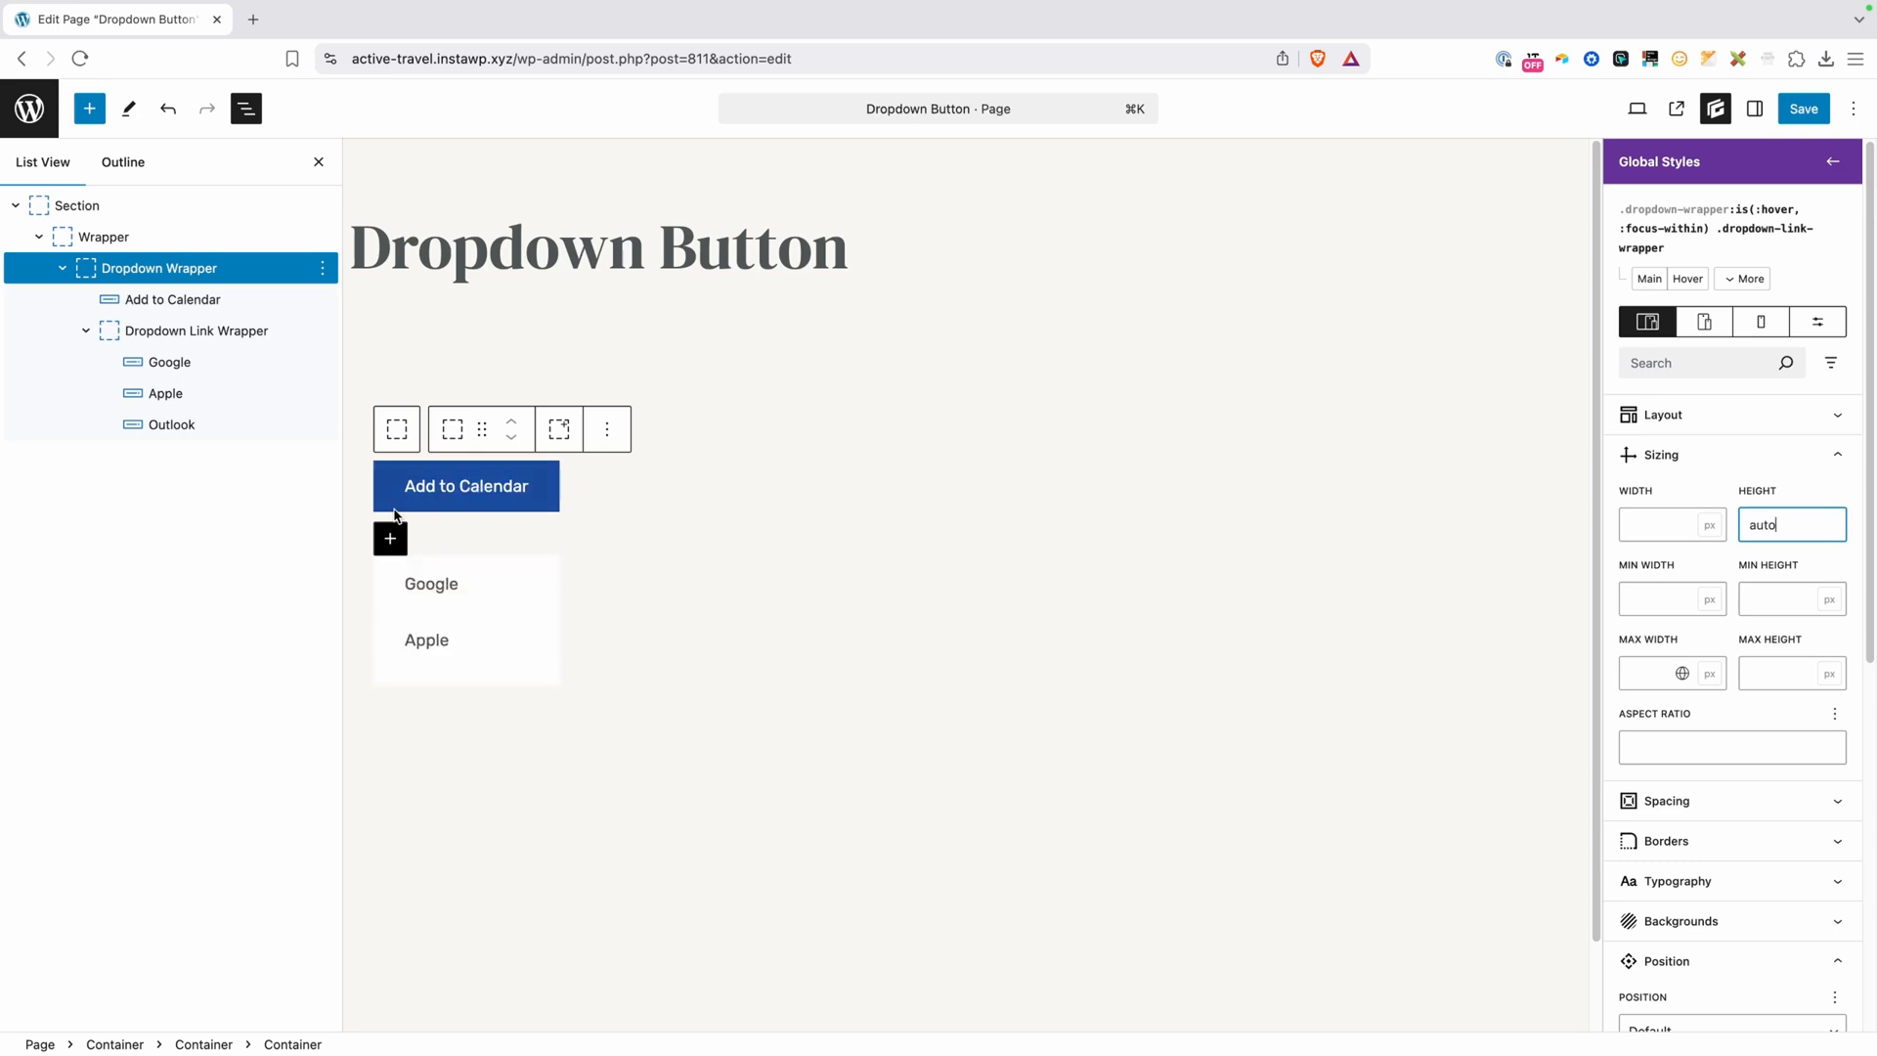
Select the outer Section block and save the page
left_click(77, 205)
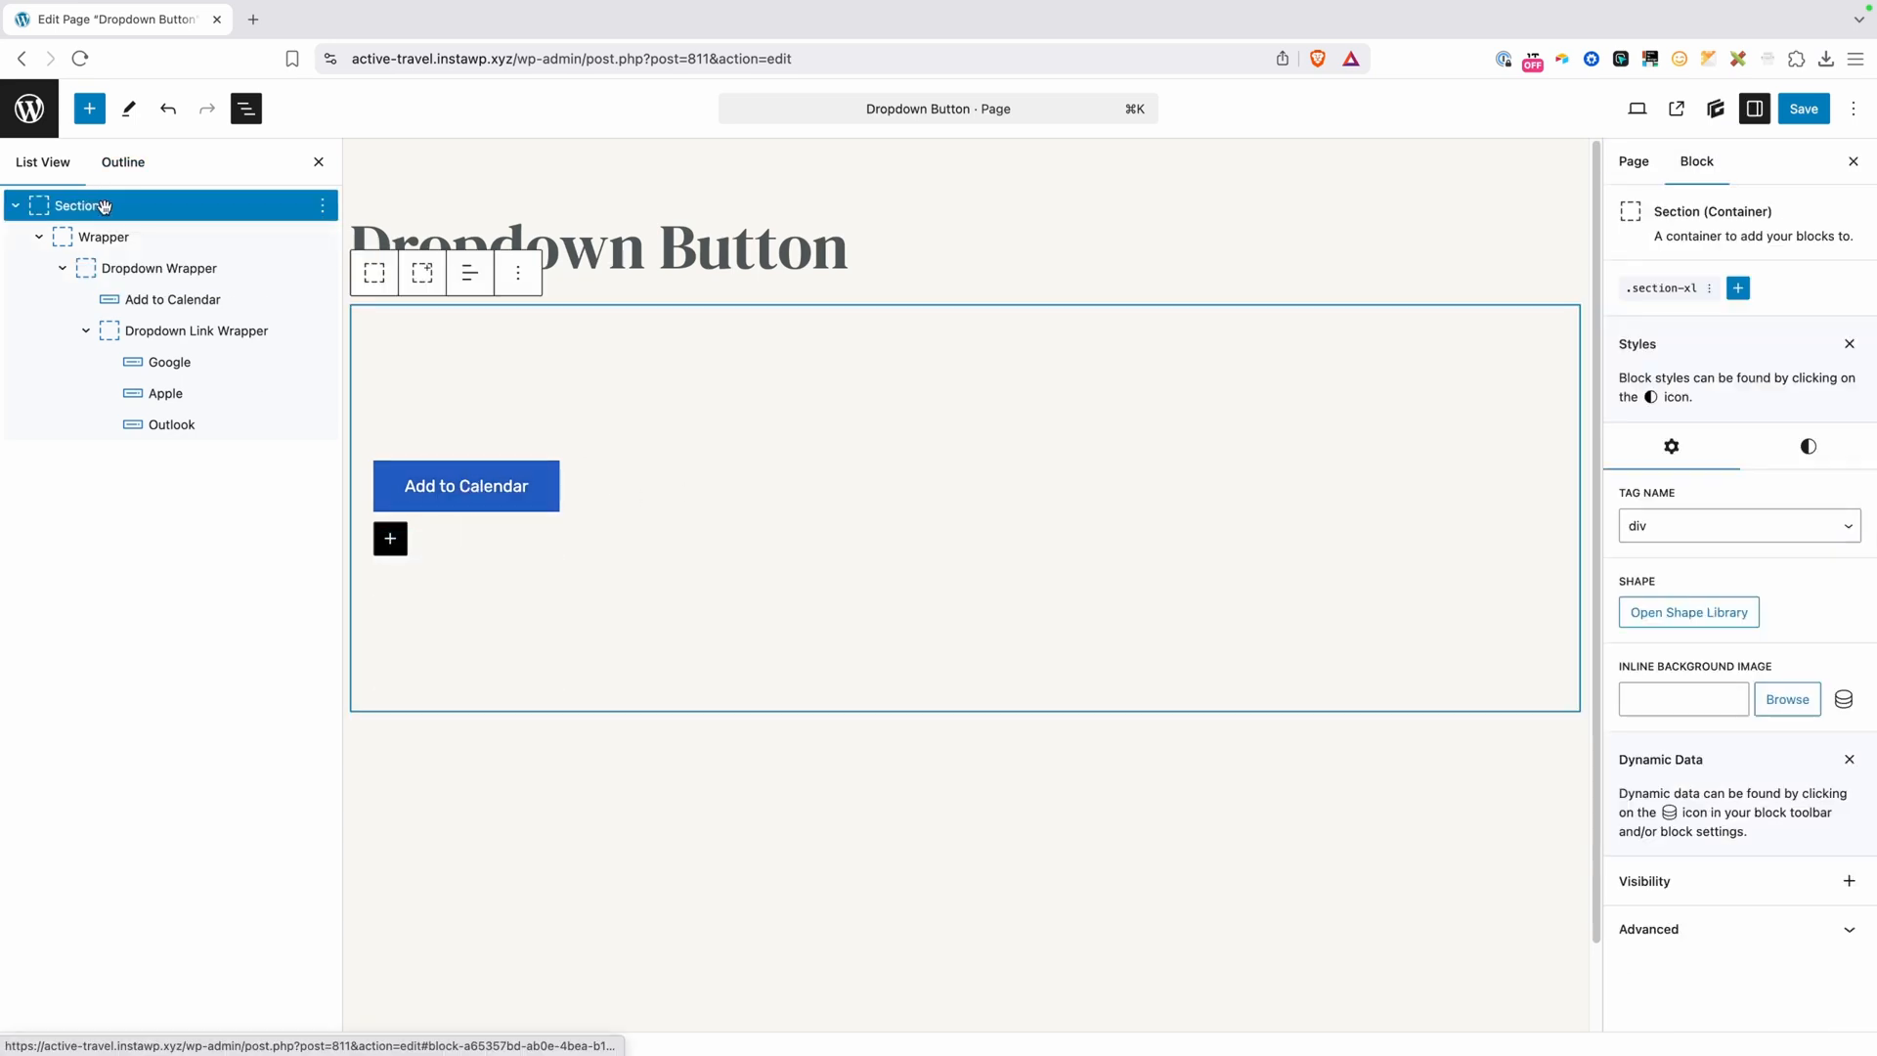
left_click(466, 486)
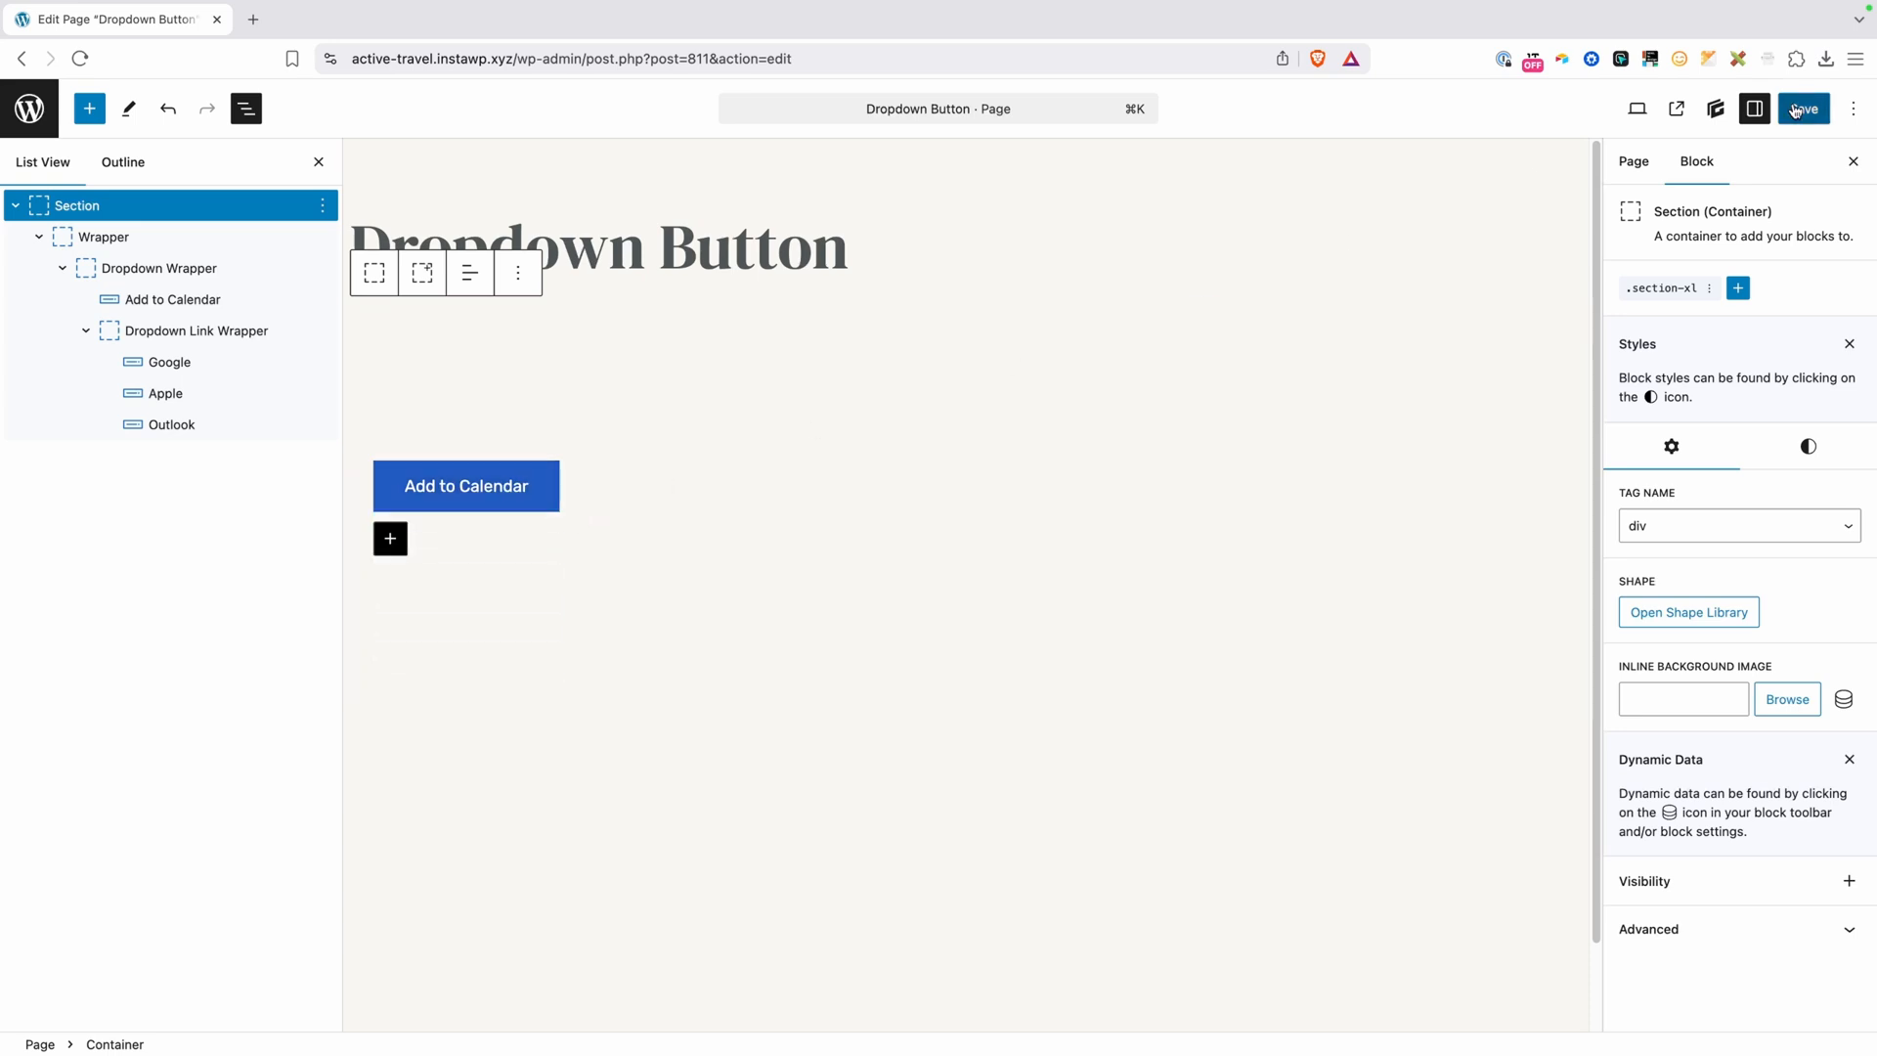
left_click(1802, 108)
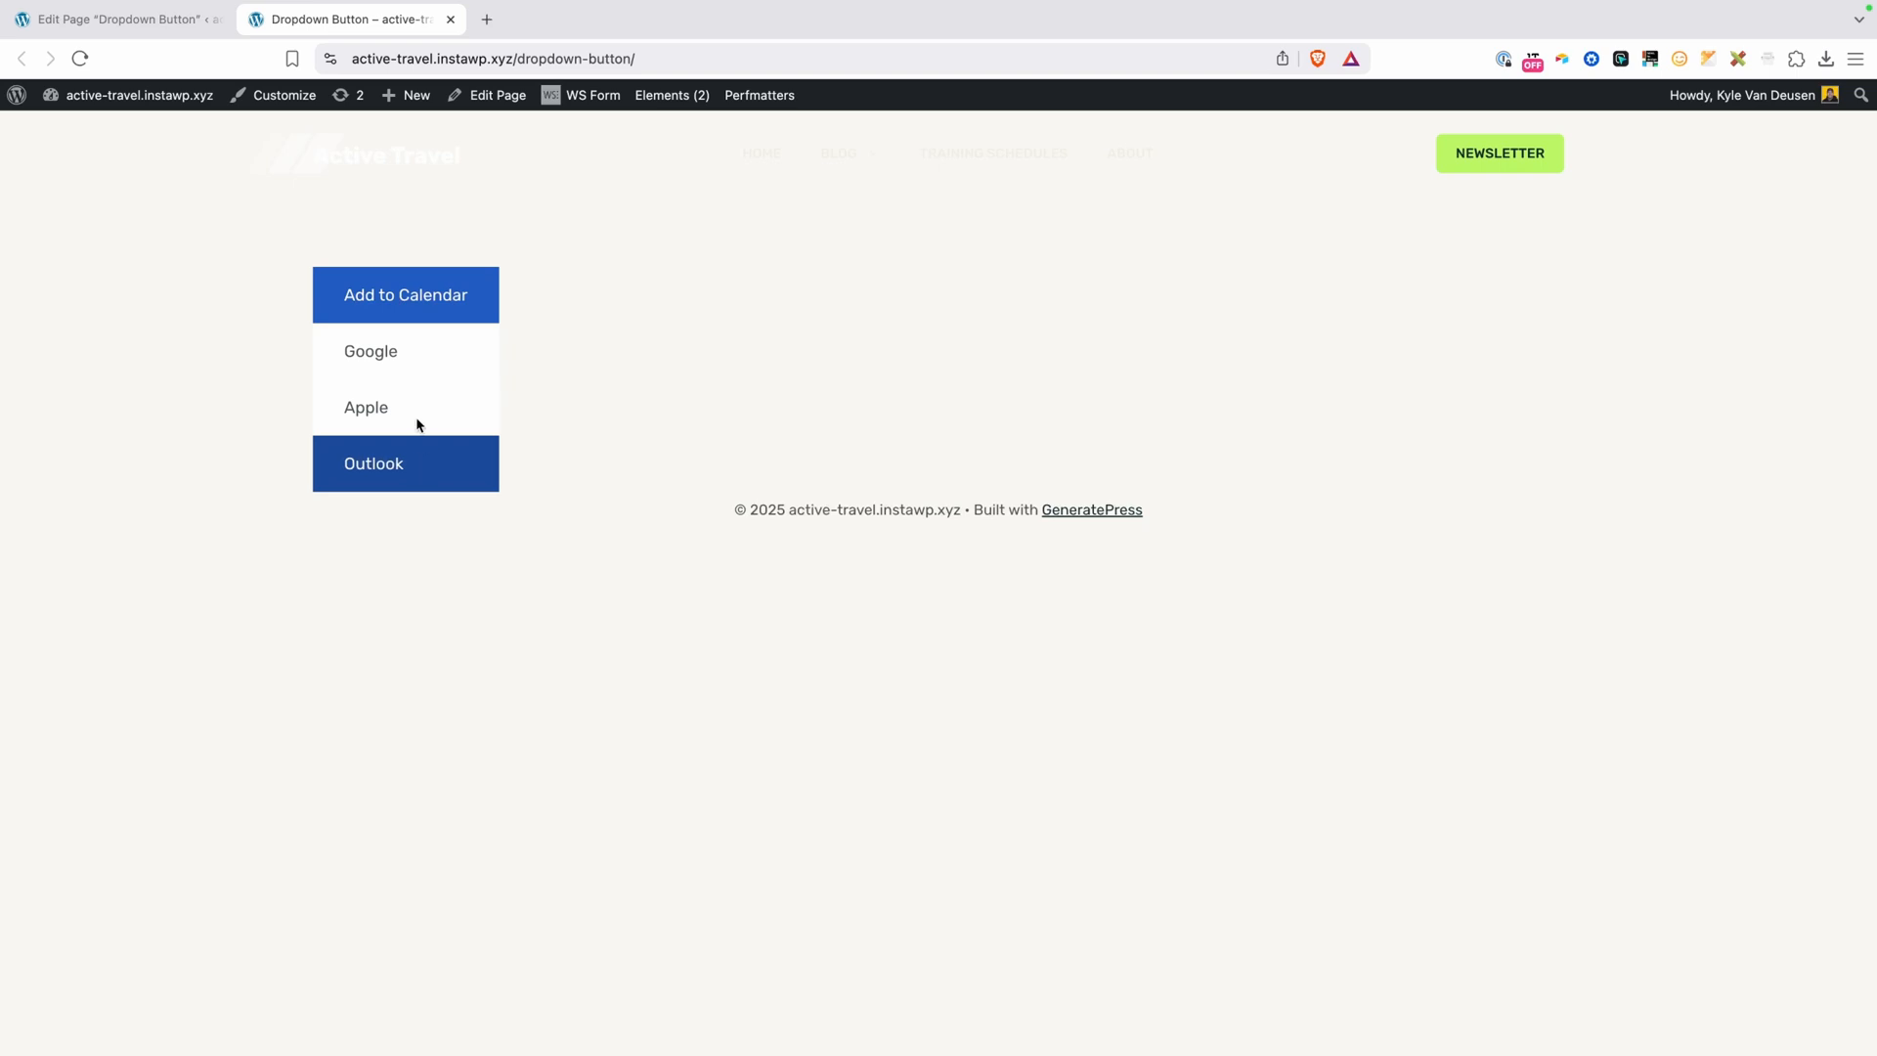
mouse_move(406, 407)
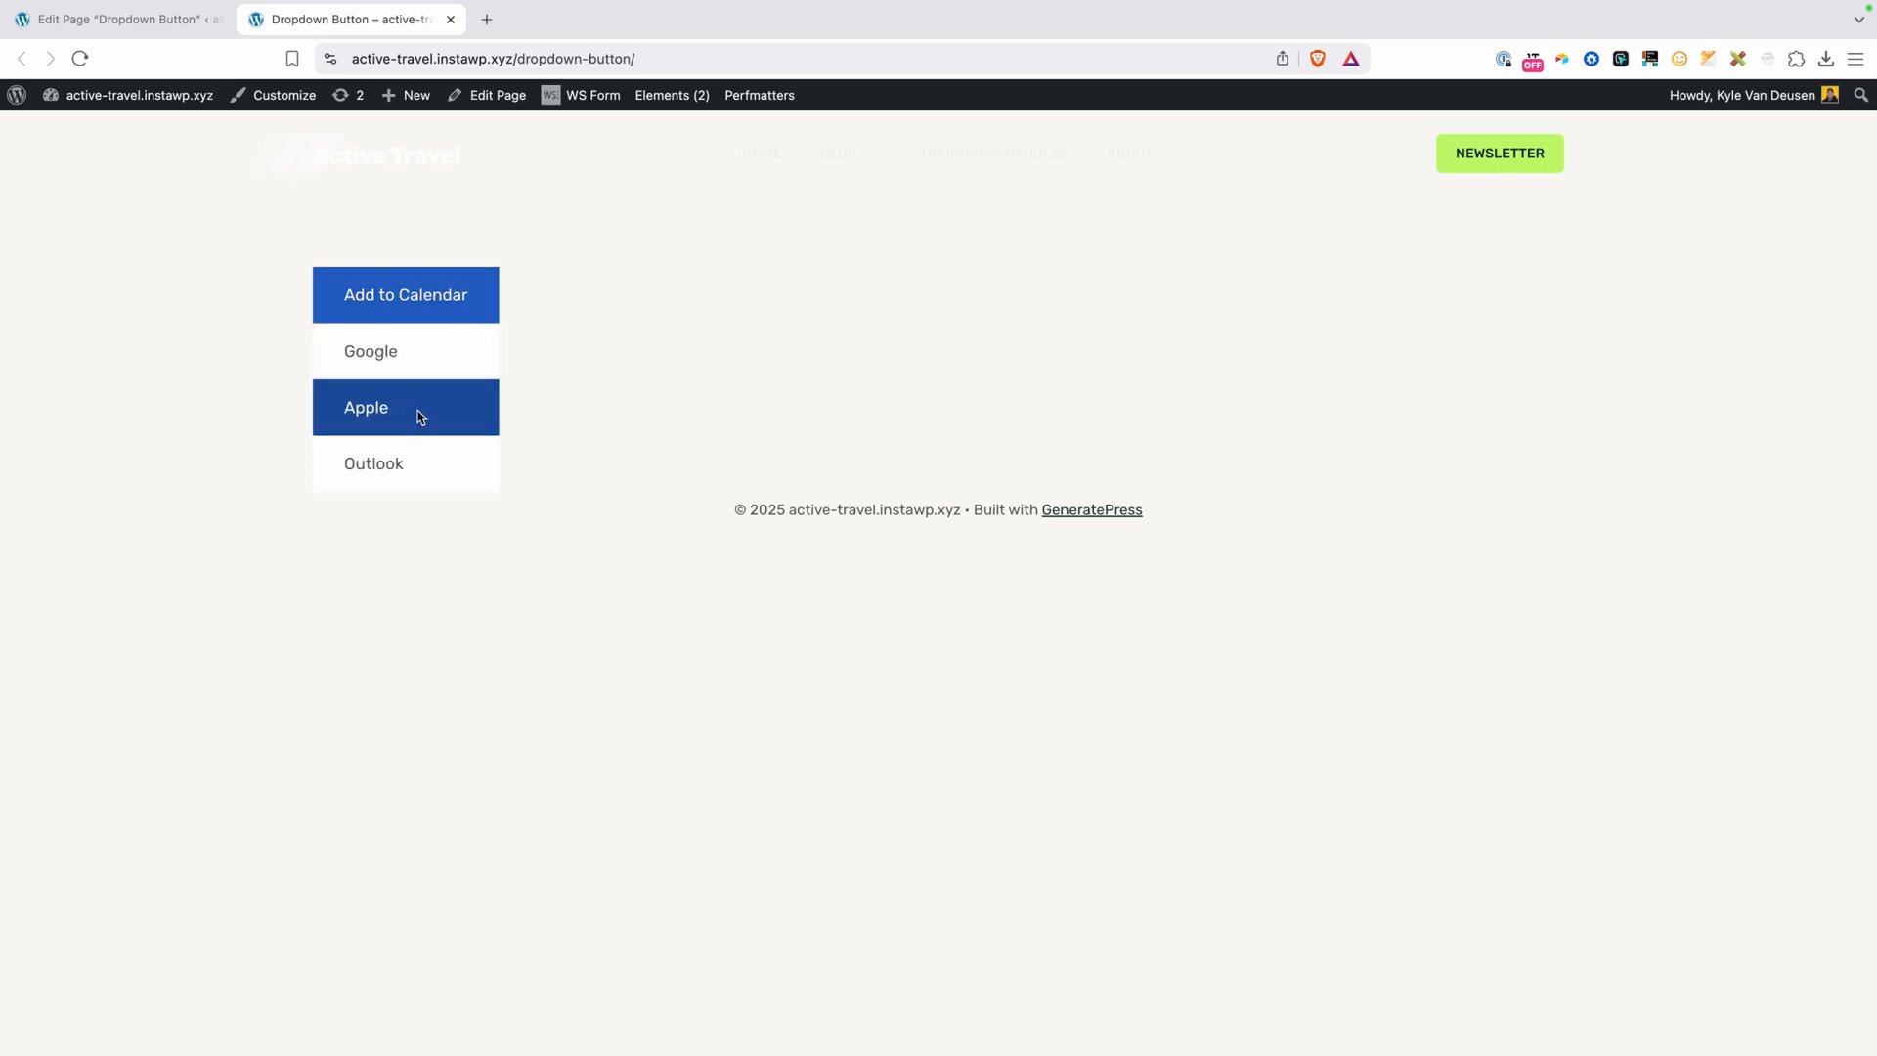
mouse_move(417, 353)
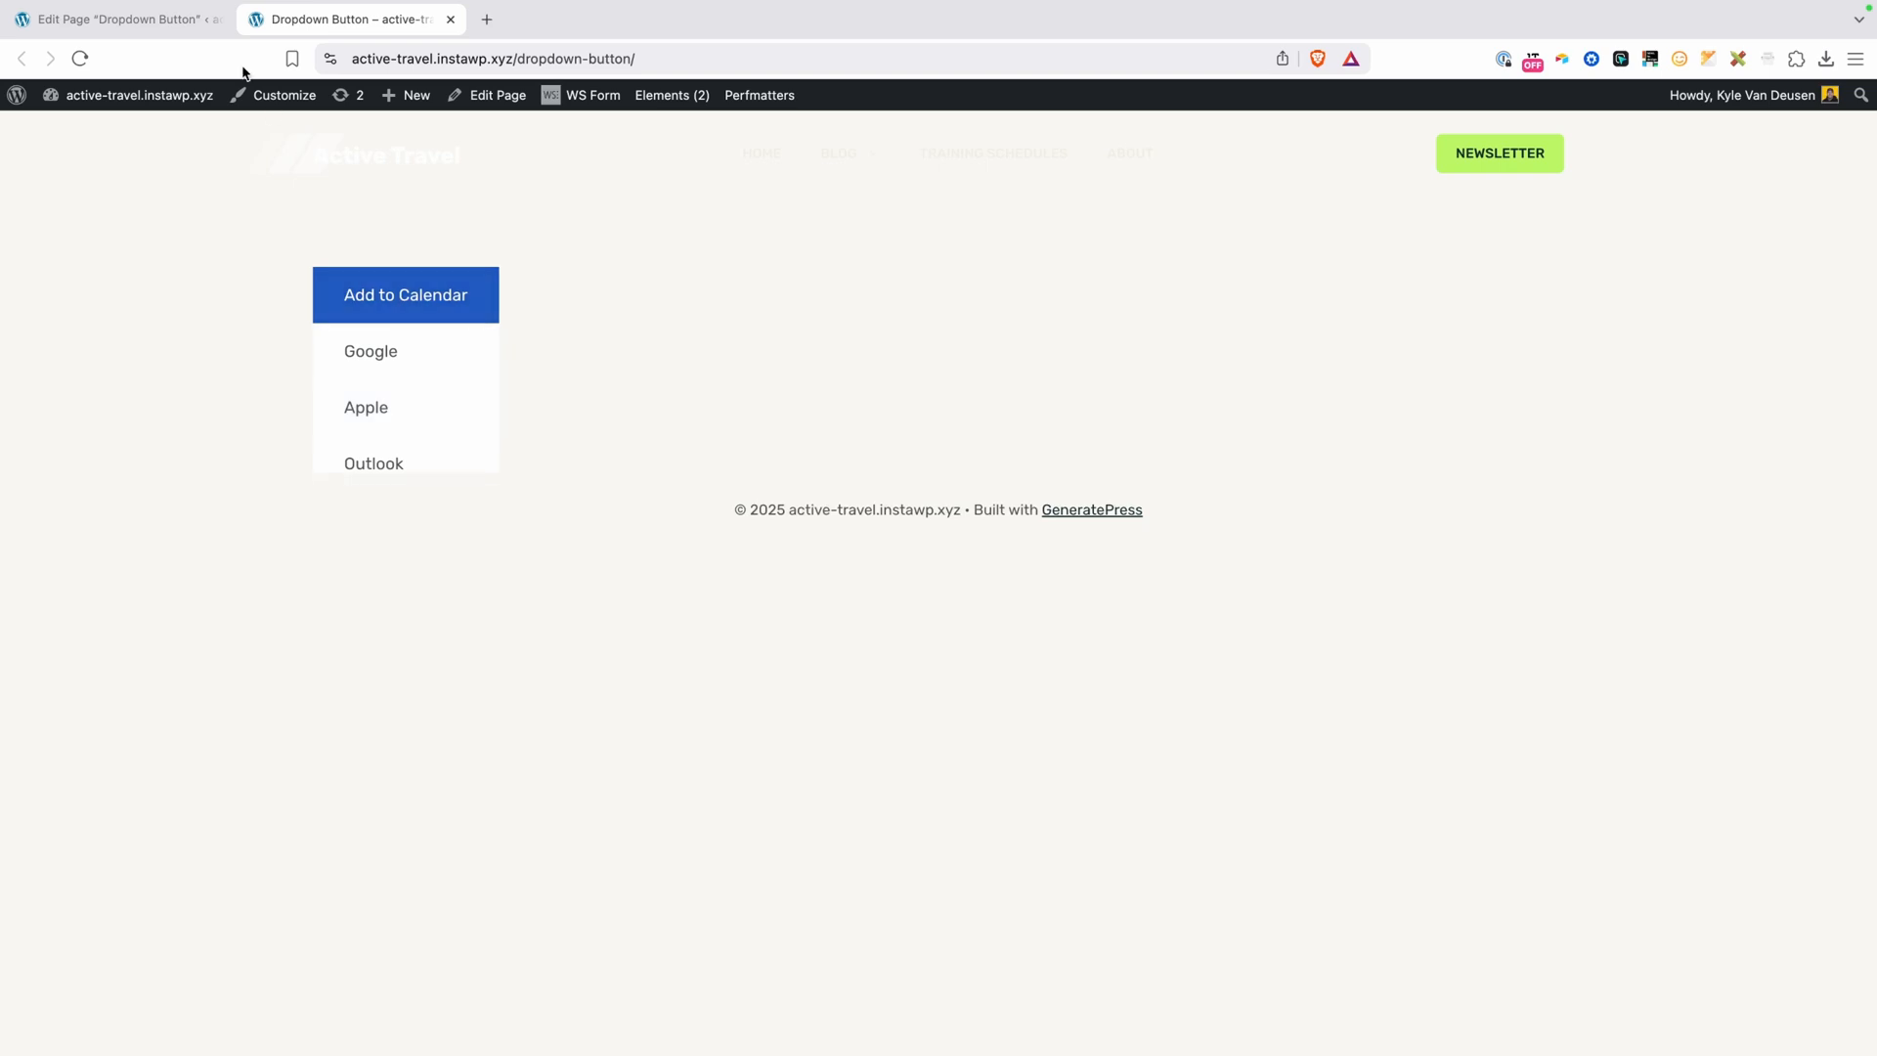
left_click(113, 20)
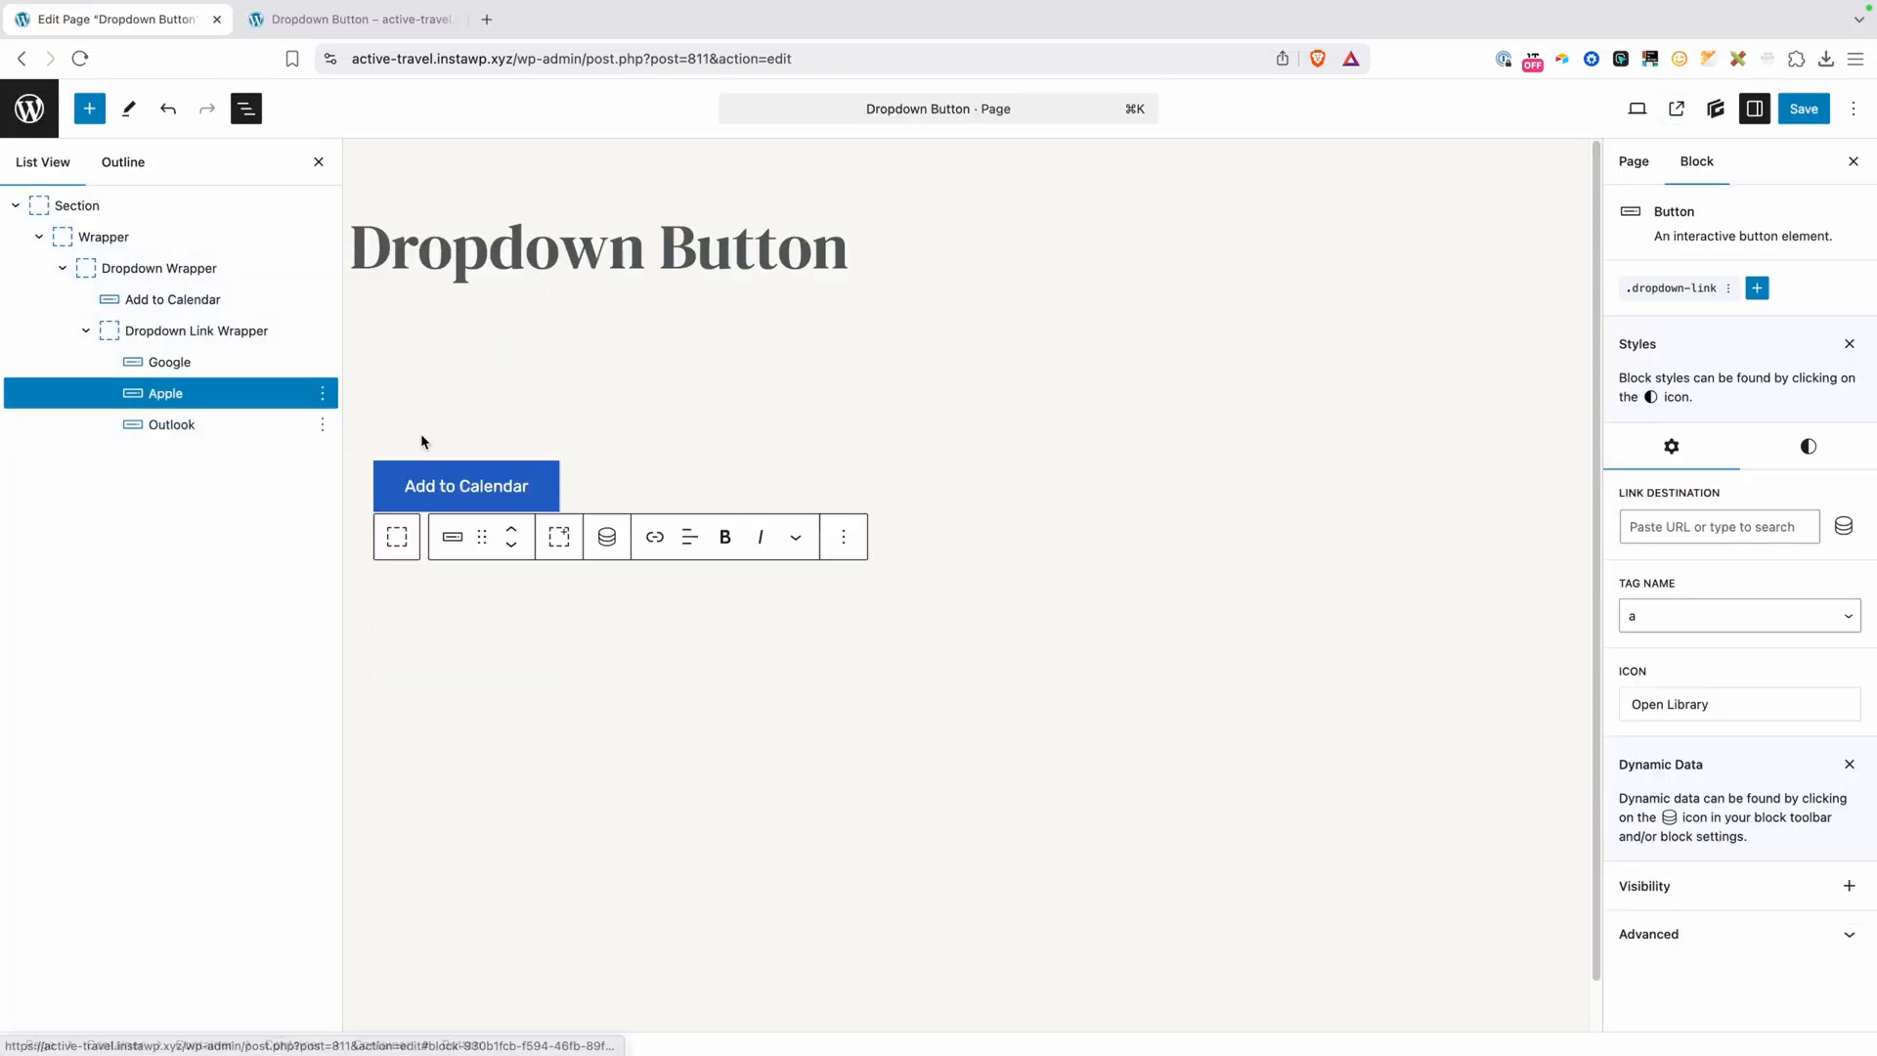
Confirm the Outlook link points to '#', then return to the live Dropdown Button page
left_click(171, 423)
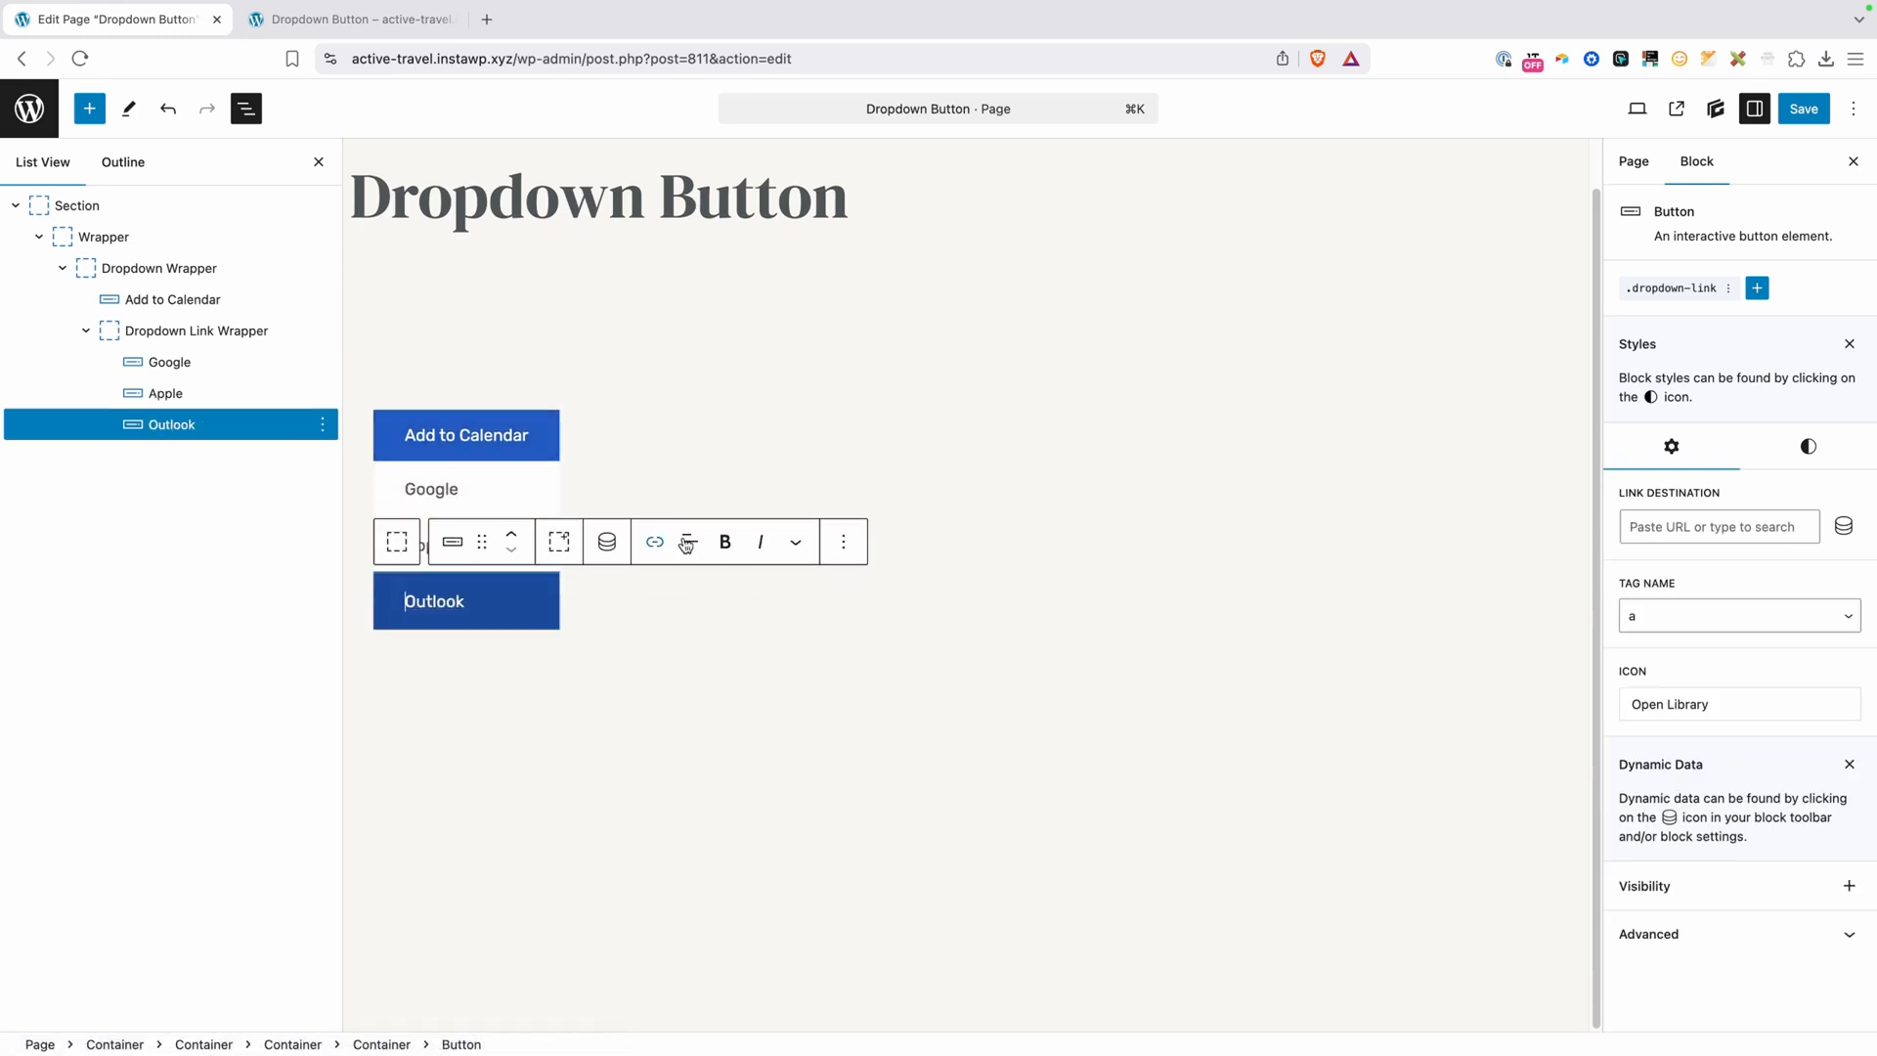
left_click(654, 540)
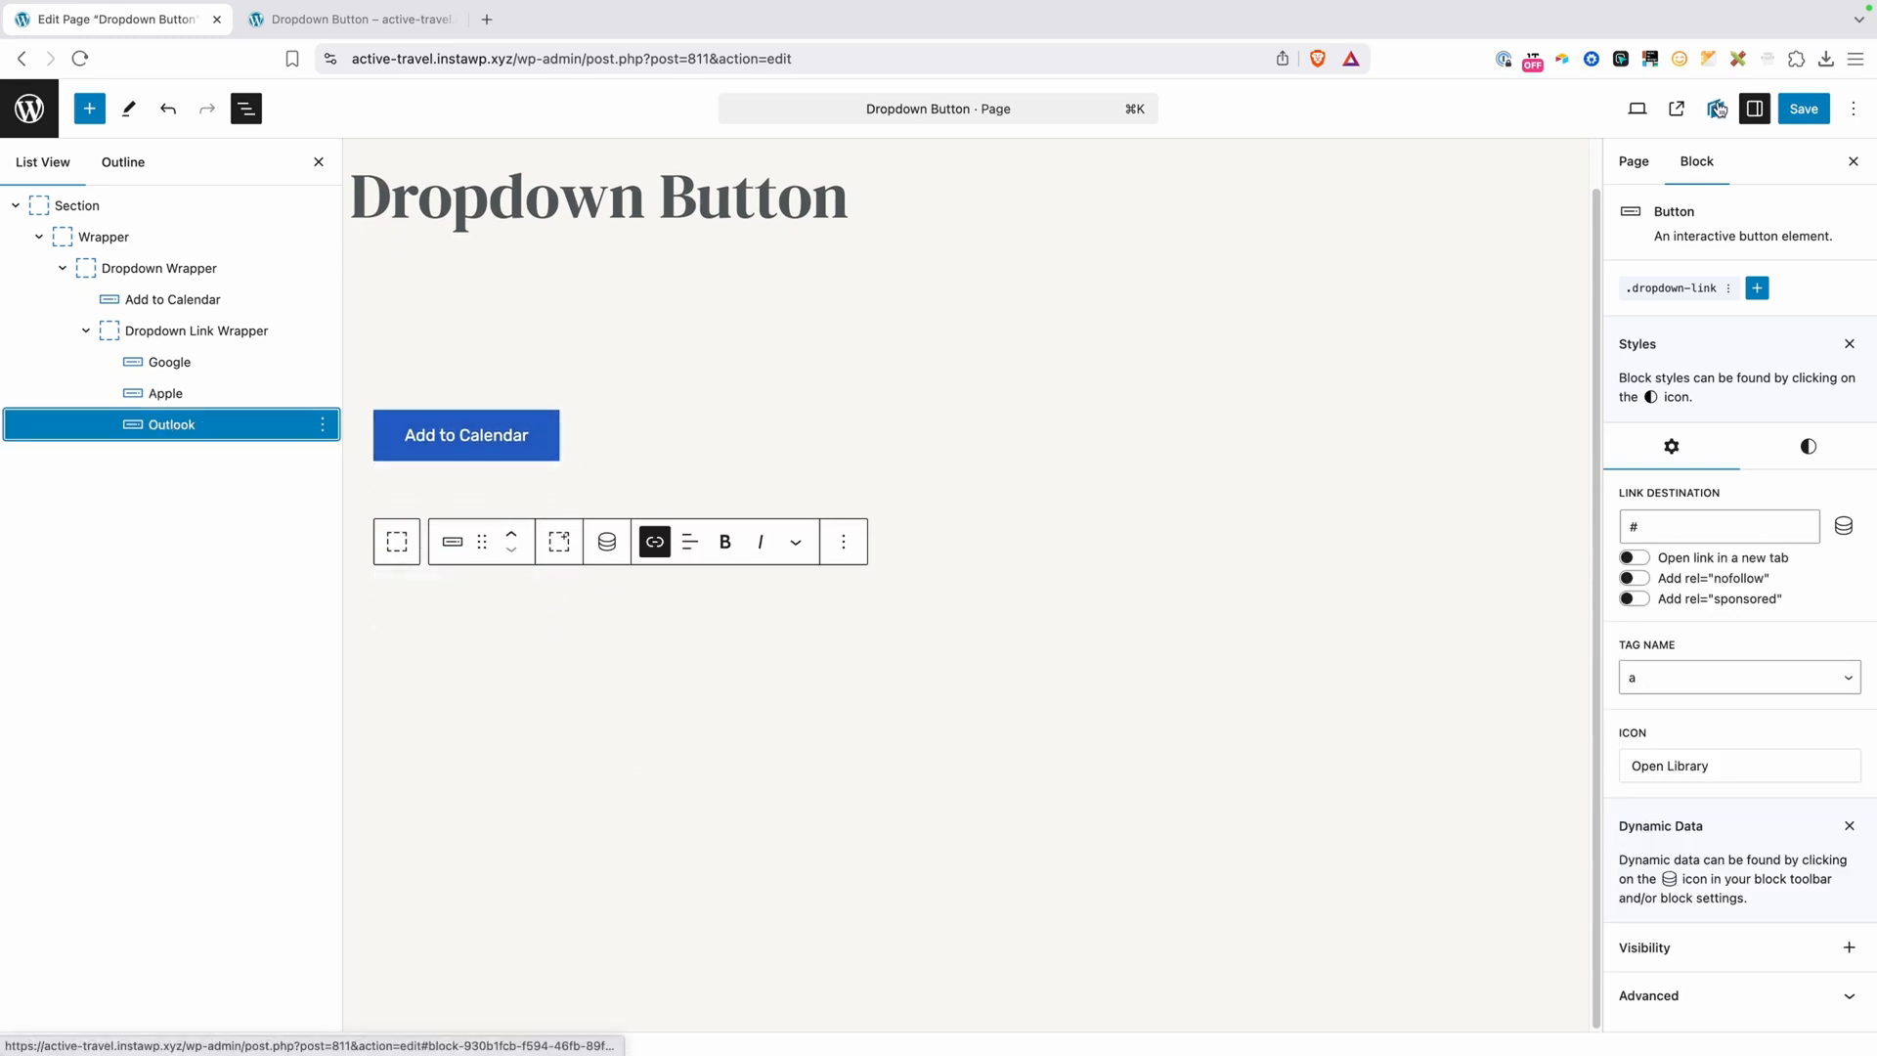
left_click(351, 20)
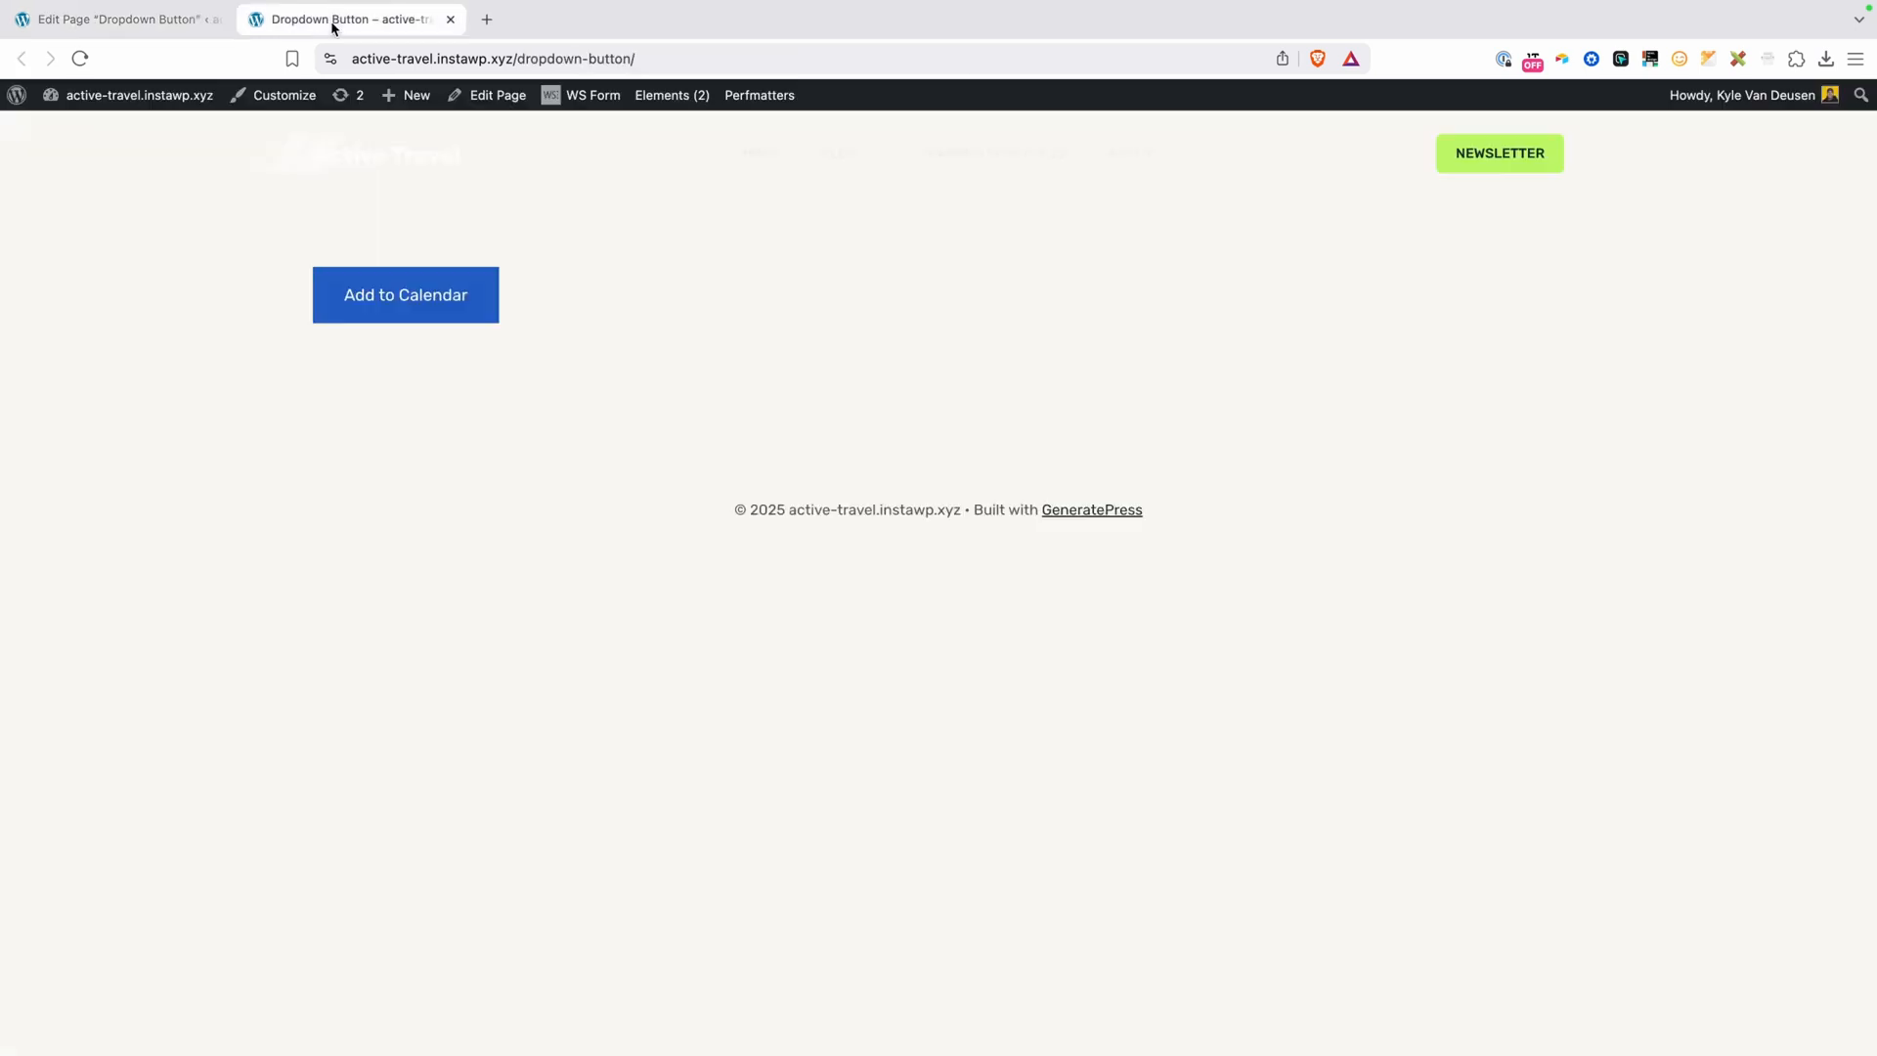
left_click(405, 294)
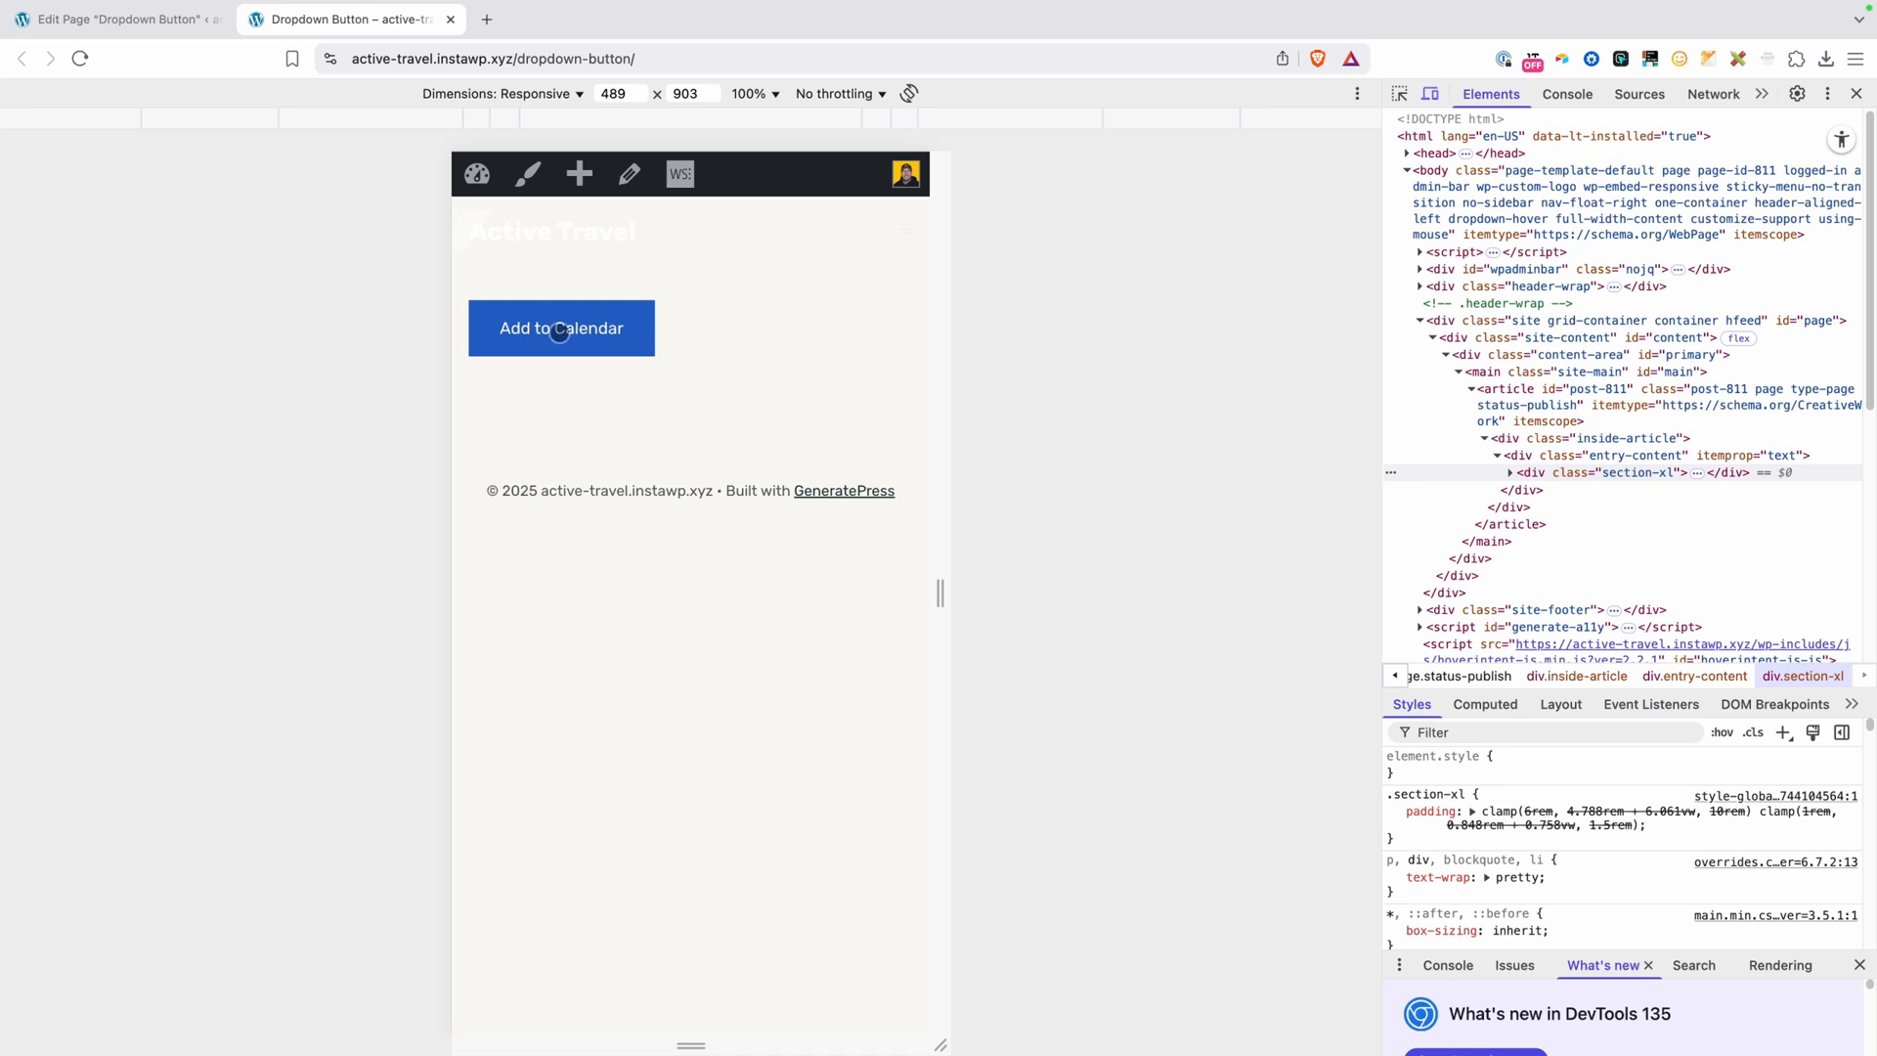
mouse_move(603, 329)
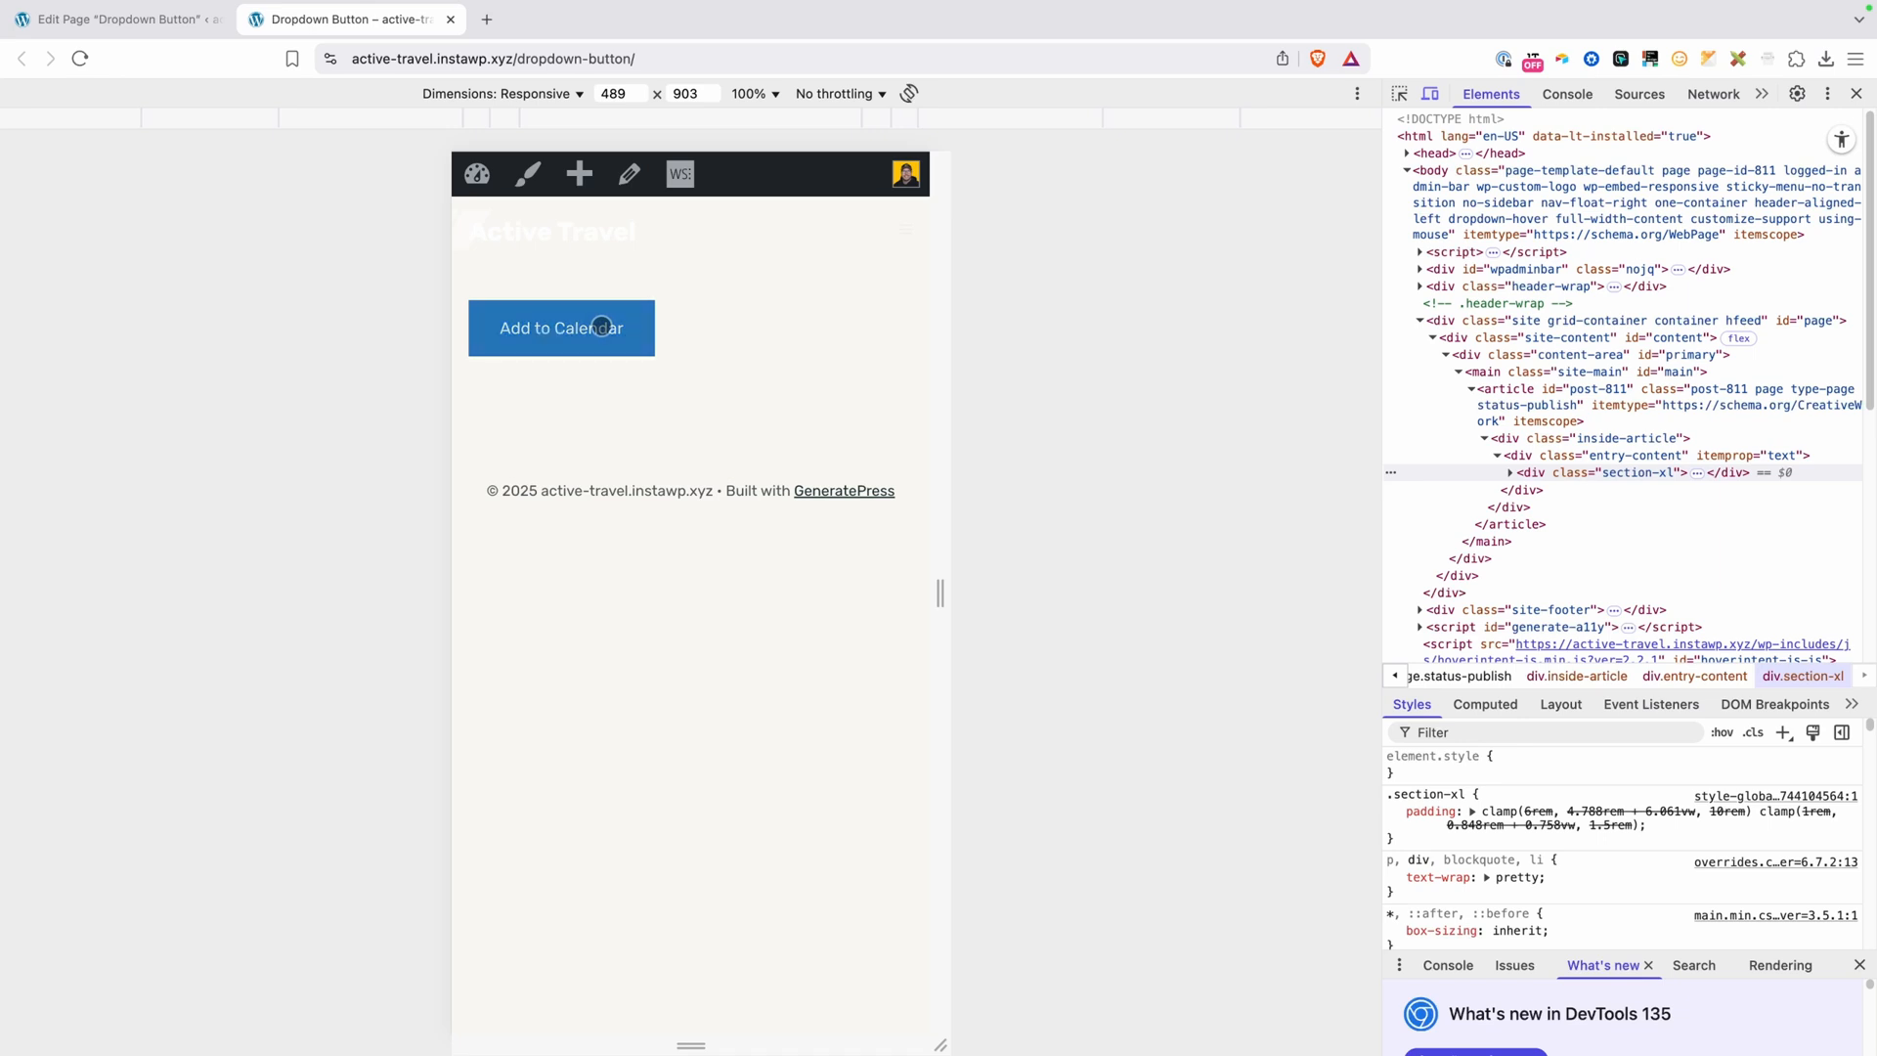
At phone width, tap Add to Calendar, follow the Google link, and reopen the dropdown
left_click(560, 326)
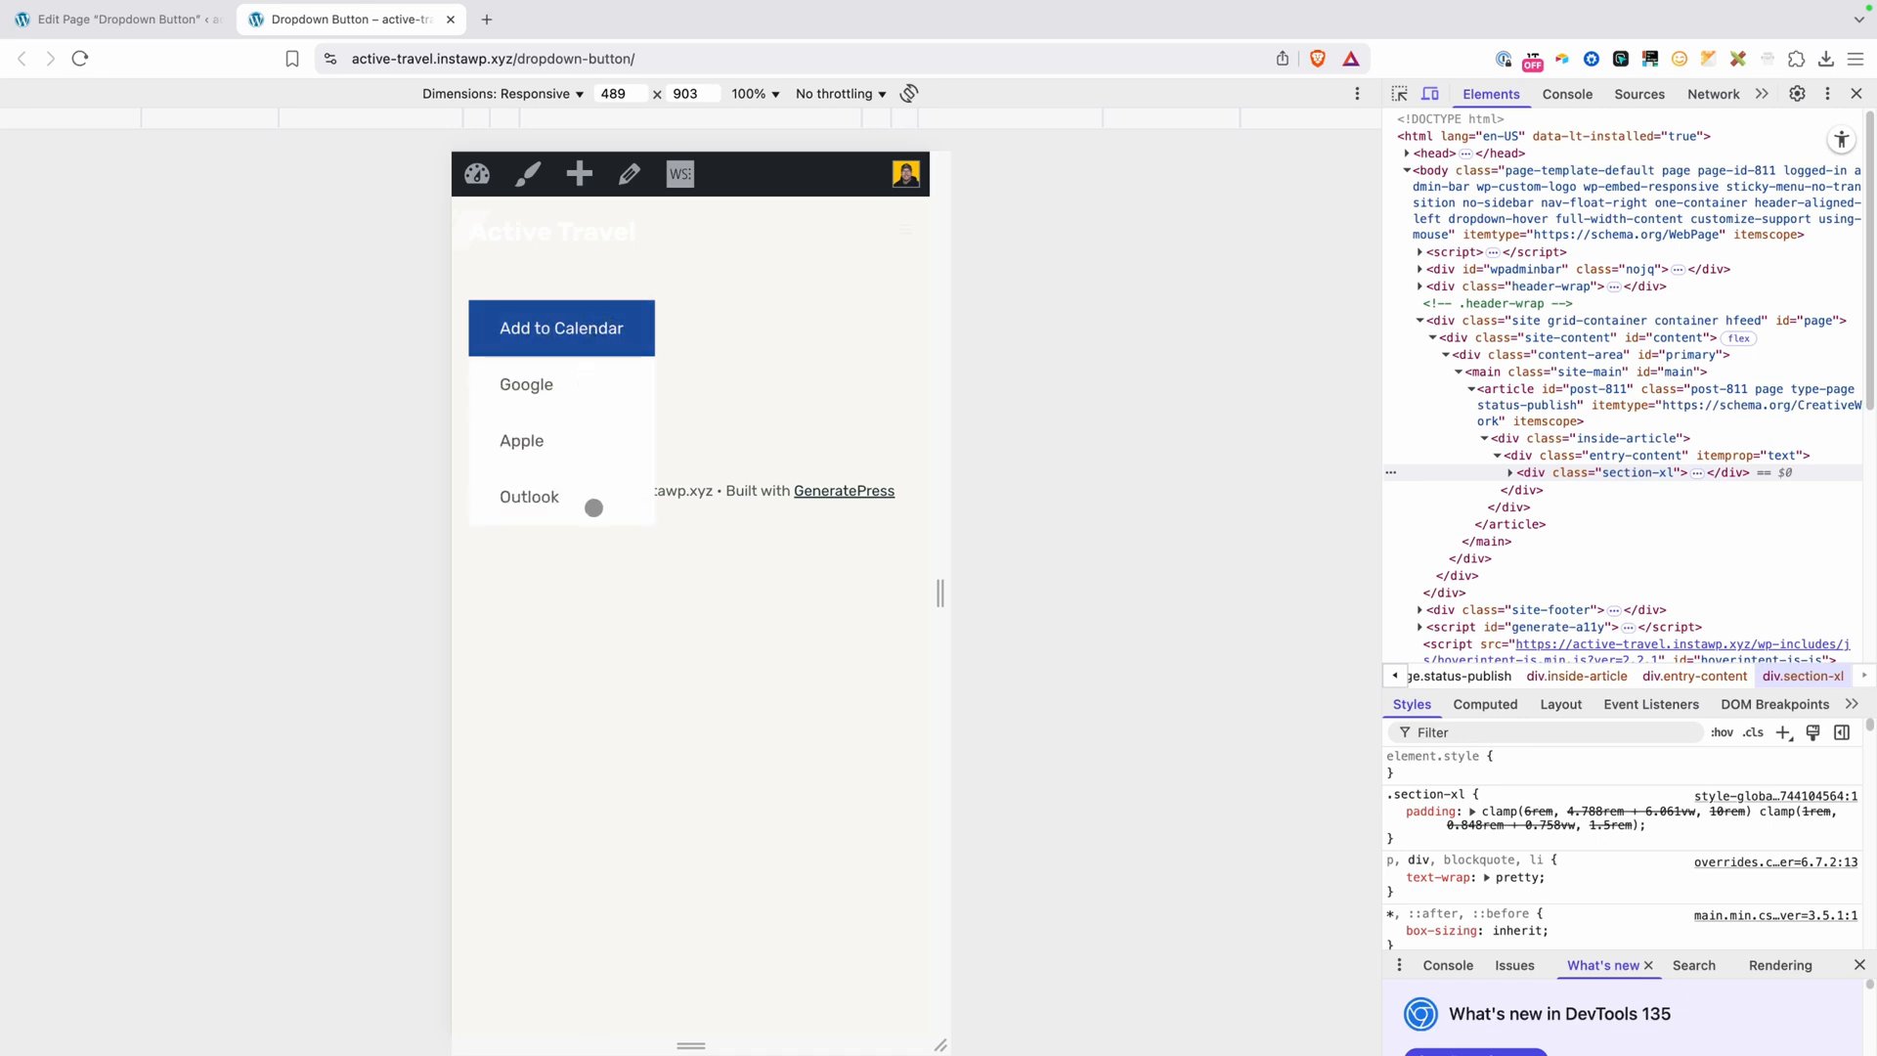
mouse_move(533, 385)
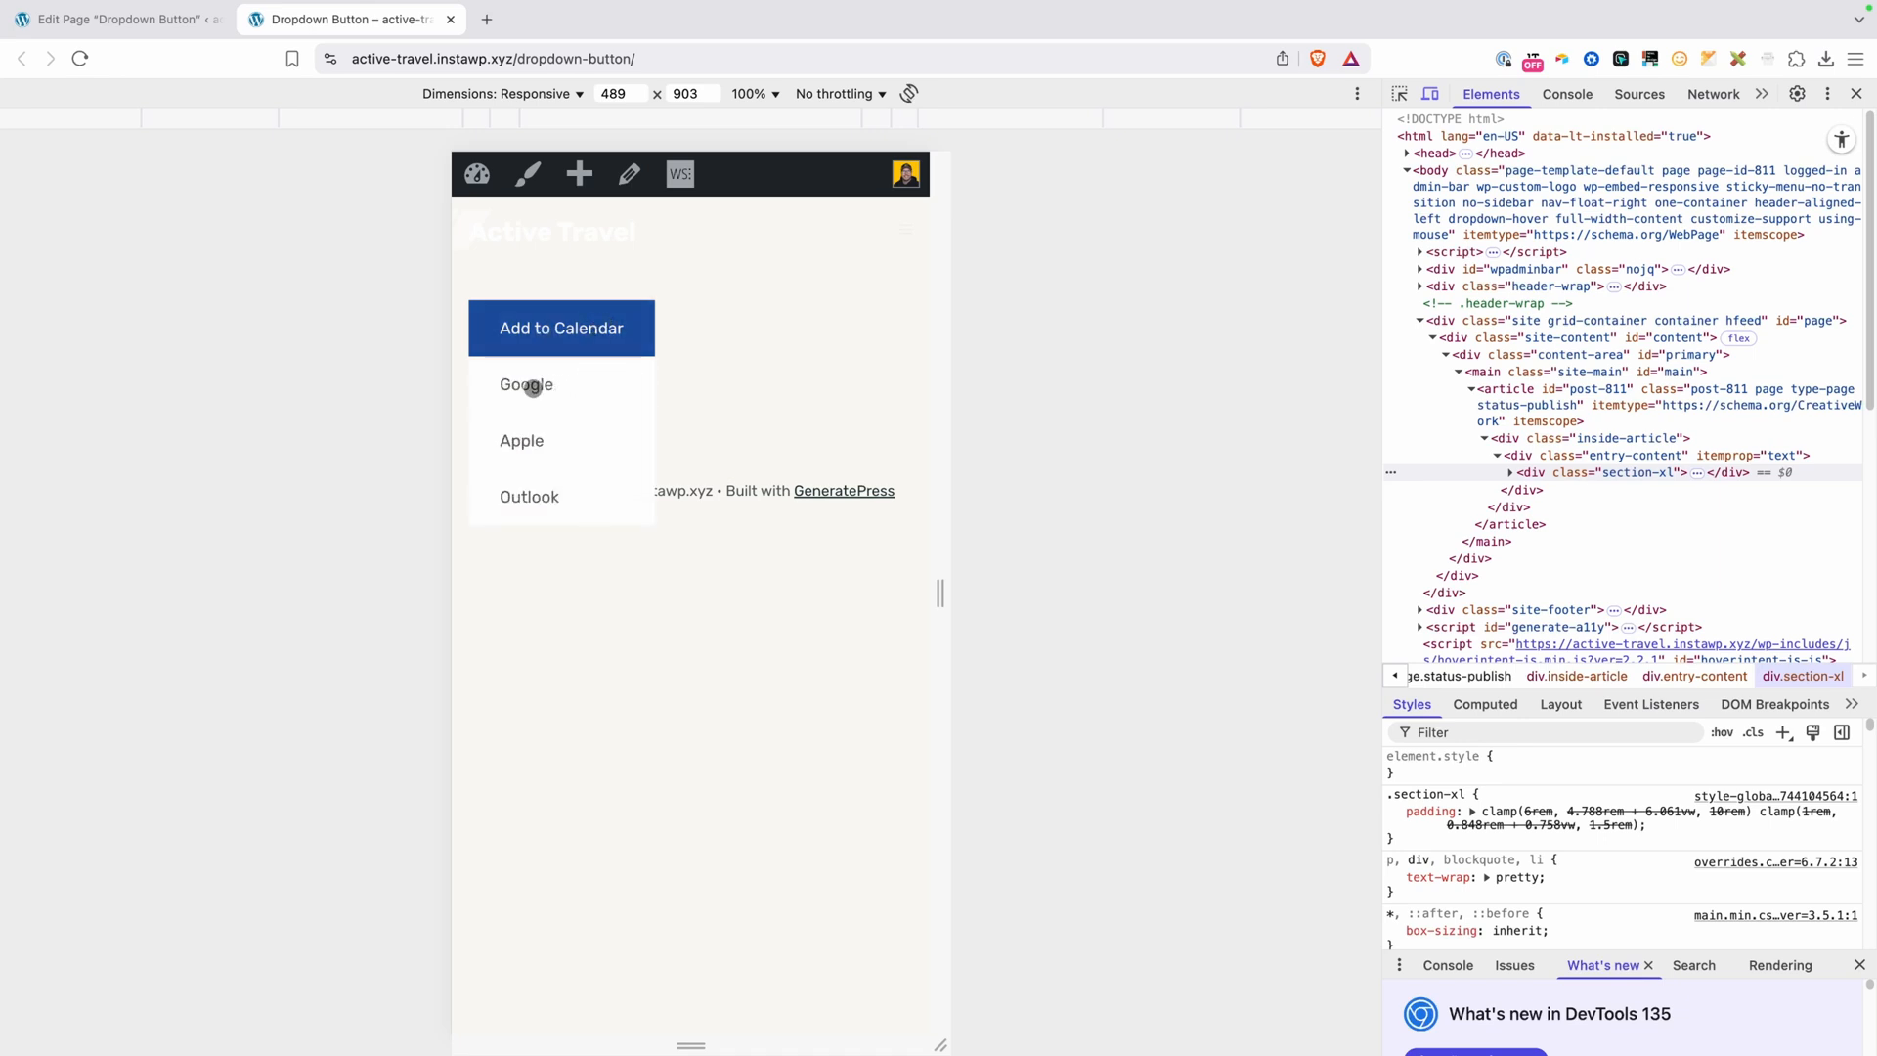
left_click(526, 384)
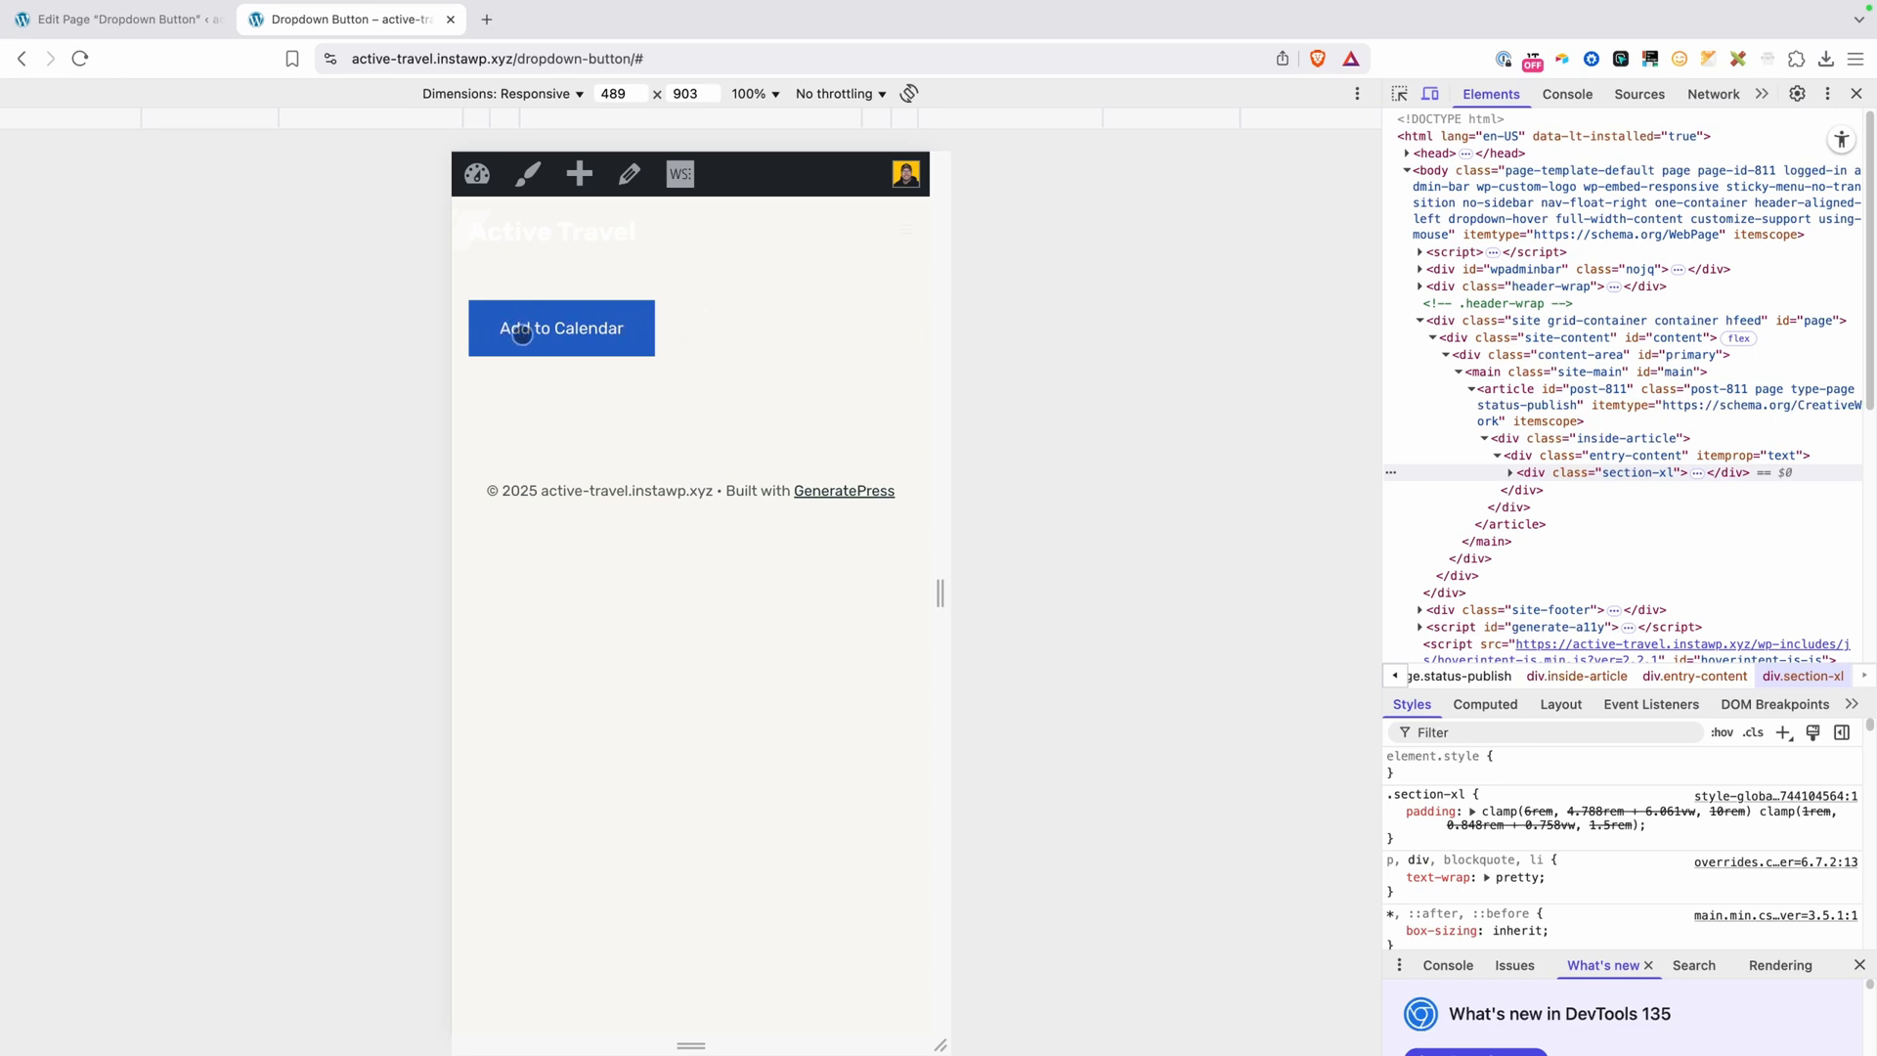
left_click(560, 329)
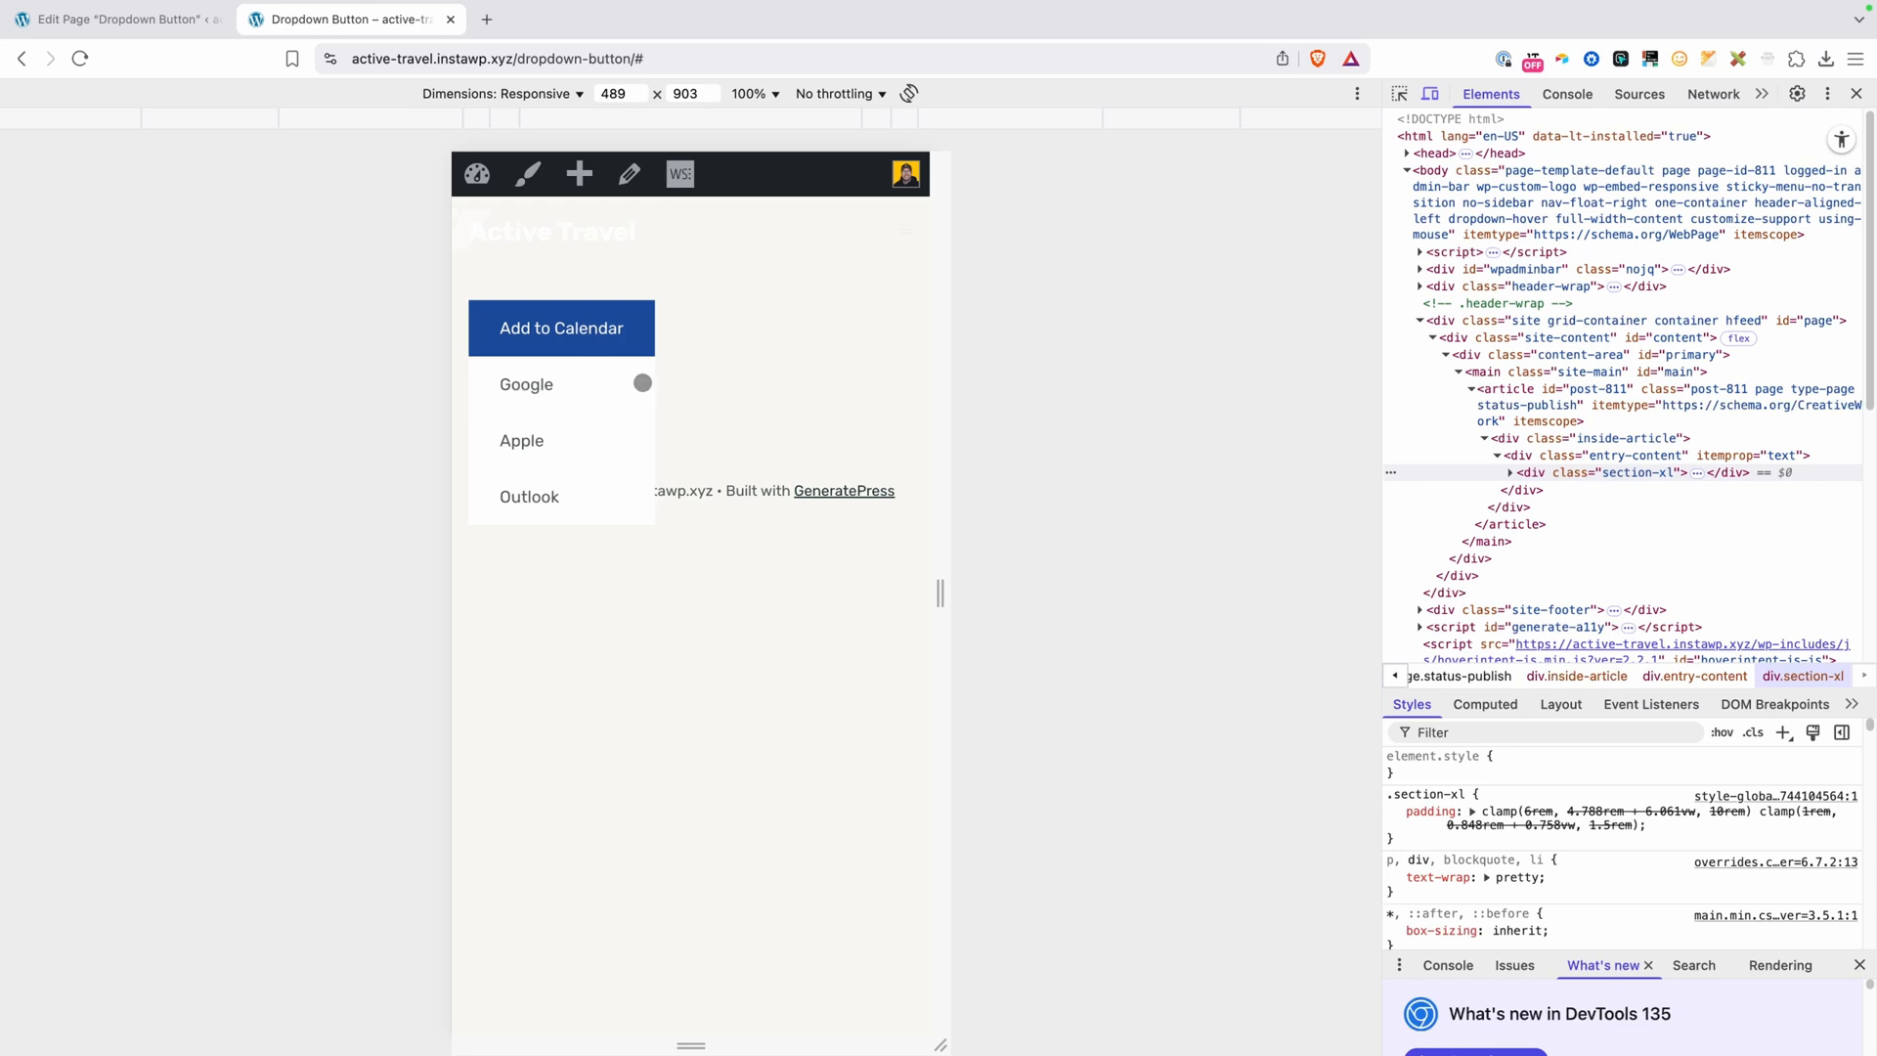
mouse_move(566, 517)
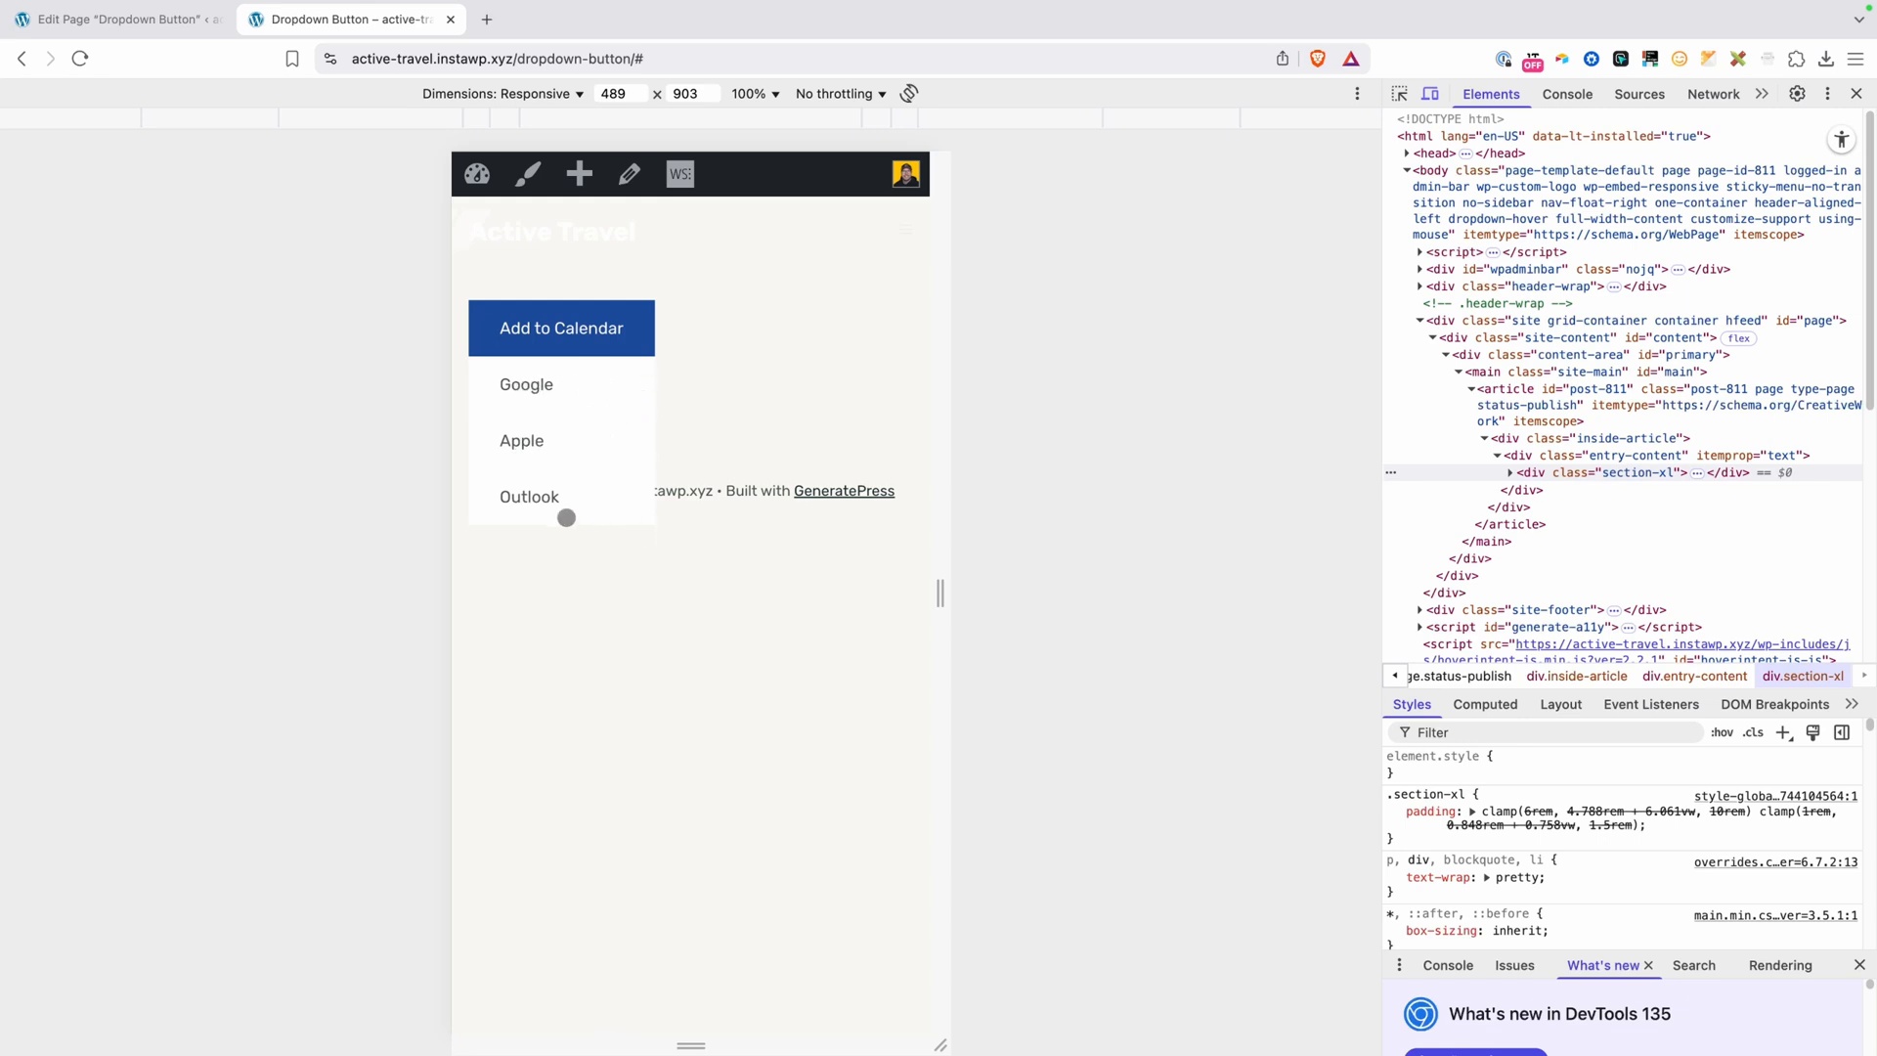
mouse_move(652, 434)
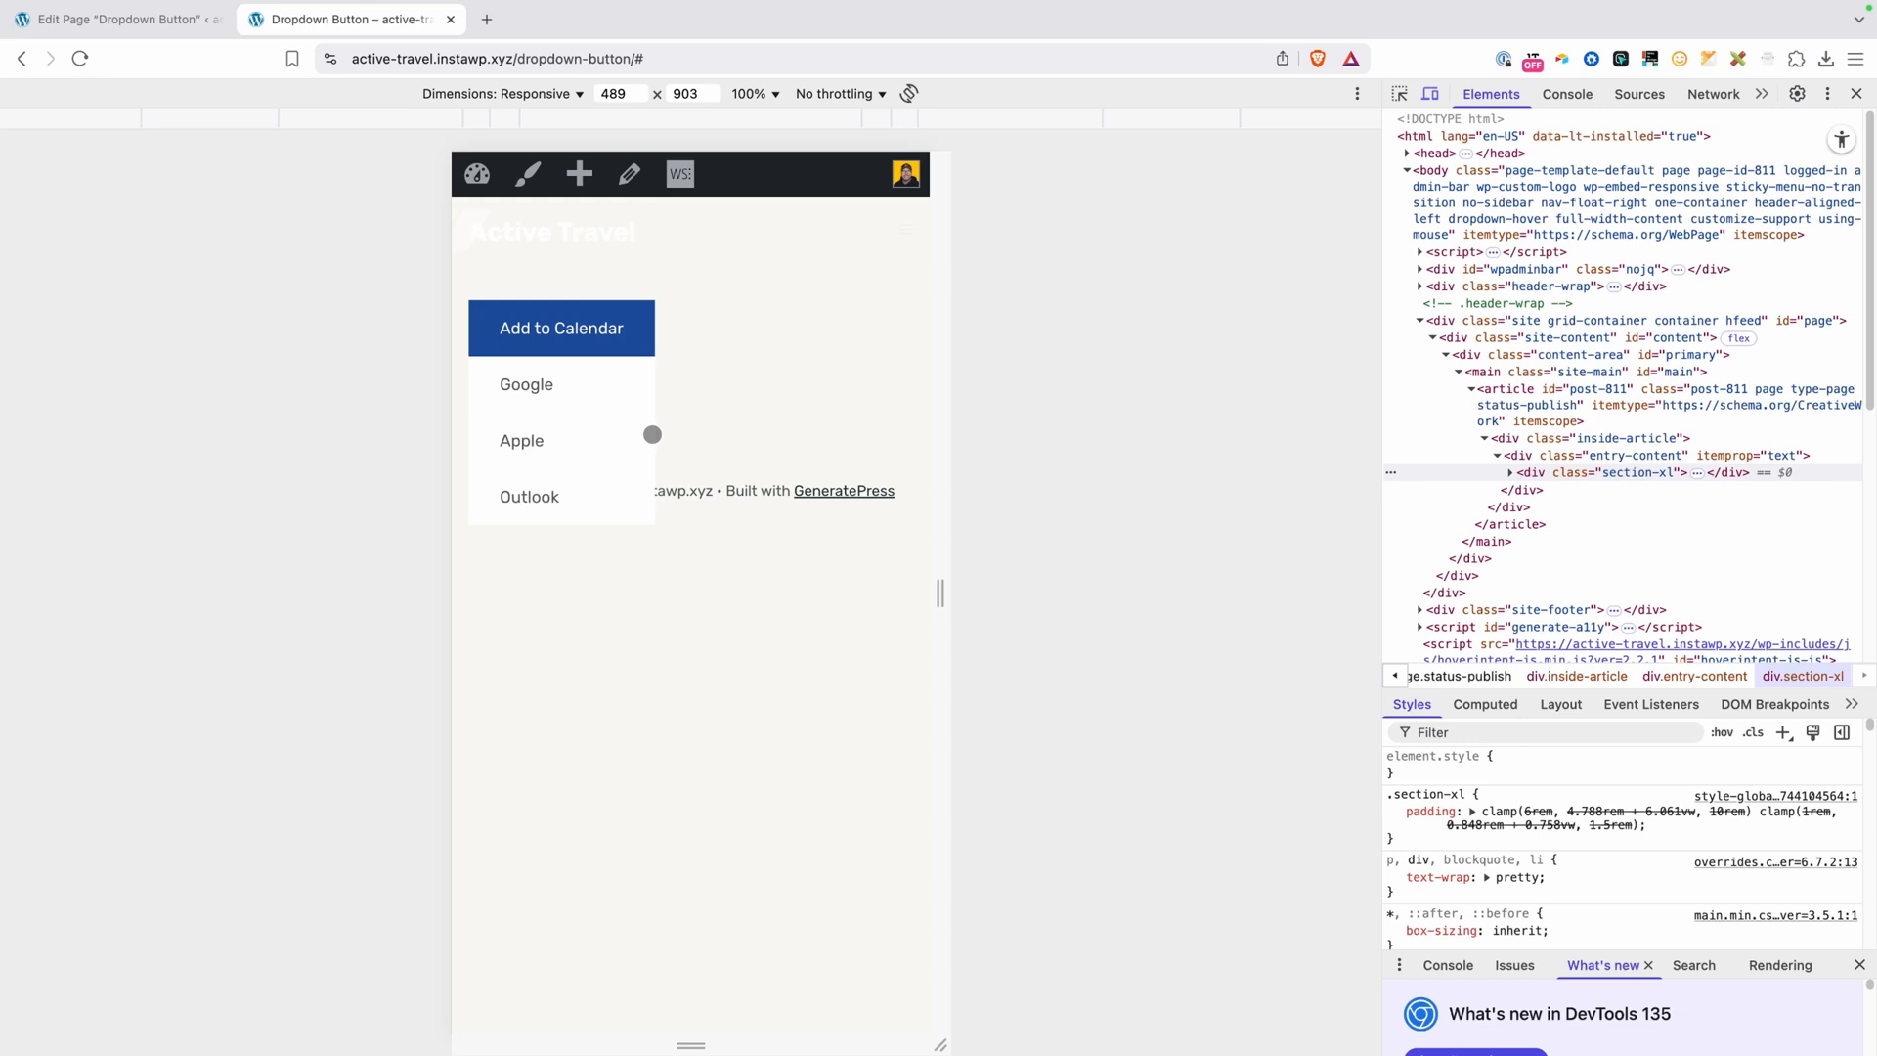